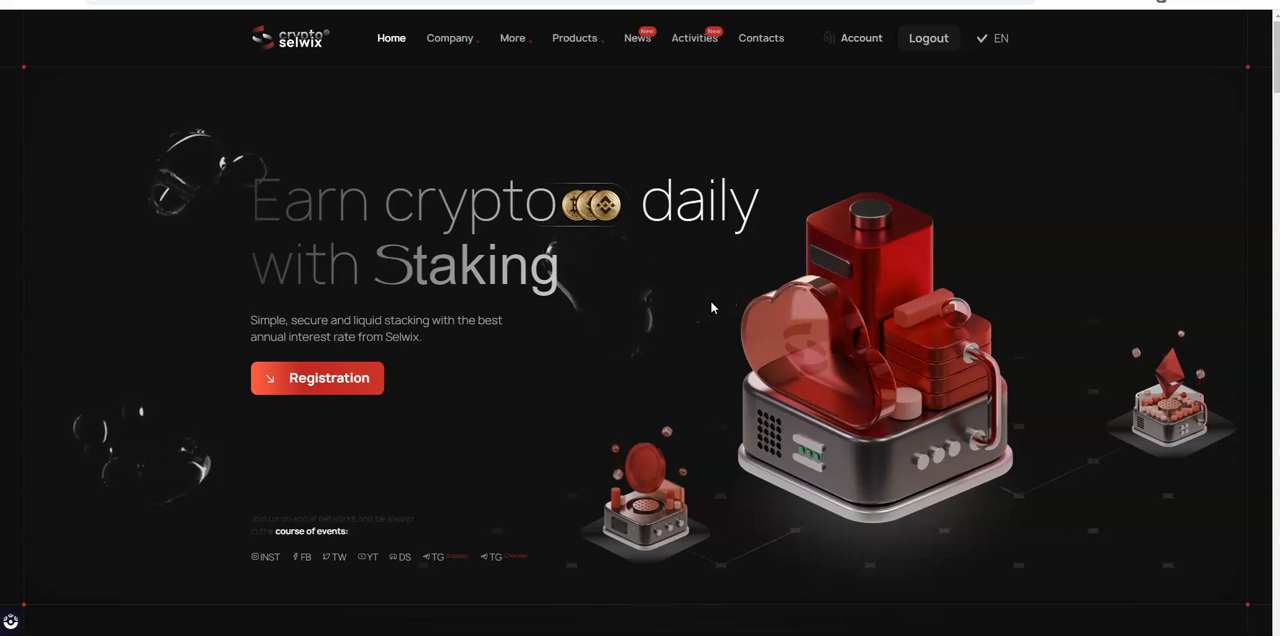
Scroll to 'Choose your ideal stake' to view the Pro, Pro max ultra and Pro max cards
scroll(down, 3)
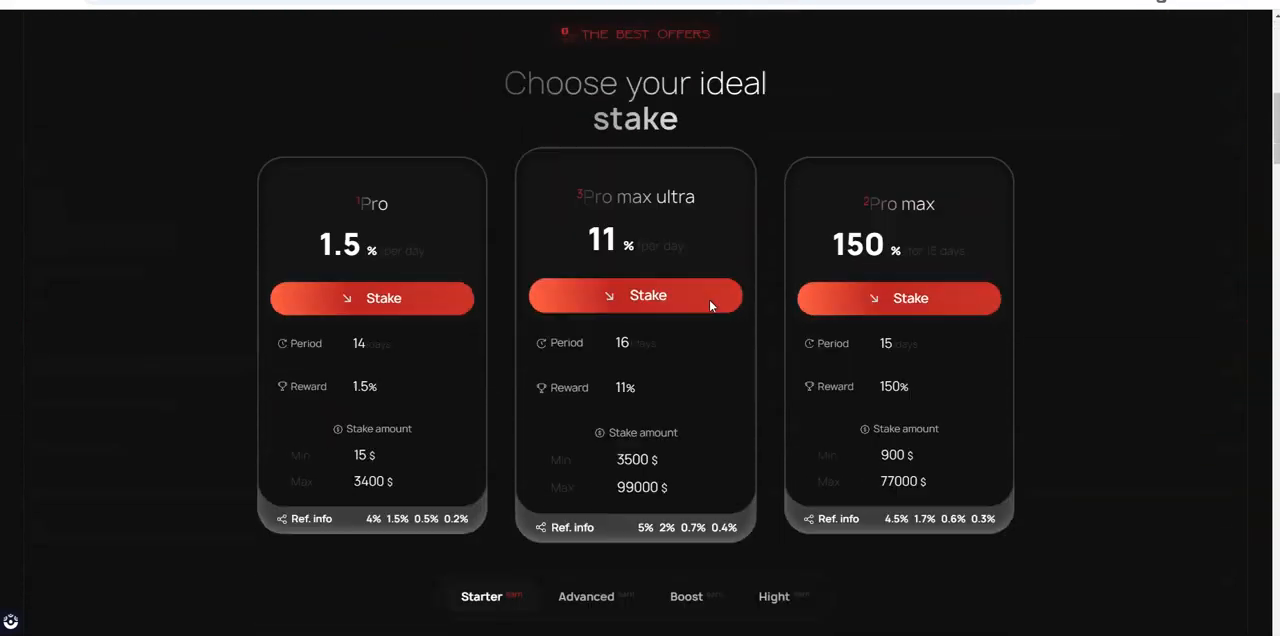
scroll(down, 3)
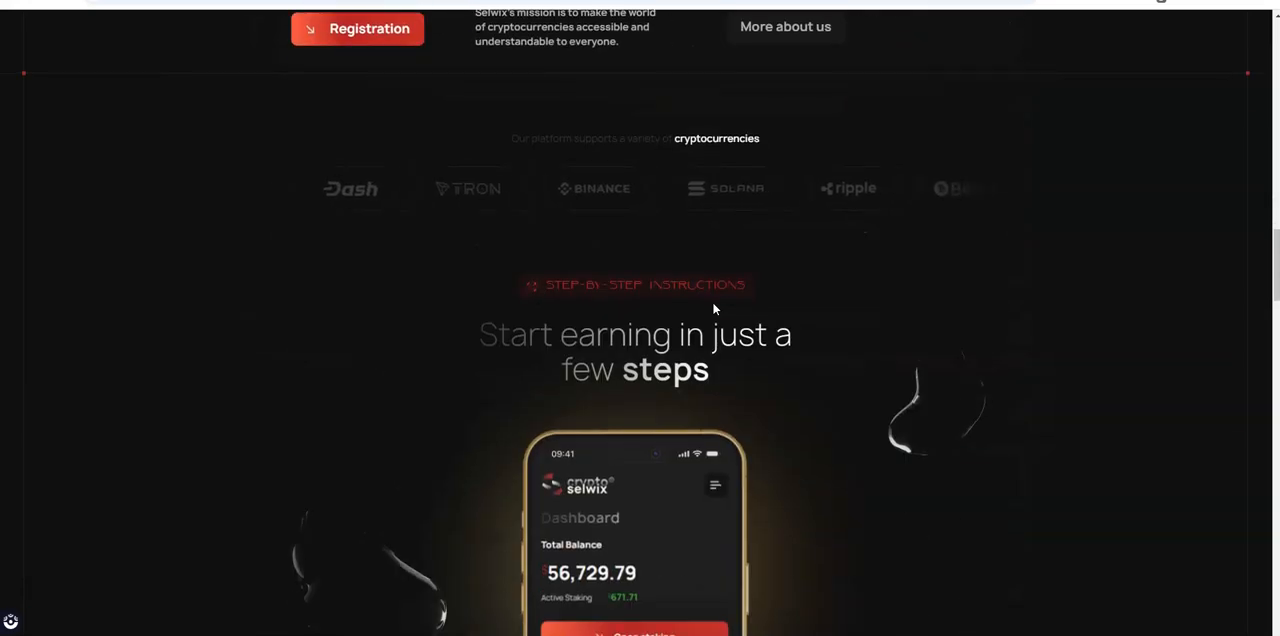
scroll(down, 3)
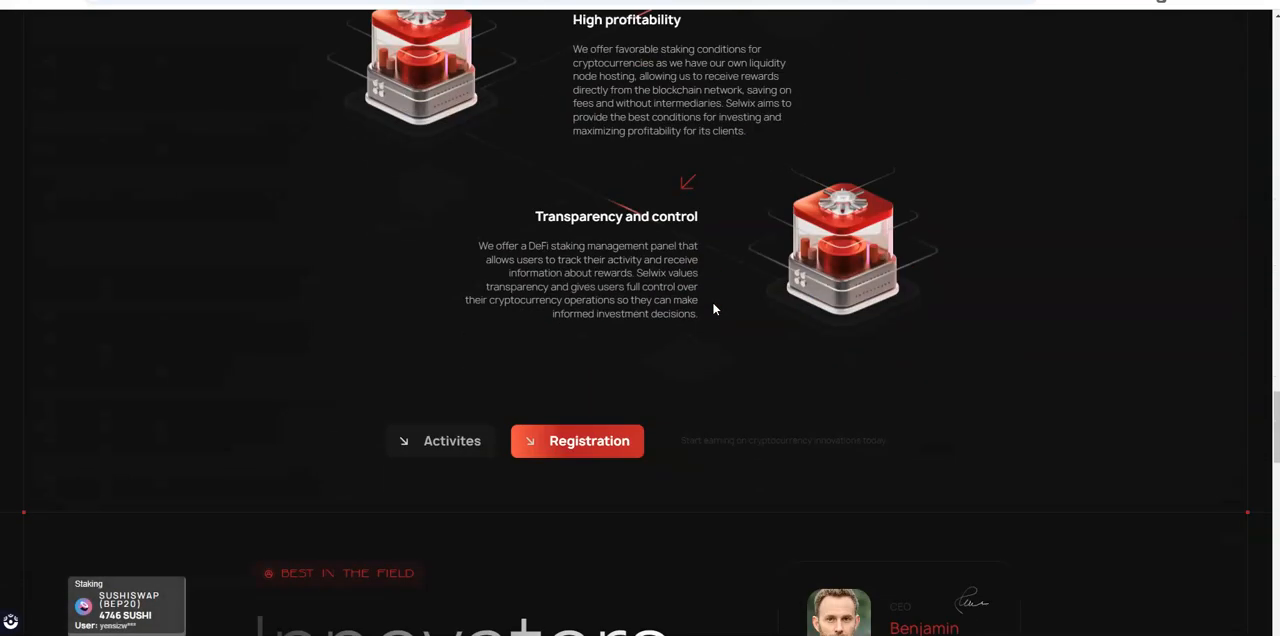
scroll(down, 3)
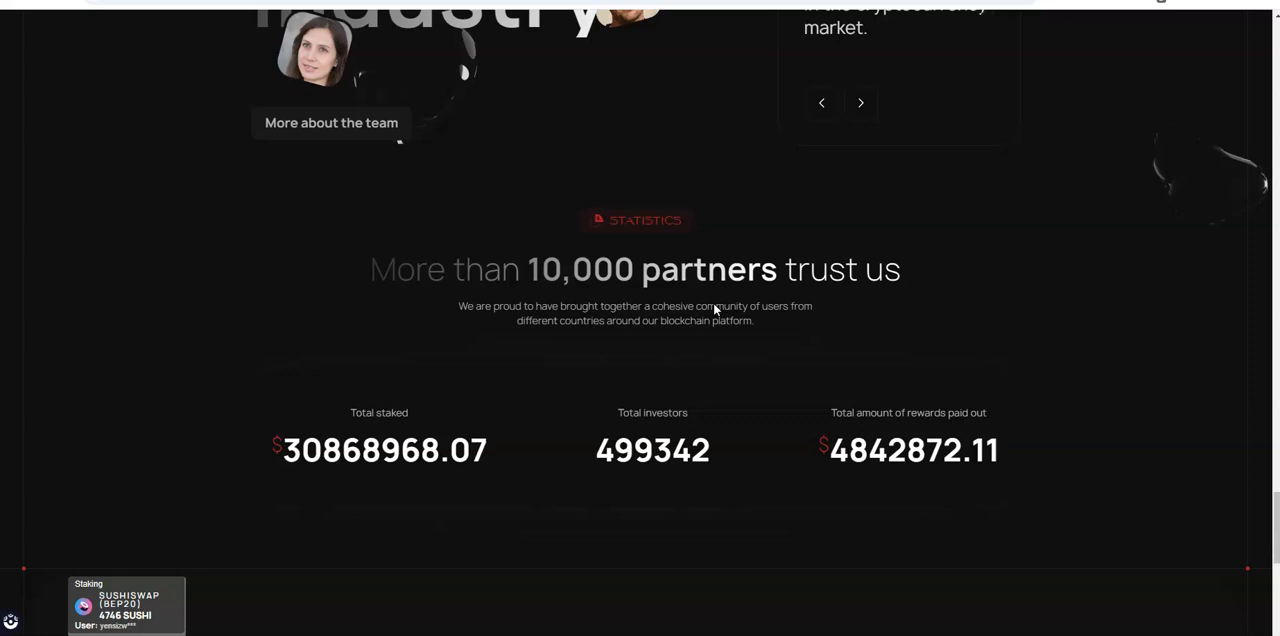
scroll(down, 3)
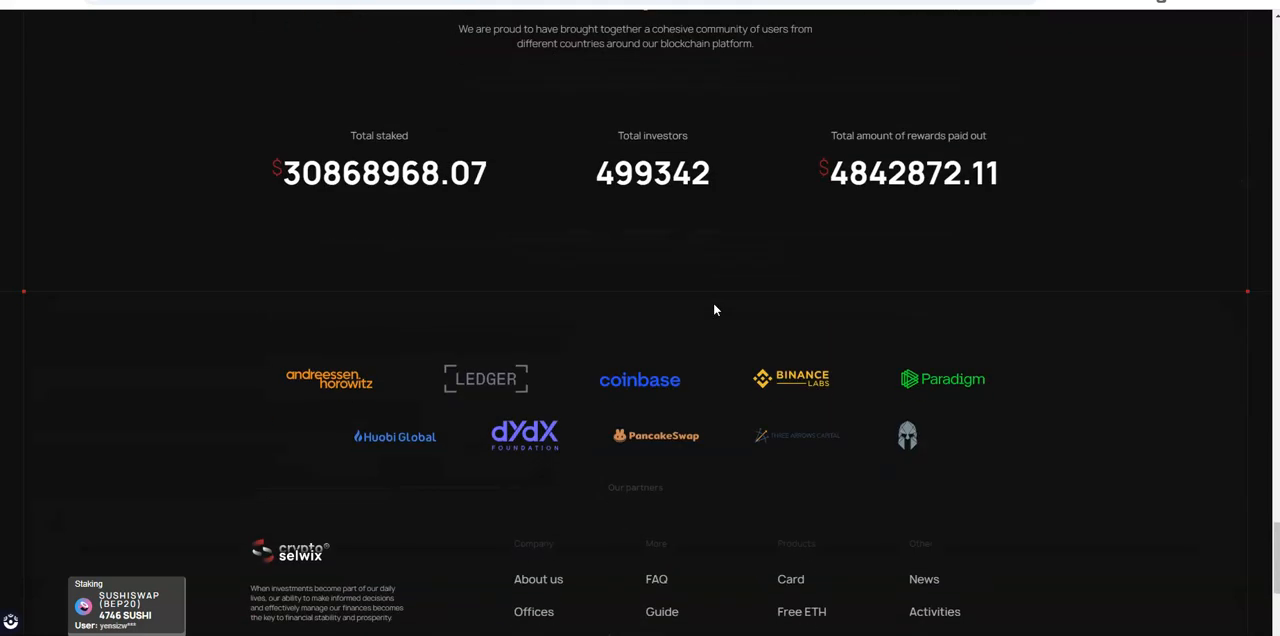
scroll(down, 3)
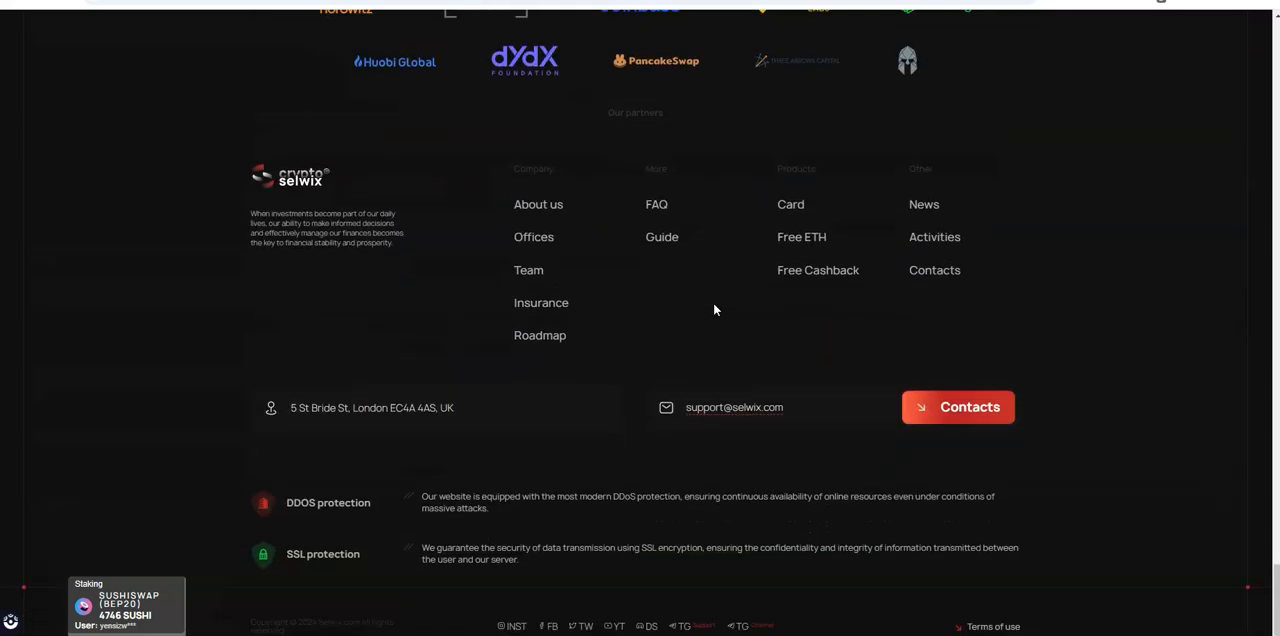
scroll(up, 3)
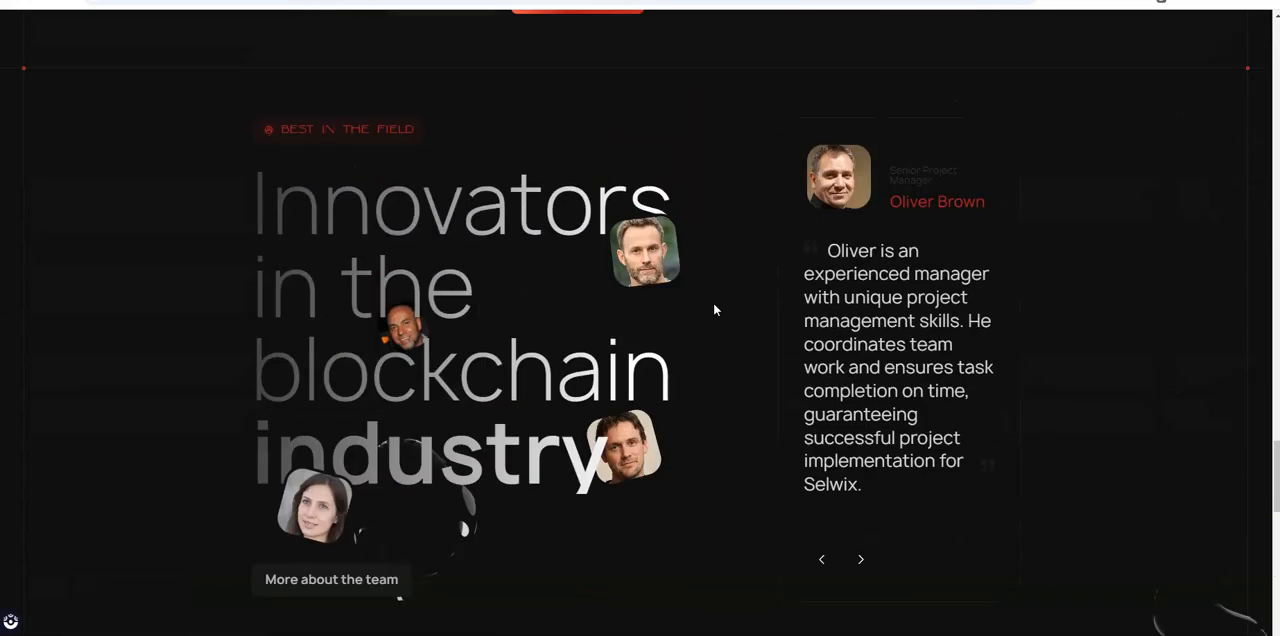
scroll(down, 3)
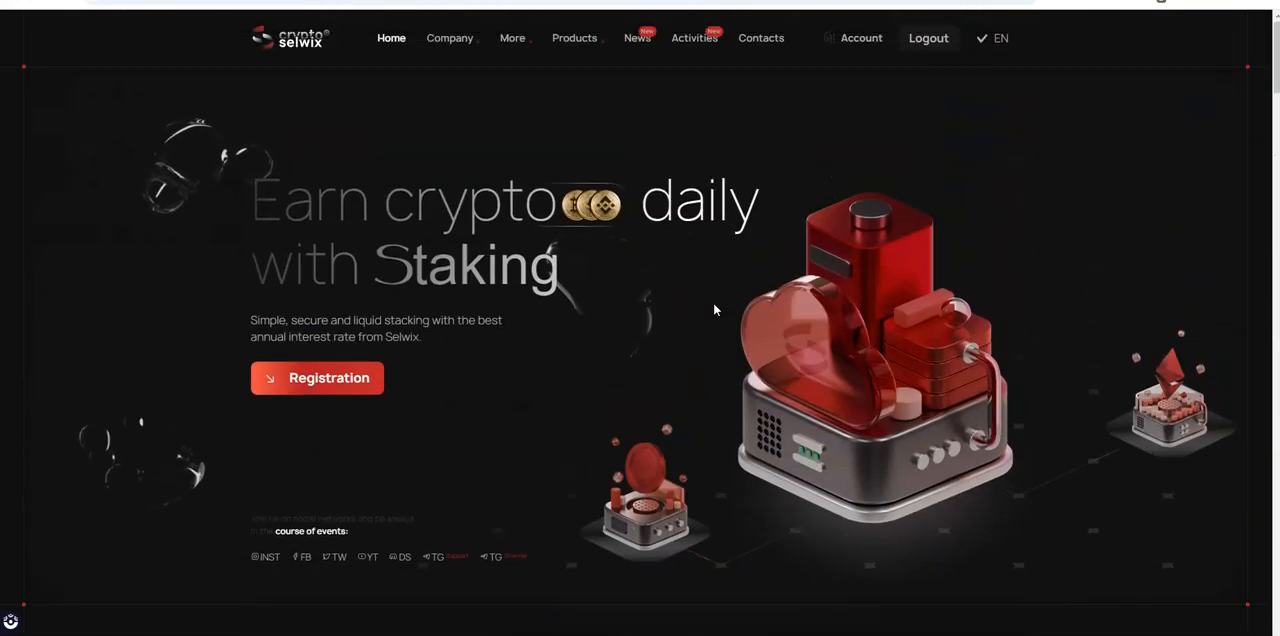
mouse_move(1022, 208)
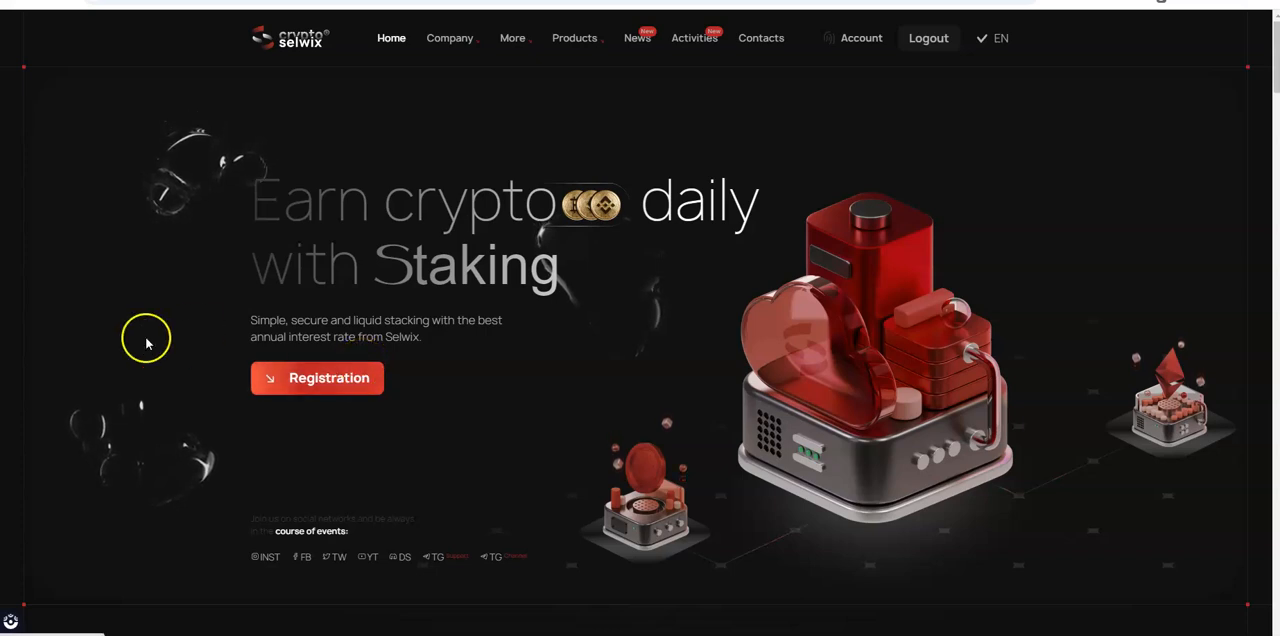
mouse_move(553, 318)
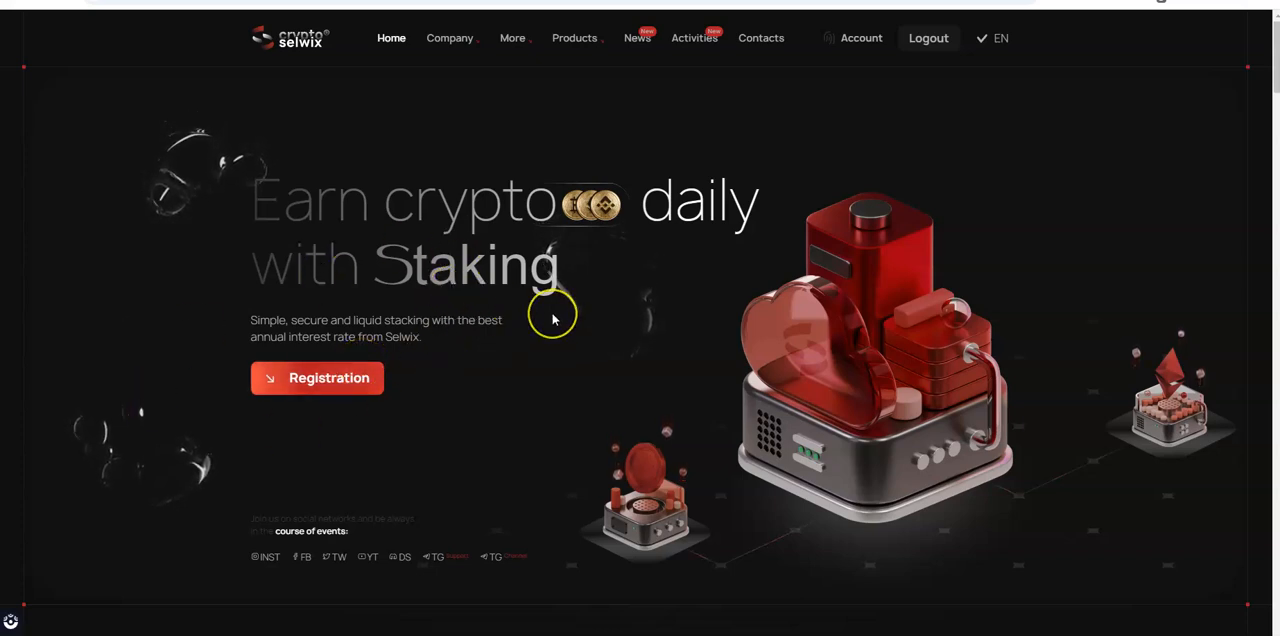
mouse_move(300, 355)
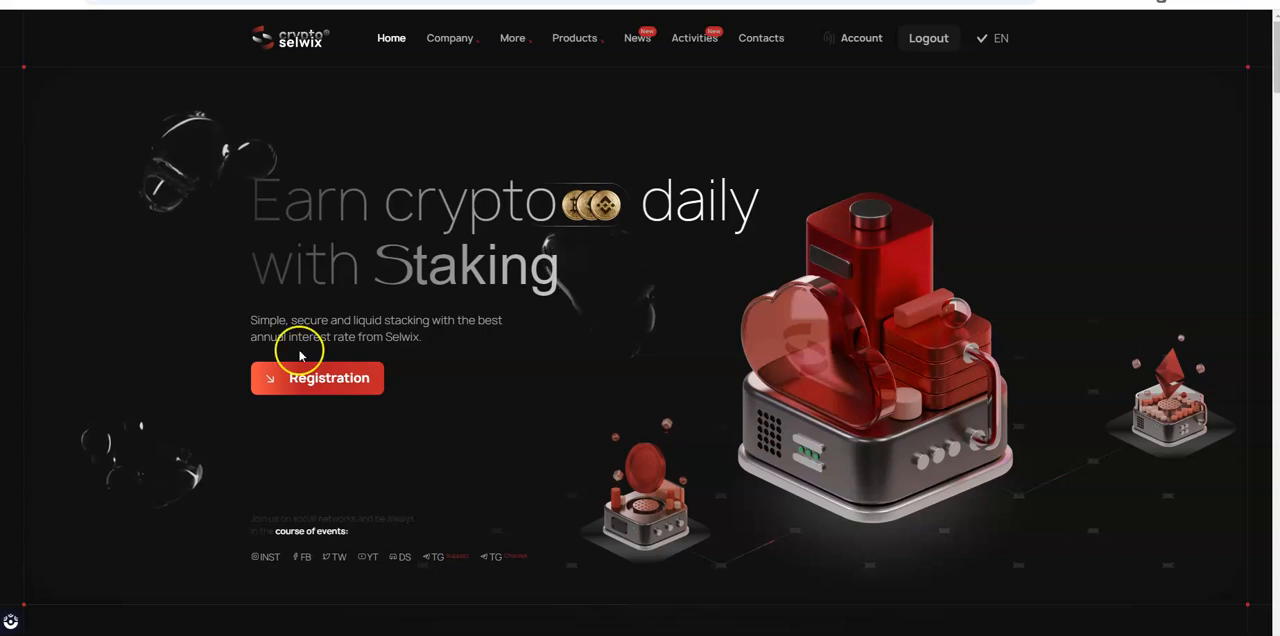
mouse_move(485, 337)
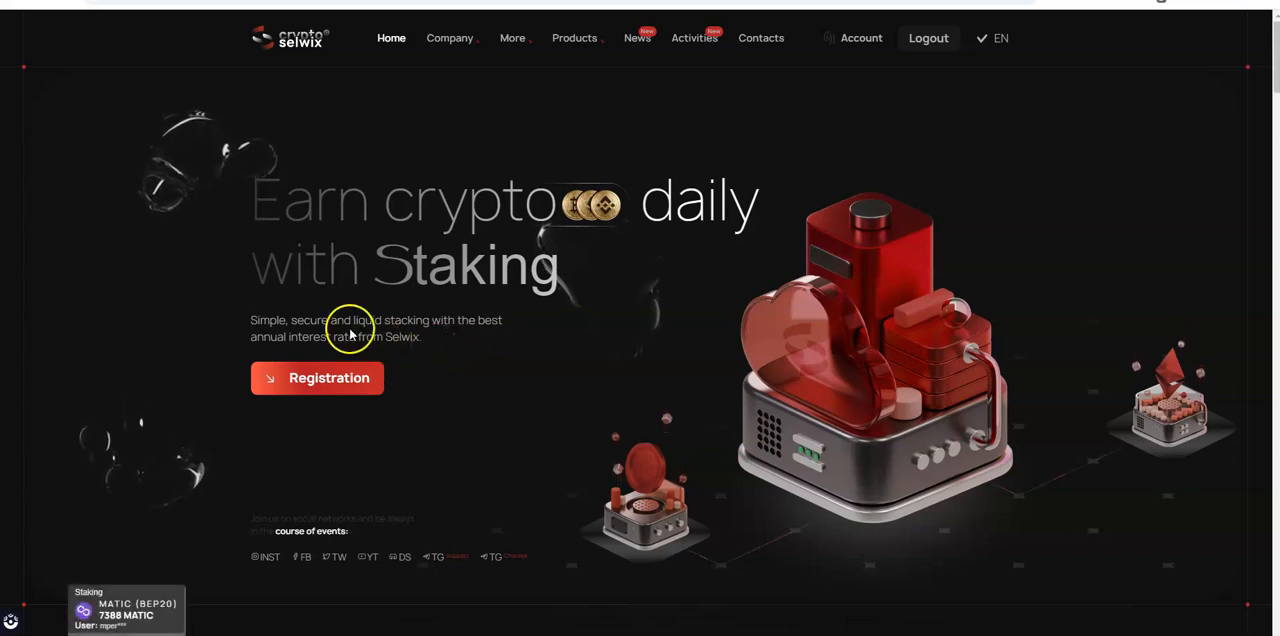
scroll(down, 3)
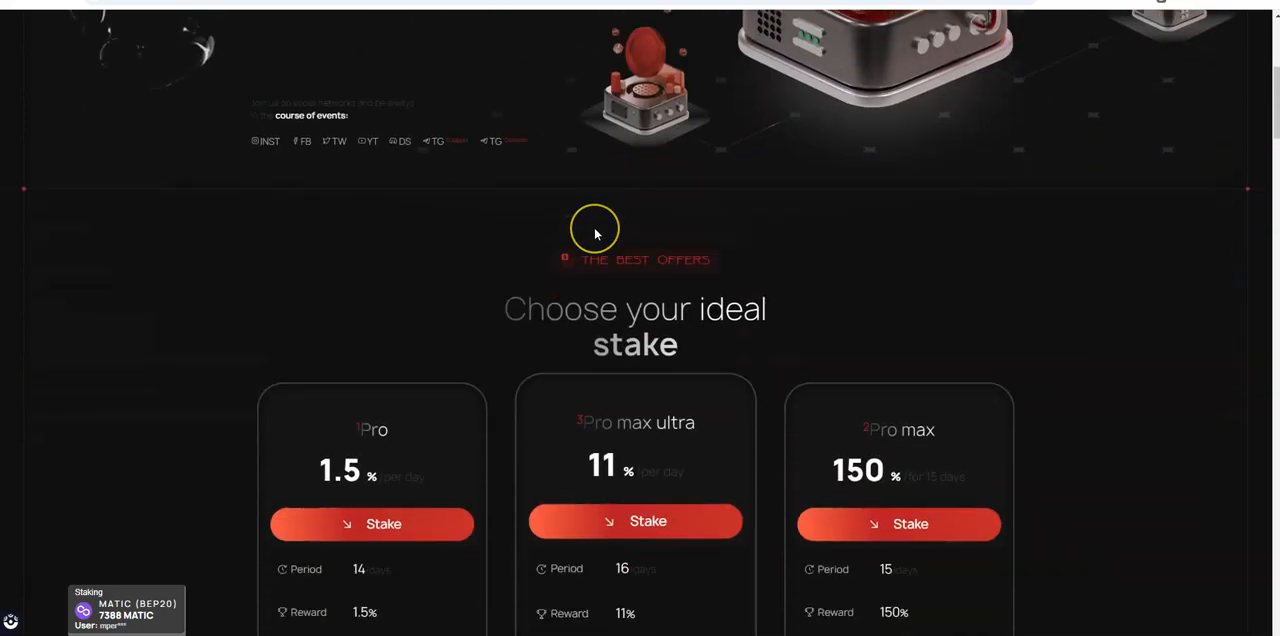
scroll(down, 3)
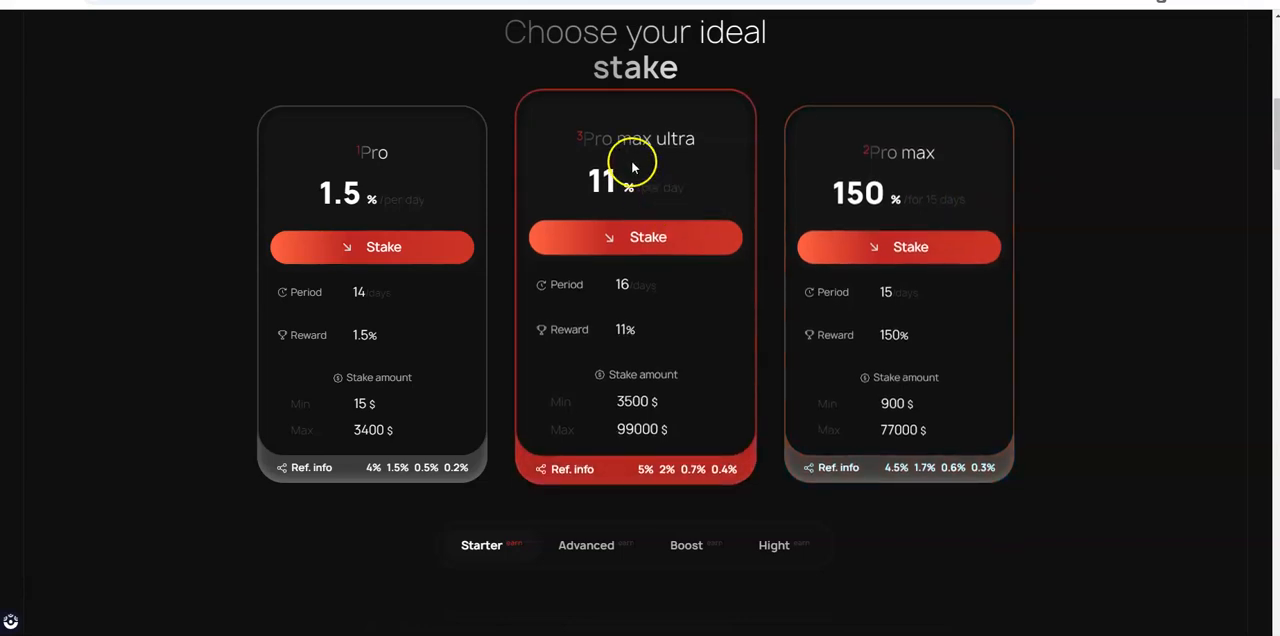
mouse_move(697, 207)
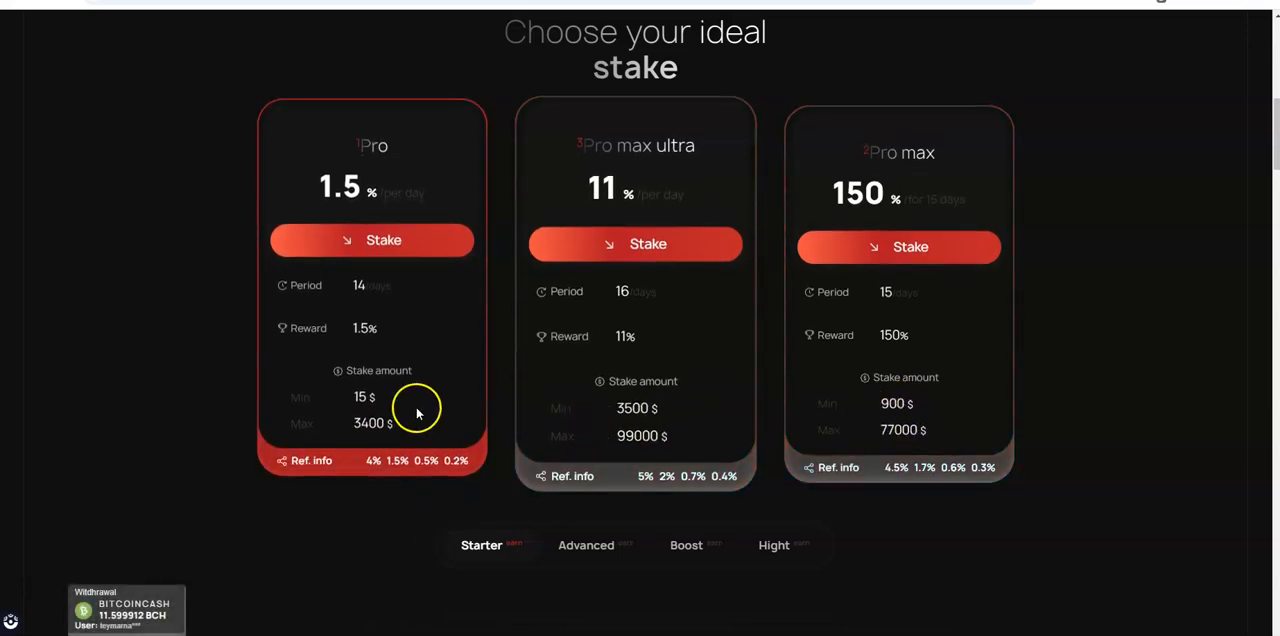
mouse_move(383, 443)
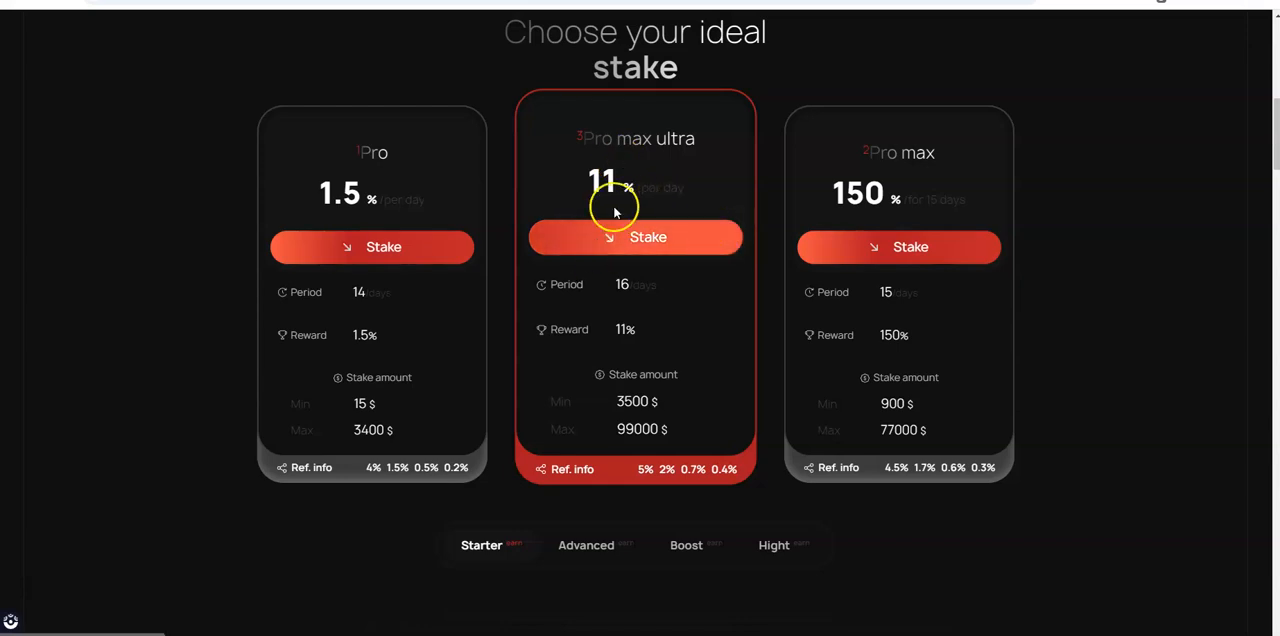
mouse_move(643, 302)
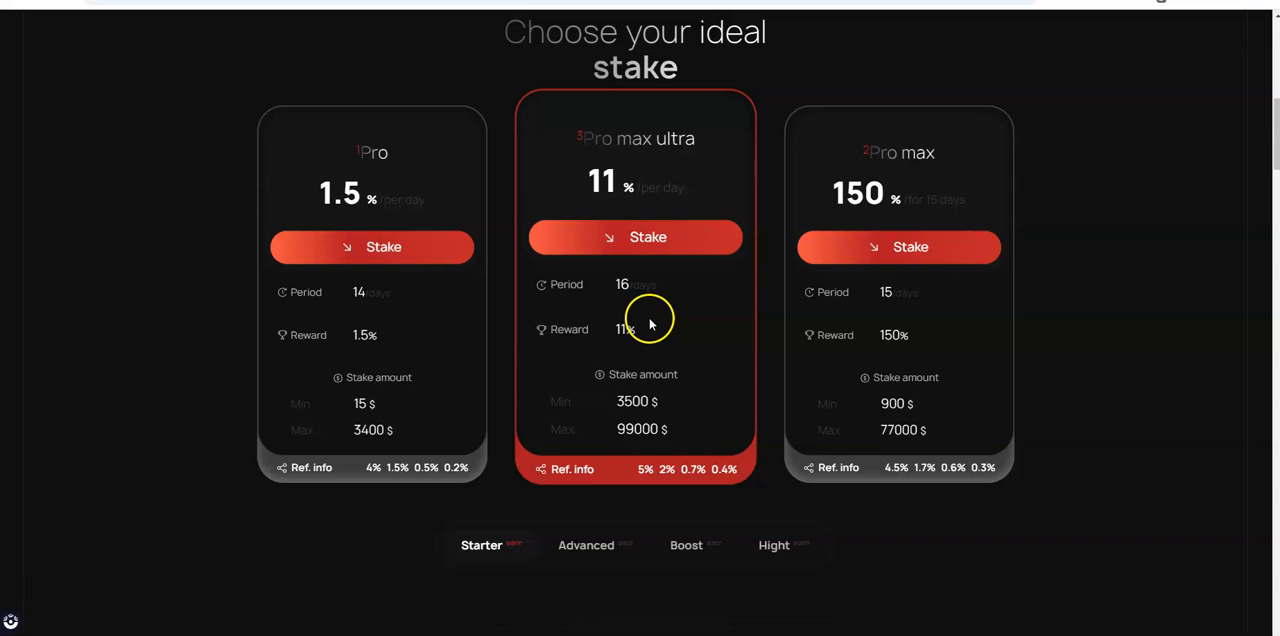
mouse_move(643, 308)
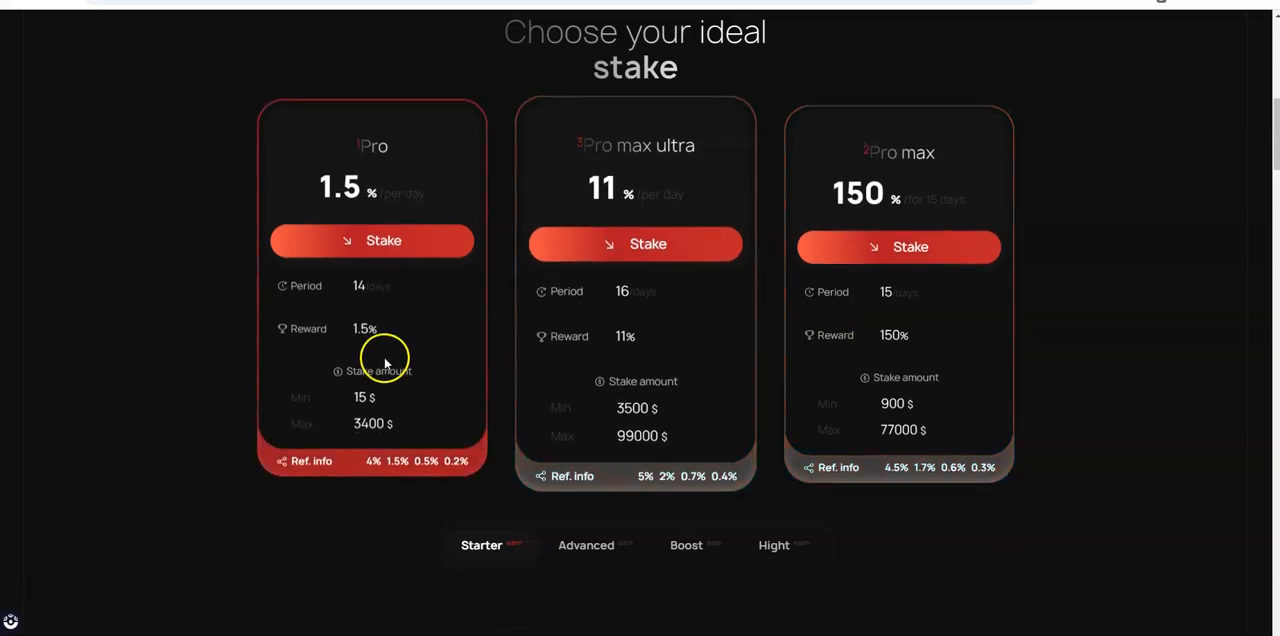
mouse_move(395, 480)
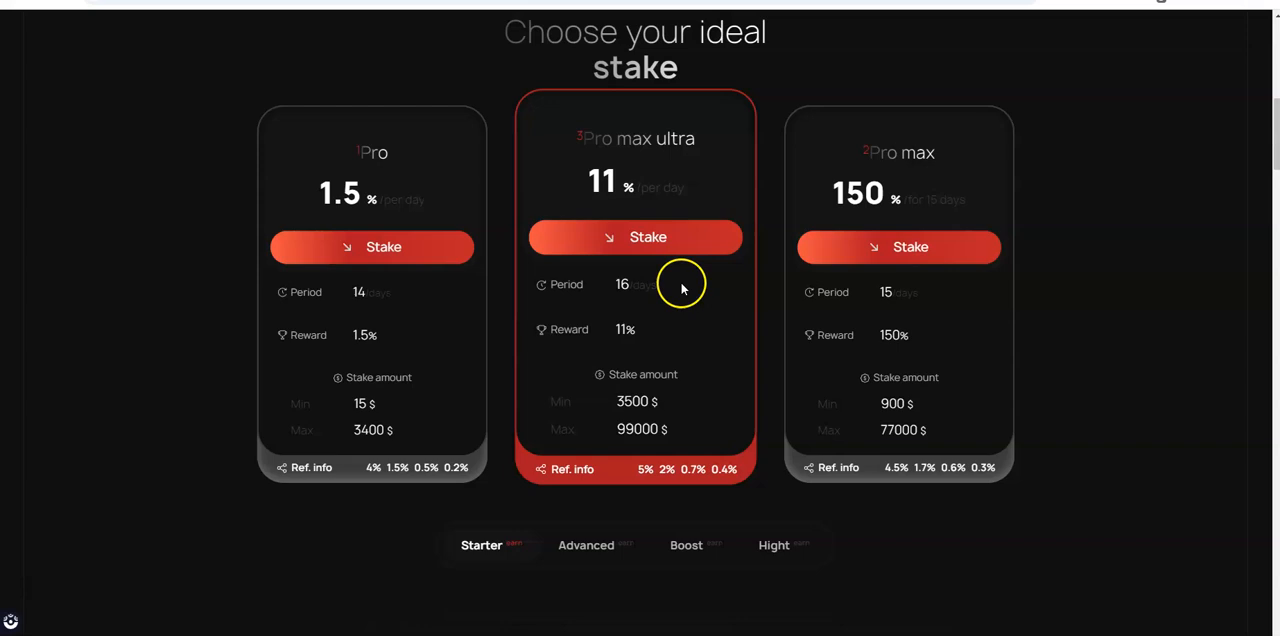
mouse_move(635, 217)
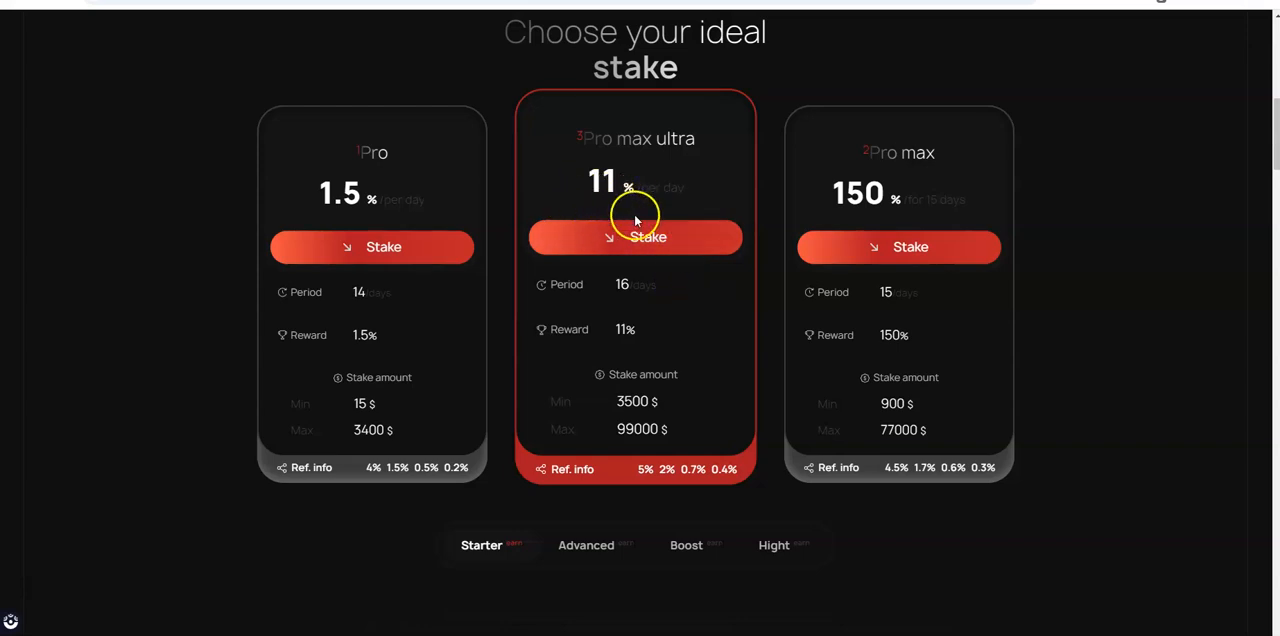
mouse_move(675, 330)
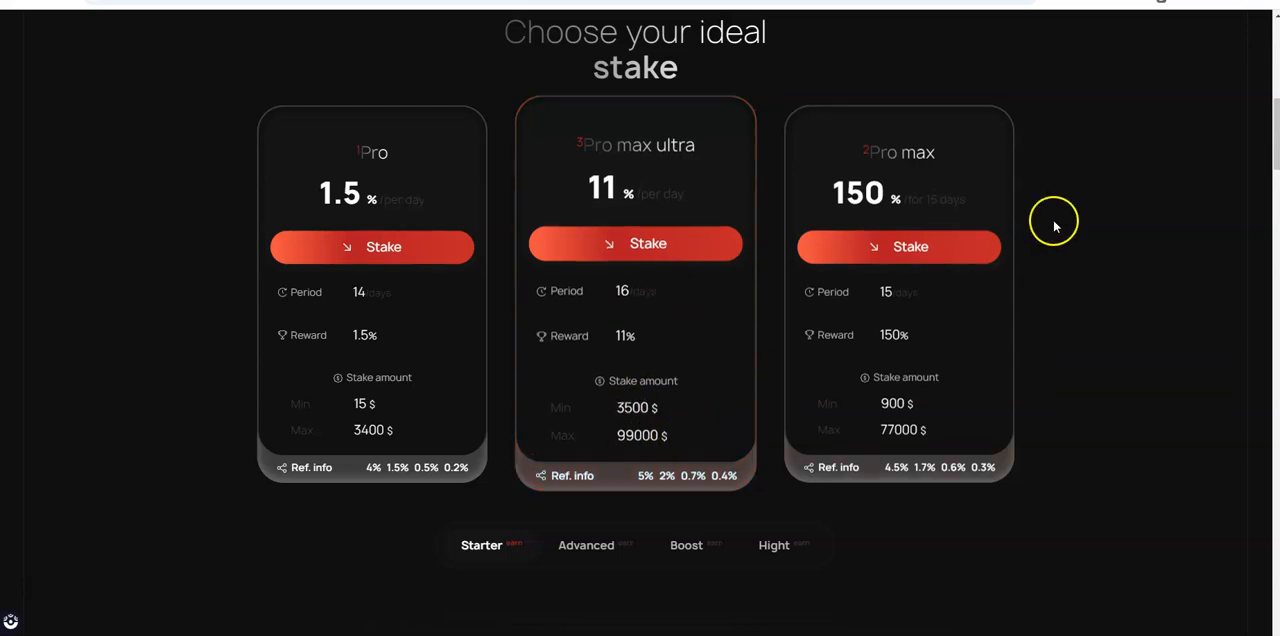
mouse_move(910, 210)
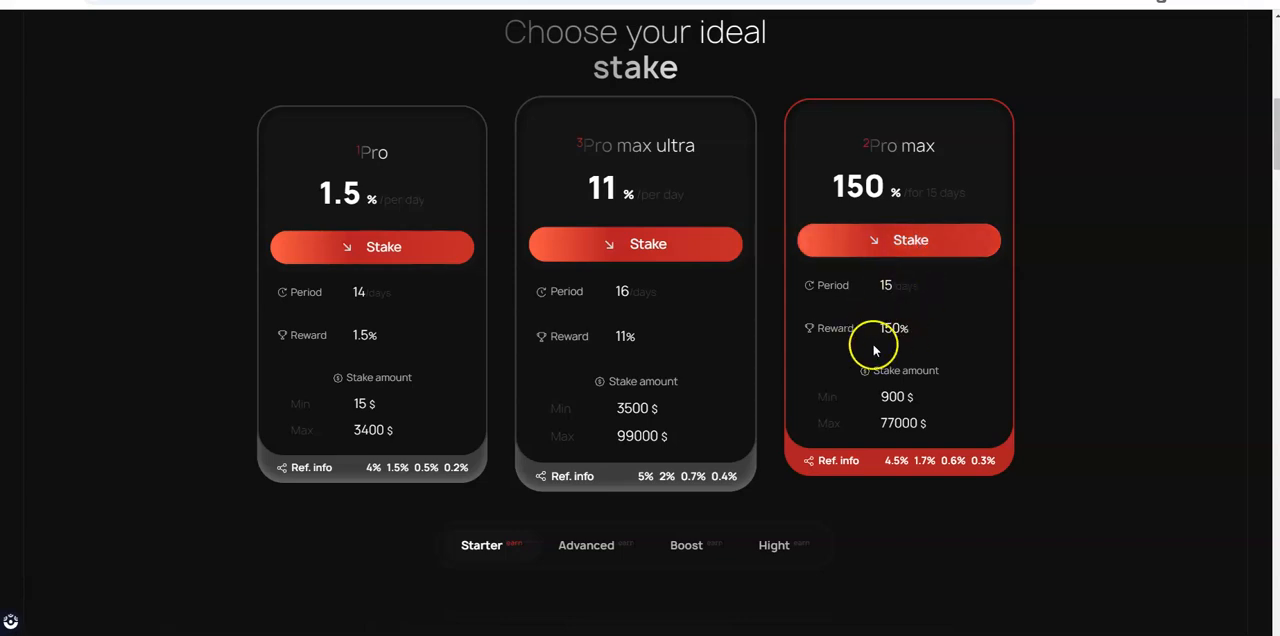
mouse_move(910, 371)
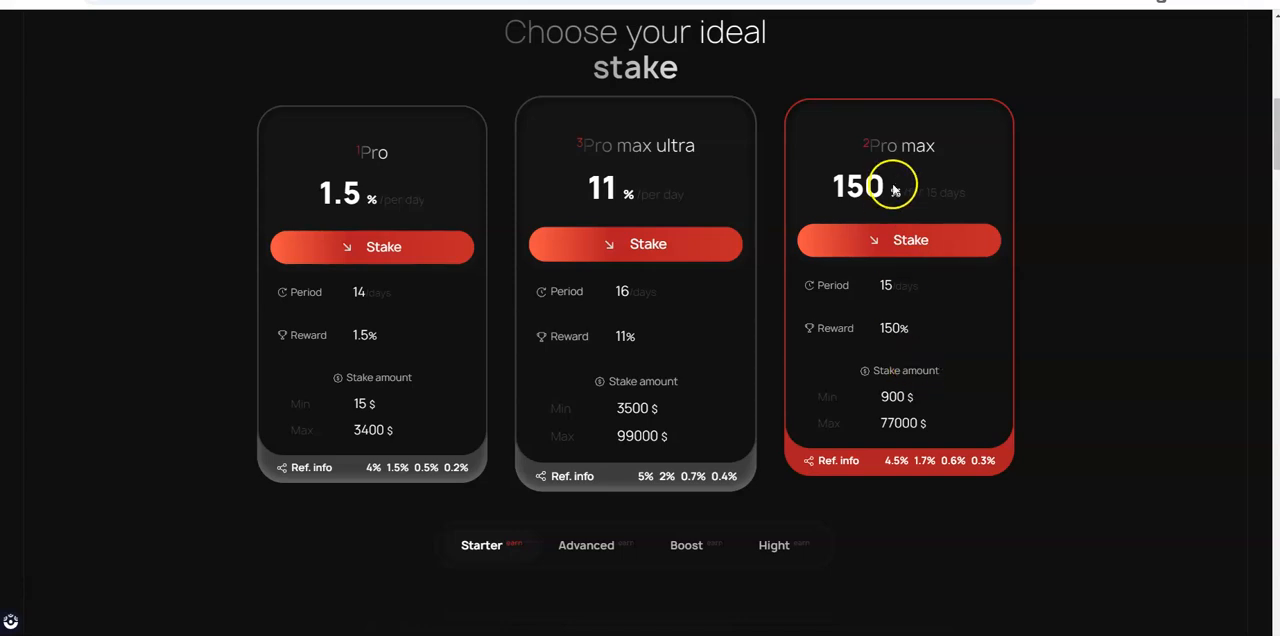
mouse_move(860, 216)
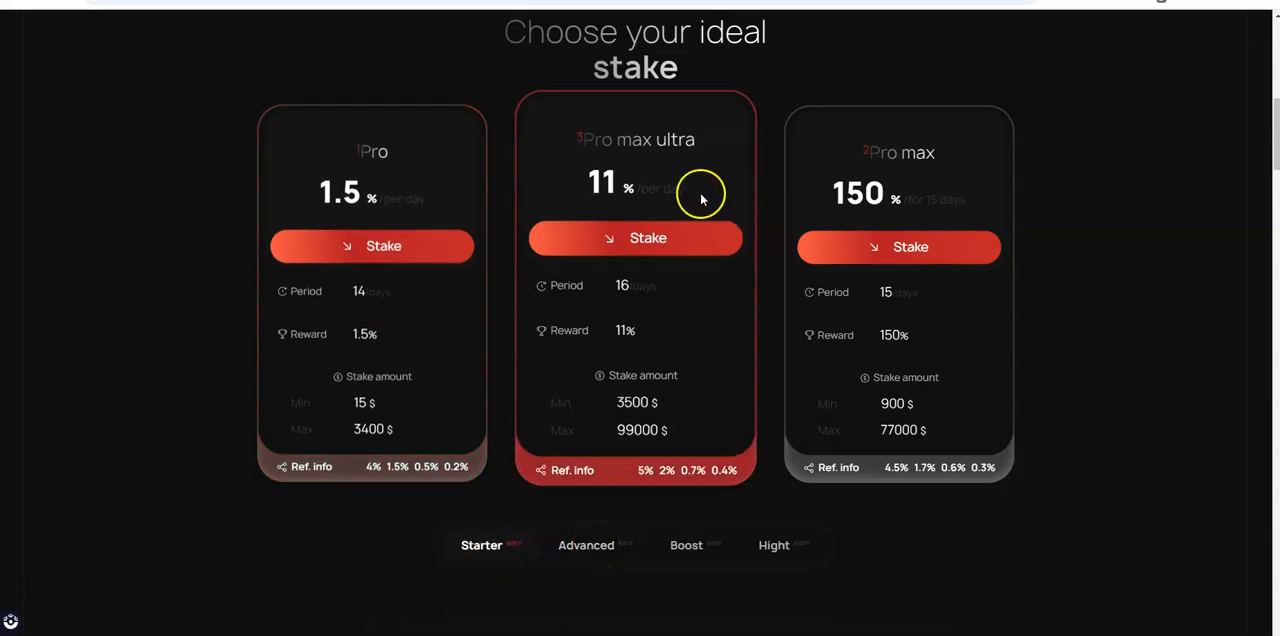
click(585, 545)
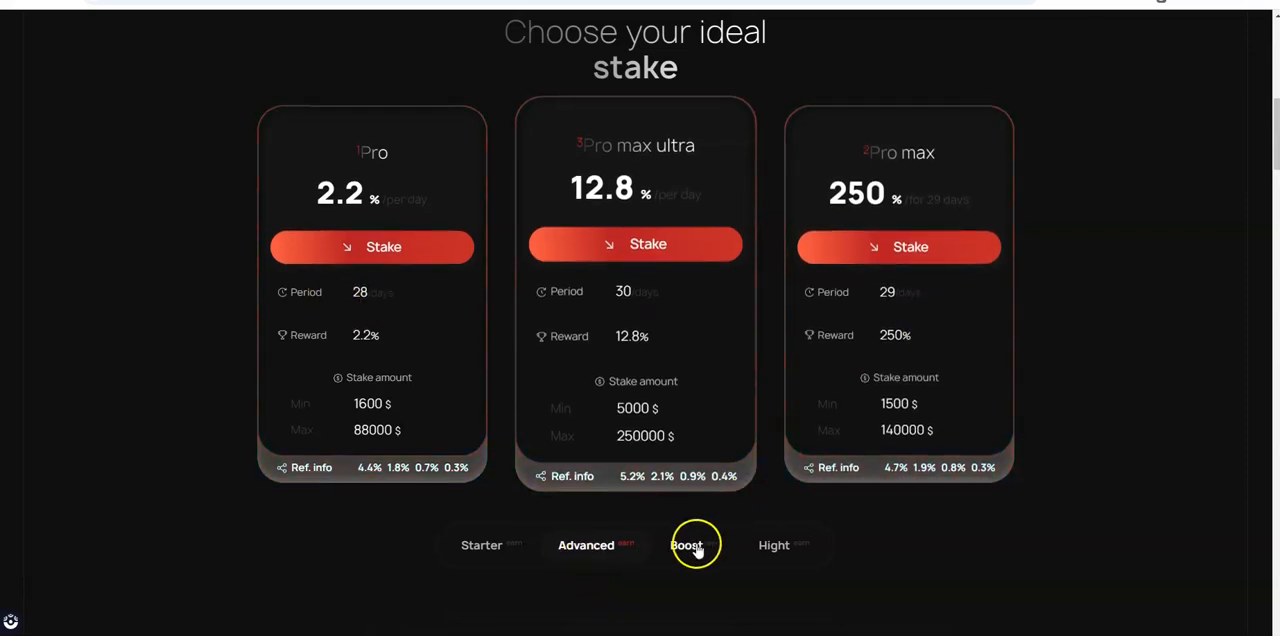
click(686, 545)
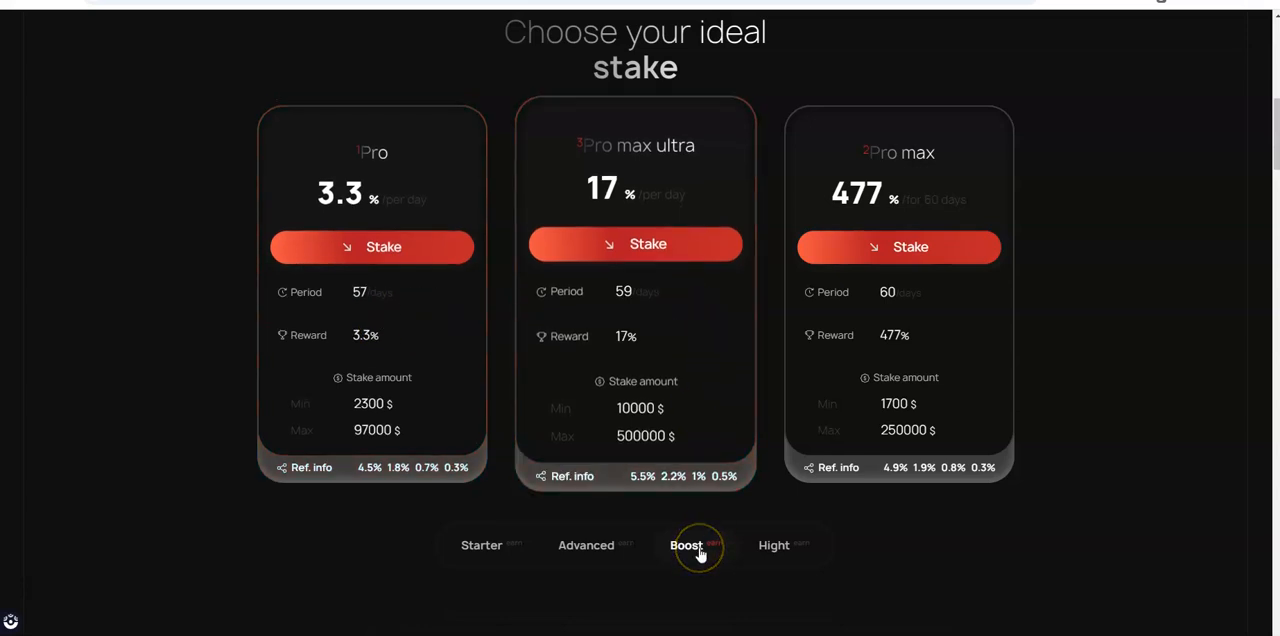
click(773, 545)
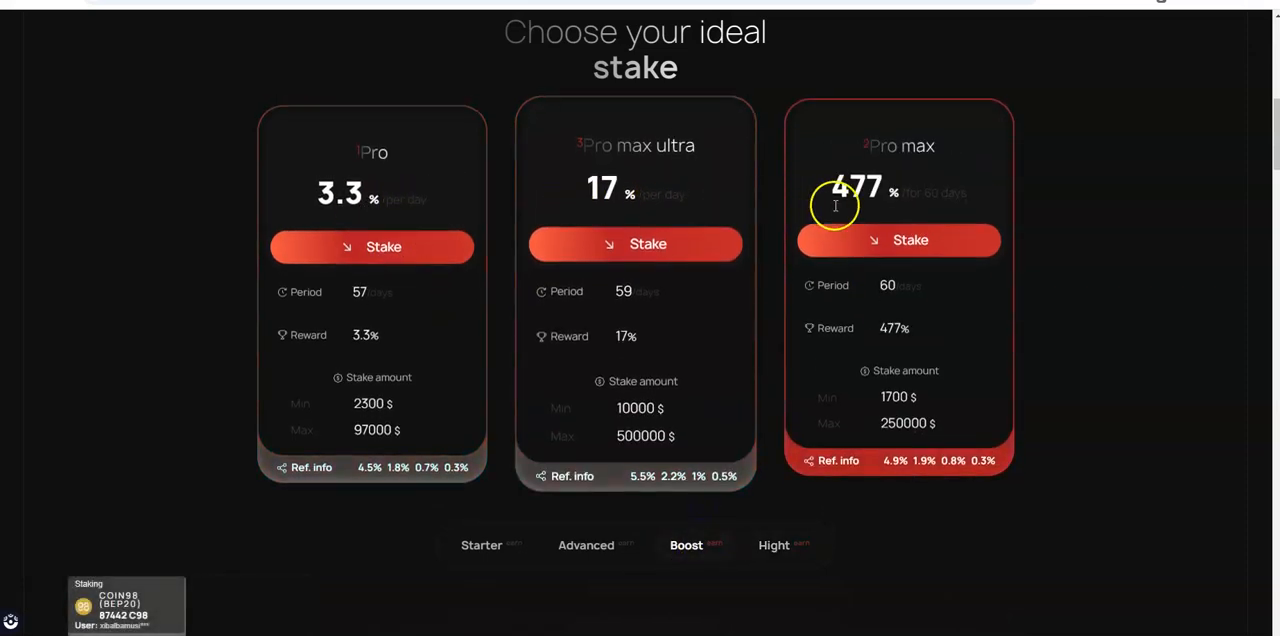
mouse_move(757, 385)
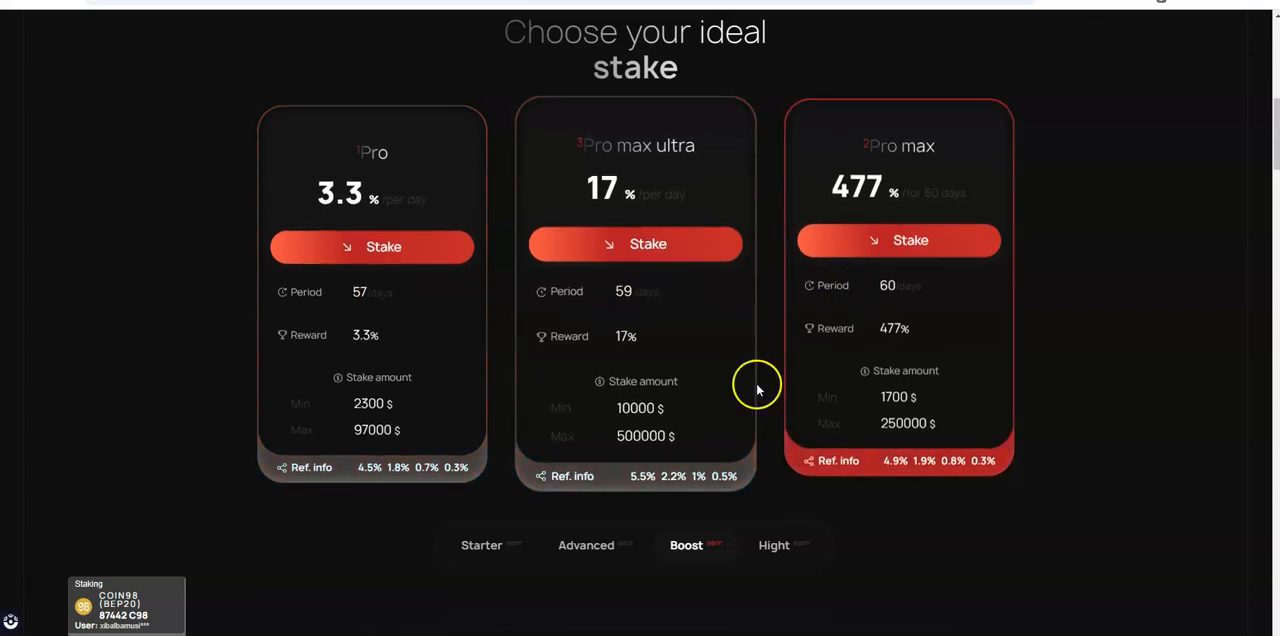
click(586, 545)
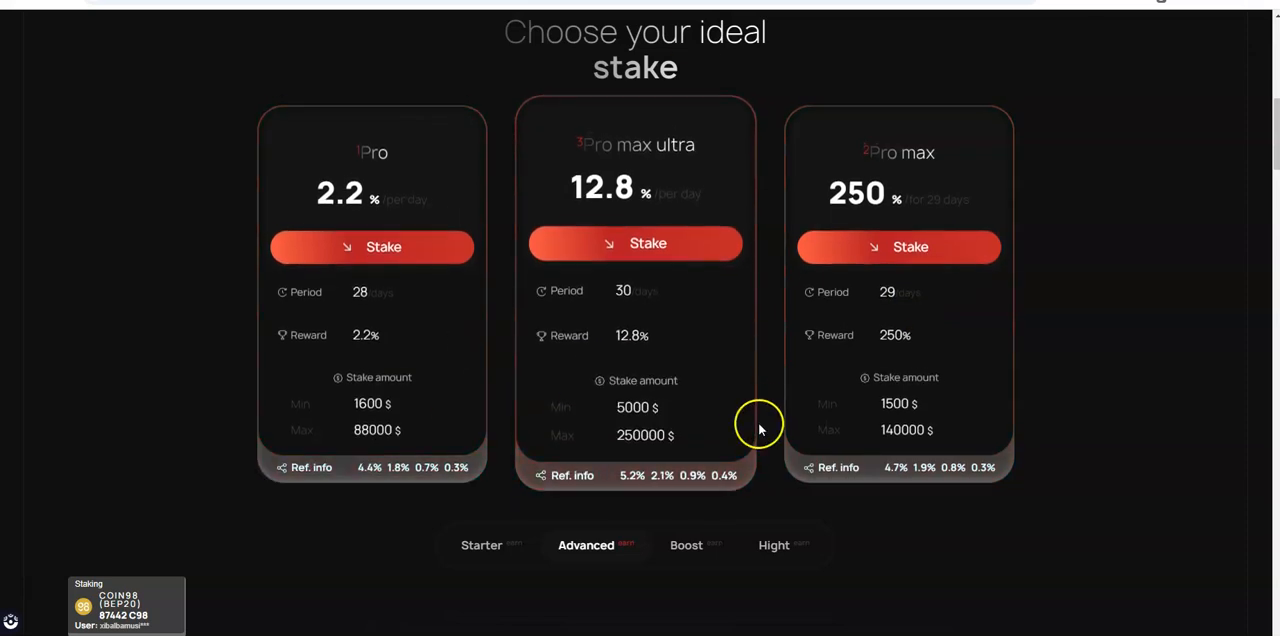
click(480, 545)
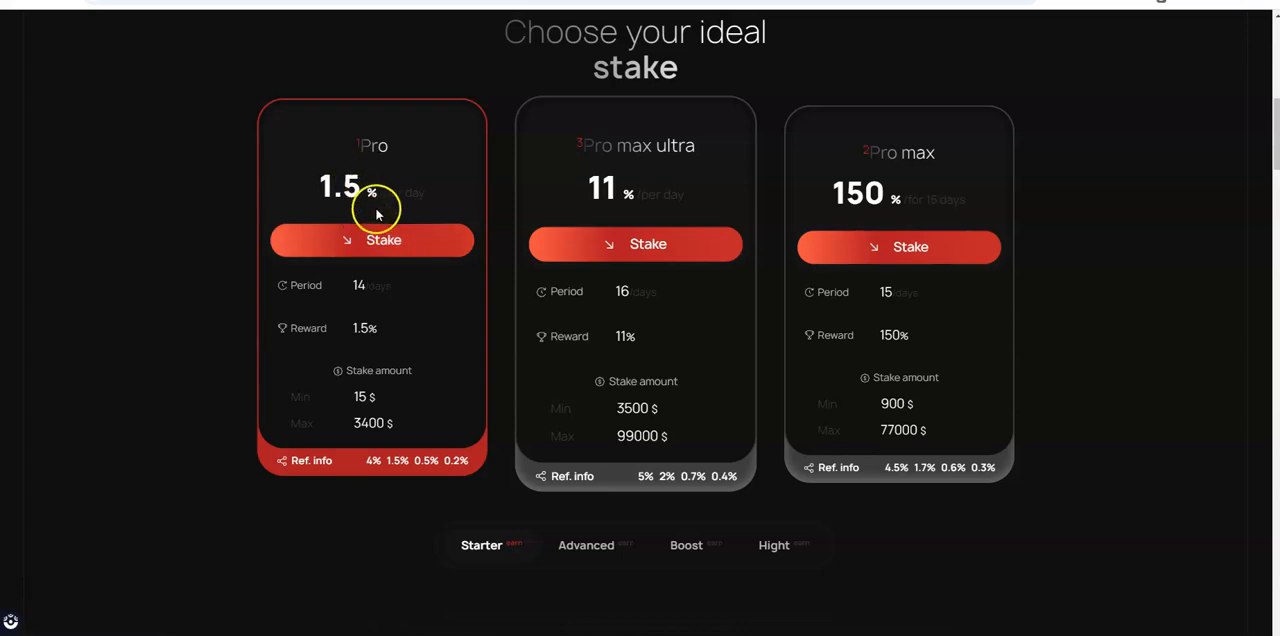
mouse_move(378, 302)
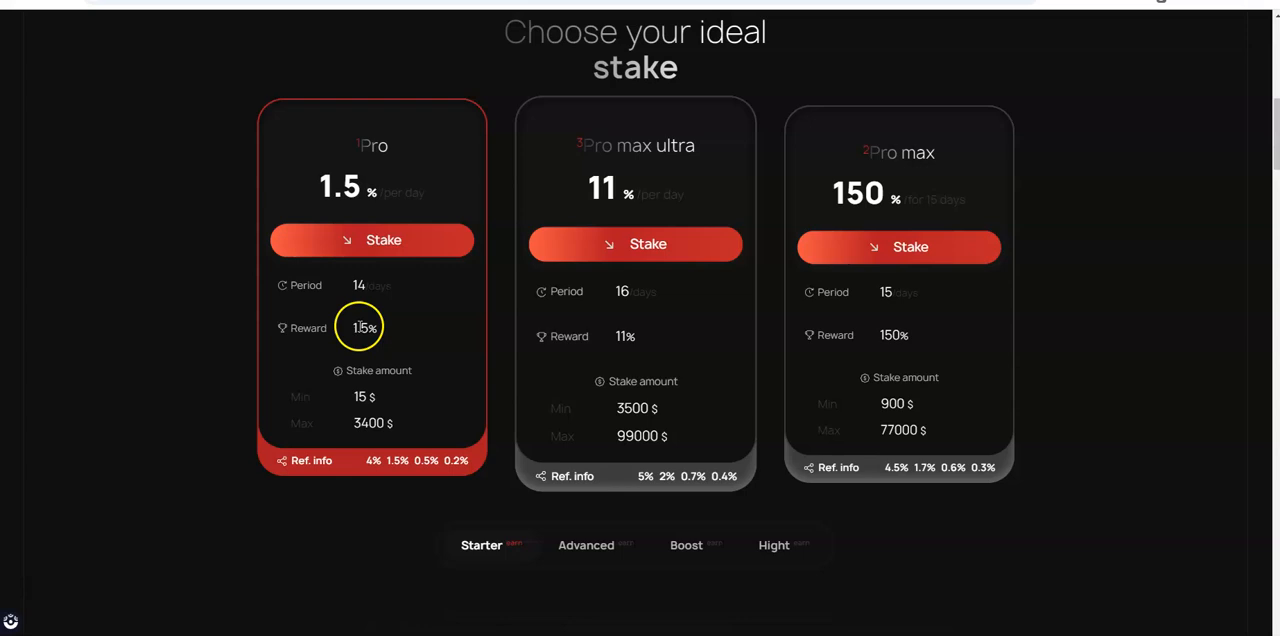
double_click(363, 328)
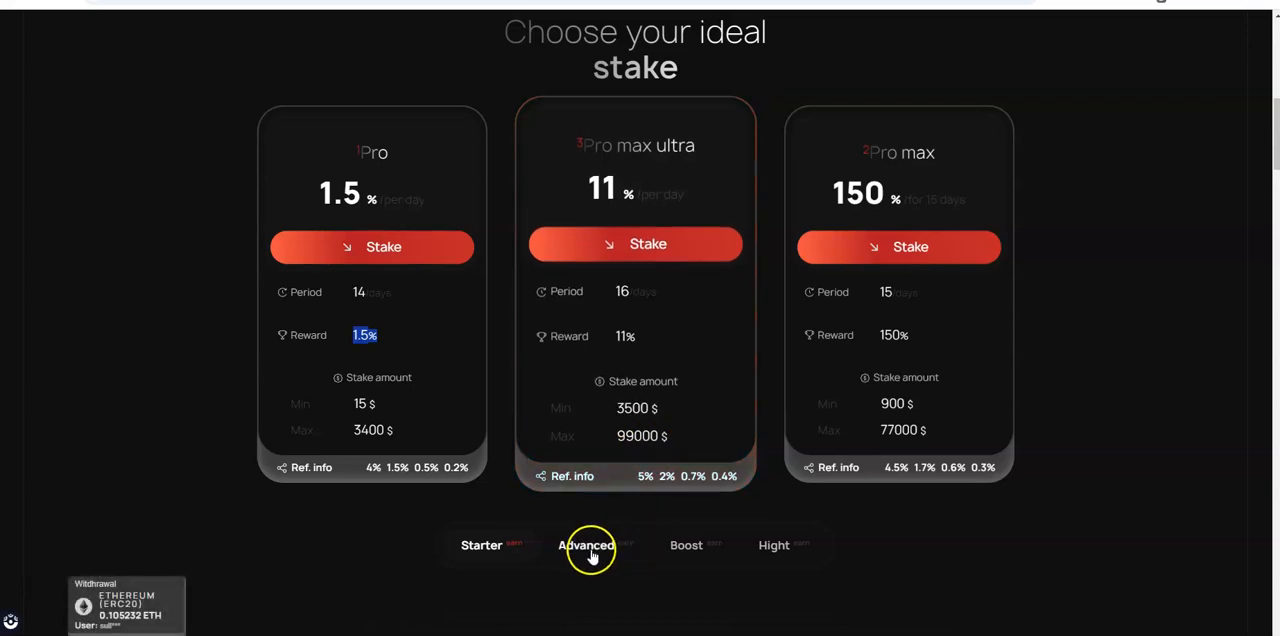
click(586, 545)
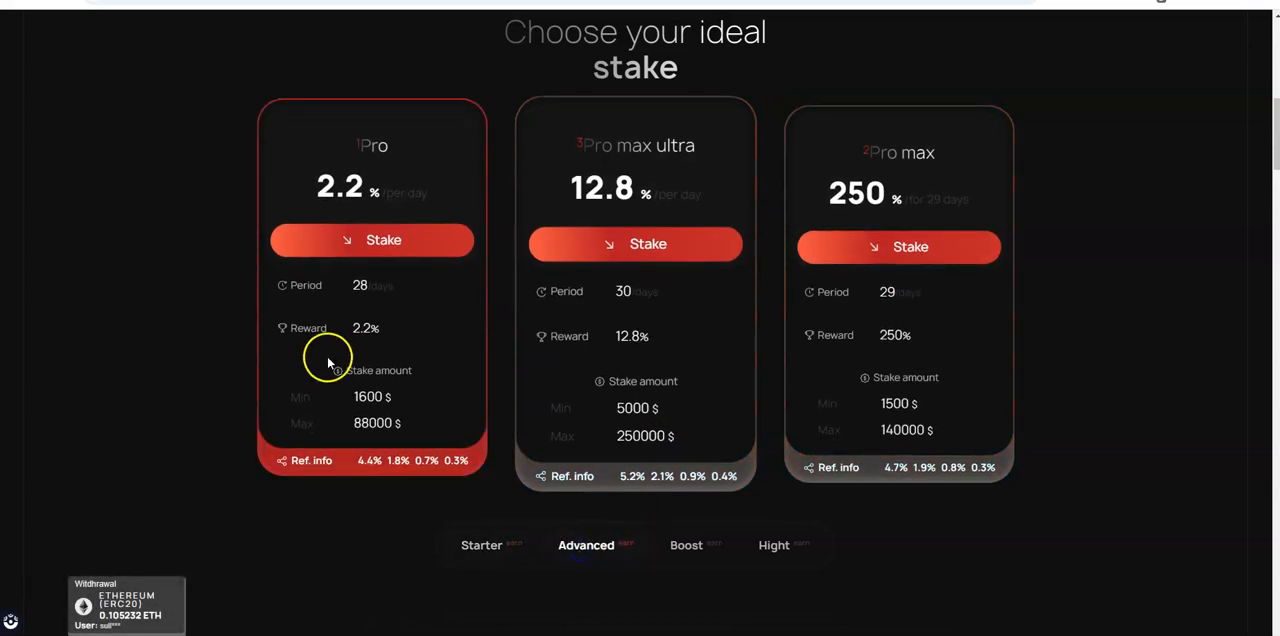
mouse_move(490, 432)
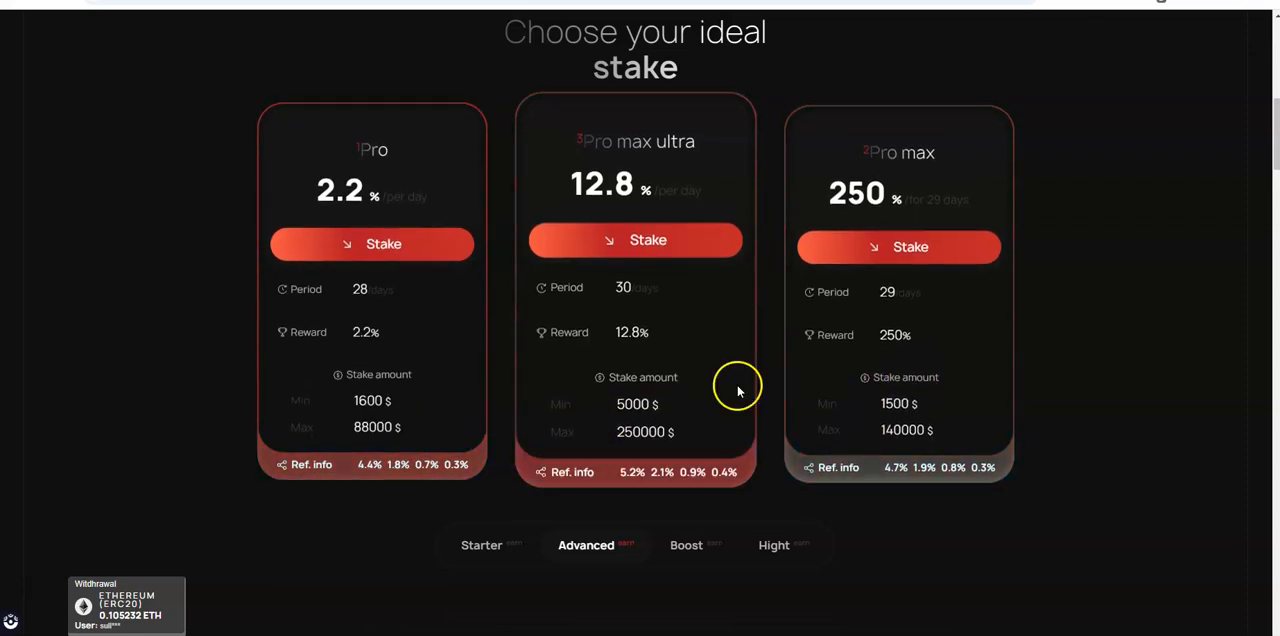
click(686, 545)
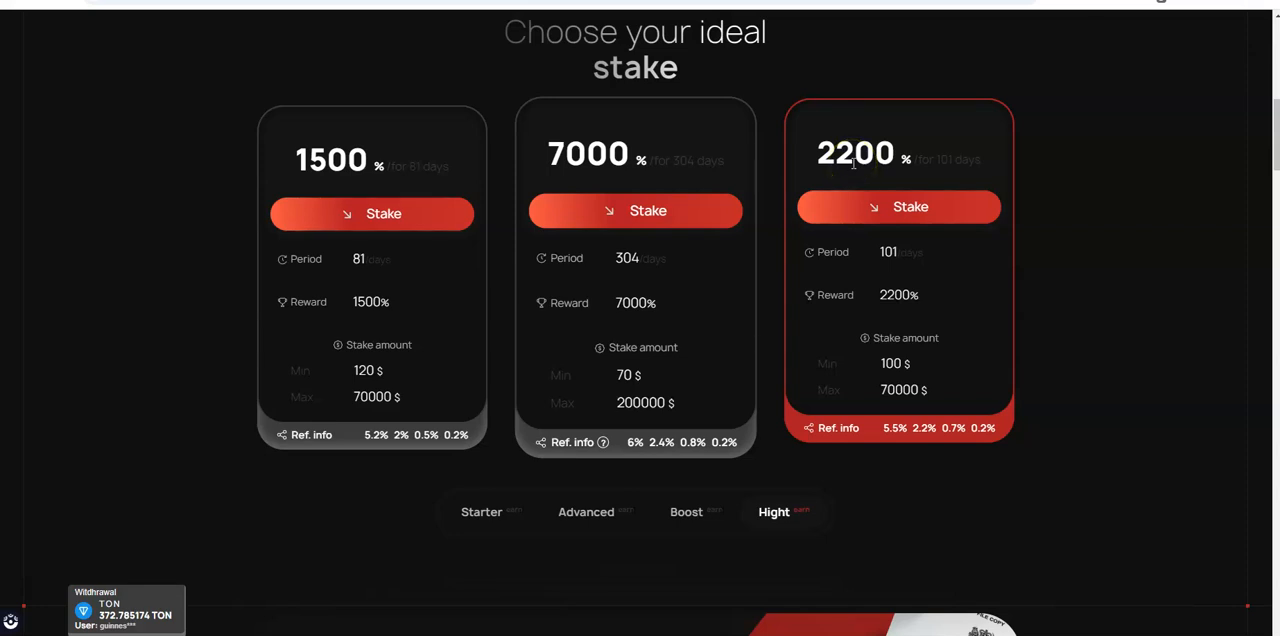
mouse_move(336, 190)
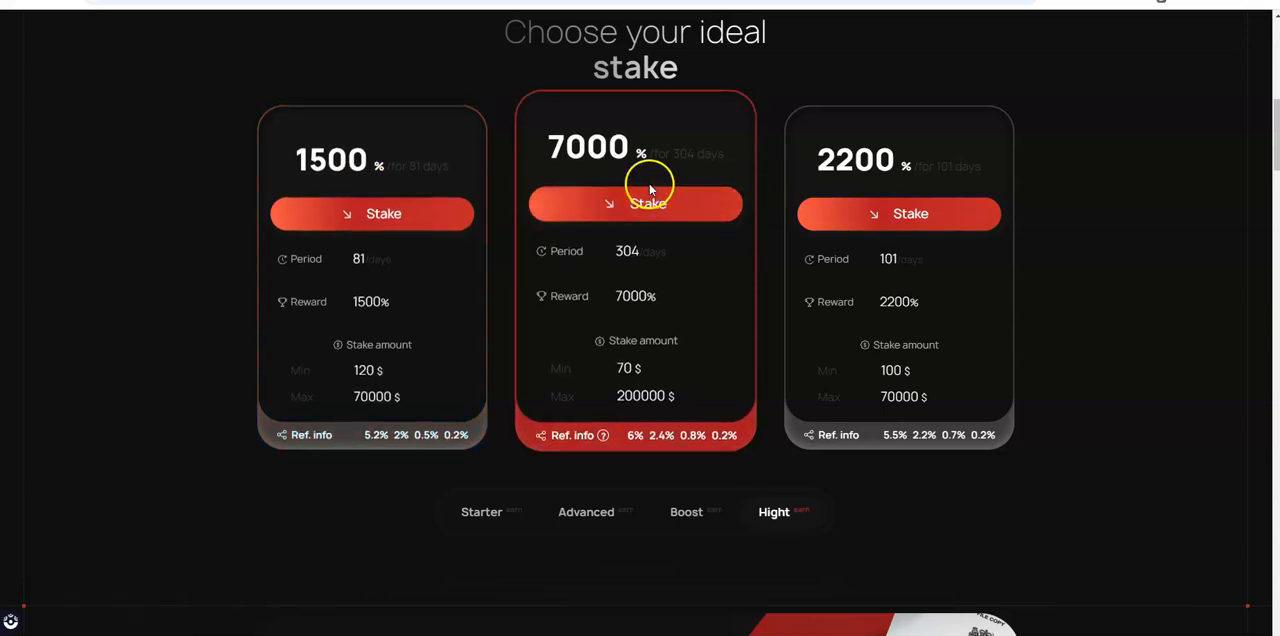
mouse_move(760, 172)
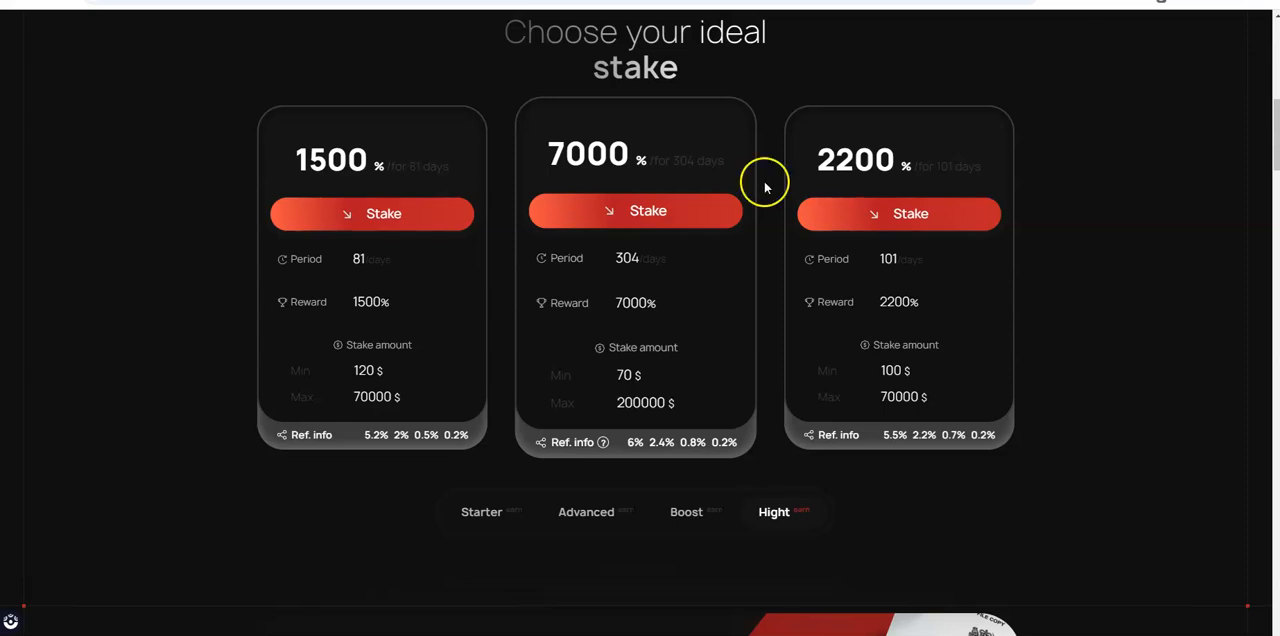
click(686, 511)
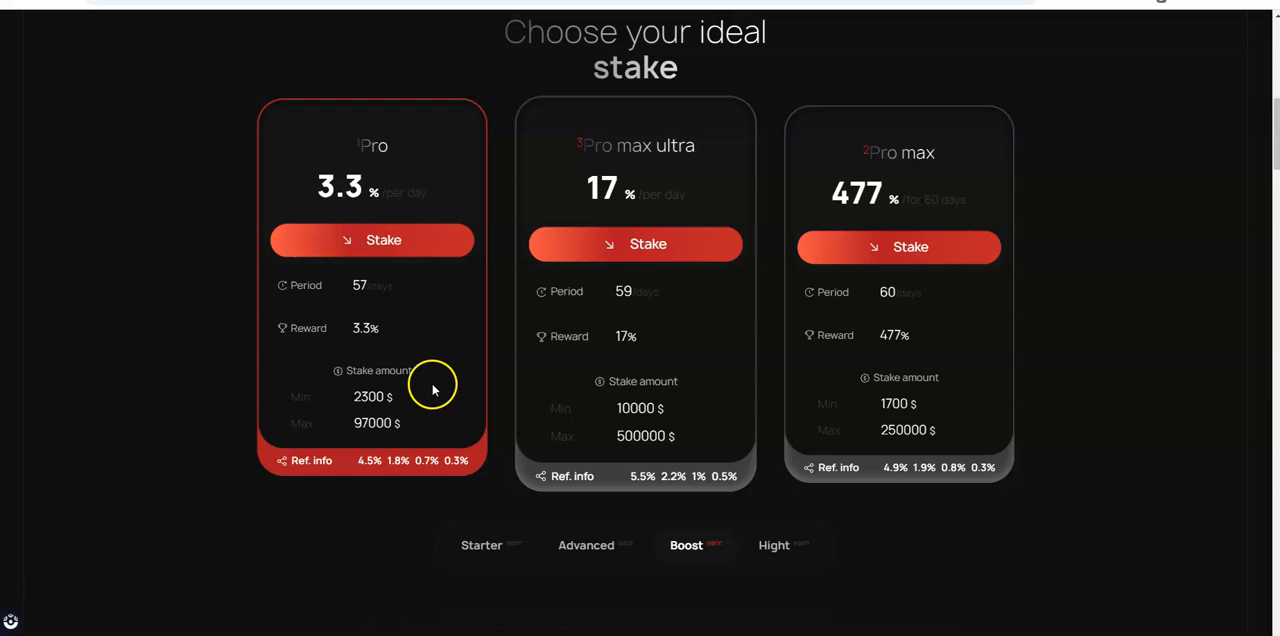
mouse_move(385, 413)
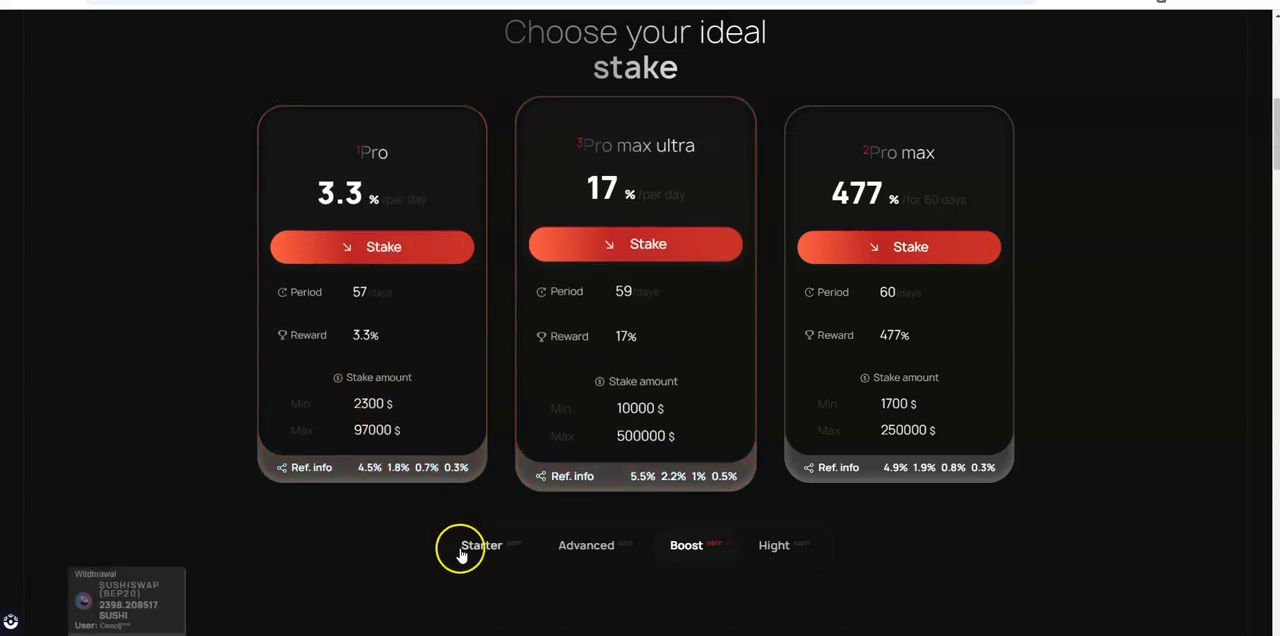
click(586, 545)
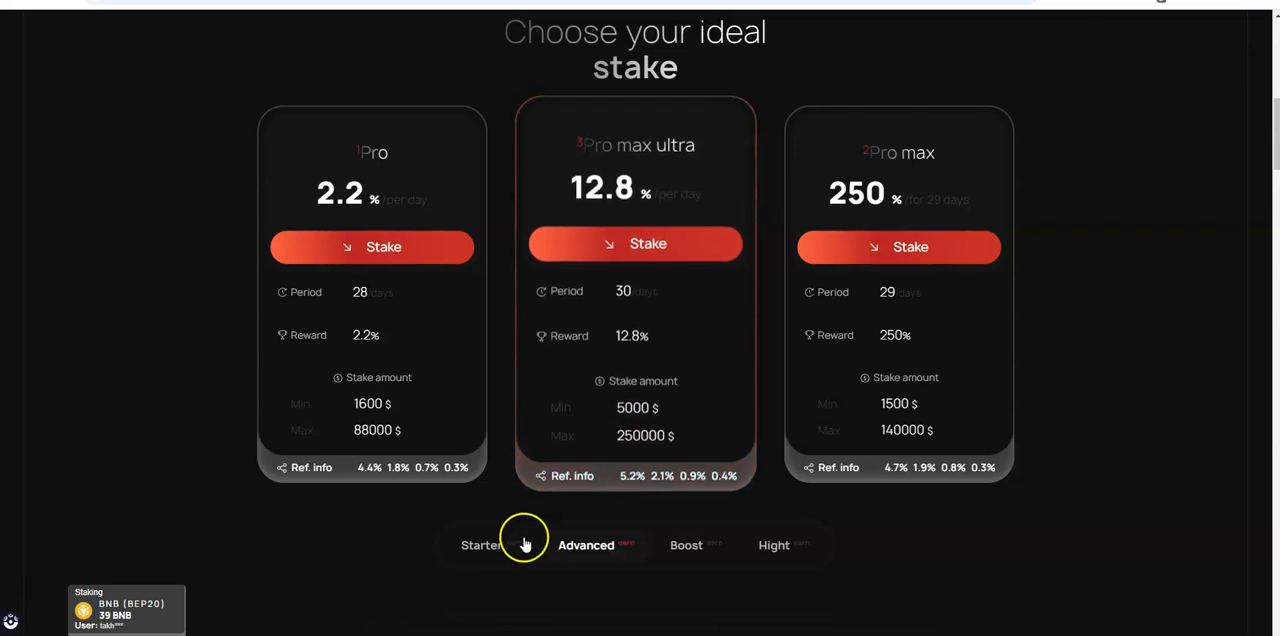
click(481, 545)
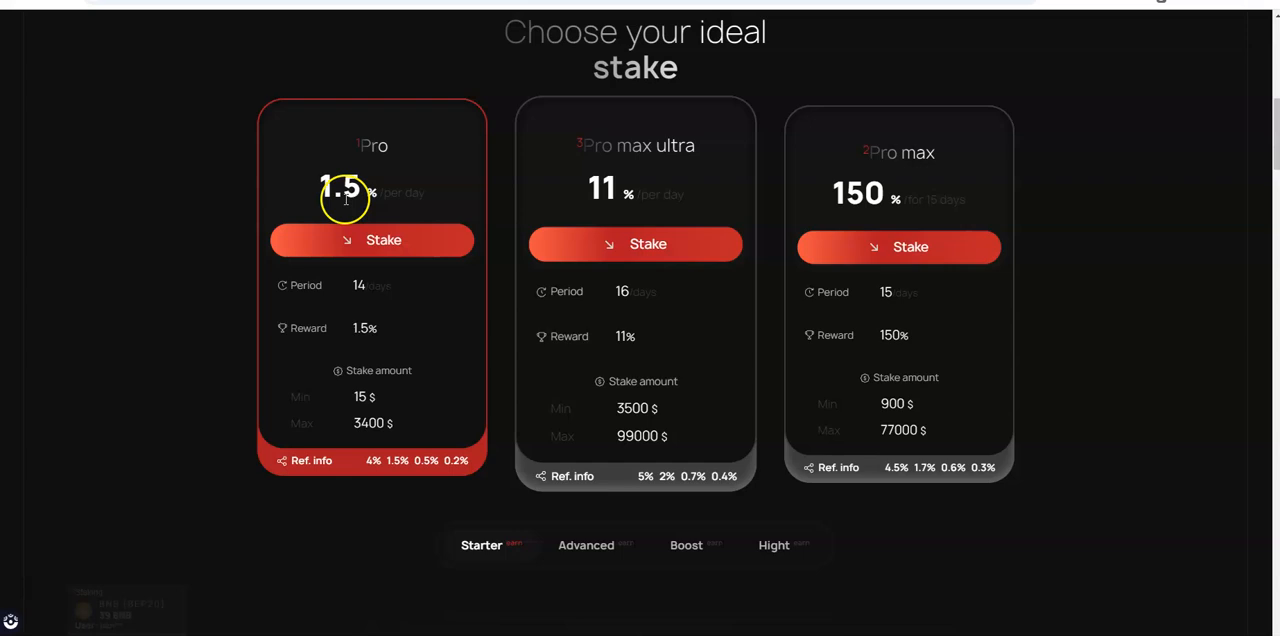
mouse_move(368, 417)
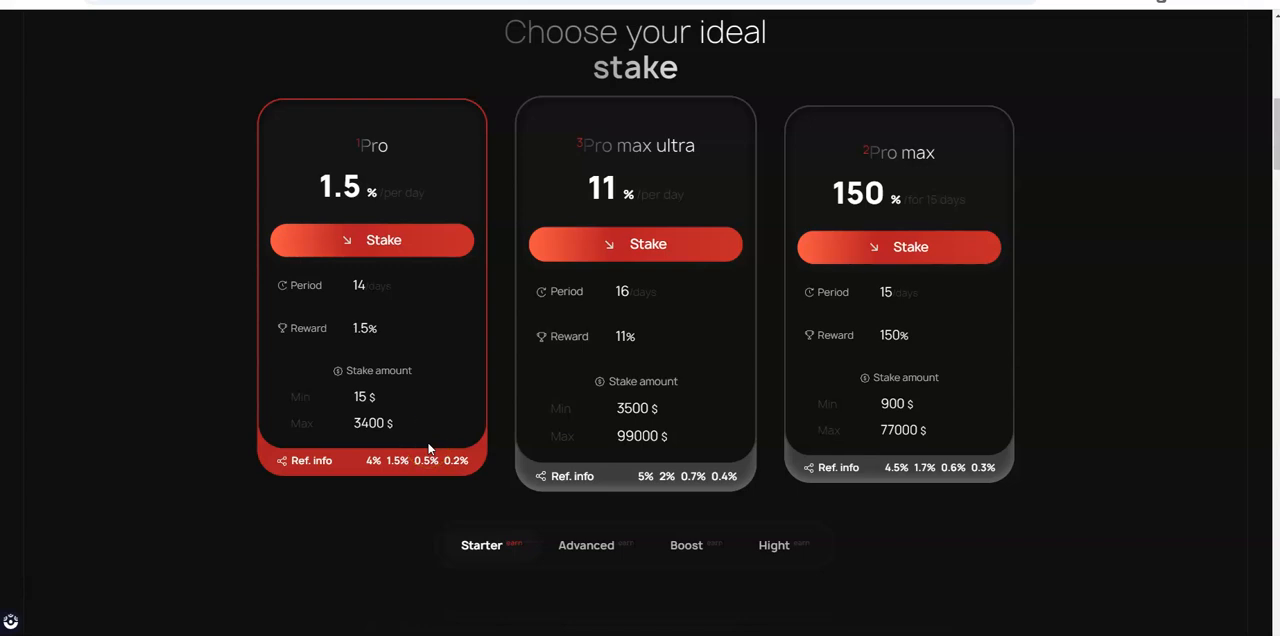
Scroll past the About, Advantages, Team, Statistics and partners sections to the footer links
scroll(down, 3)
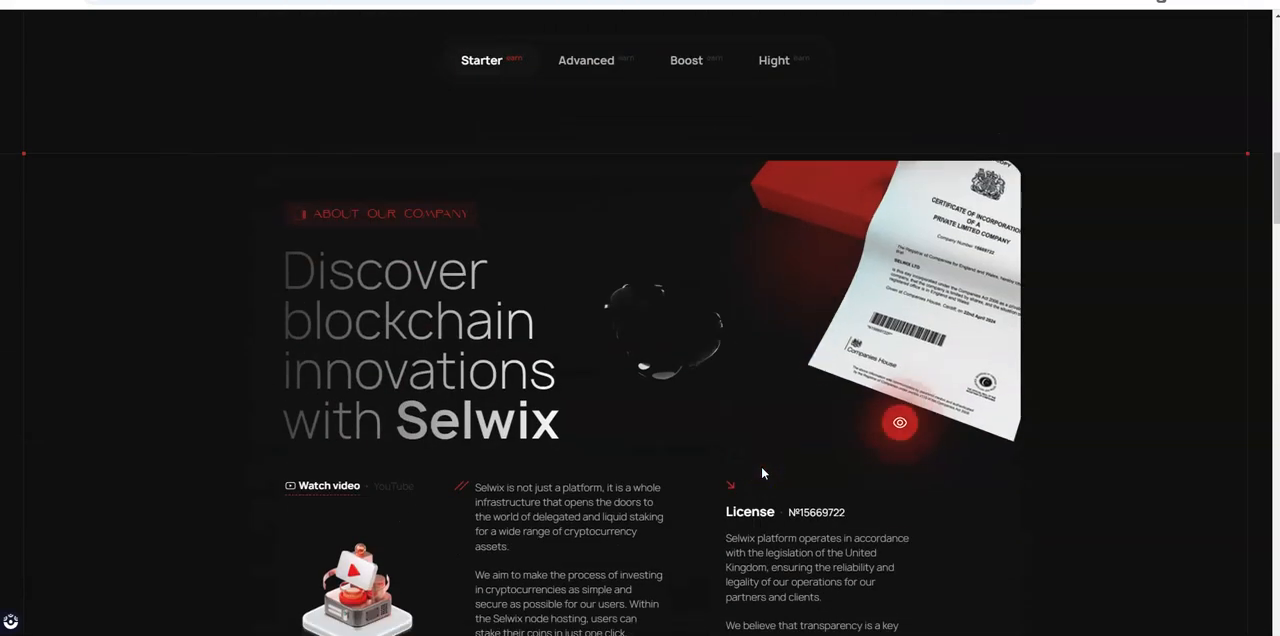
scroll(down, 3)
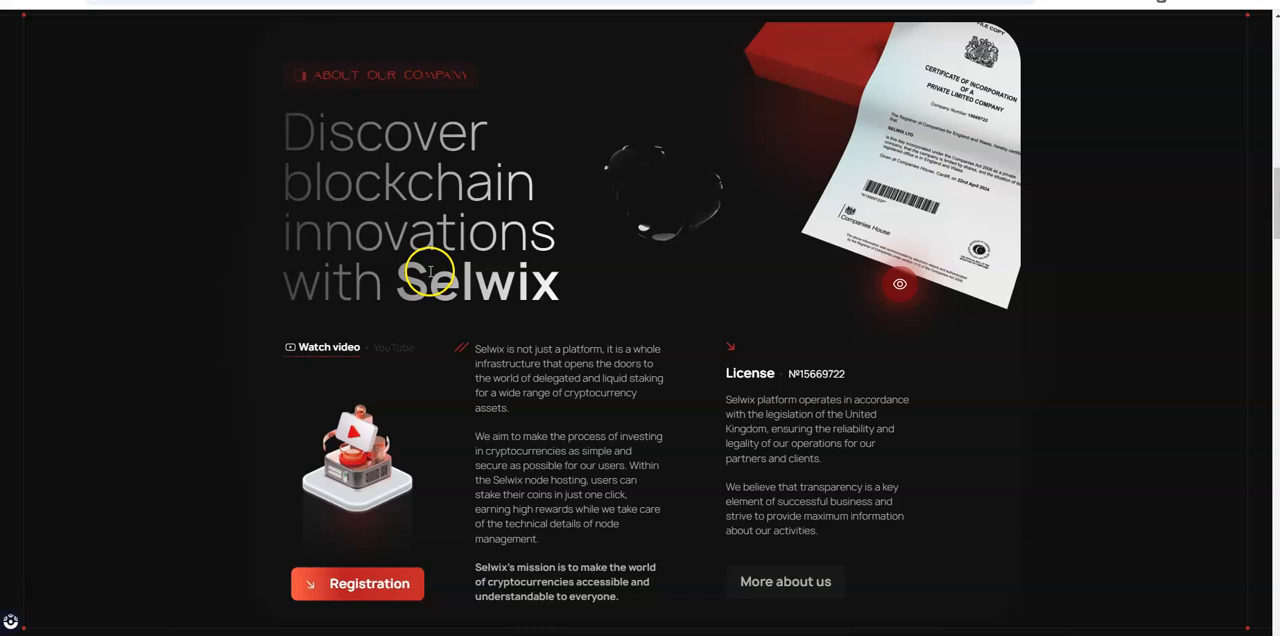
scroll(down, 3)
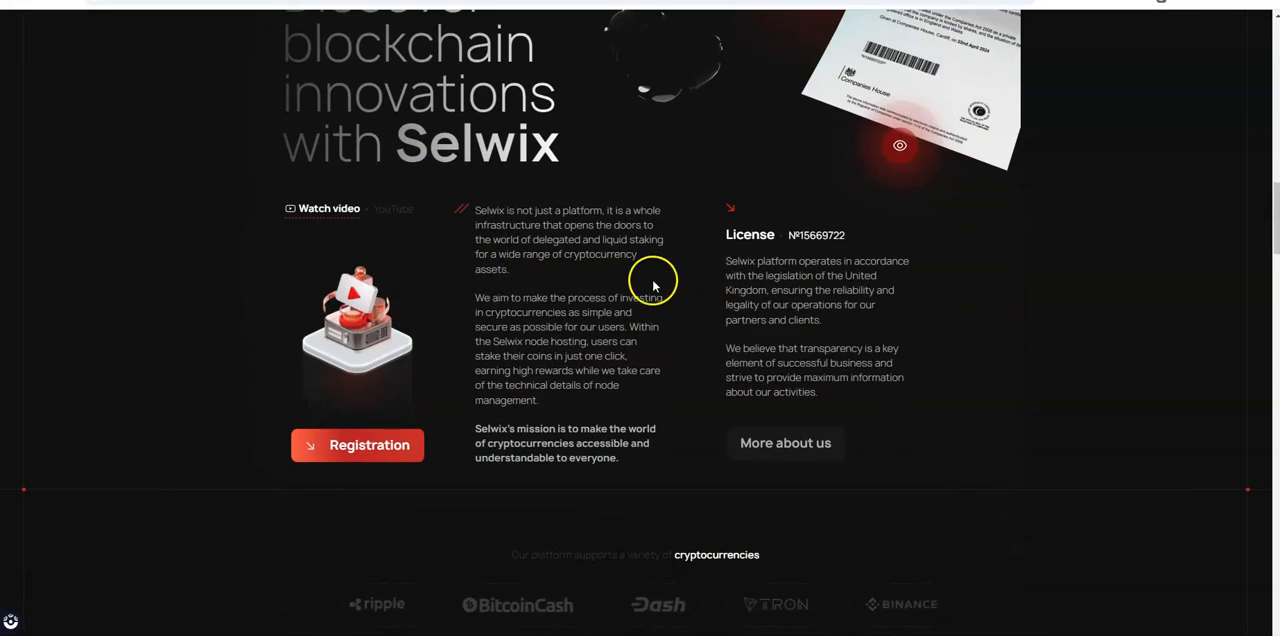
scroll(down, 3)
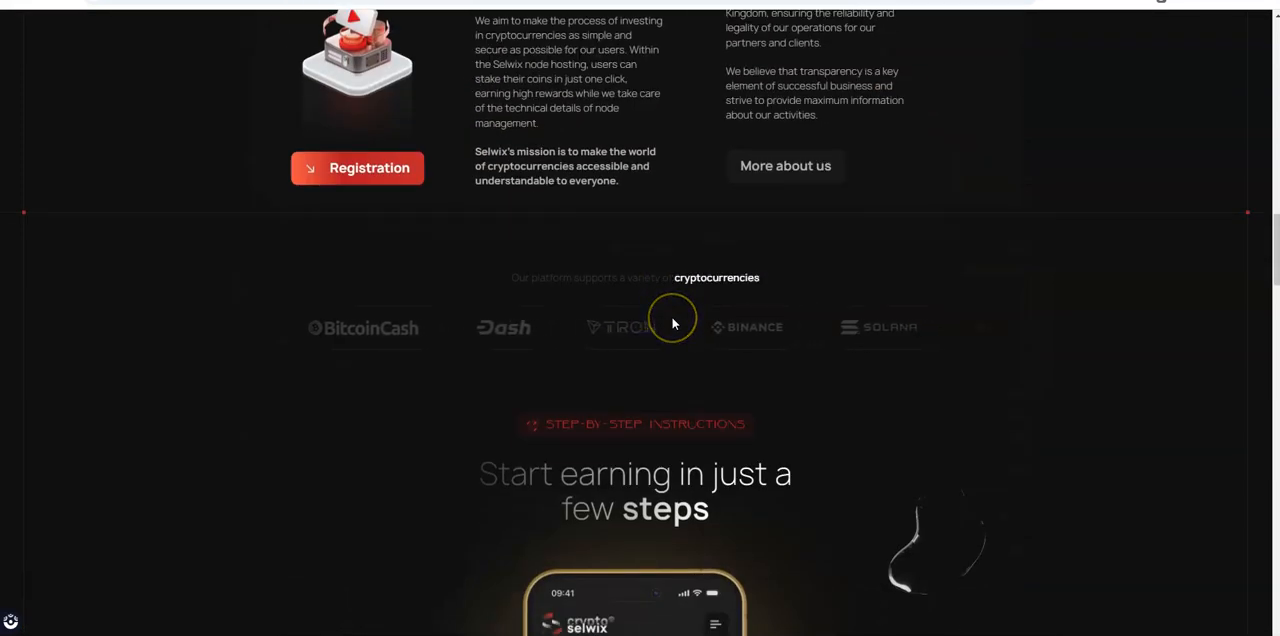
scroll(down, 3)
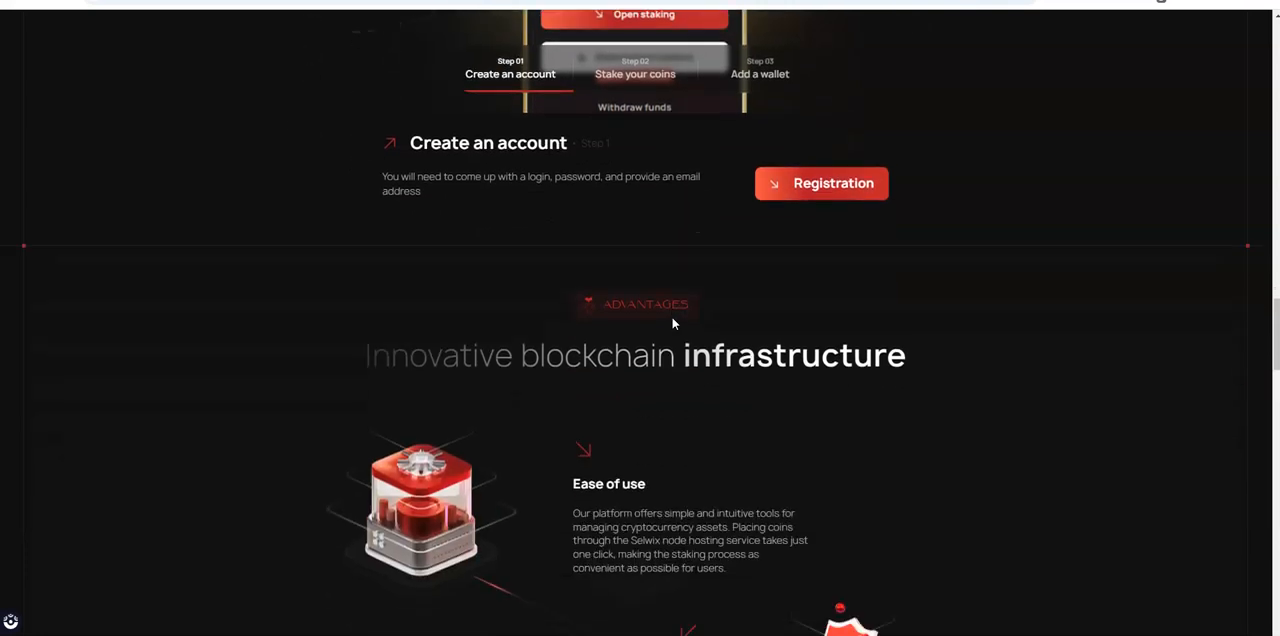
scroll(down, 3)
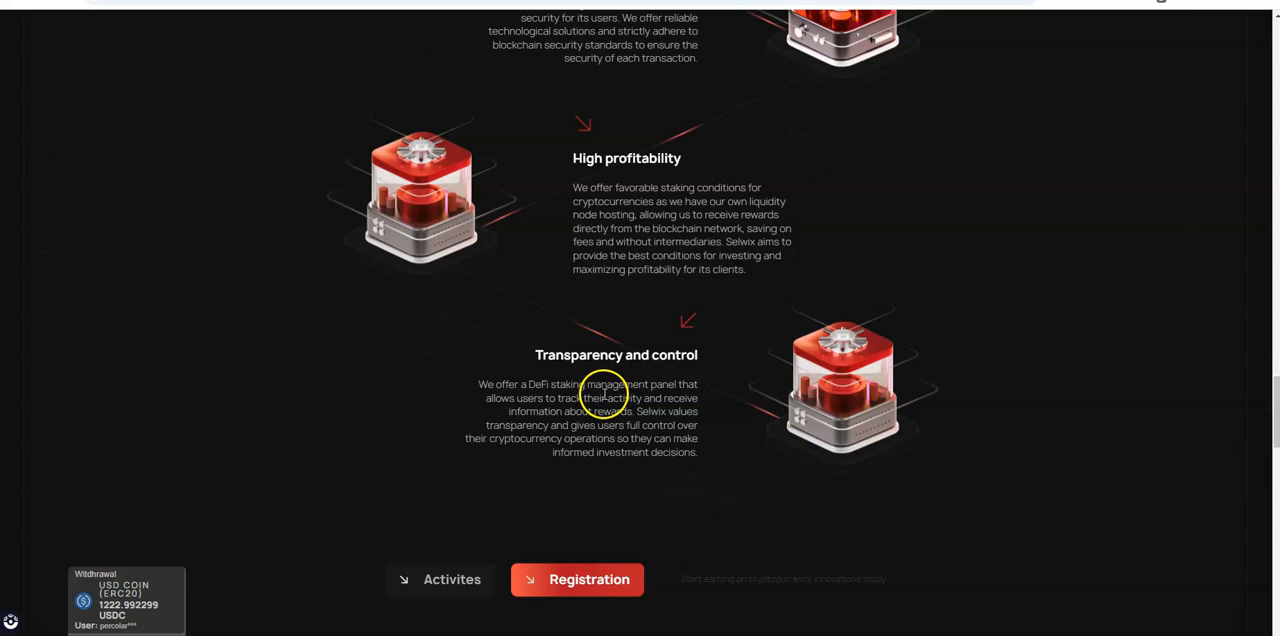
scroll(down, 3)
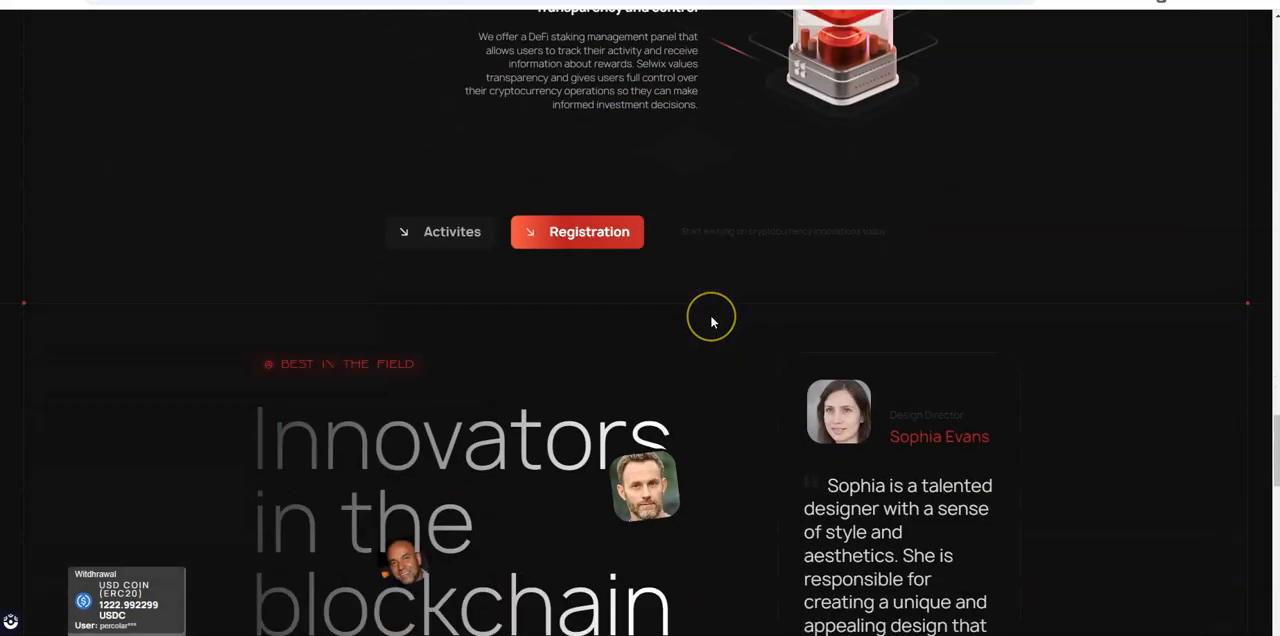
scroll(down, 3)
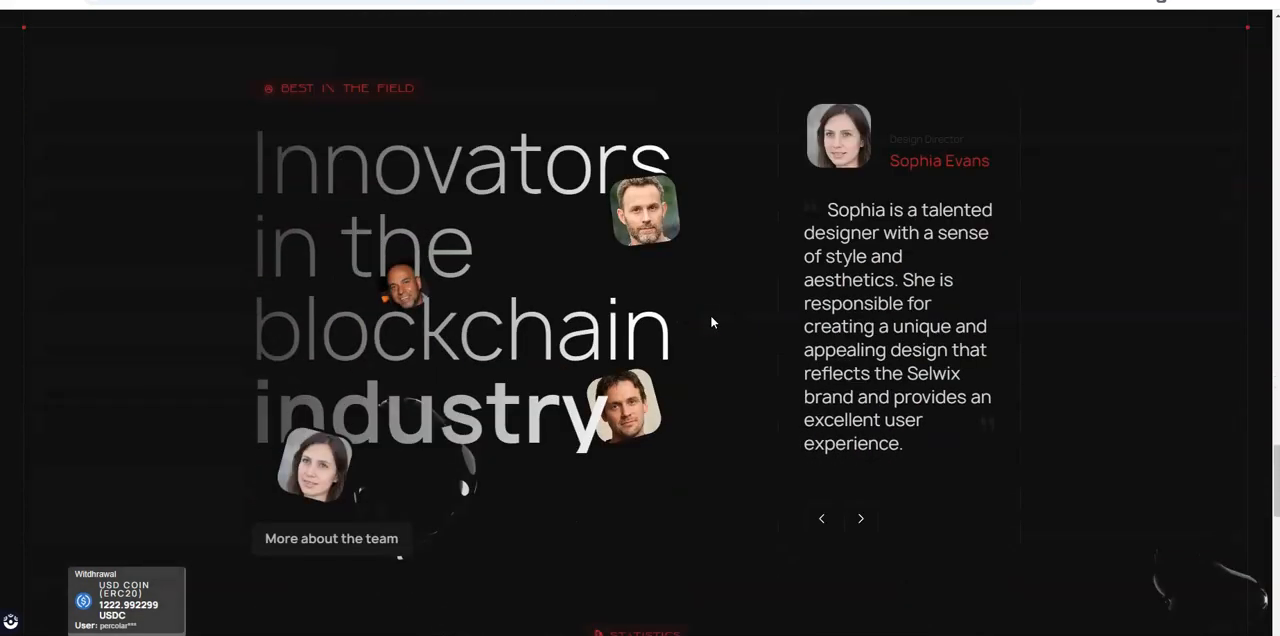
scroll(down, 3)
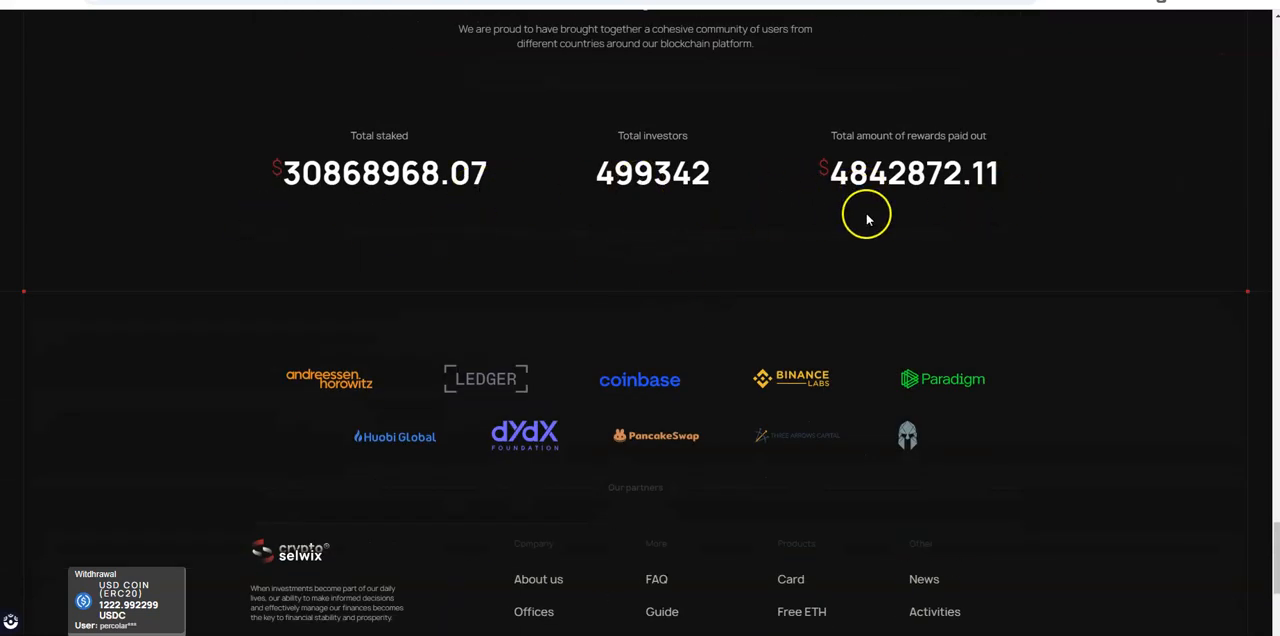
scroll(down, 3)
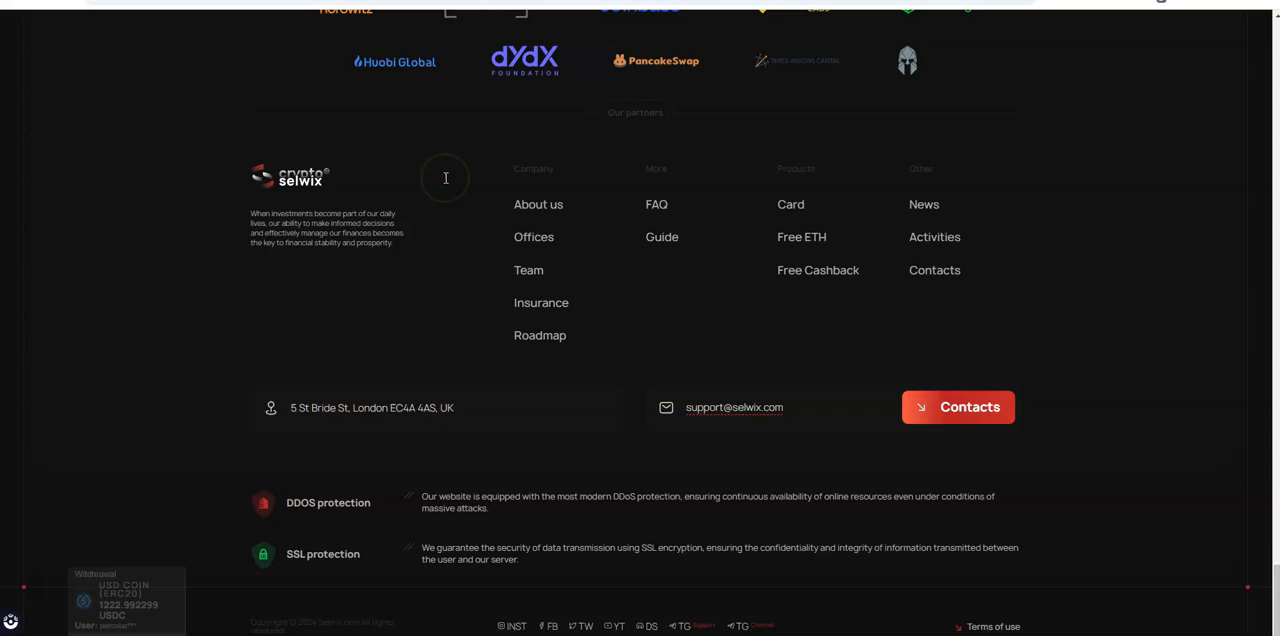
mouse_move(1075, 192)
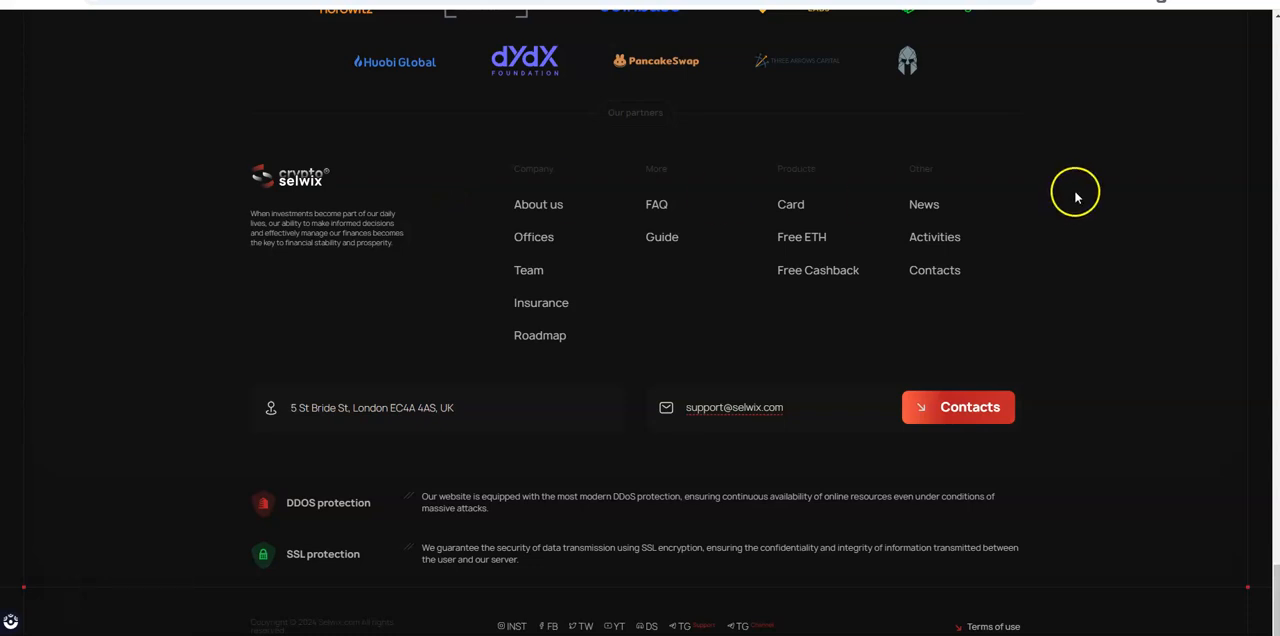
mouse_move(1270, 30)
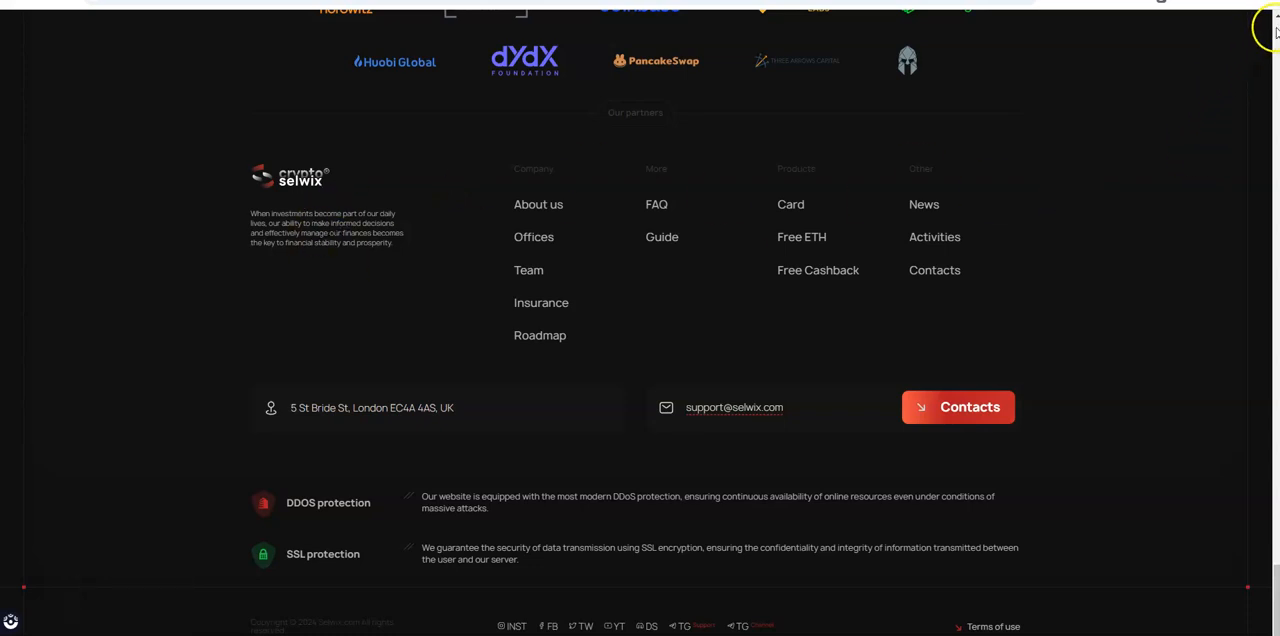
scroll(up, 3)
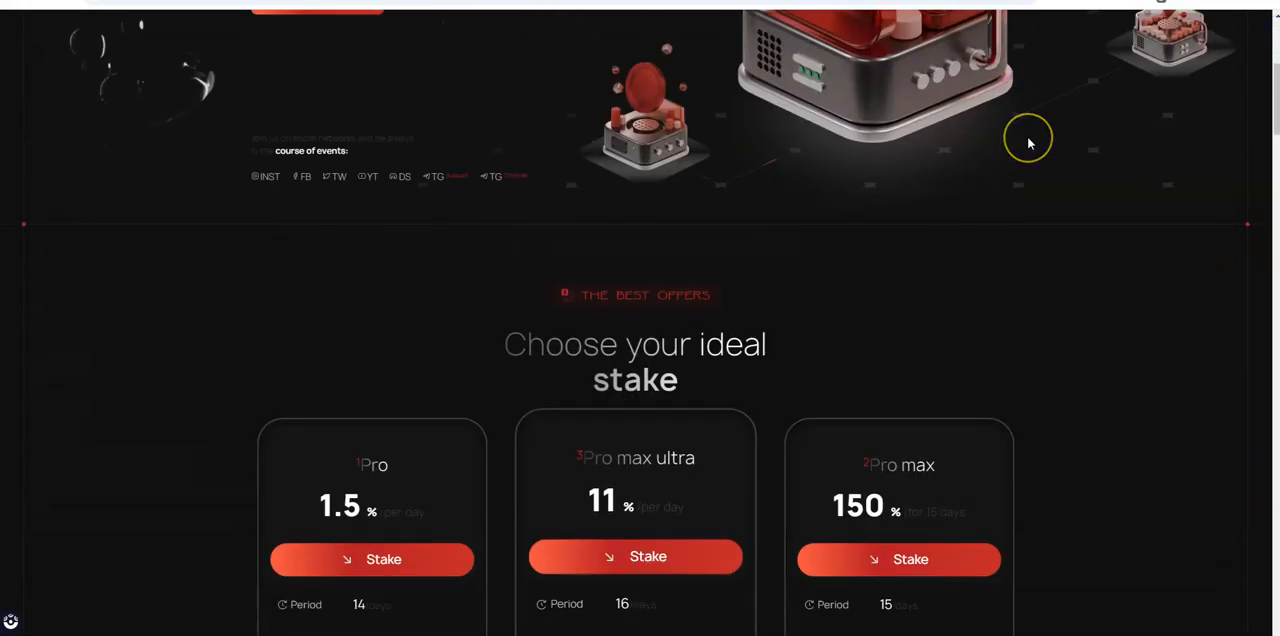
scroll(down, 3)
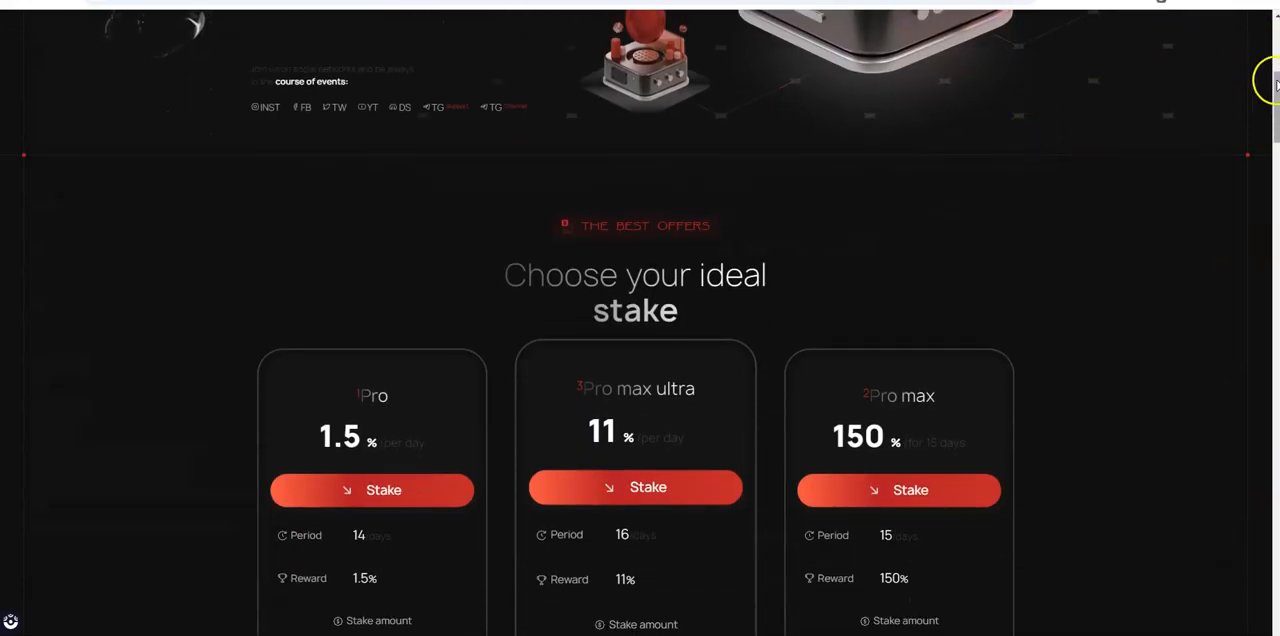
scroll(down, 3)
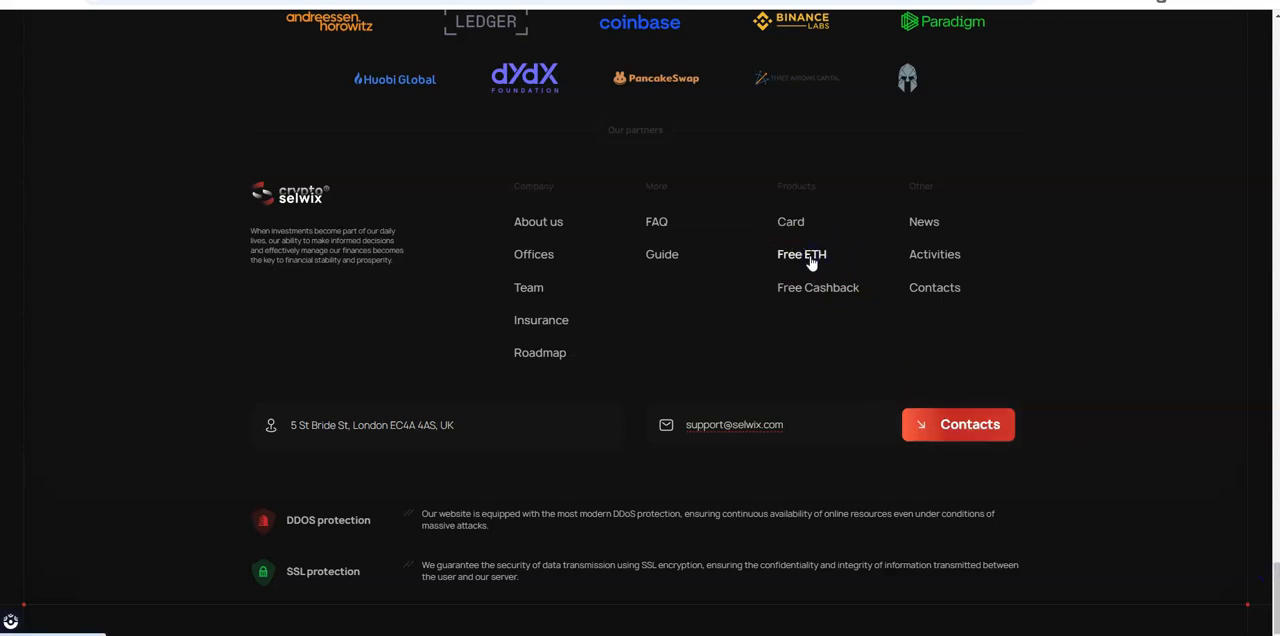
Open the Free ETH faucet page from the Products menu
click(801, 254)
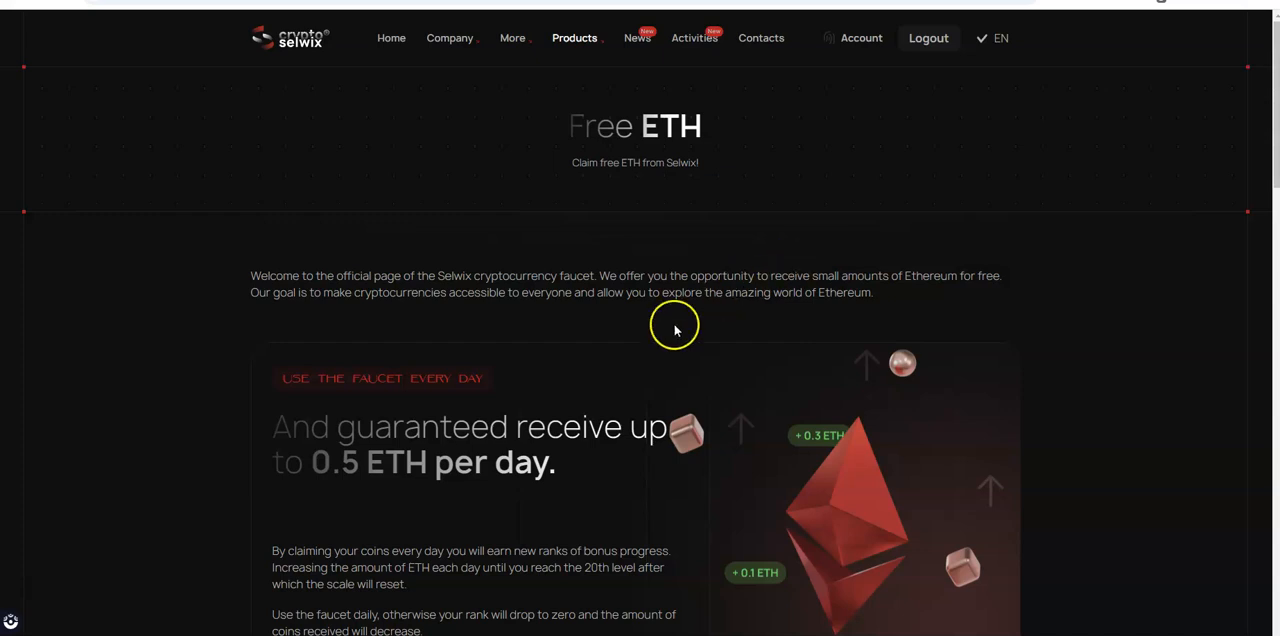
mouse_move(365, 410)
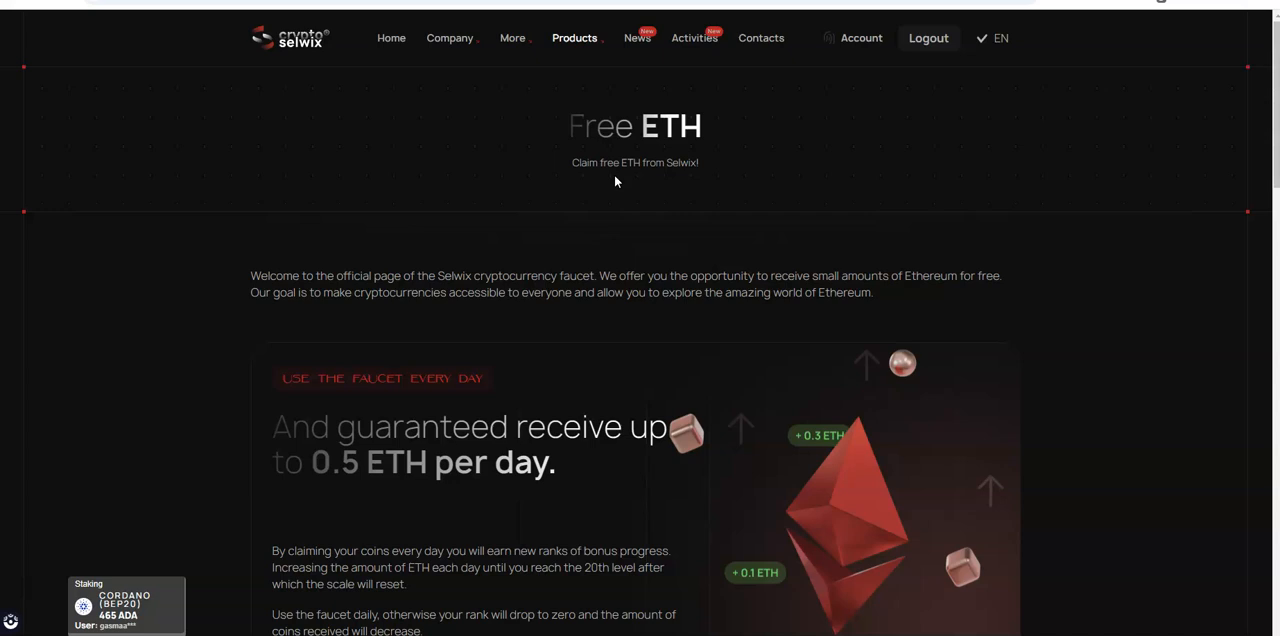
mouse_move(714, 215)
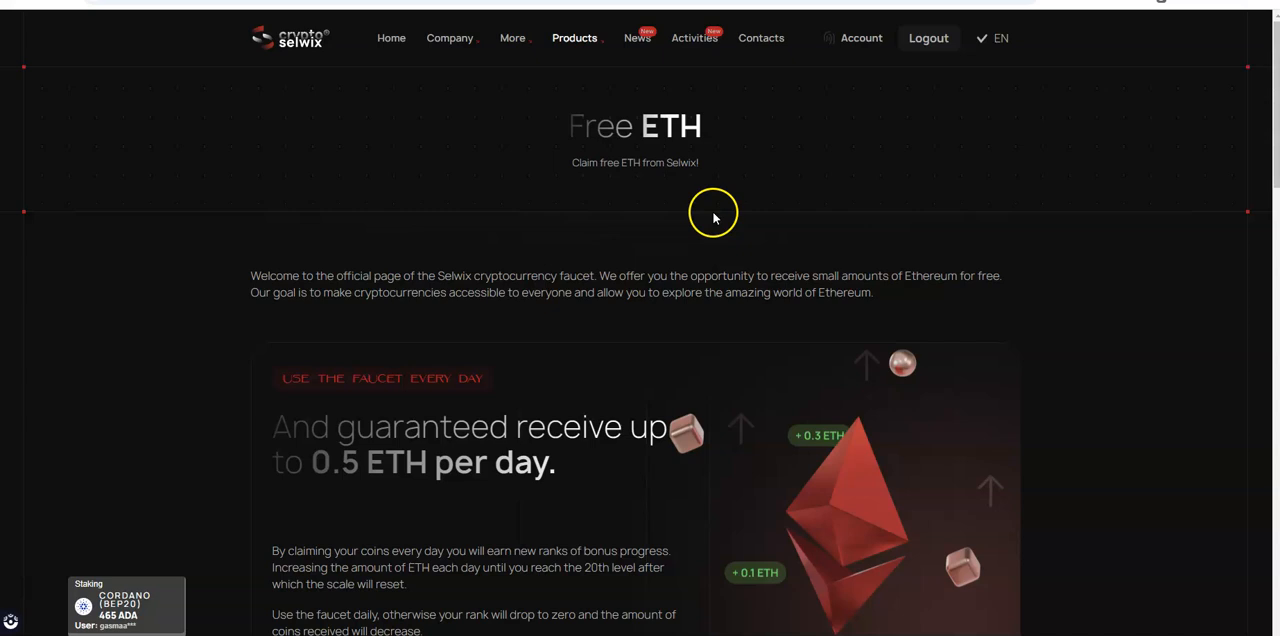
mouse_move(525, 566)
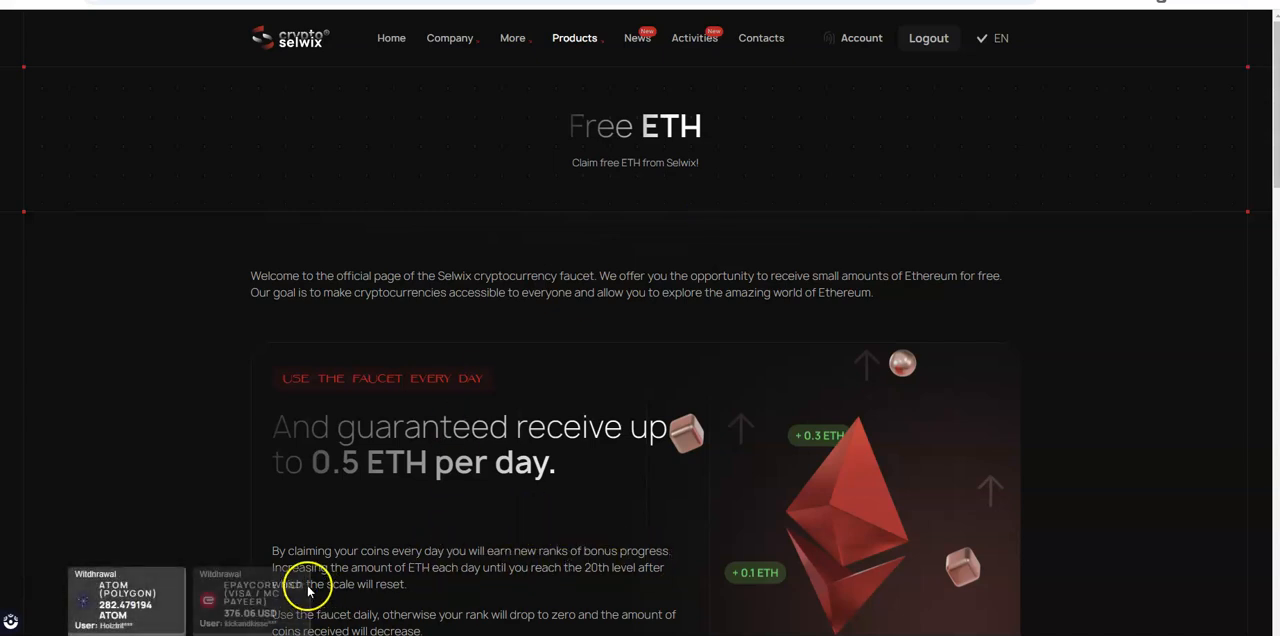
mouse_move(478, 583)
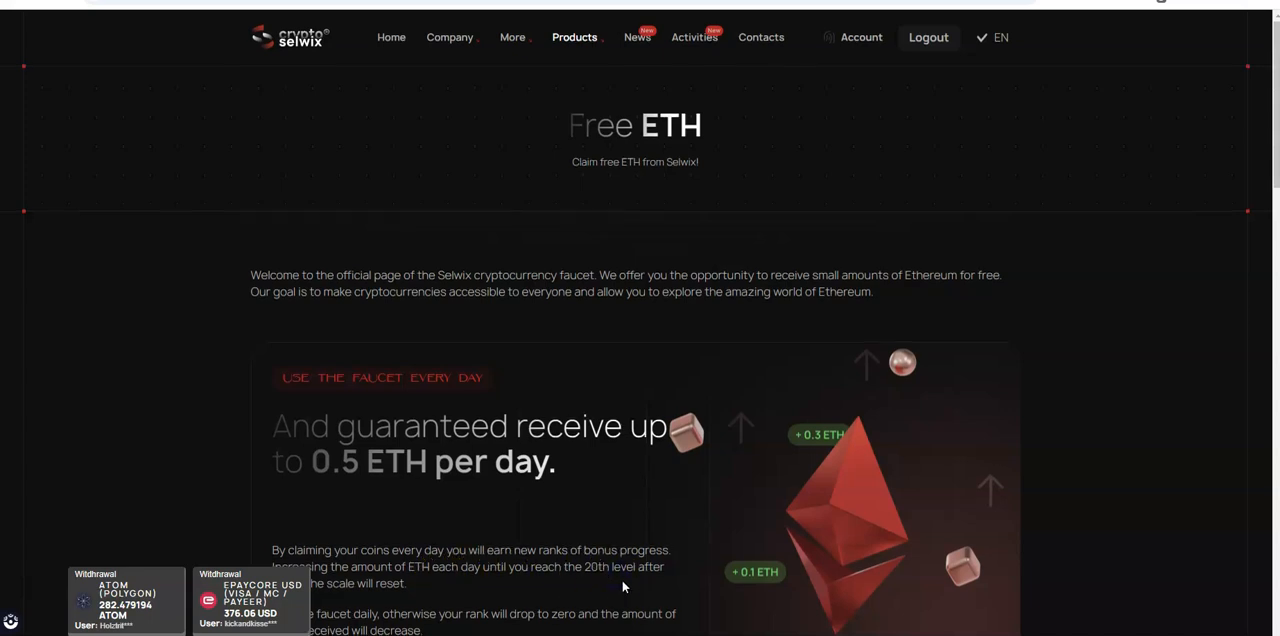
Read the faucet's benefits and how-it-works steps, then open Free Cashback from the footer
scroll(down, 3)
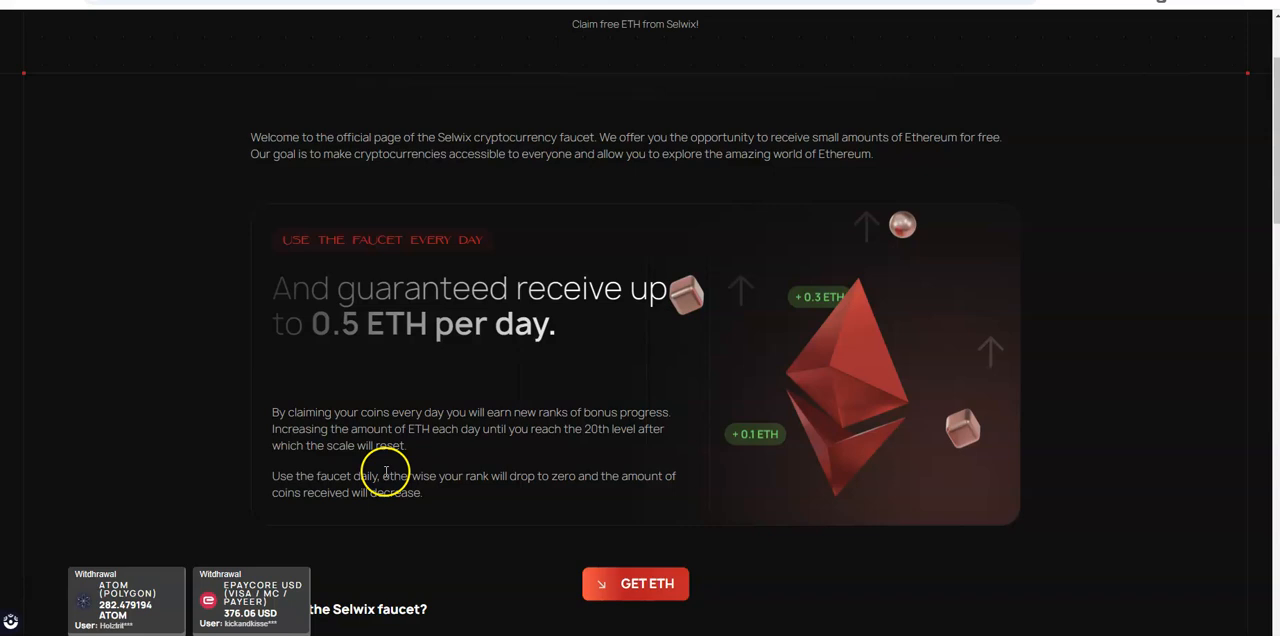
mouse_move(424, 491)
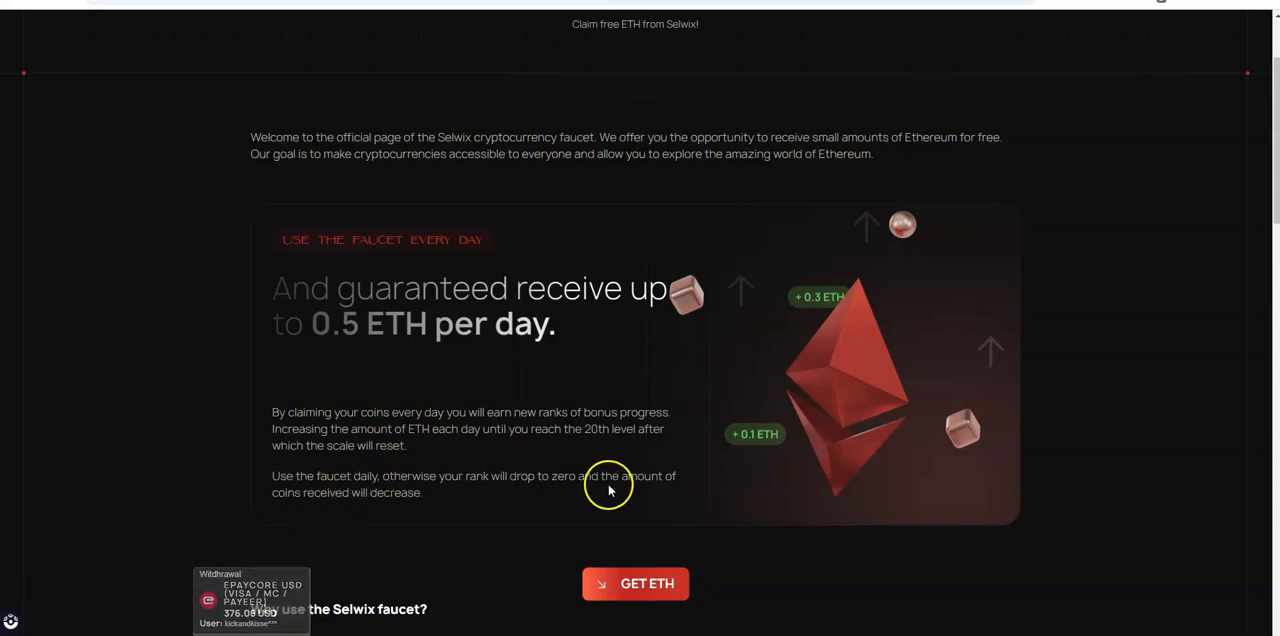
scroll(down, 3)
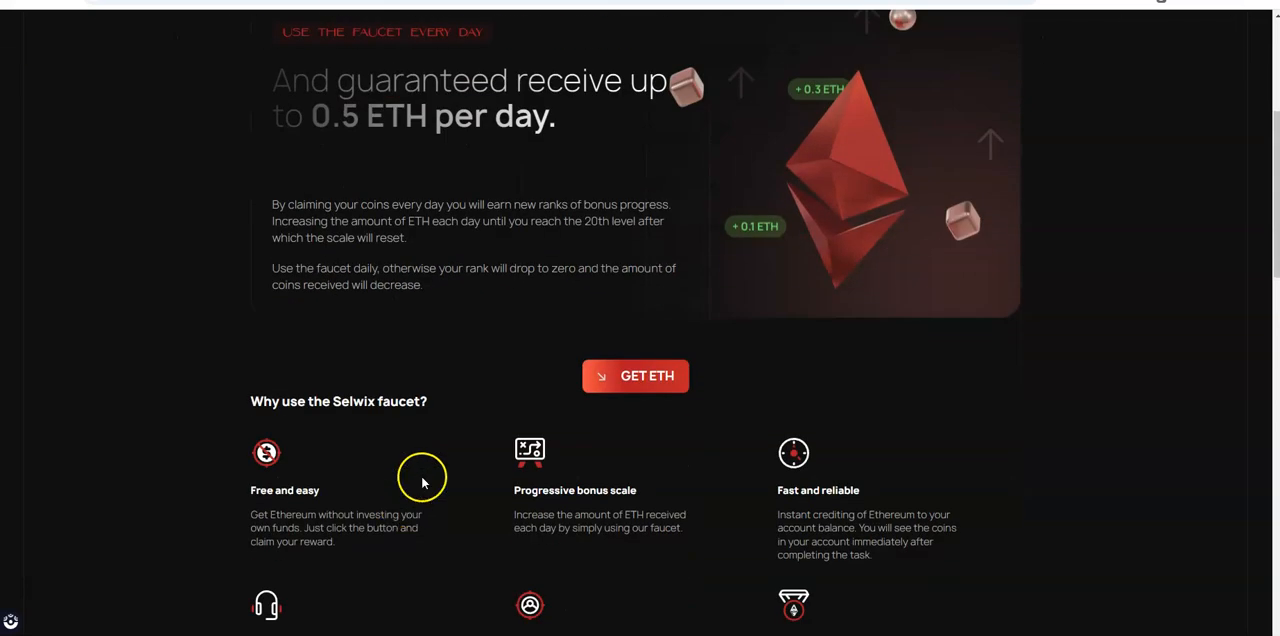
scroll(down, 3)
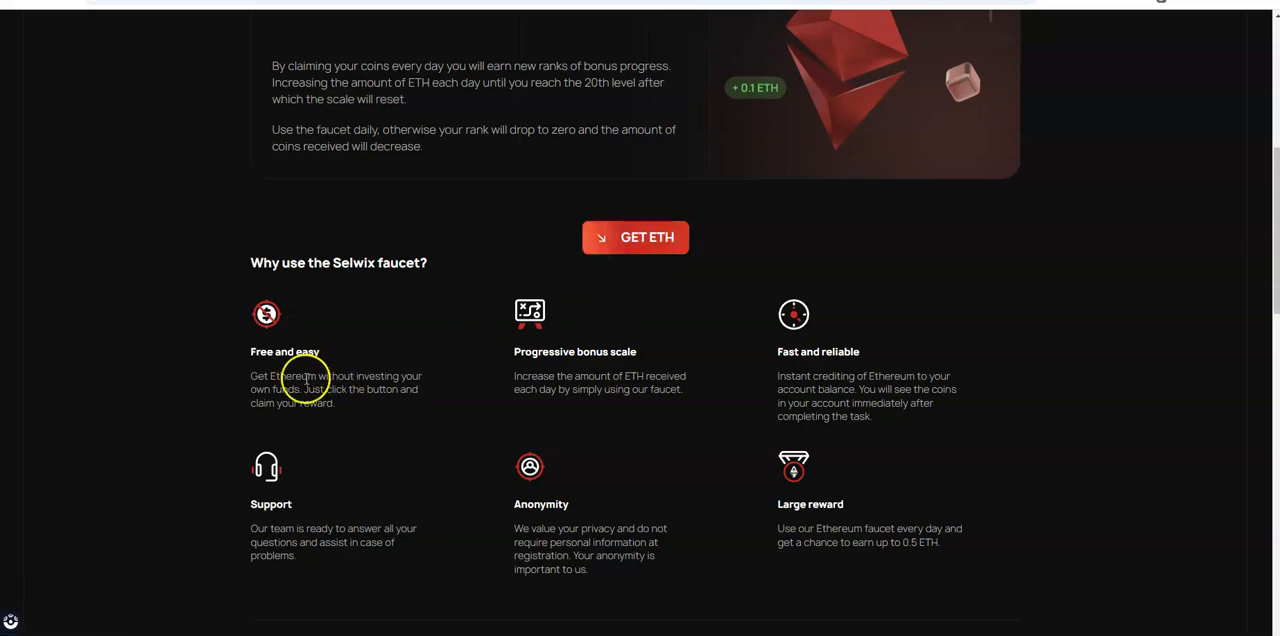
mouse_move(601, 383)
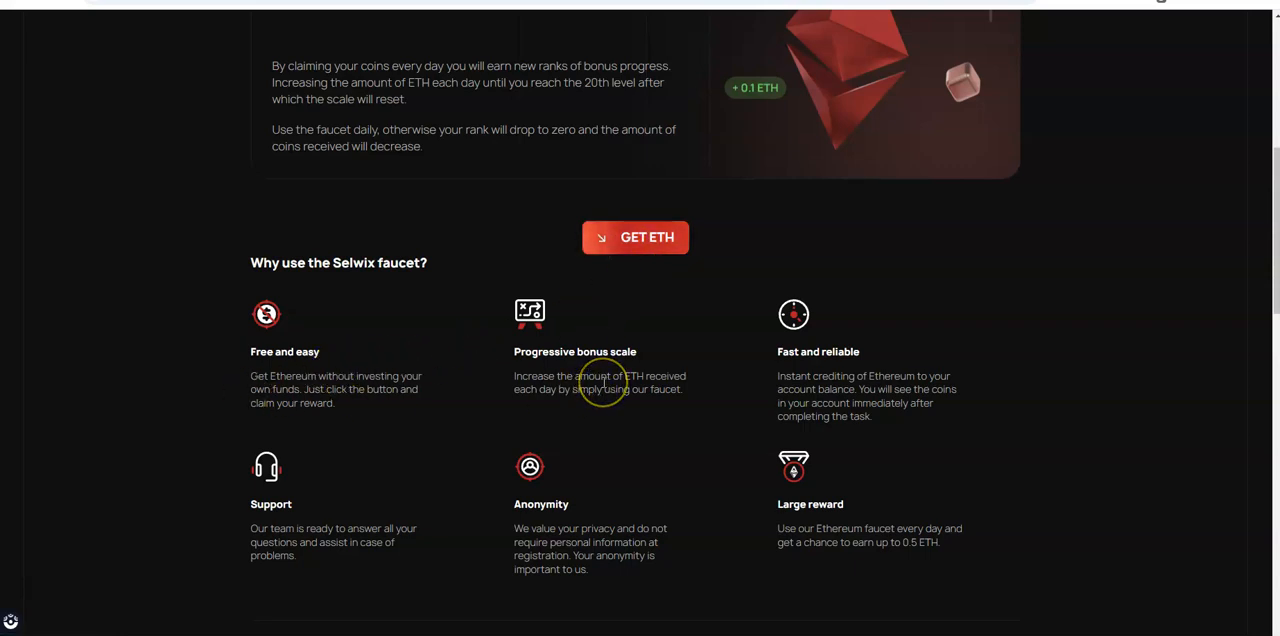
mouse_move(875, 372)
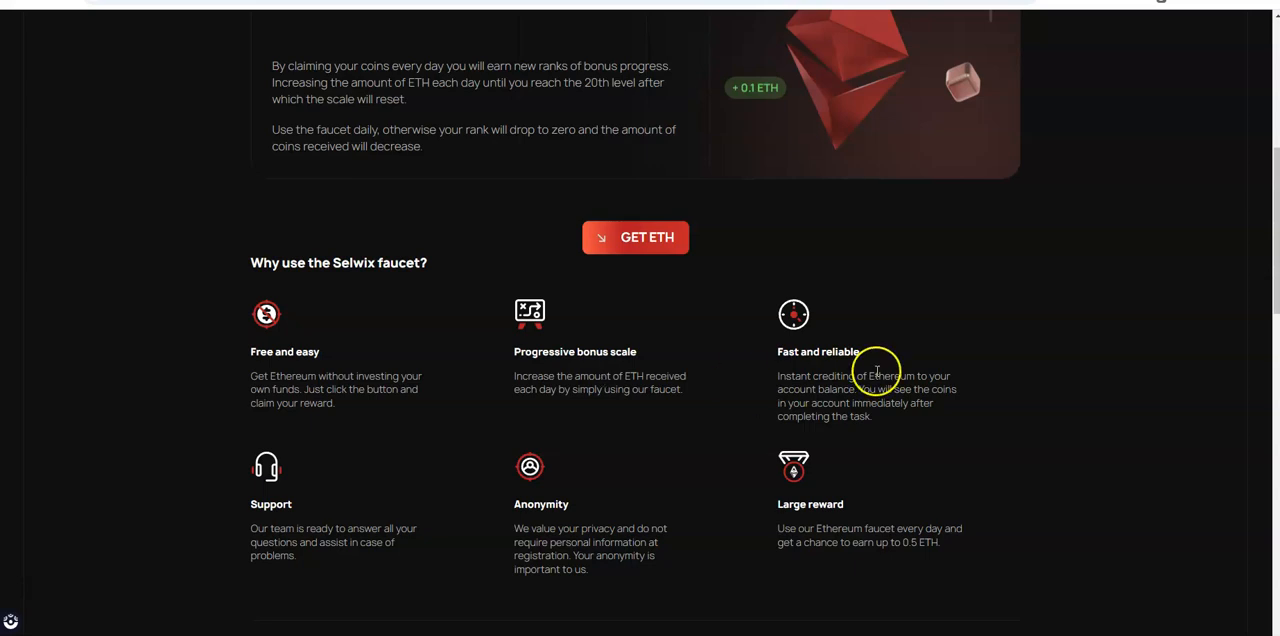
mouse_move(587, 545)
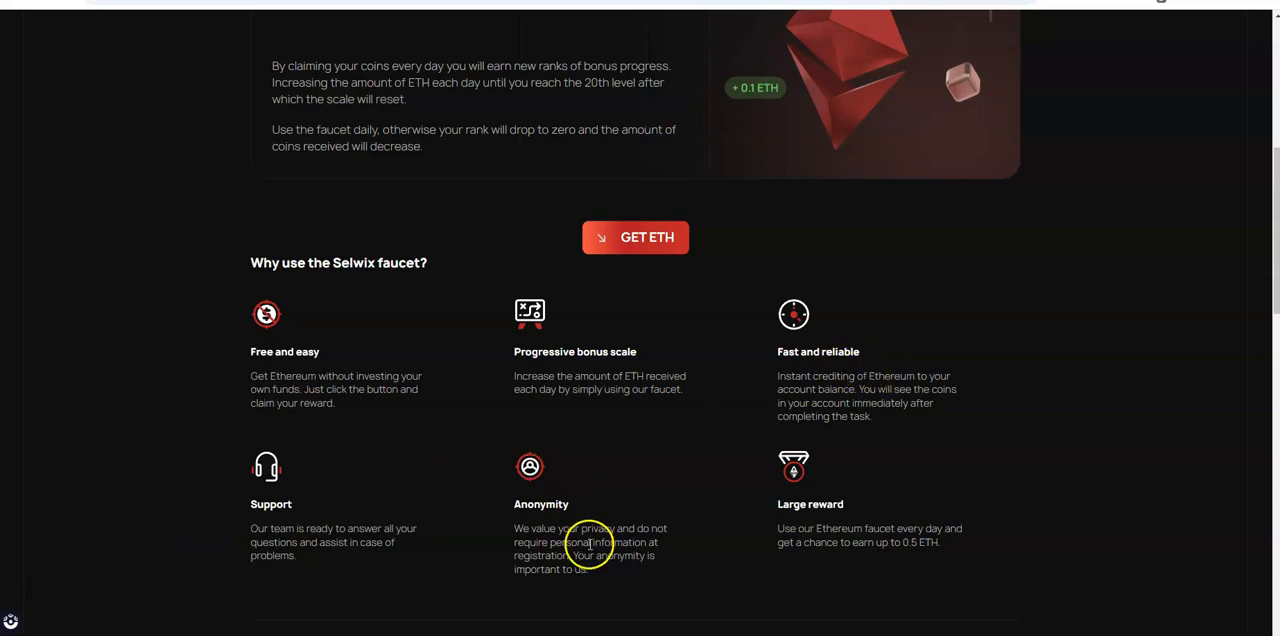
mouse_move(822, 542)
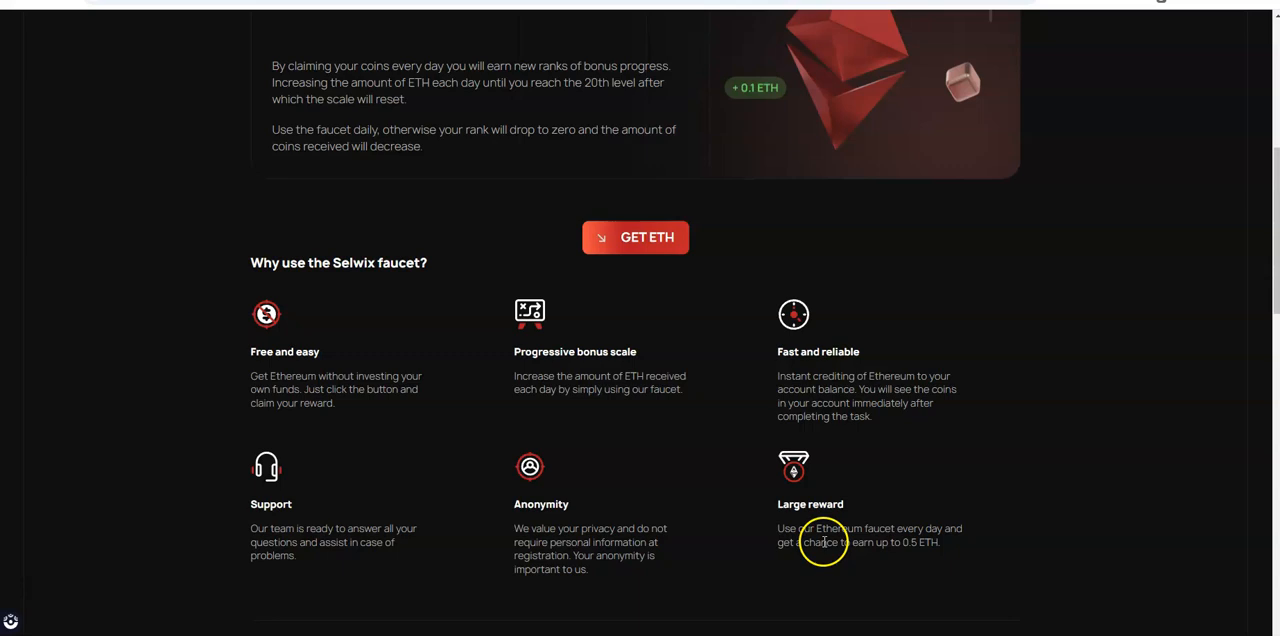
mouse_move(912, 542)
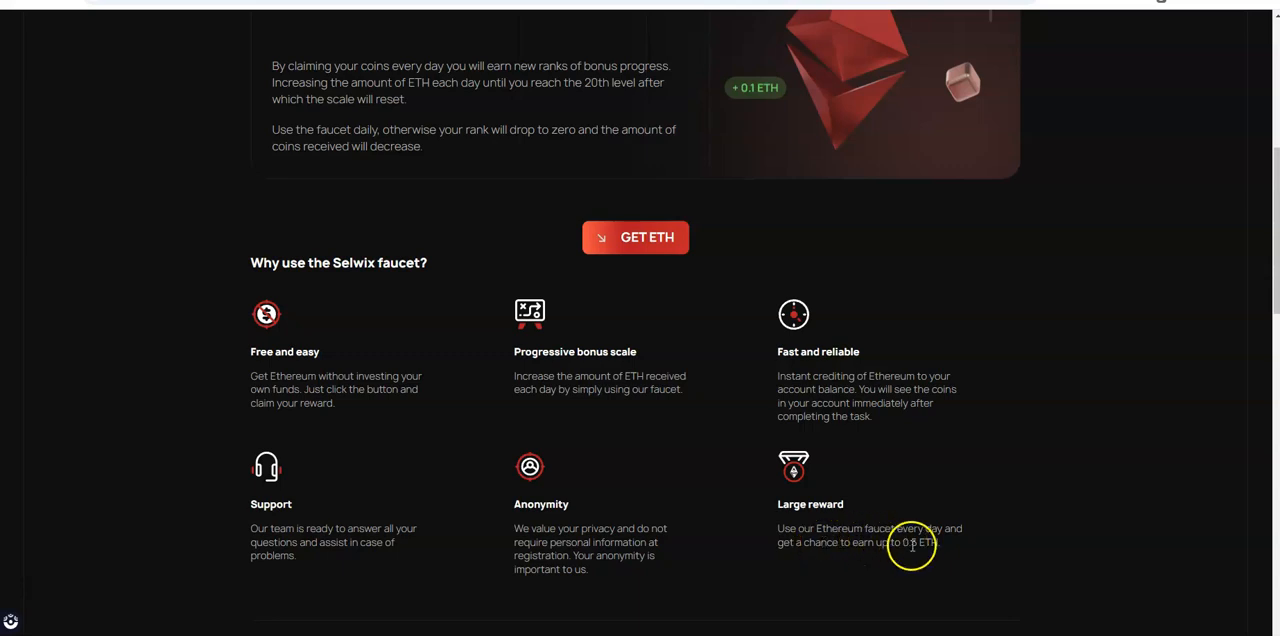
scroll(down, 3)
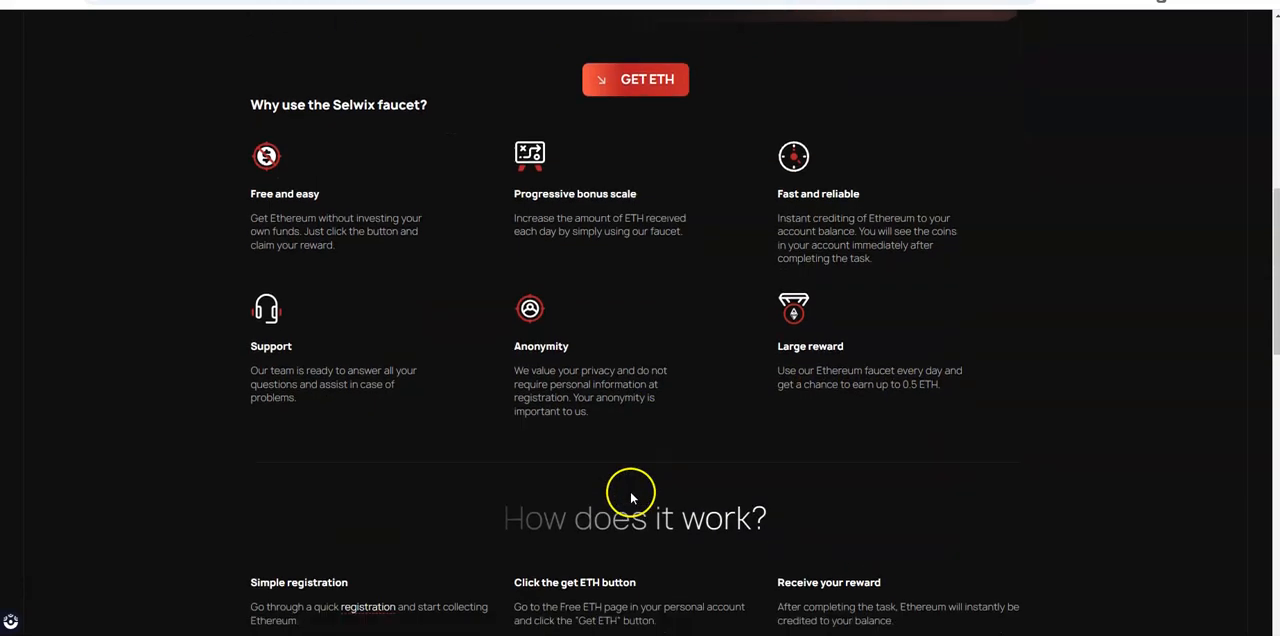
scroll(down, 3)
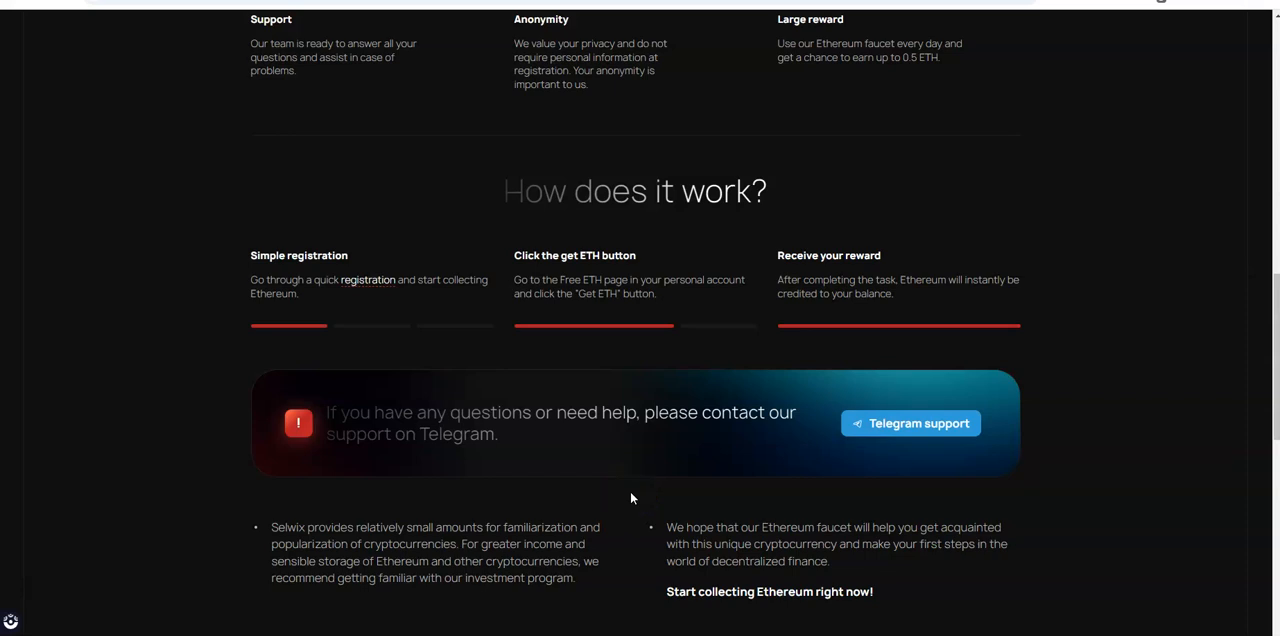
mouse_move(628, 237)
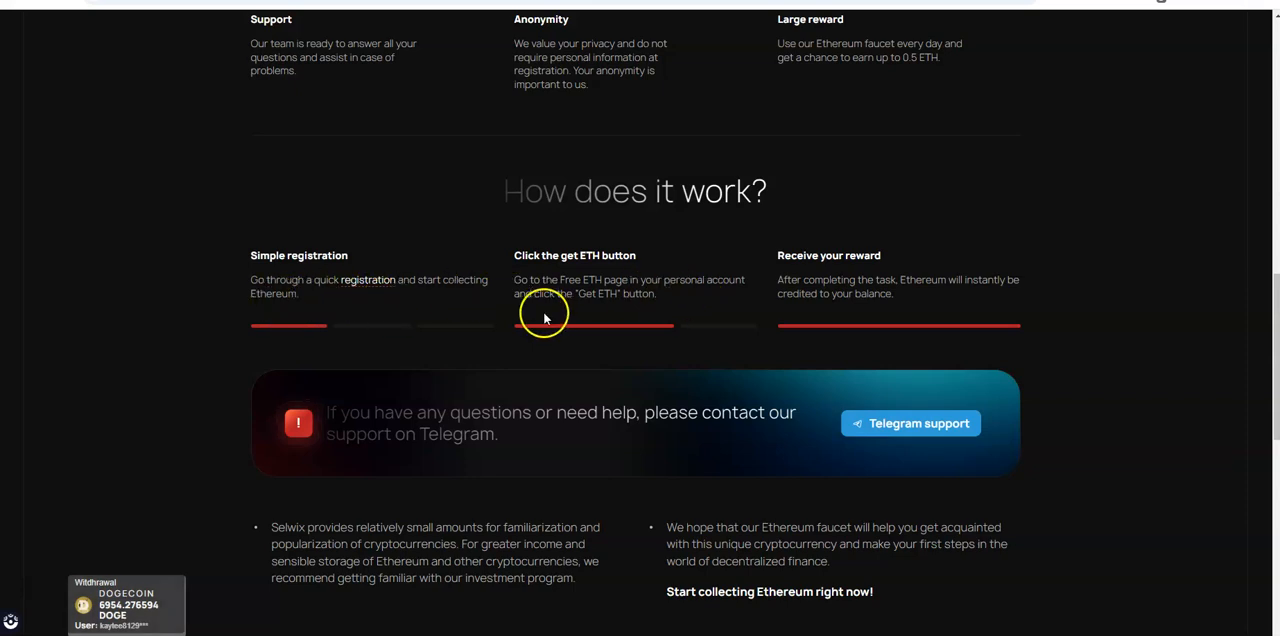
mouse_move(933, 297)
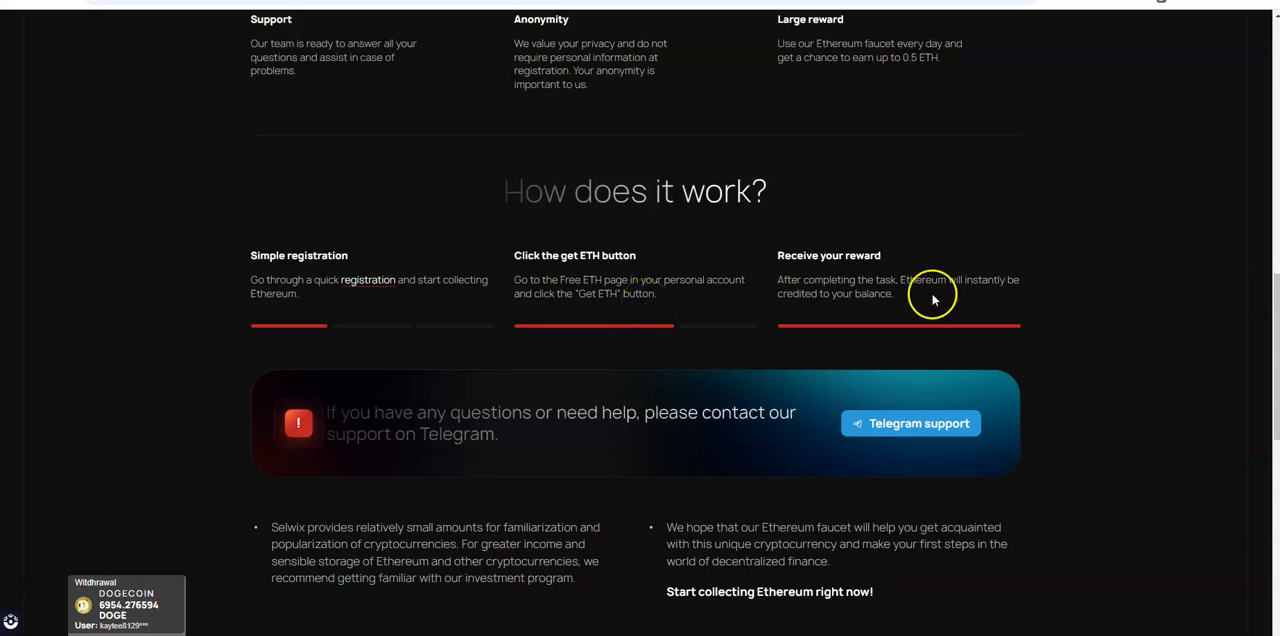
mouse_move(898, 300)
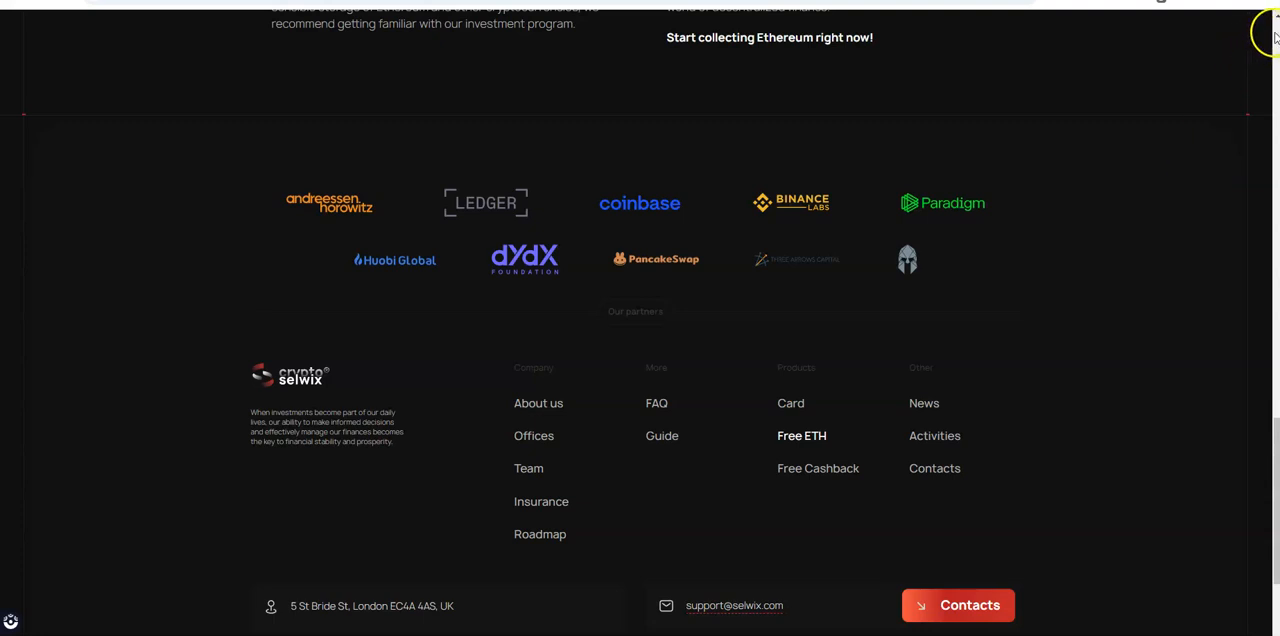
mouse_move(573, 463)
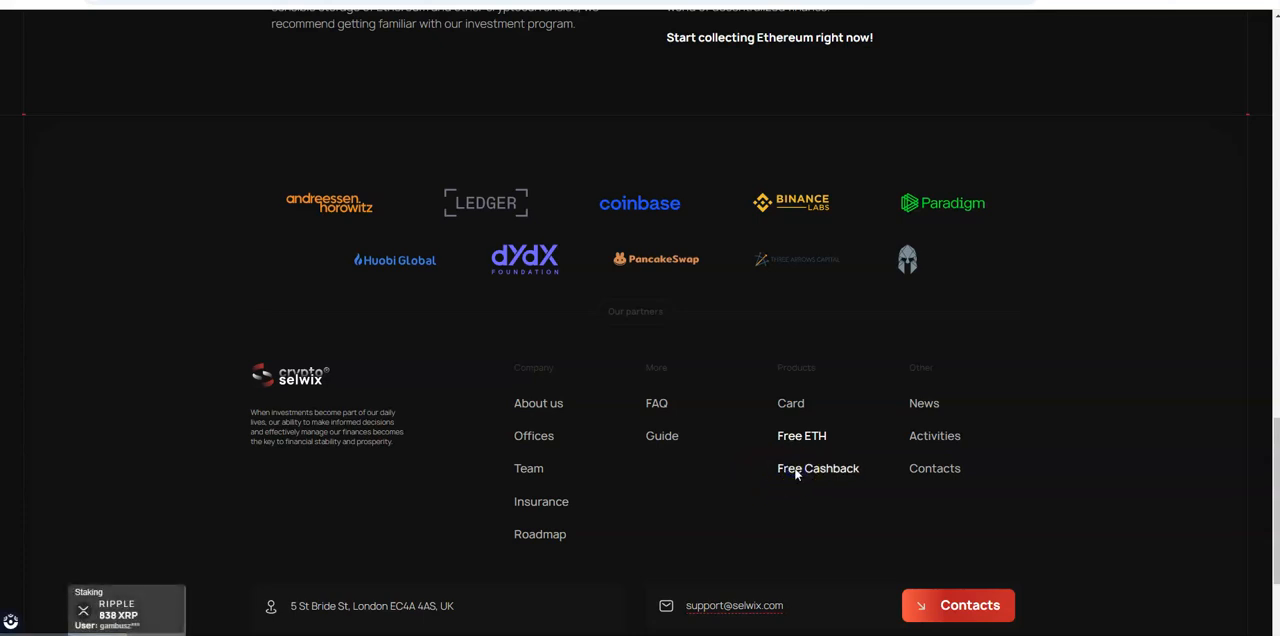
click(818, 468)
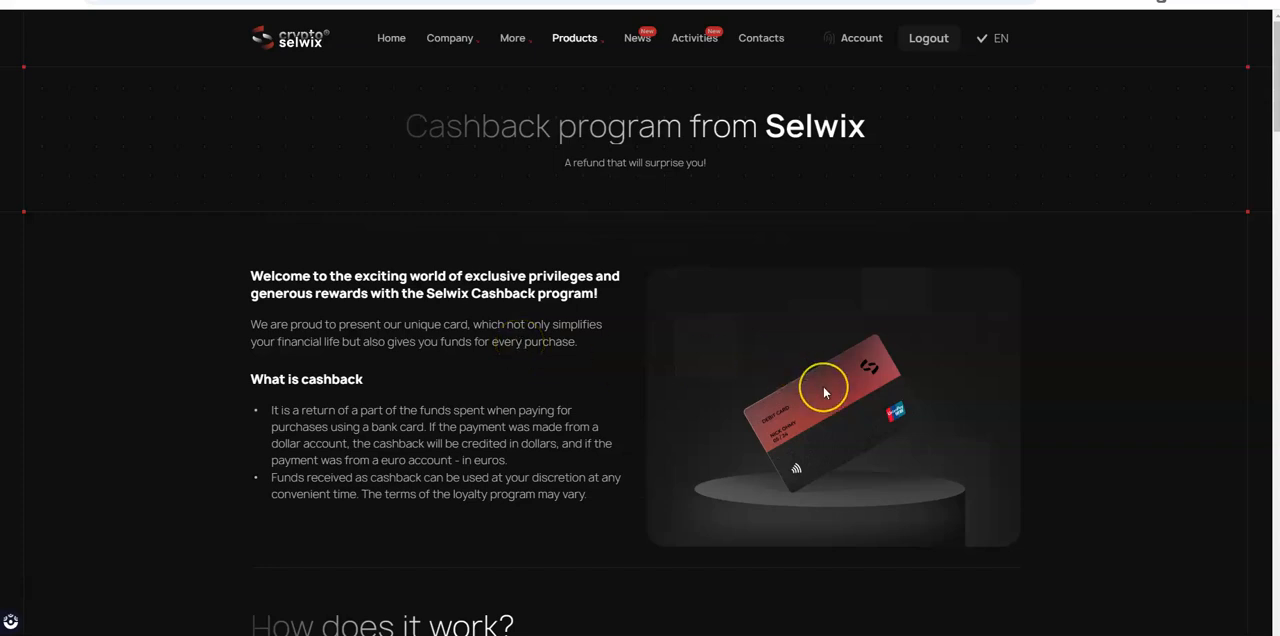
Scroll through the 'What is cashback' and 'How does it work' sections
scroll(down, 3)
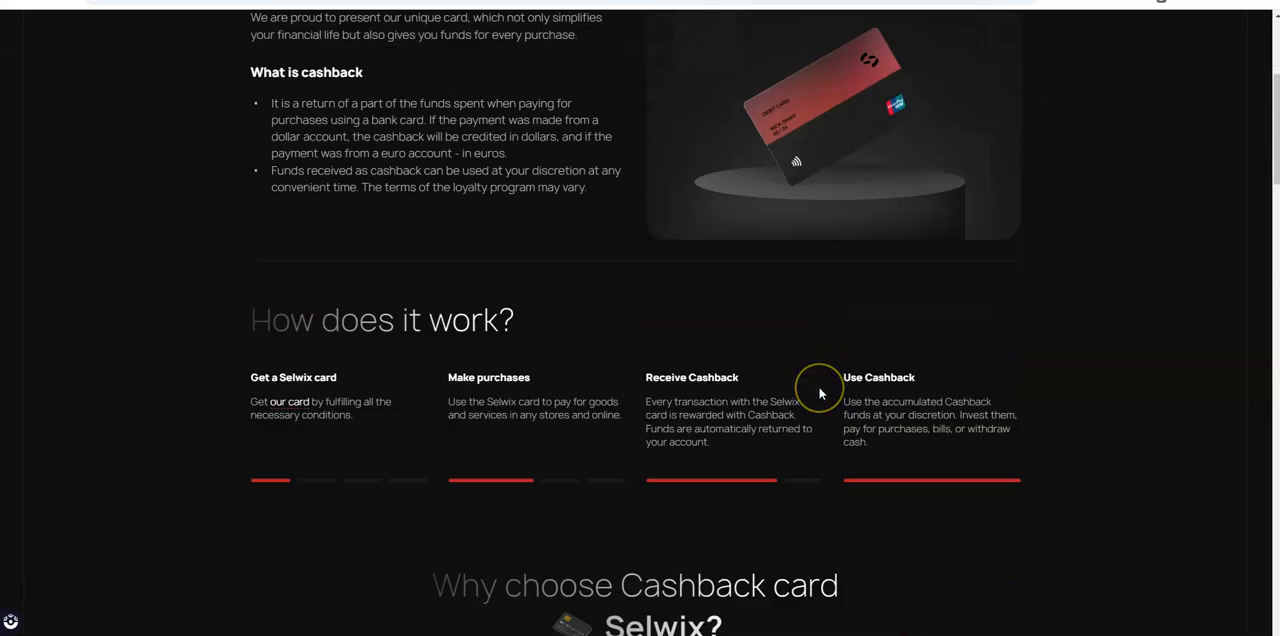
scroll(up, 3)
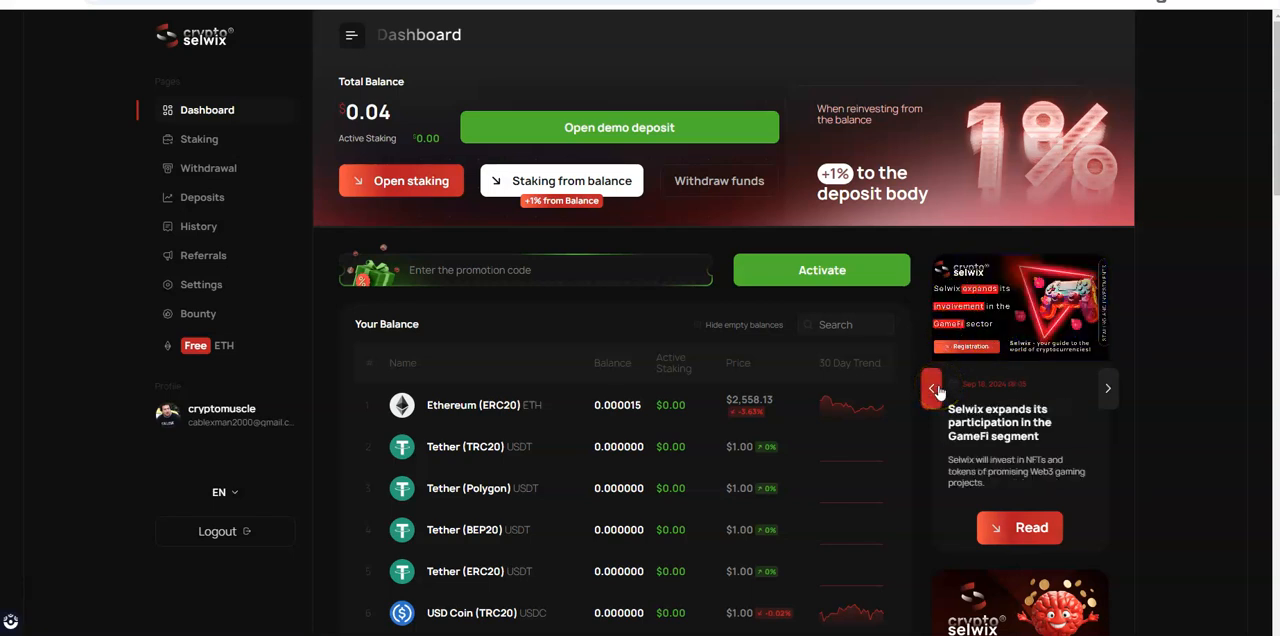
Browse the news carousel forward six stories and back two, ending on NotCoin
click(1108, 388)
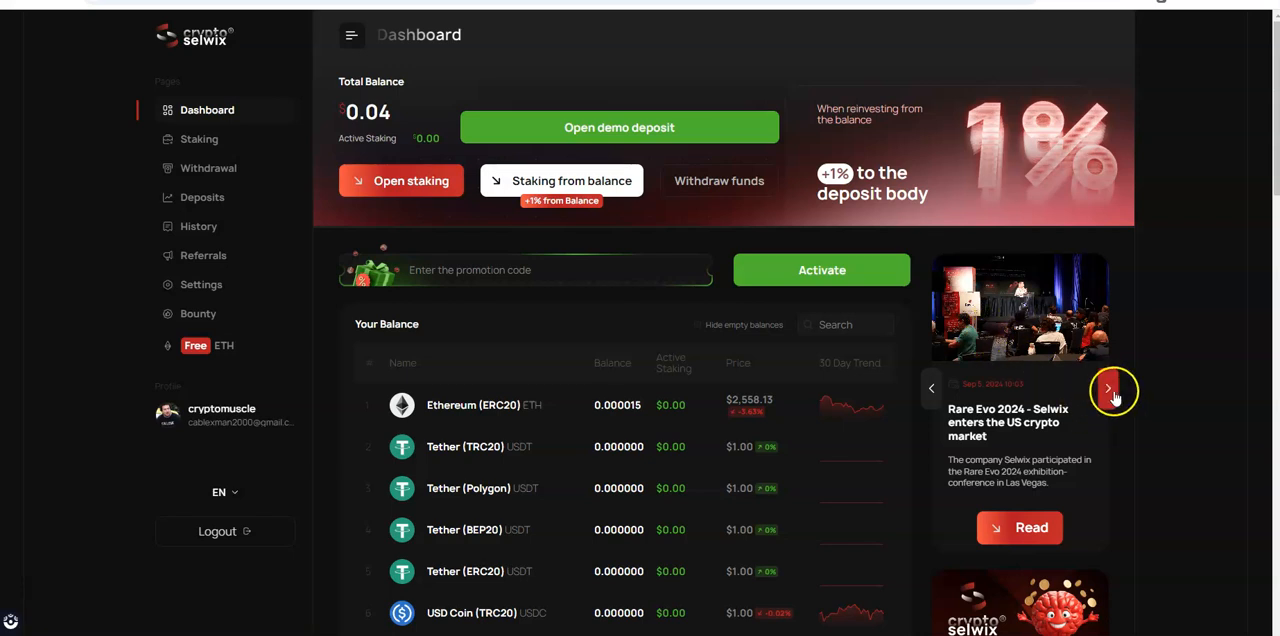
click(1108, 388)
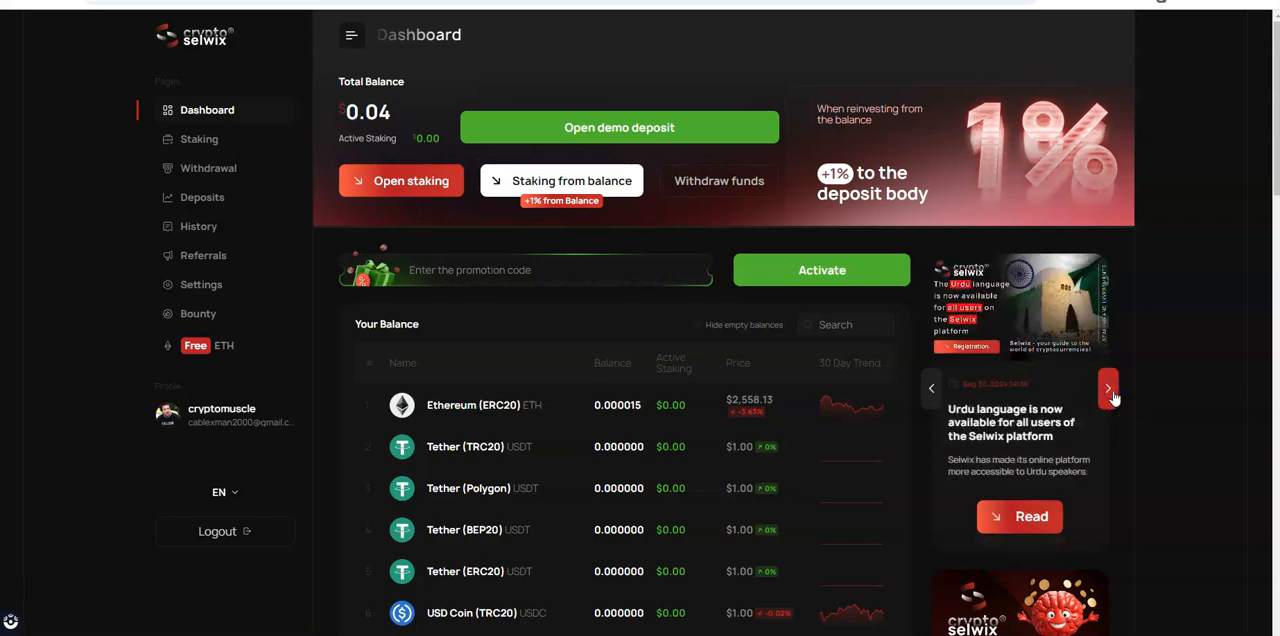
click(1108, 388)
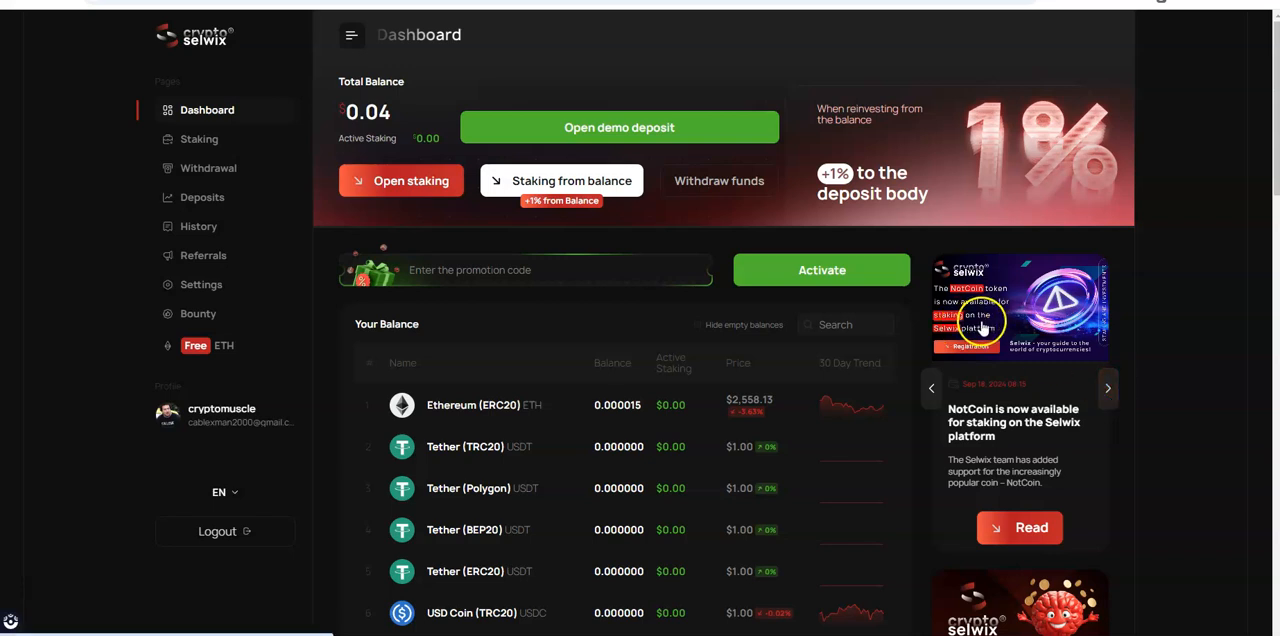
mouse_move(1135, 400)
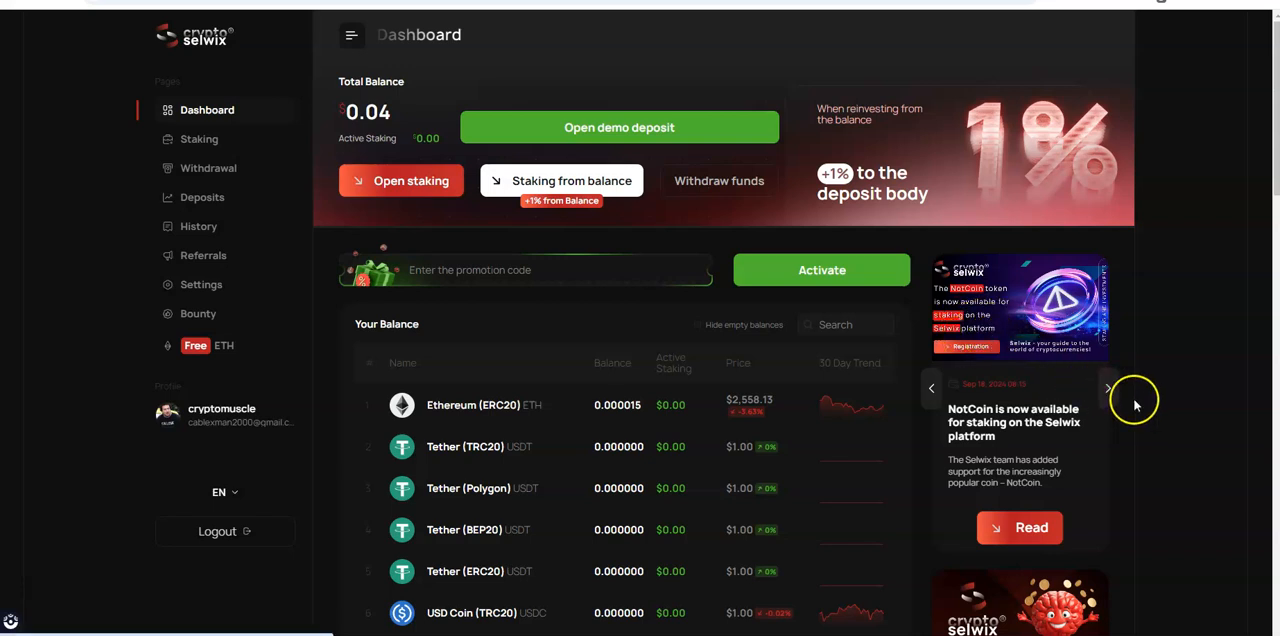
mouse_move(1108, 390)
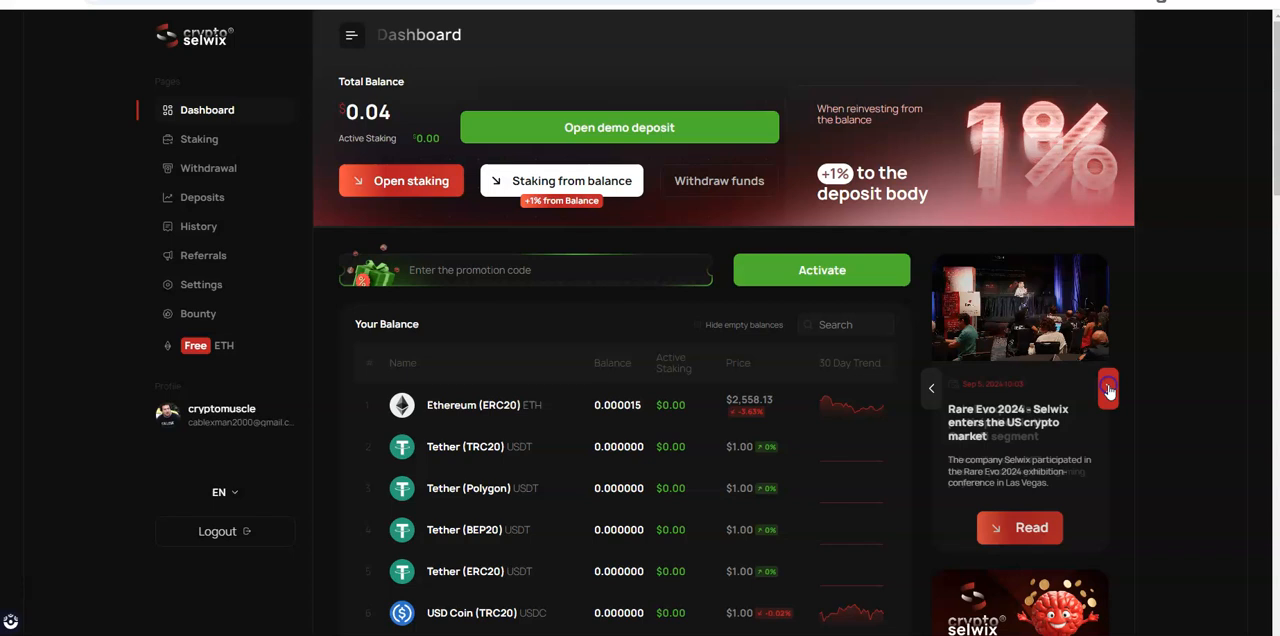
click(1107, 388)
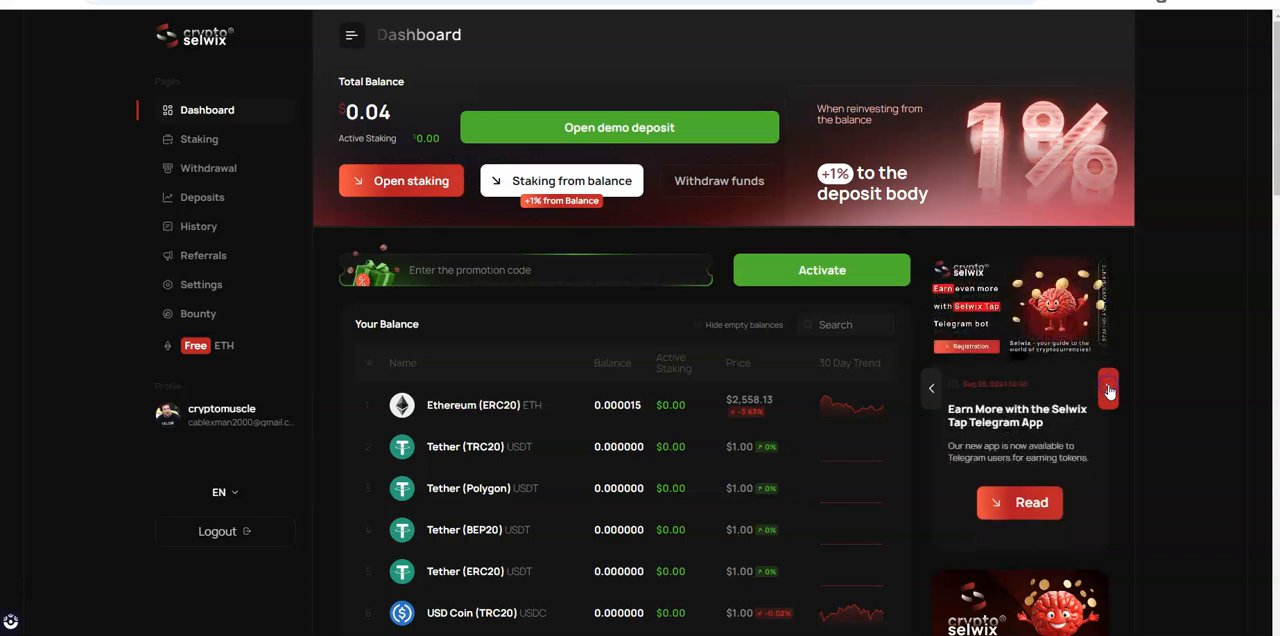
click(1107, 387)
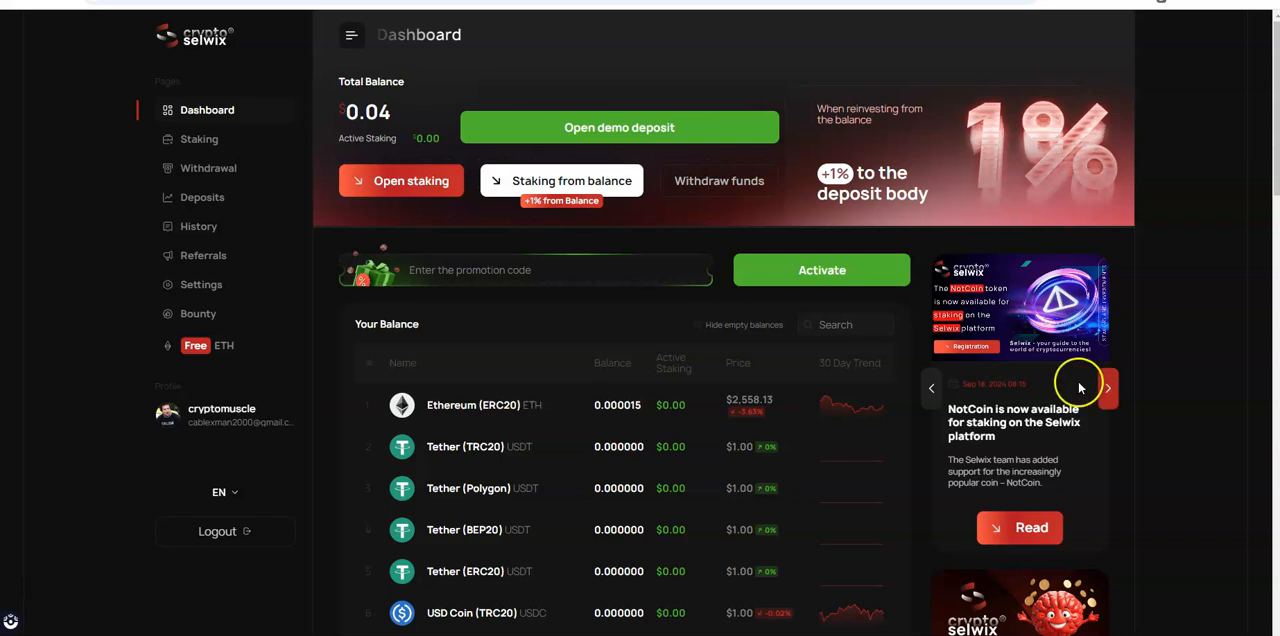
click(1107, 388)
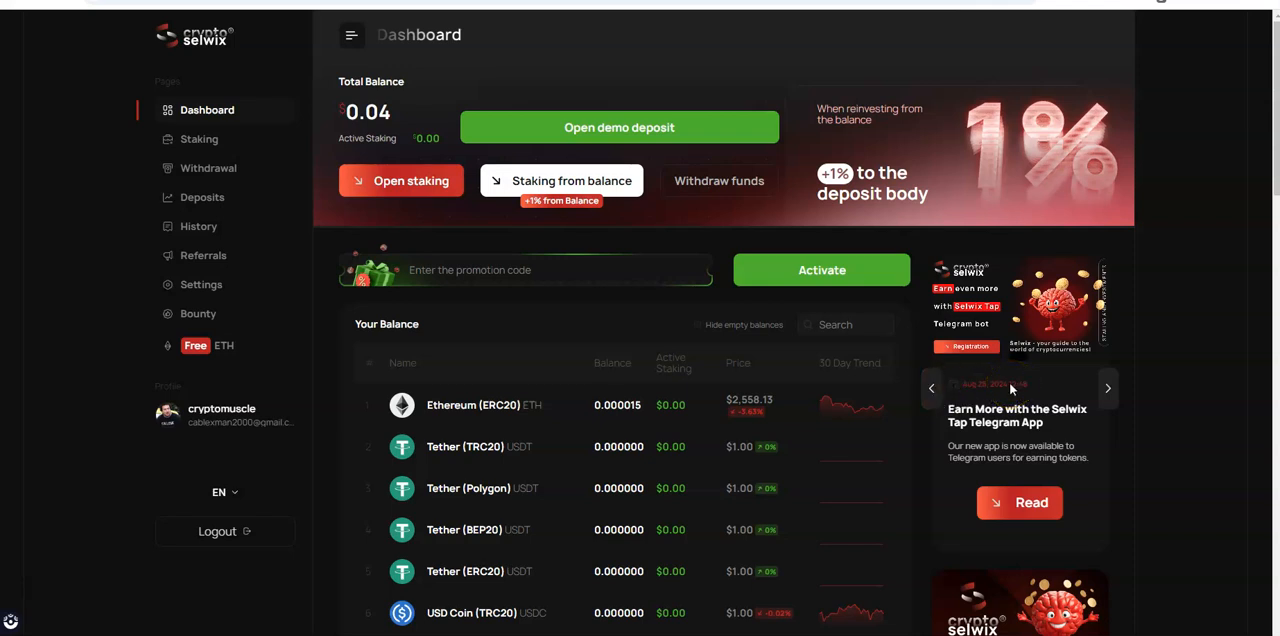
mouse_move(970, 325)
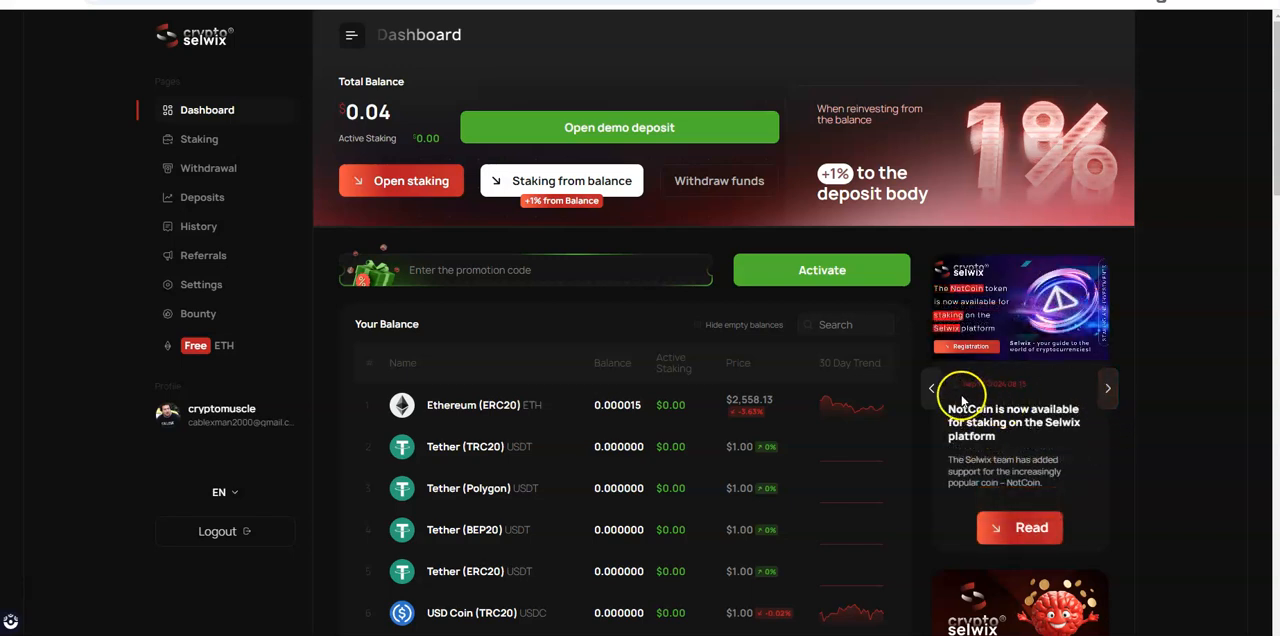
click(931, 388)
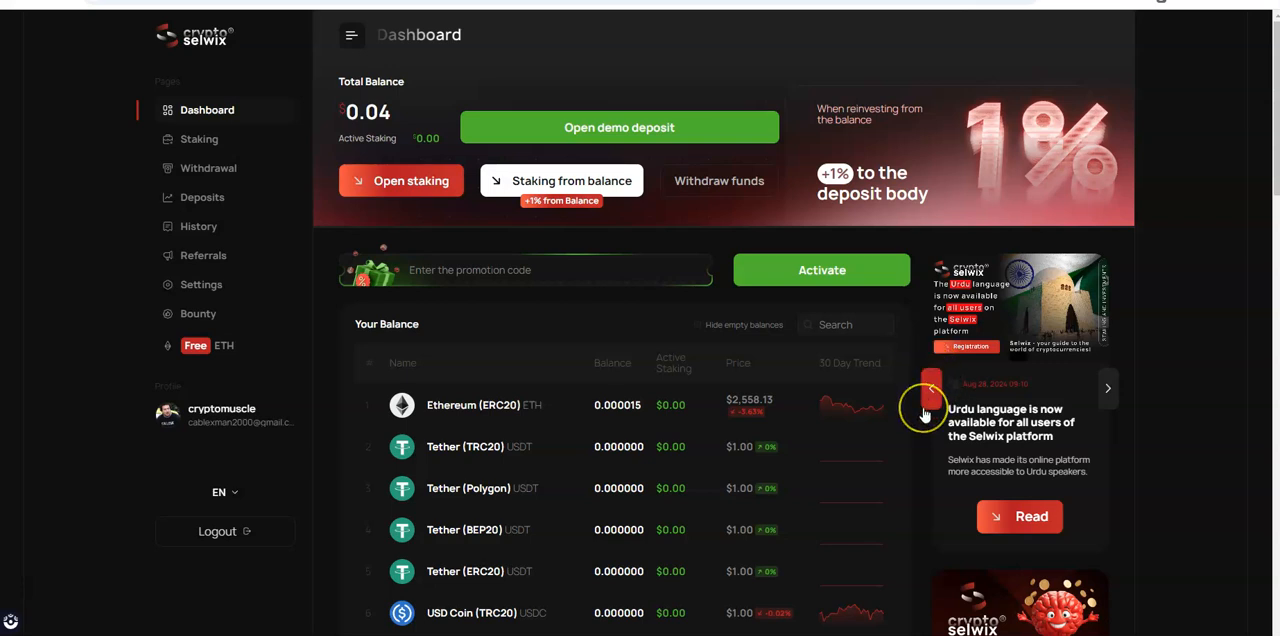
click(930, 388)
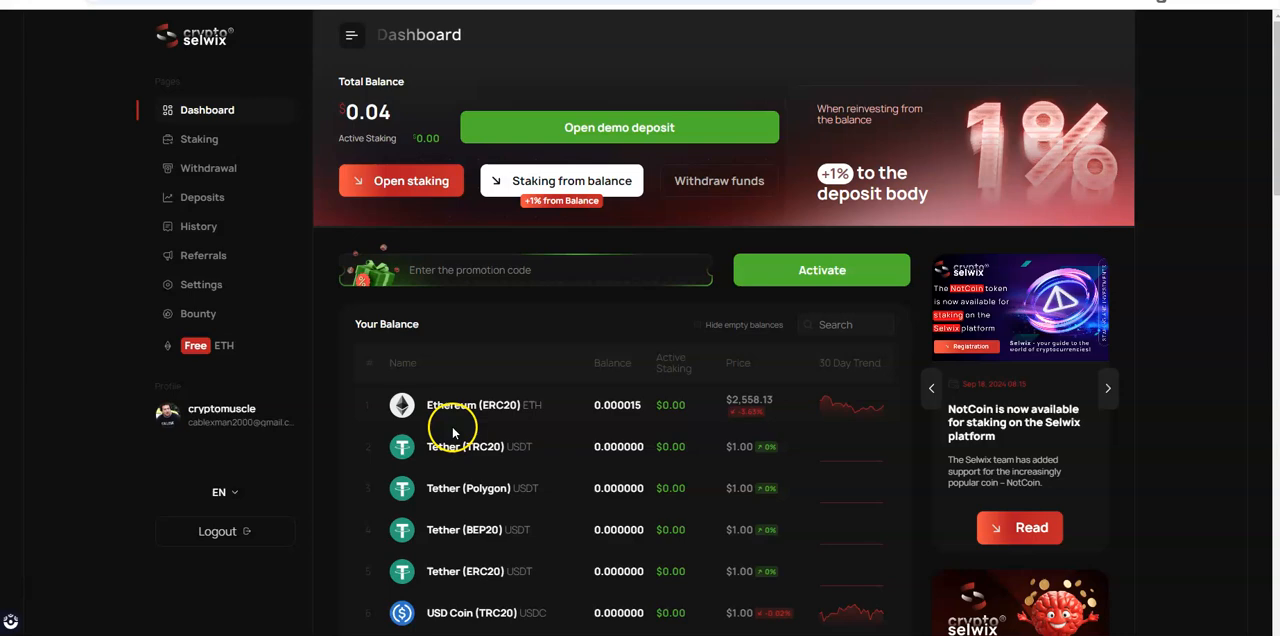
scroll(down, 3)
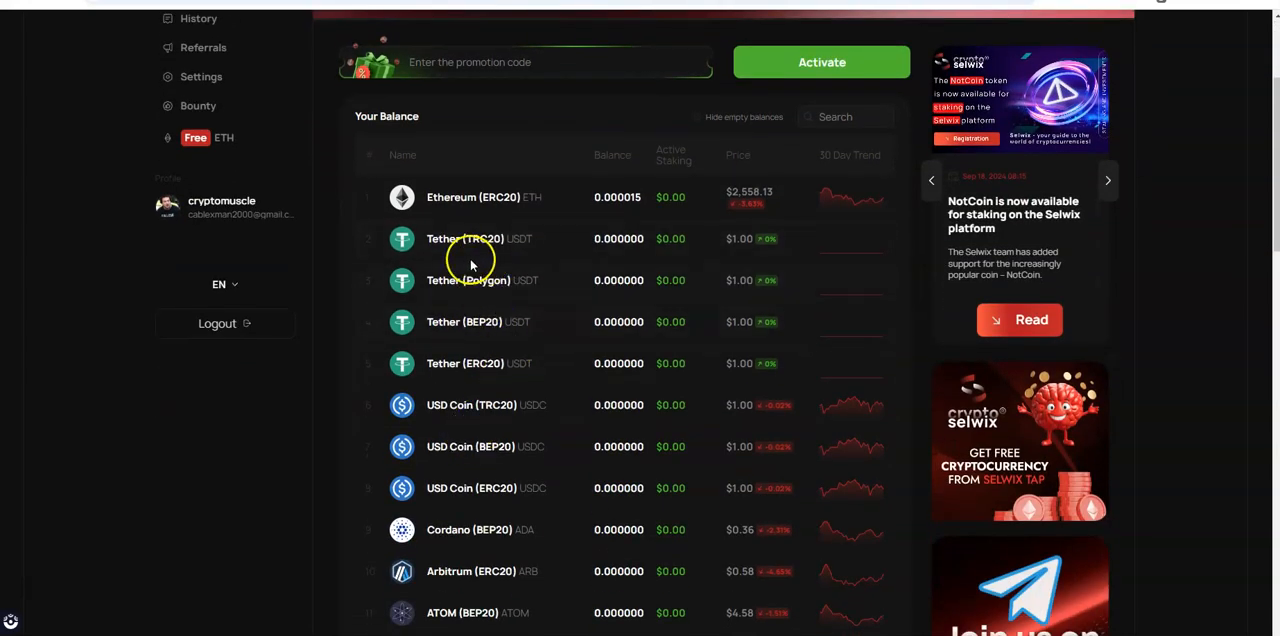
scroll(down, 3)
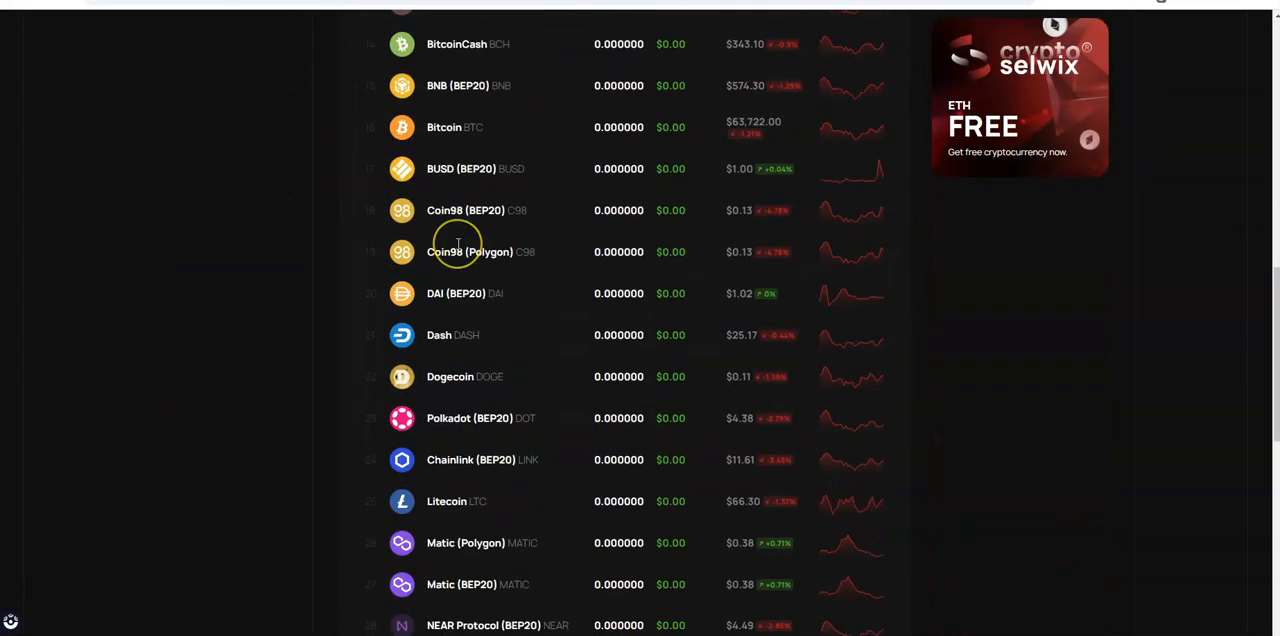
scroll(down, 3)
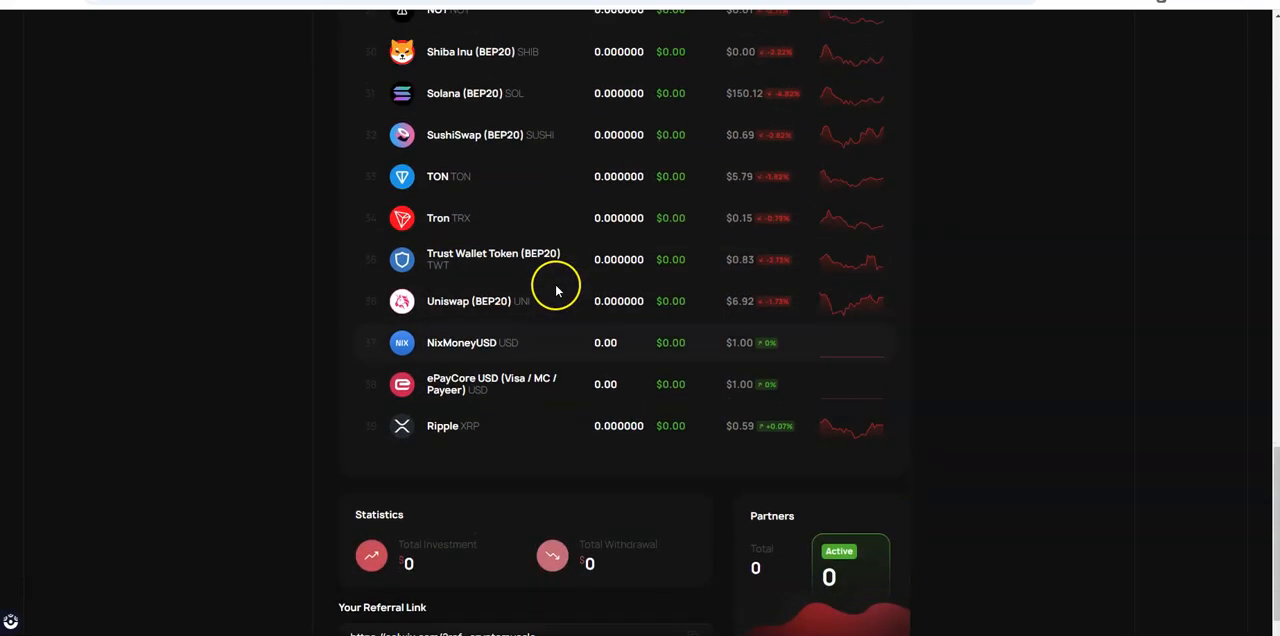
scroll(down, 3)
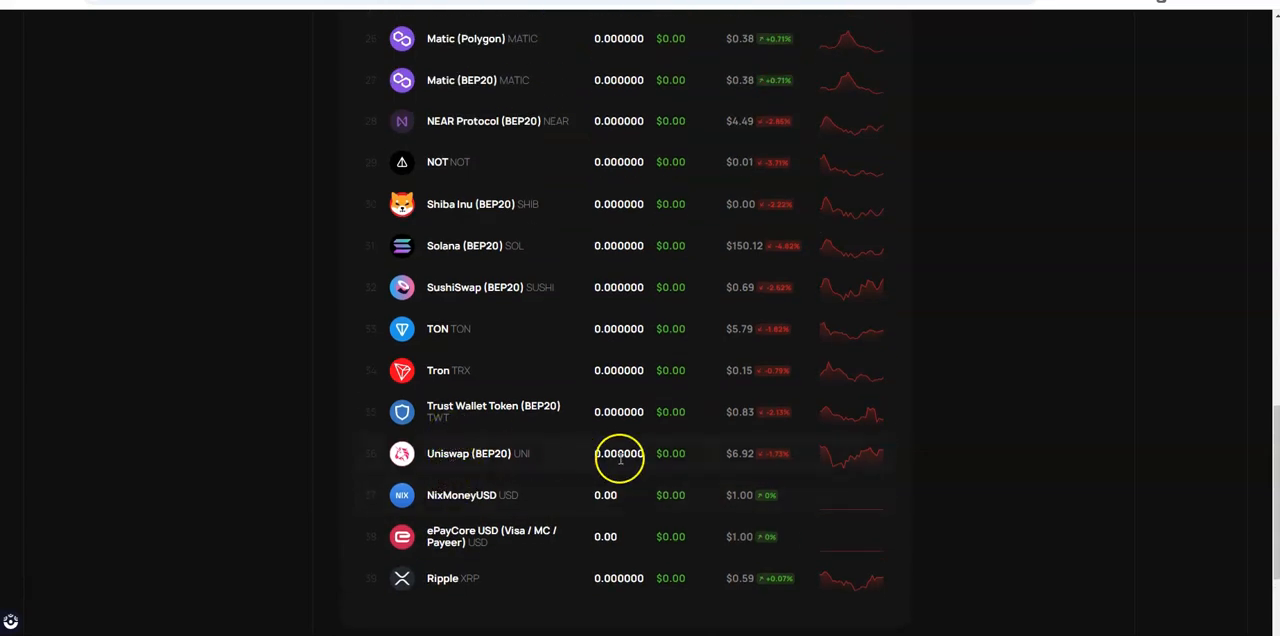
mouse_move(449, 390)
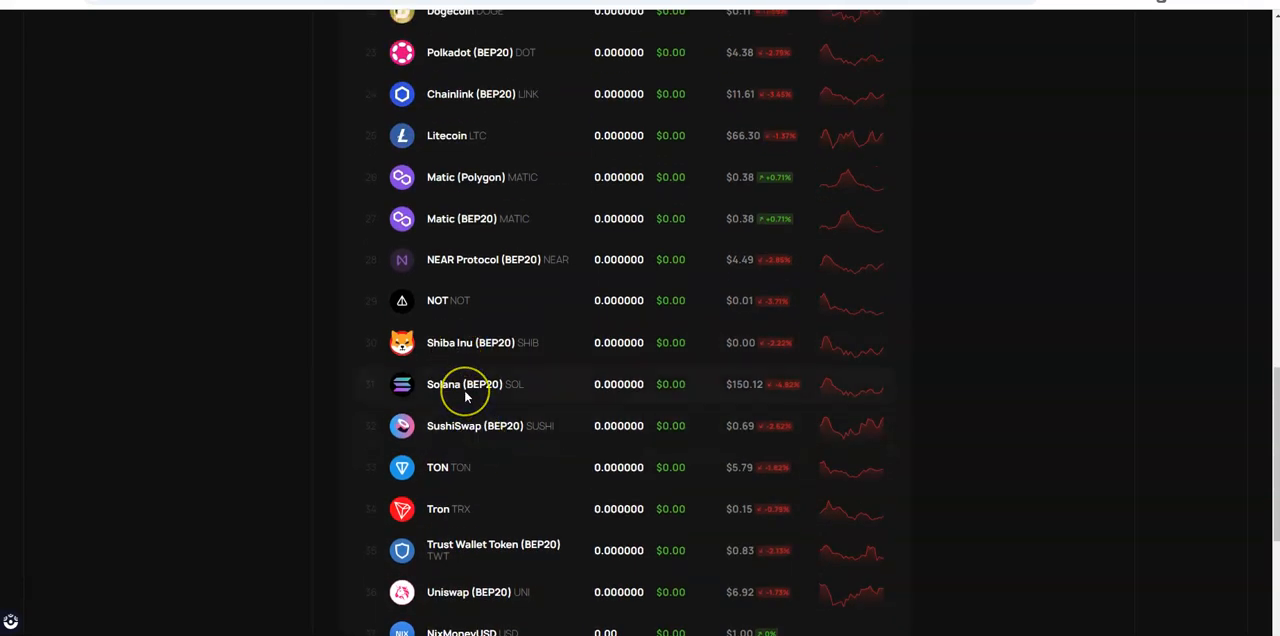
mouse_move(455, 353)
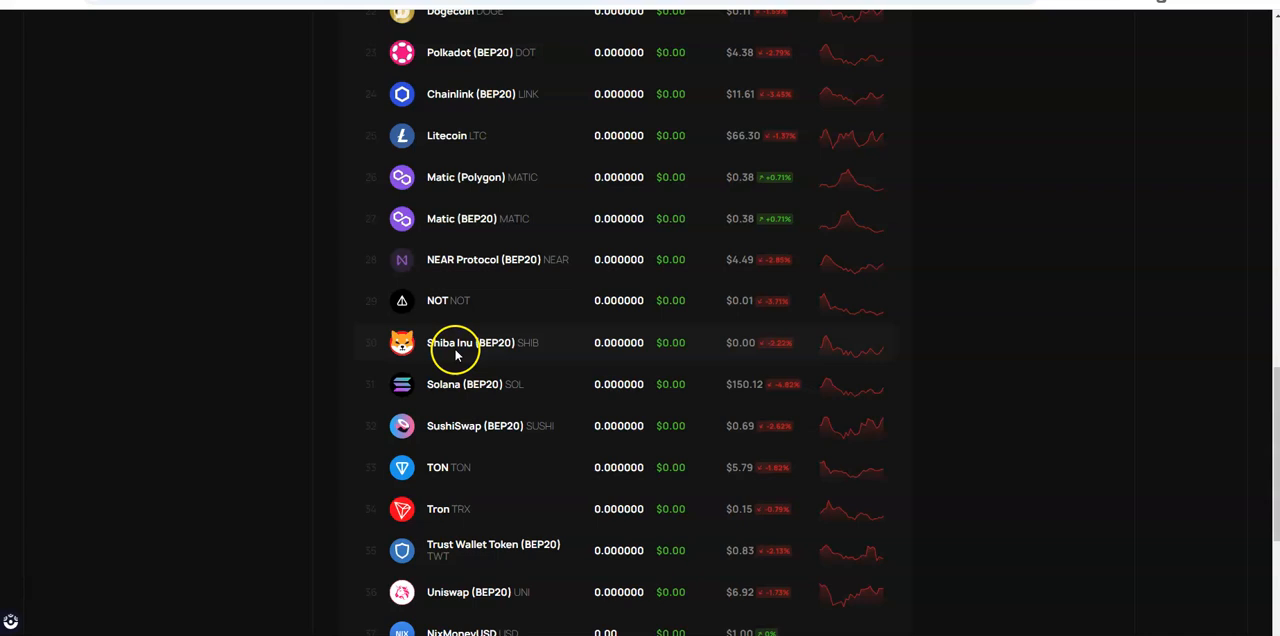
mouse_move(518, 370)
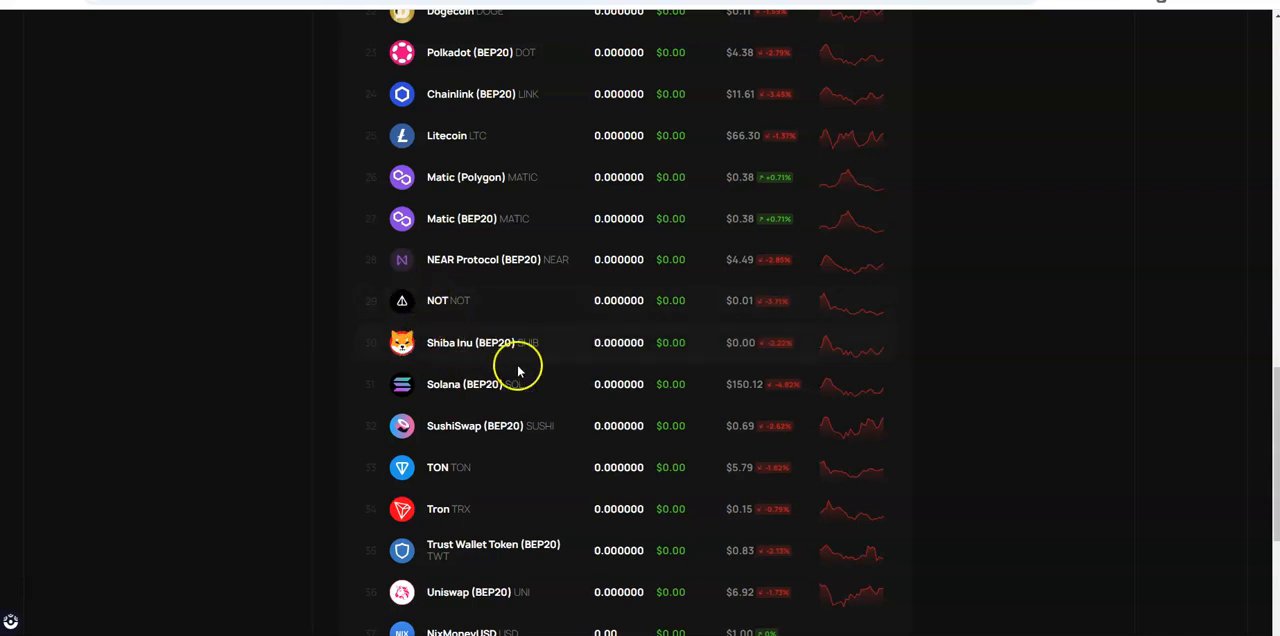
mouse_move(461, 280)
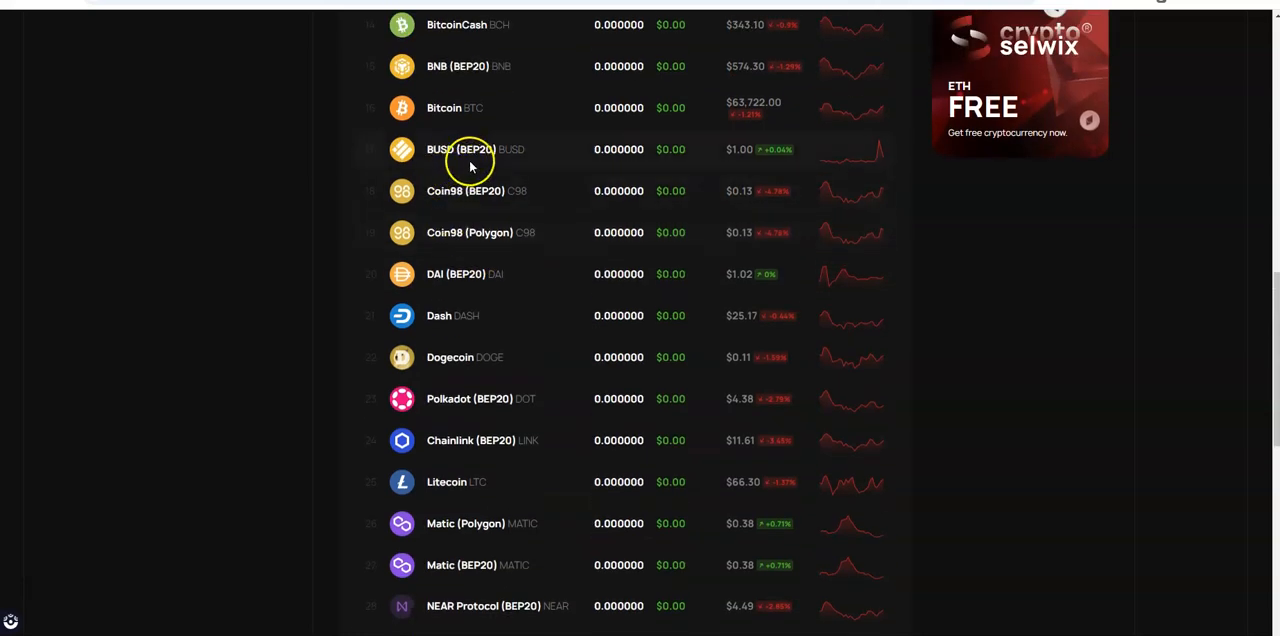
mouse_move(624, 163)
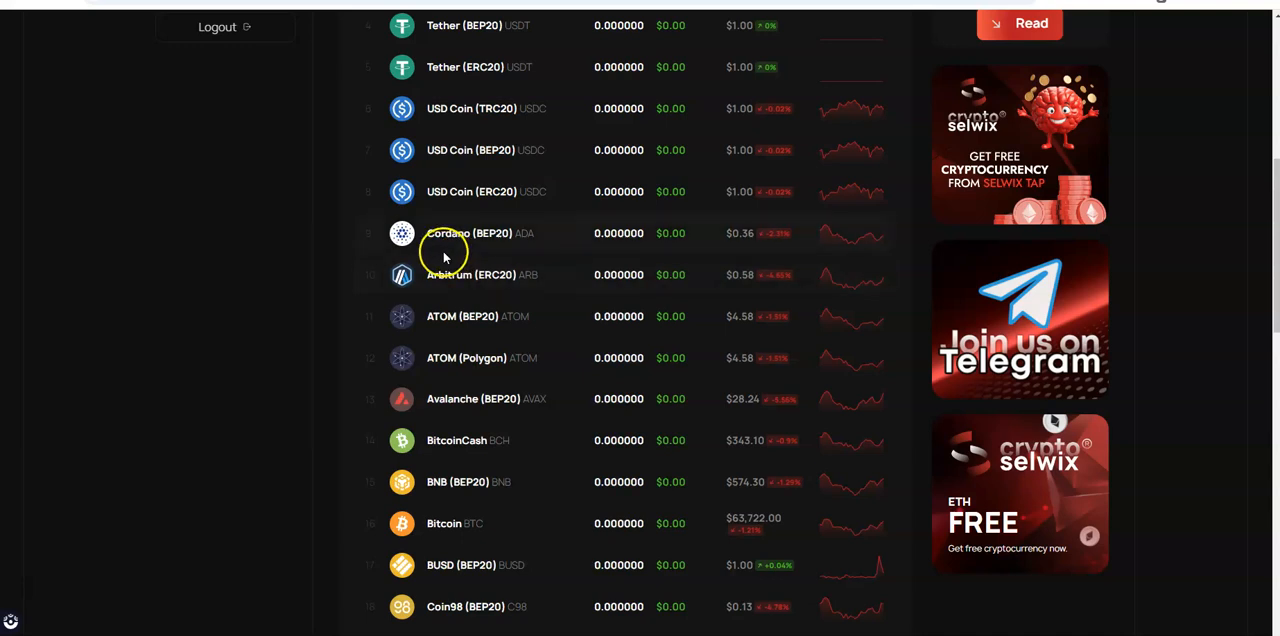
mouse_move(460, 210)
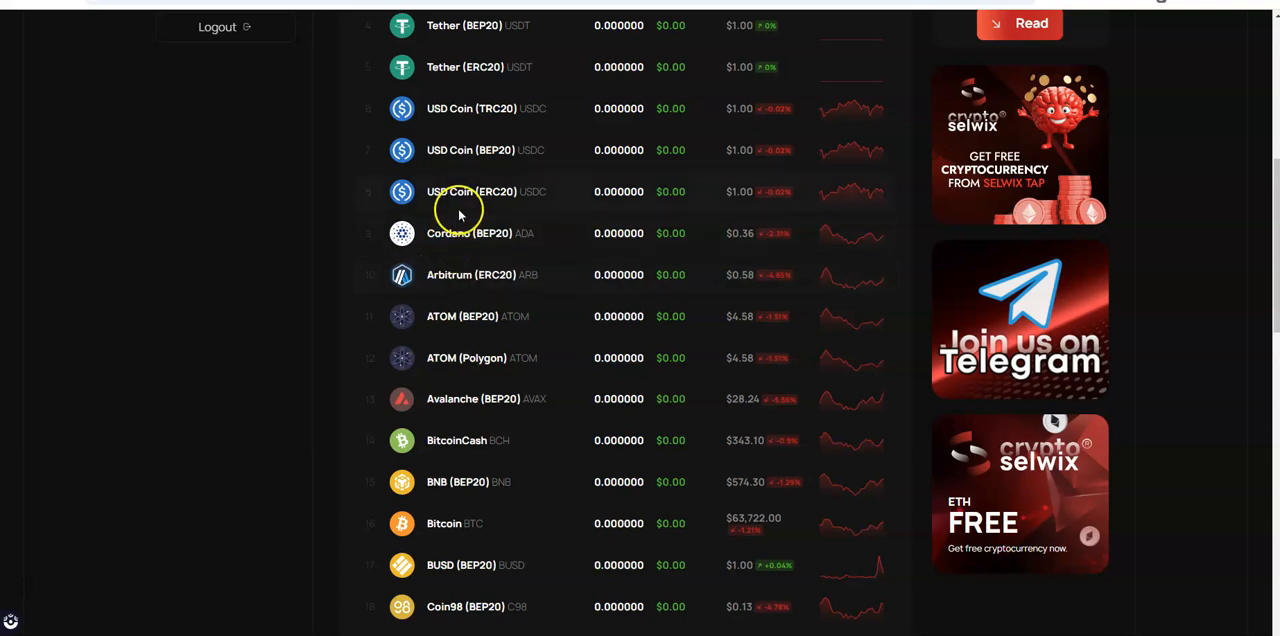
scroll(down, 3)
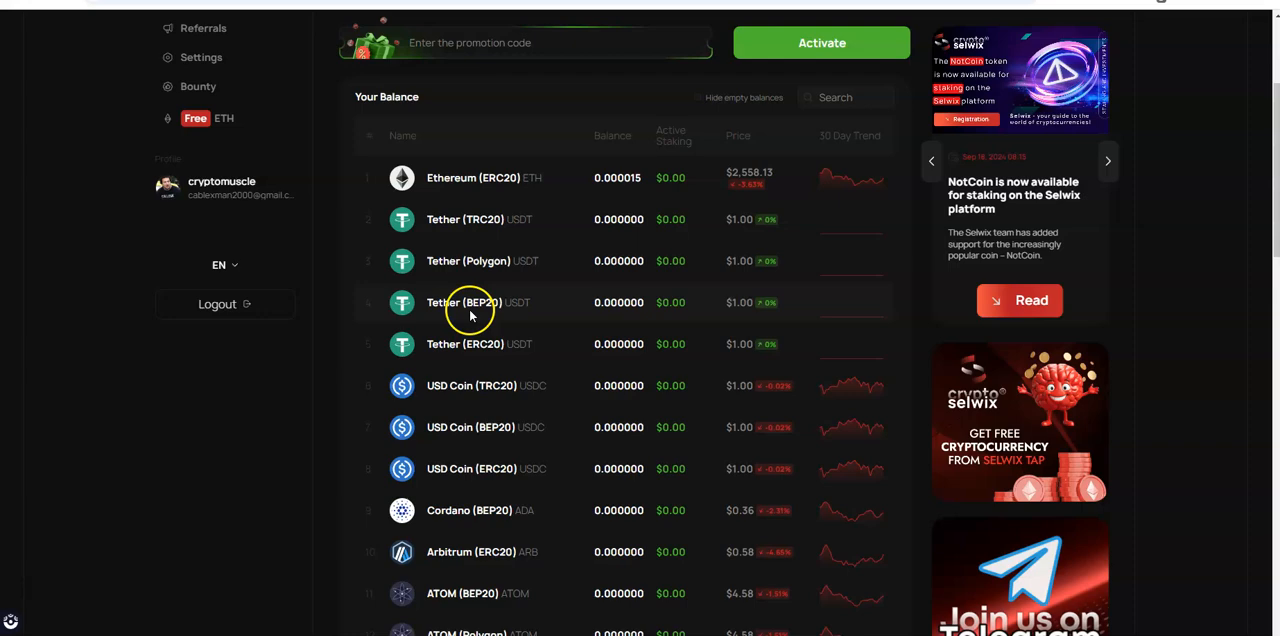
mouse_move(570, 332)
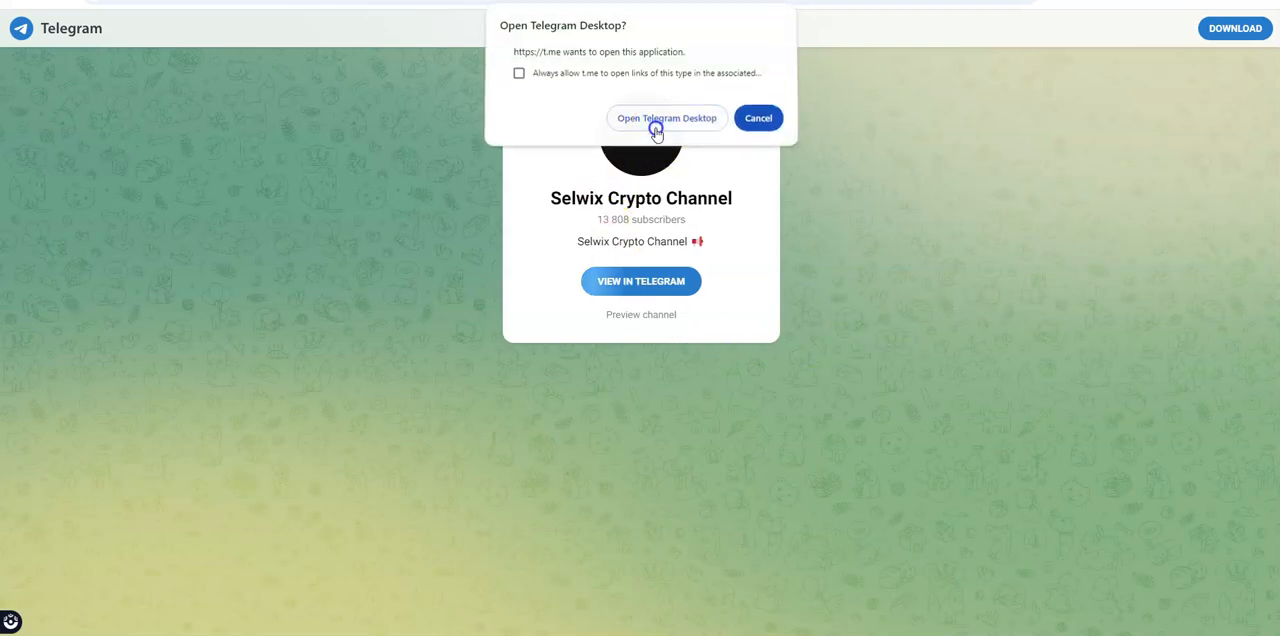
Launch the Selwix Crypto Channel in Telegram Desktop from the browser prompt
click(666, 118)
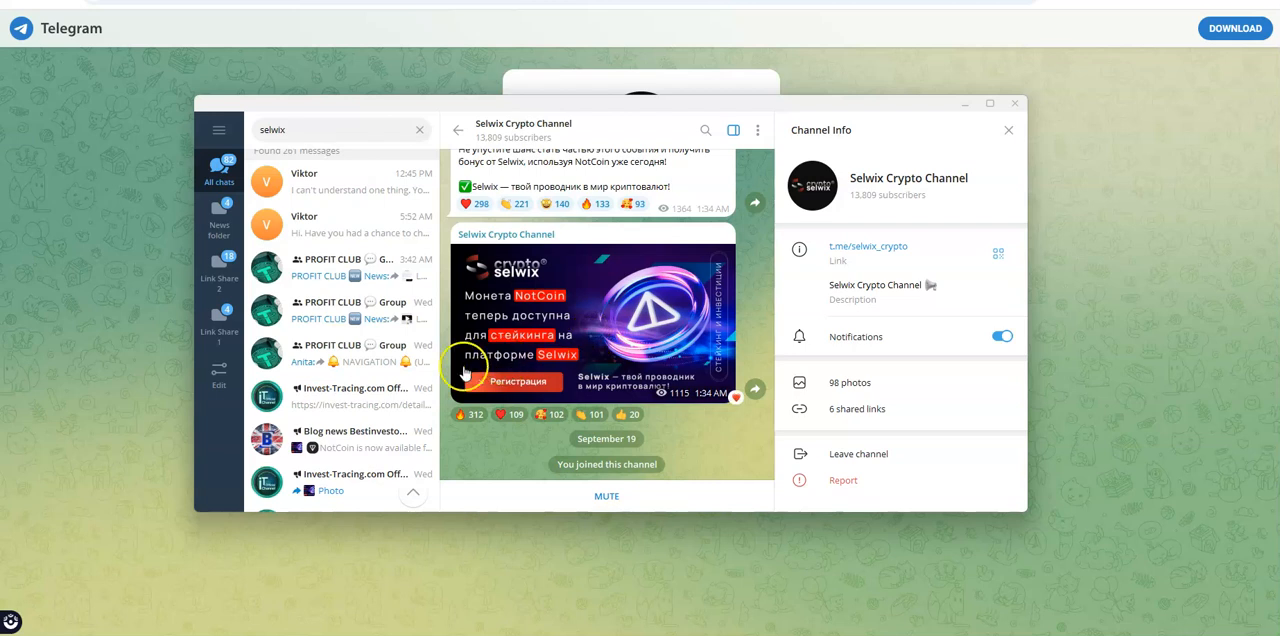
scroll(down, 3)
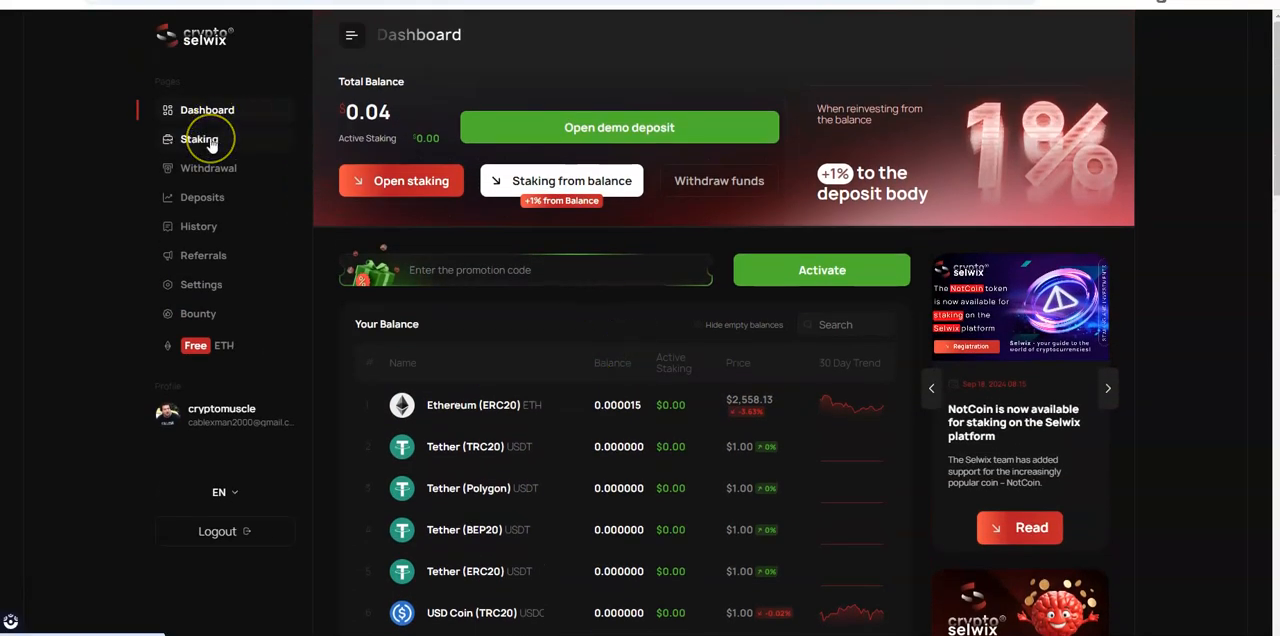
mouse_move(202, 197)
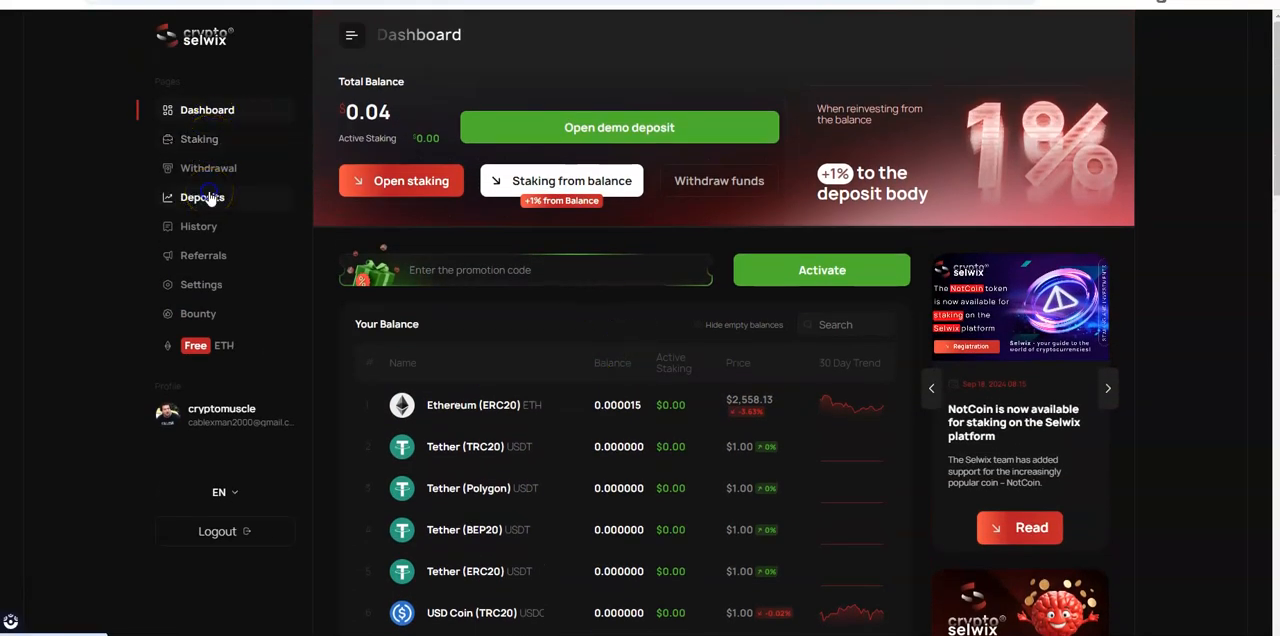
Set up a Starter Pro staking order from wallet with Tether (BEP20) and start entering the amount
click(202, 197)
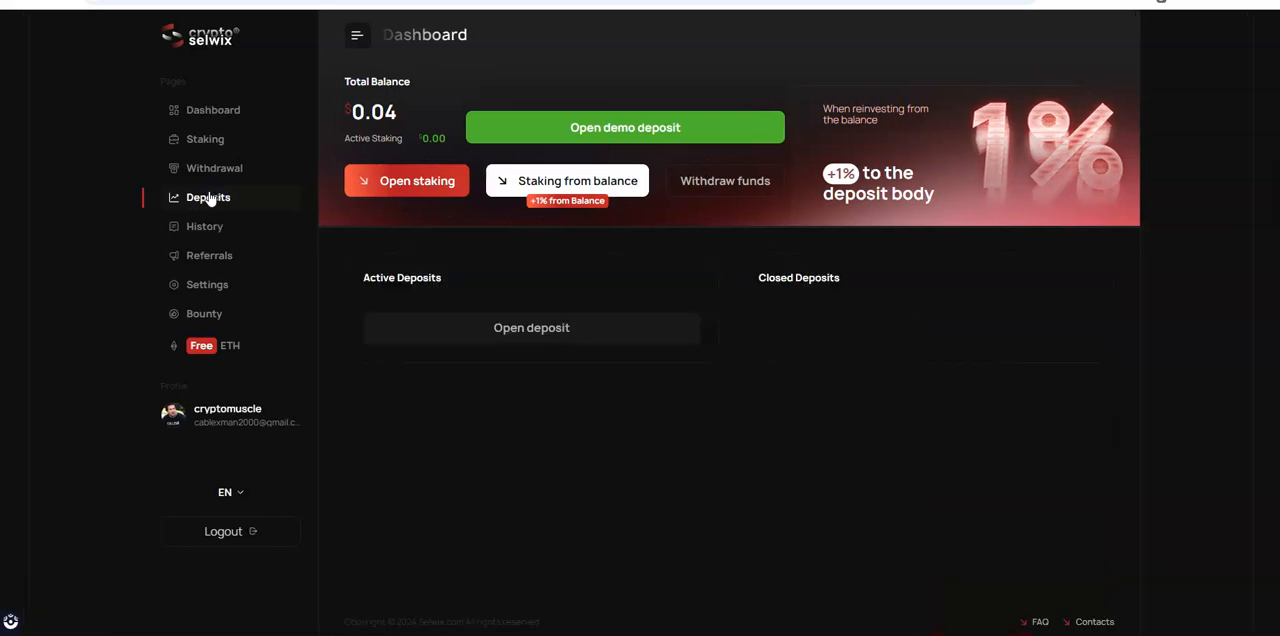
click(406, 181)
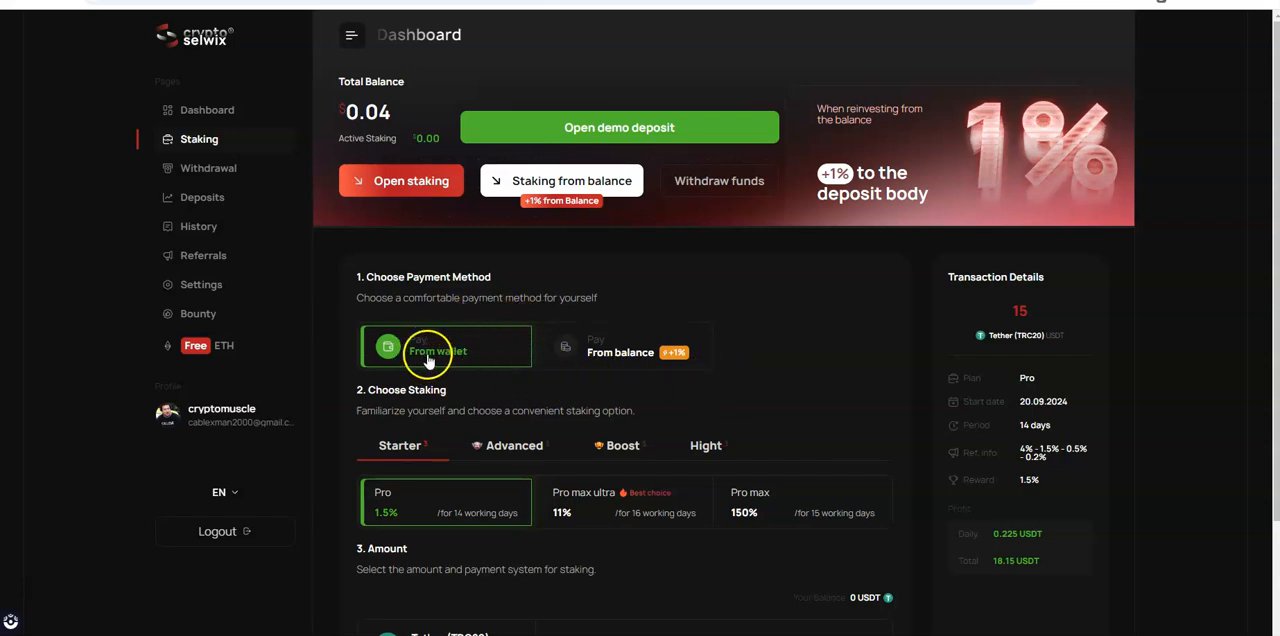
scroll(down, 3)
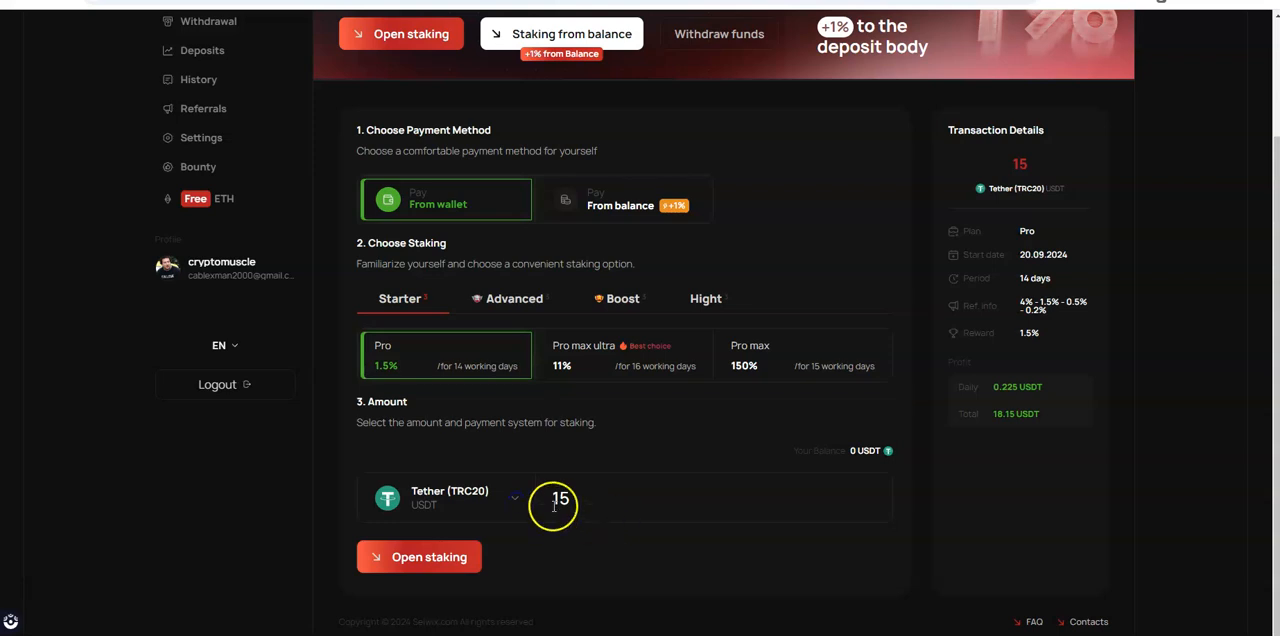
click(450, 497)
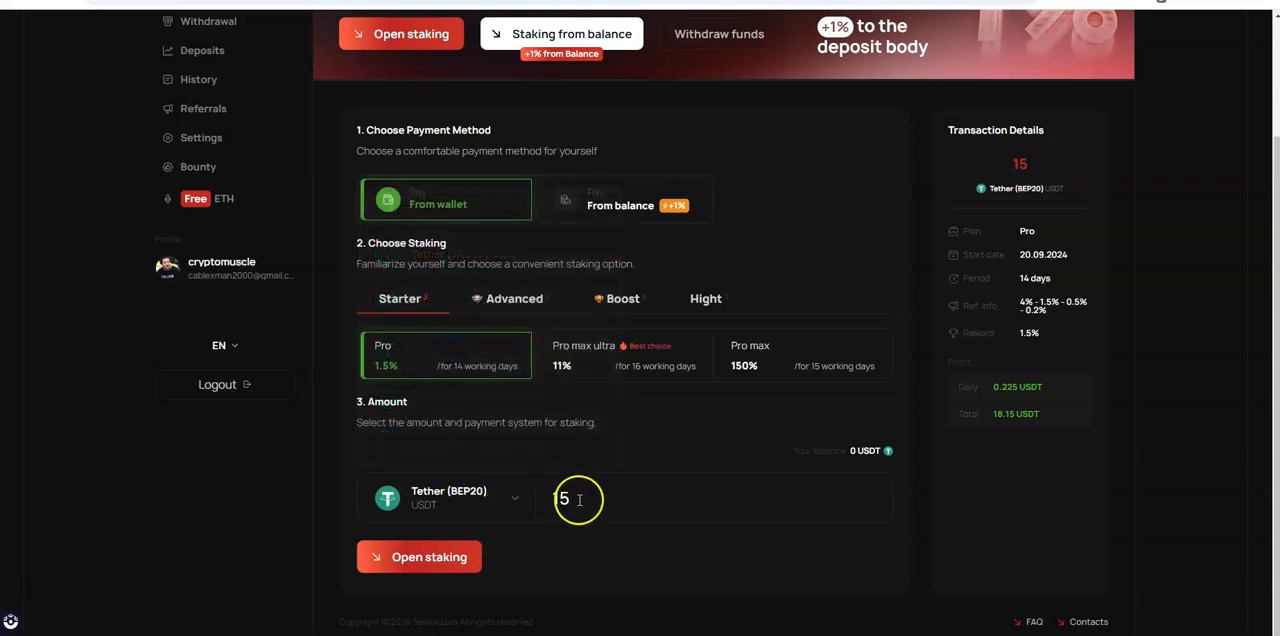
text(1)
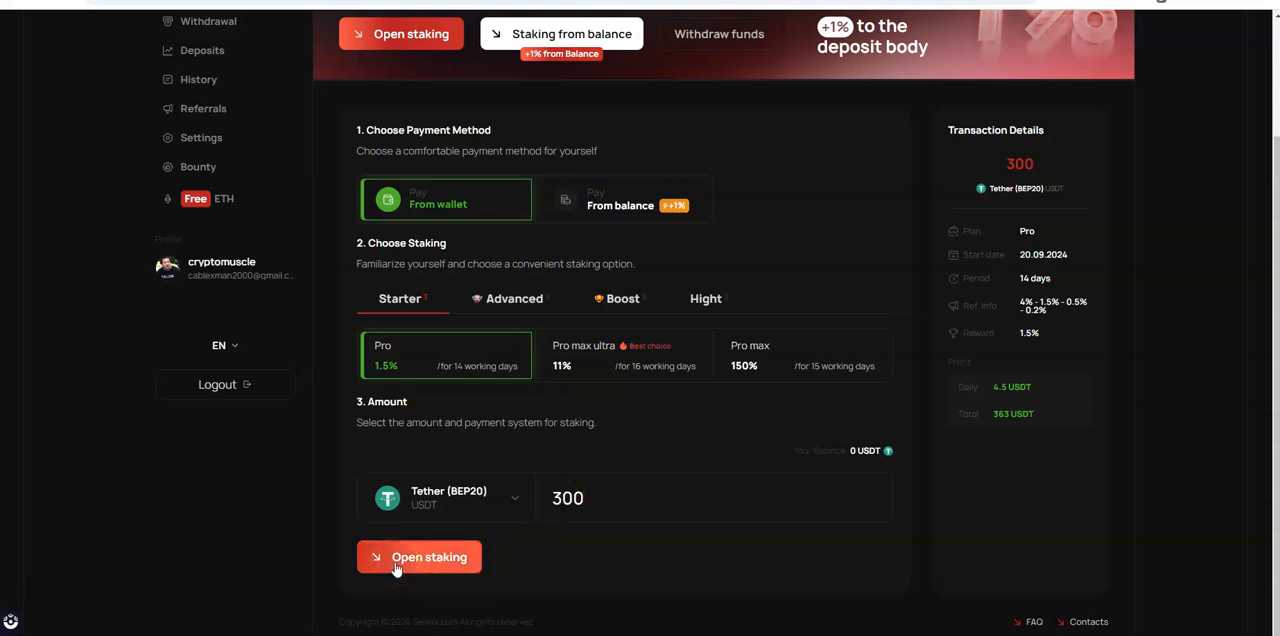
Submit the 300 USDT staking order and review its payment address details
click(420, 557)
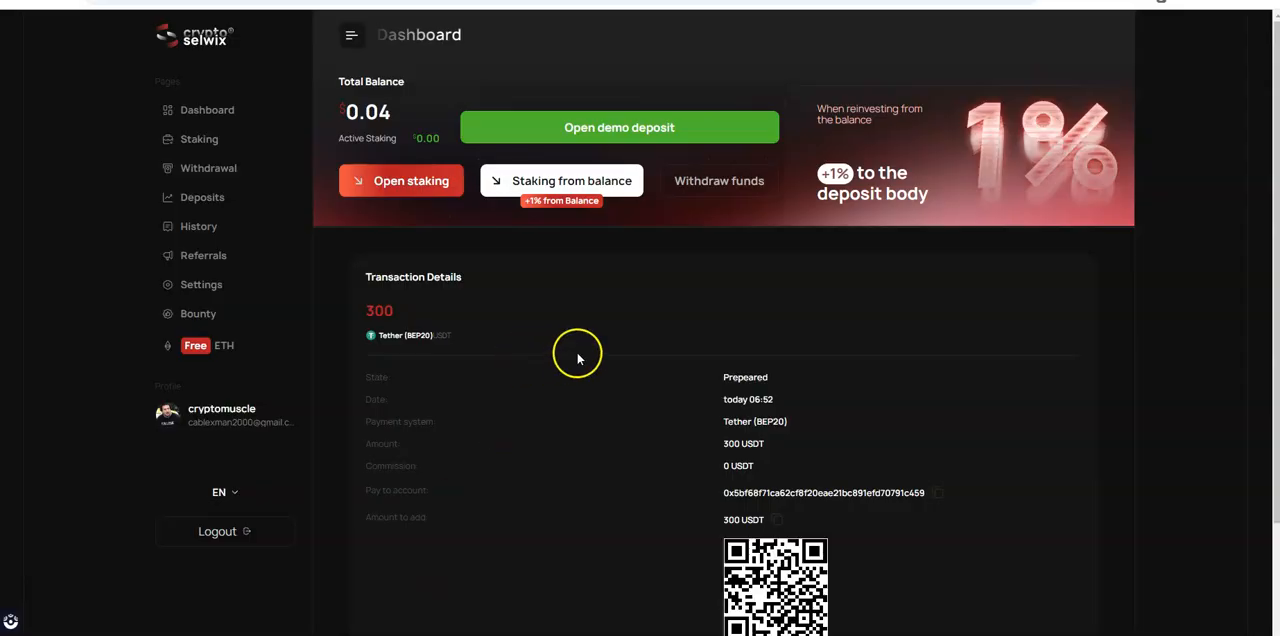
mouse_move(615, 375)
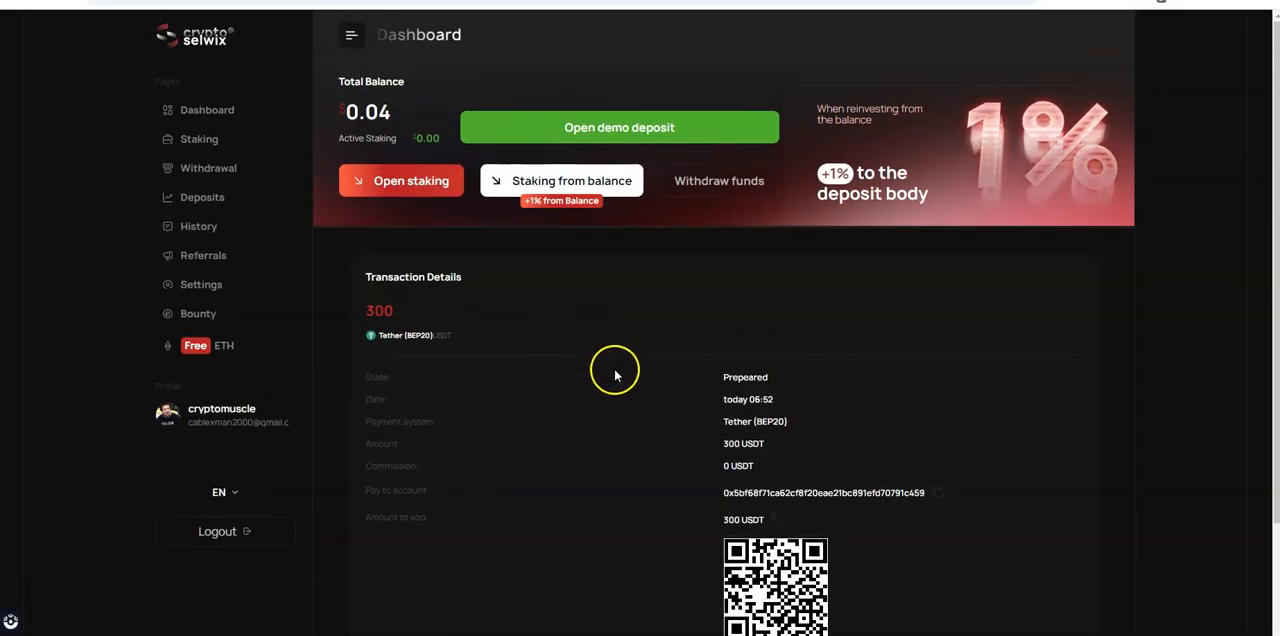
scroll(down, 3)
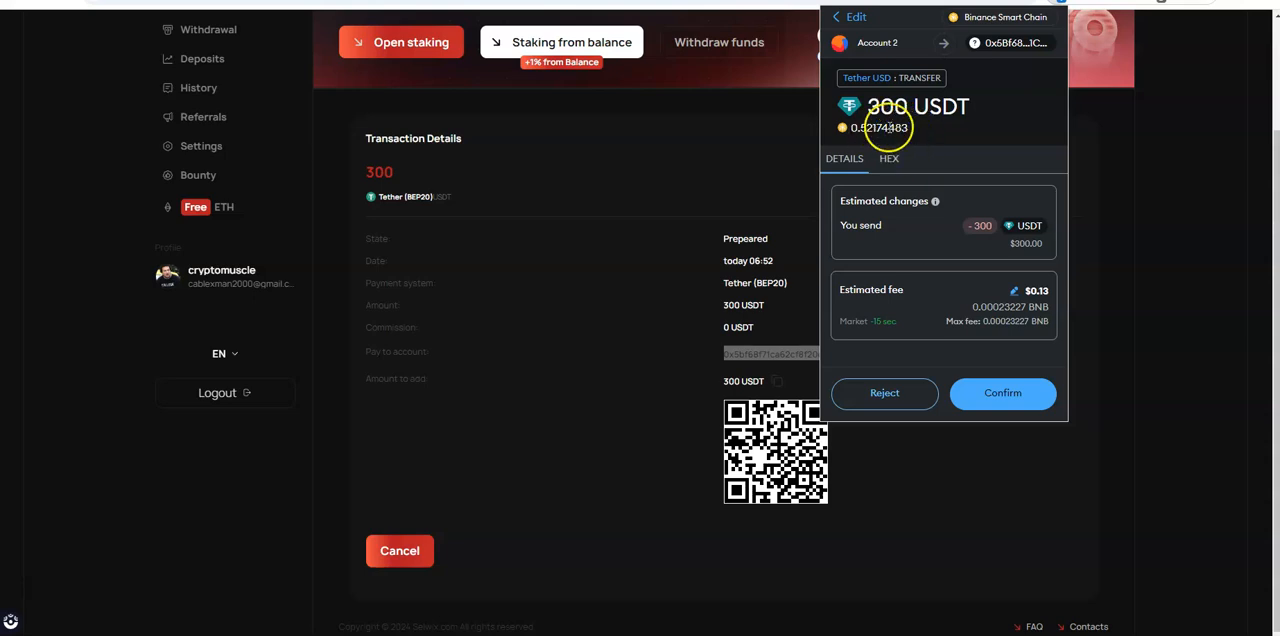
mouse_move(947, 127)
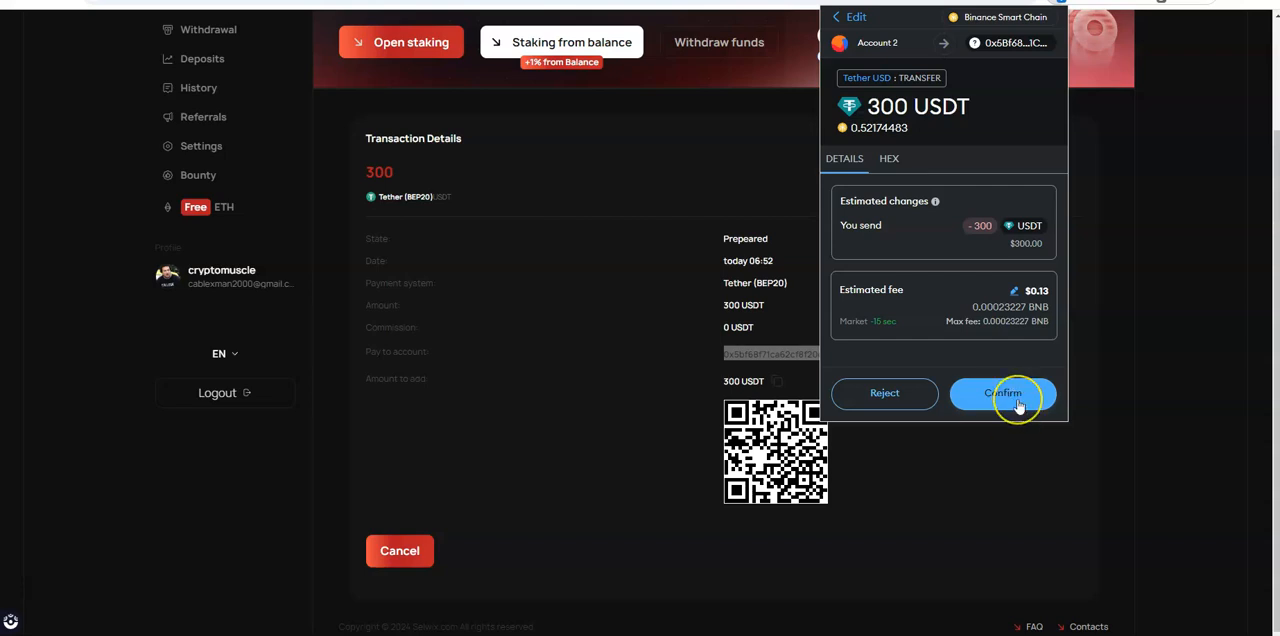
Confirm the 300 USDT Binance Smart Chain transfer in MetaMask
click(1003, 392)
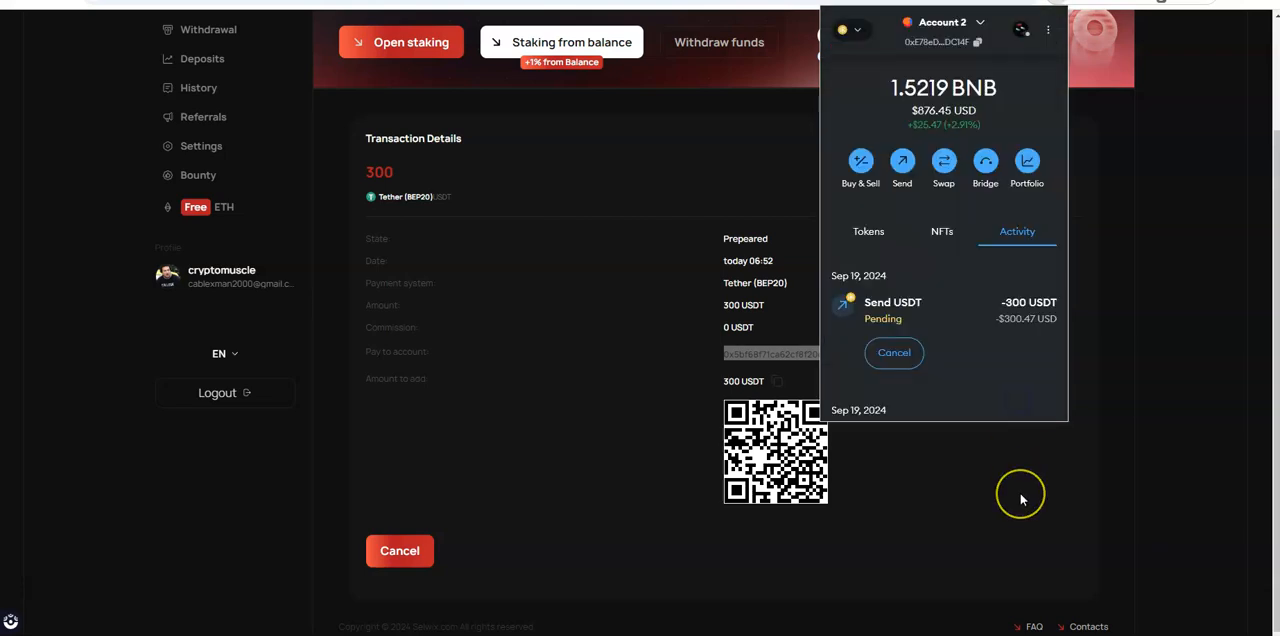
mouse_move(990, 323)
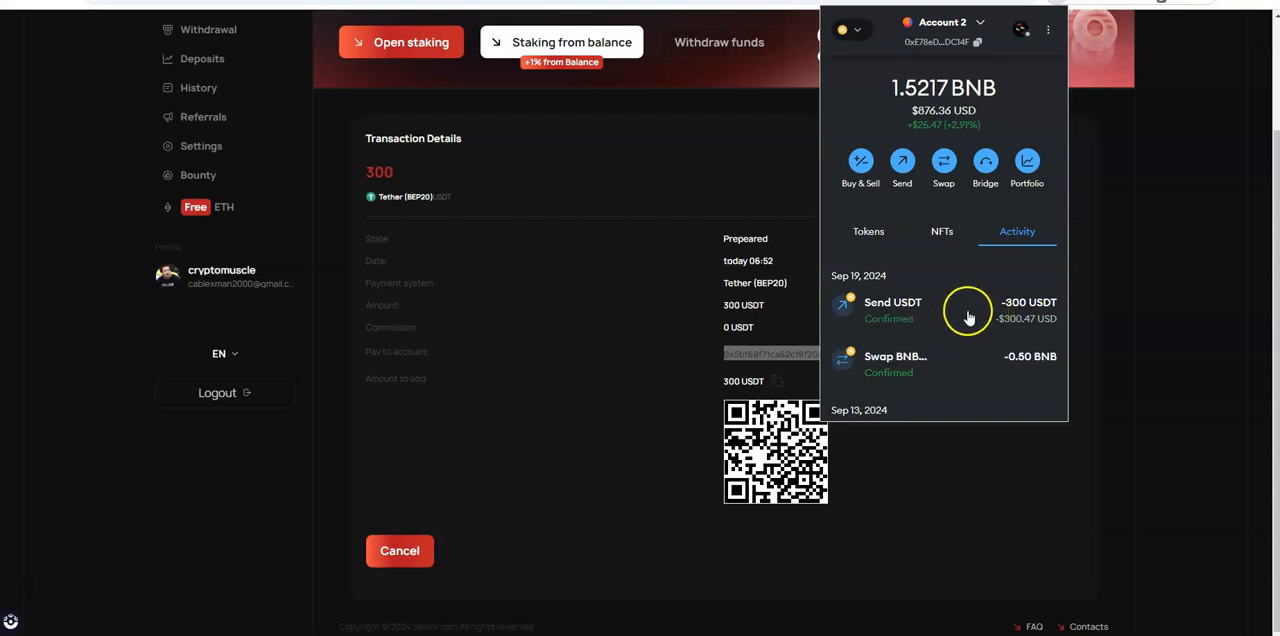
Review the confirmed 300 USDT transfer details, including about $0.09 gas fees, then close them
click(892, 308)
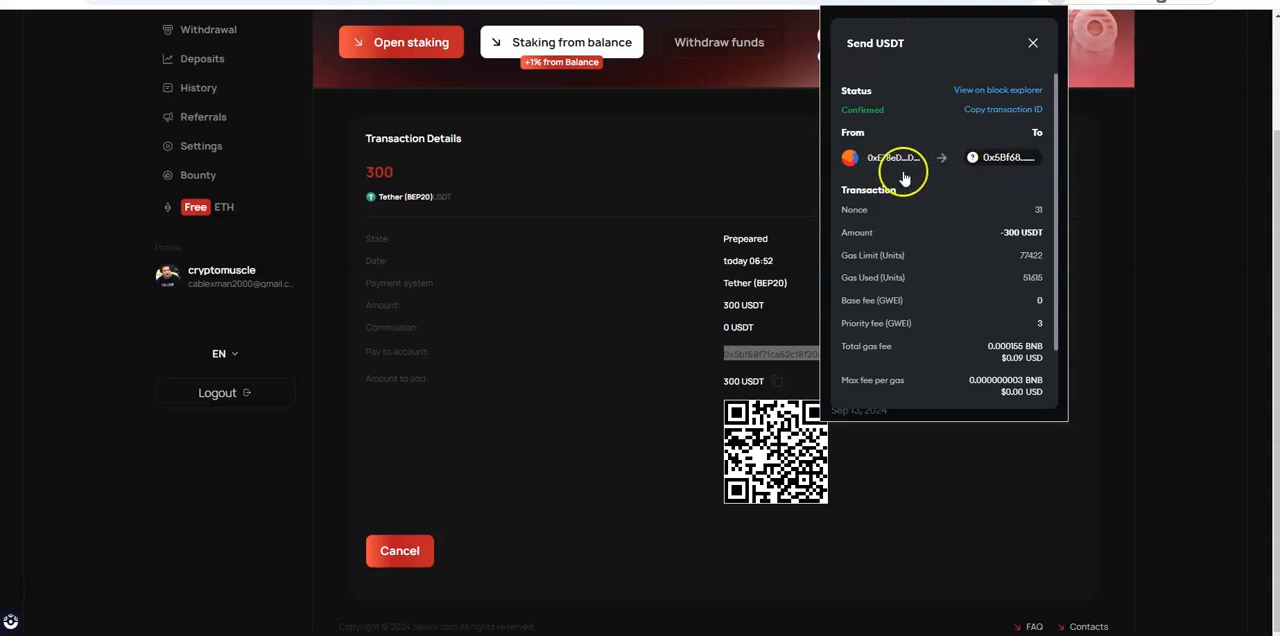
mouse_move(1007, 157)
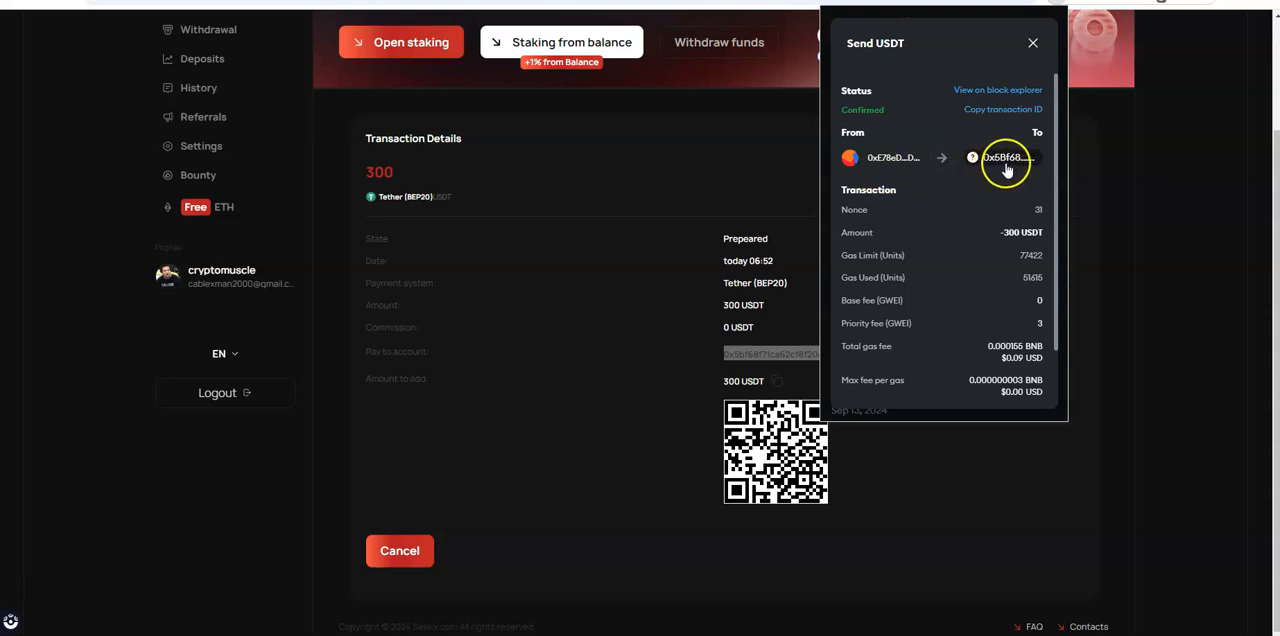
mouse_move(788, 348)
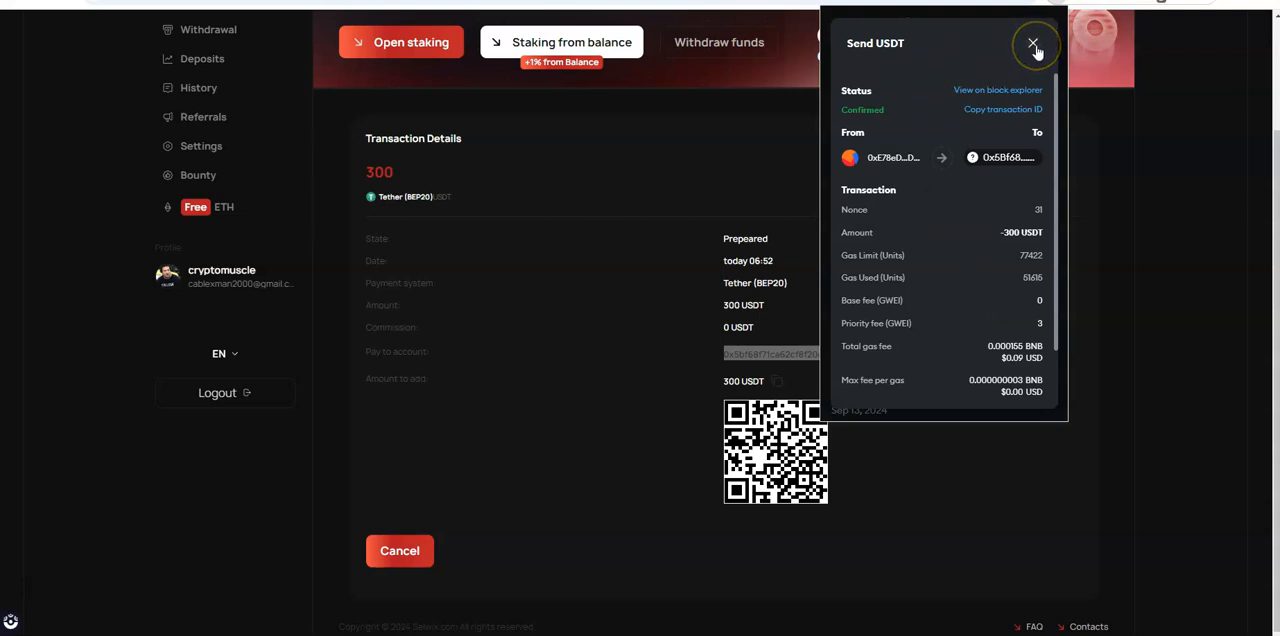
scroll(down, 3)
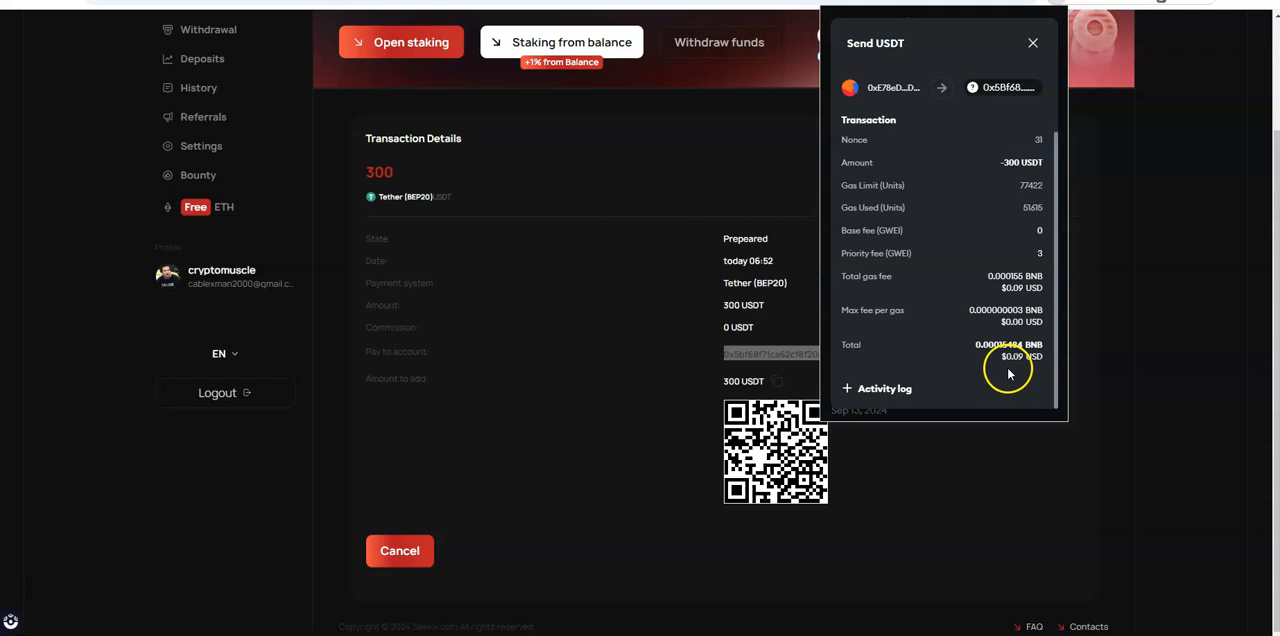
mouse_move(1008, 368)
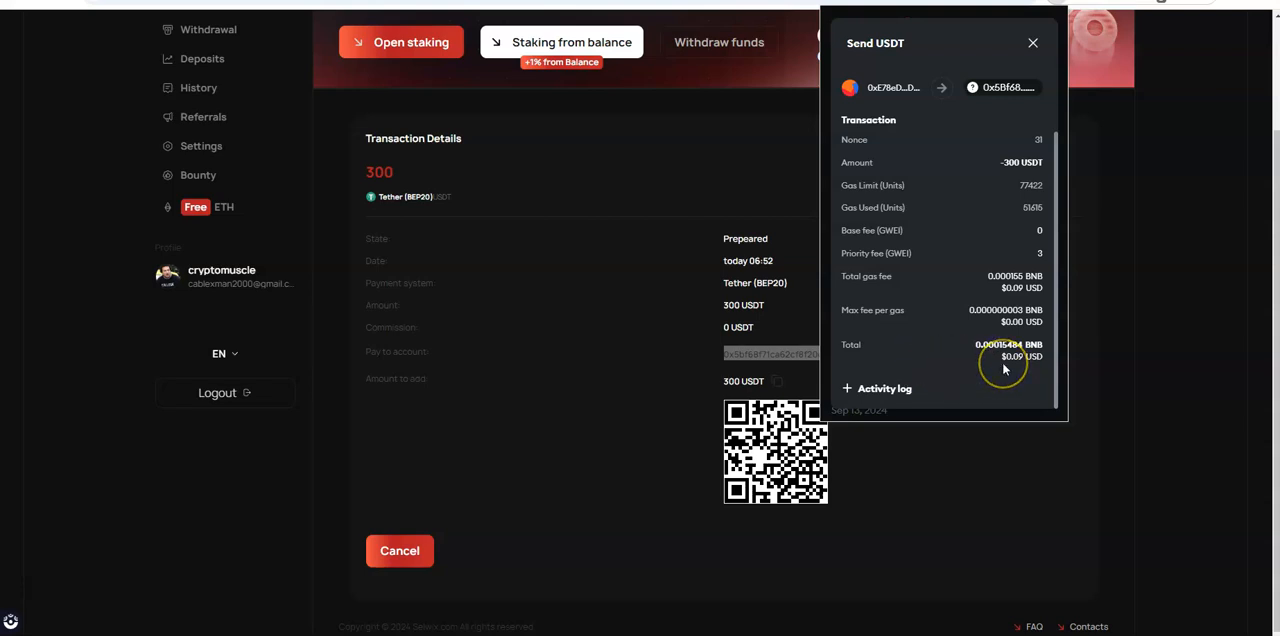
mouse_move(970, 184)
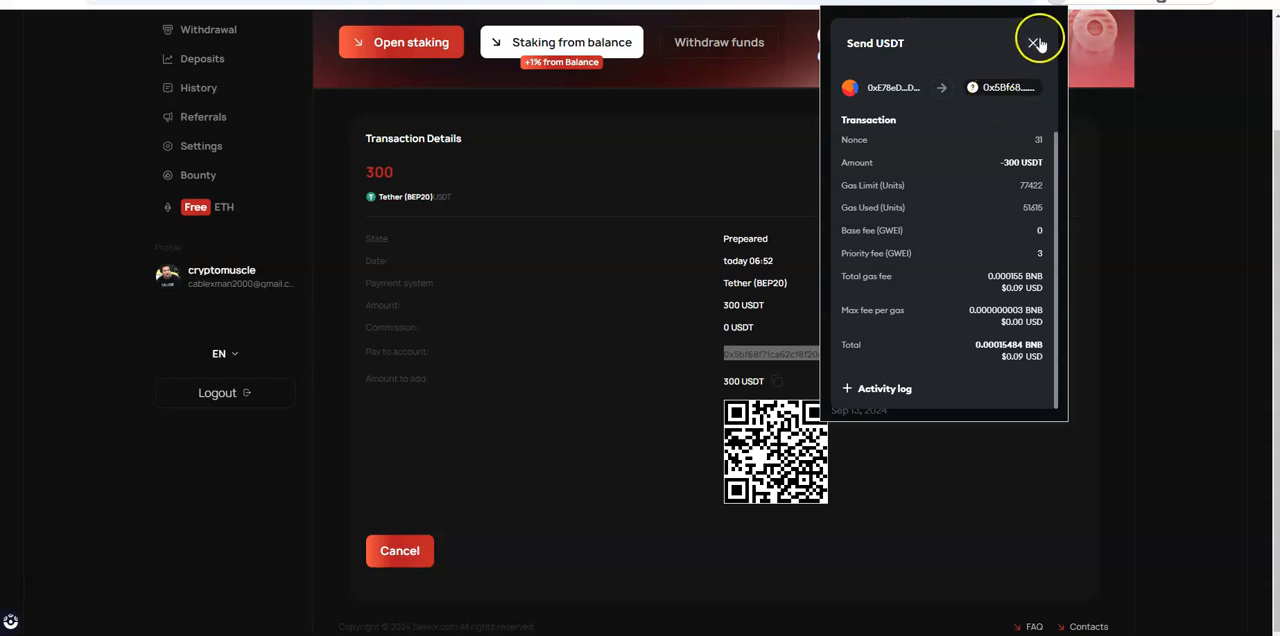
click(1034, 43)
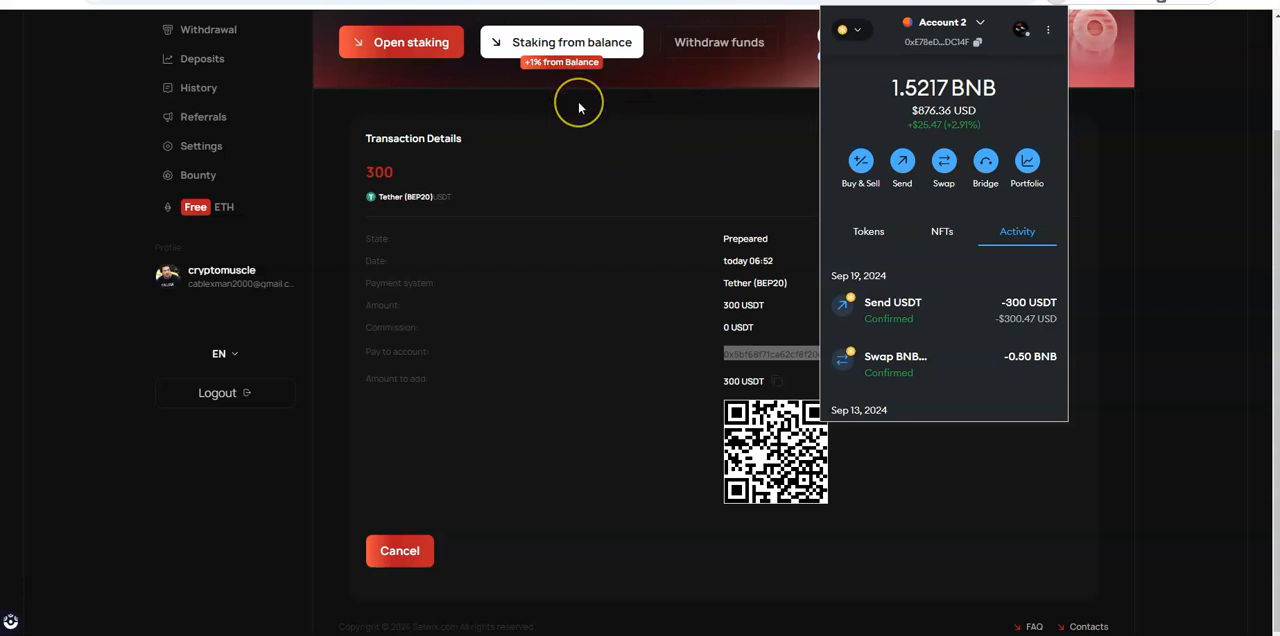
mouse_move(578, 107)
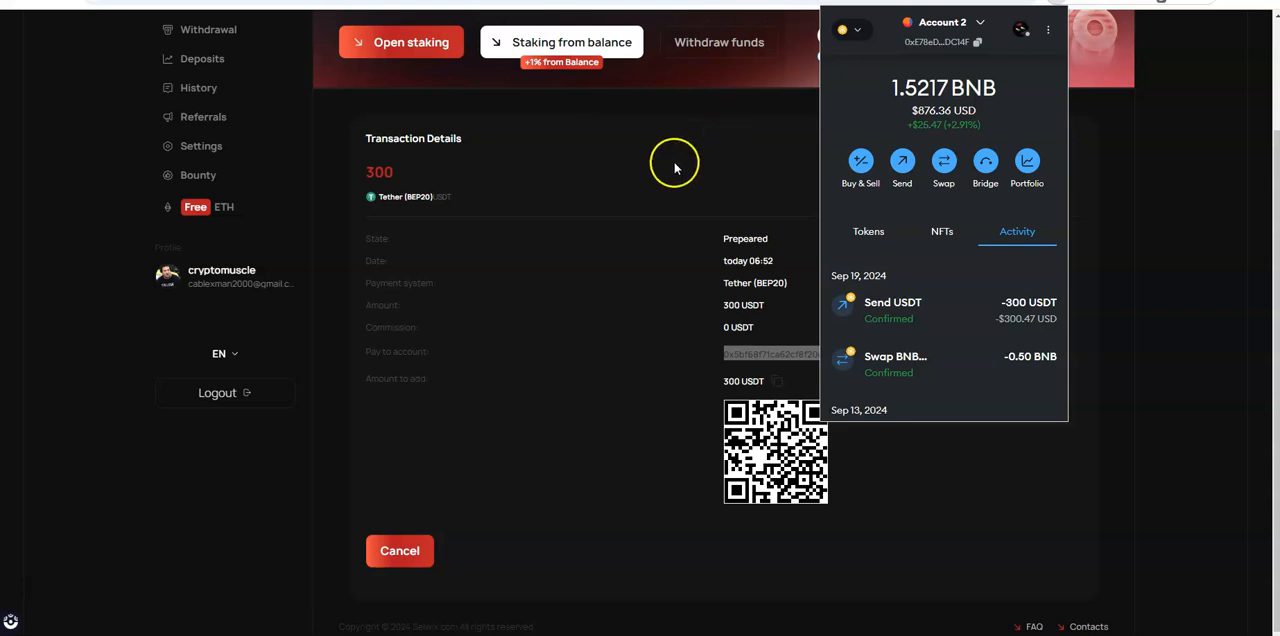
mouse_move(613, 105)
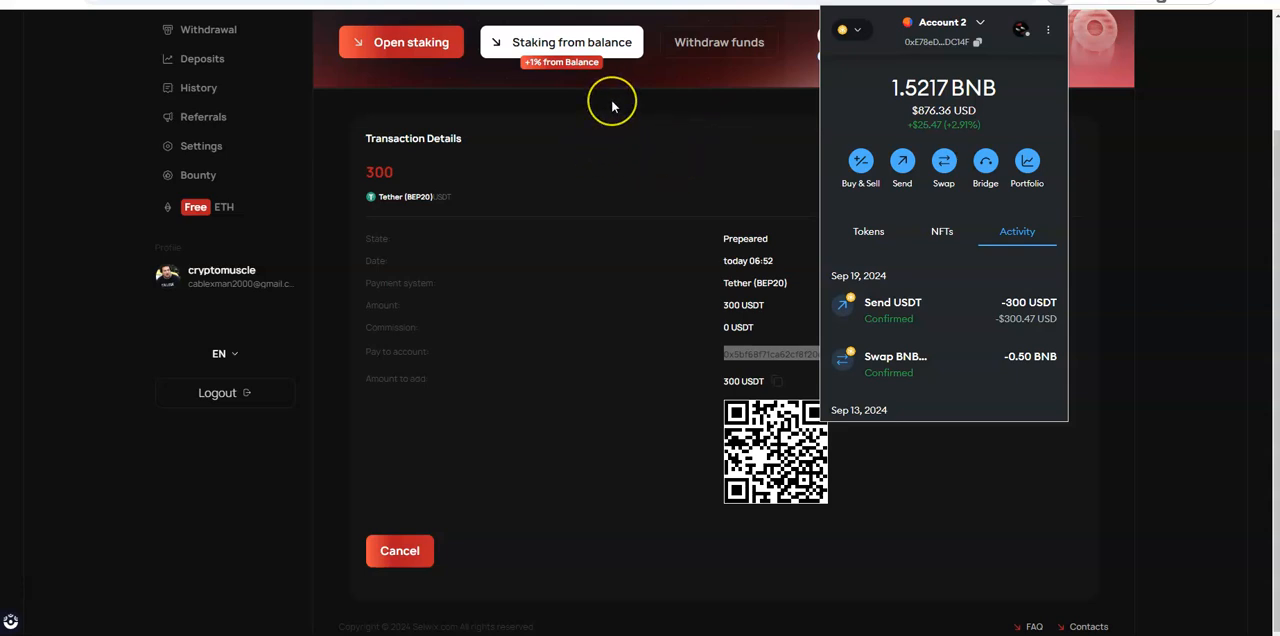
mouse_move(615, 110)
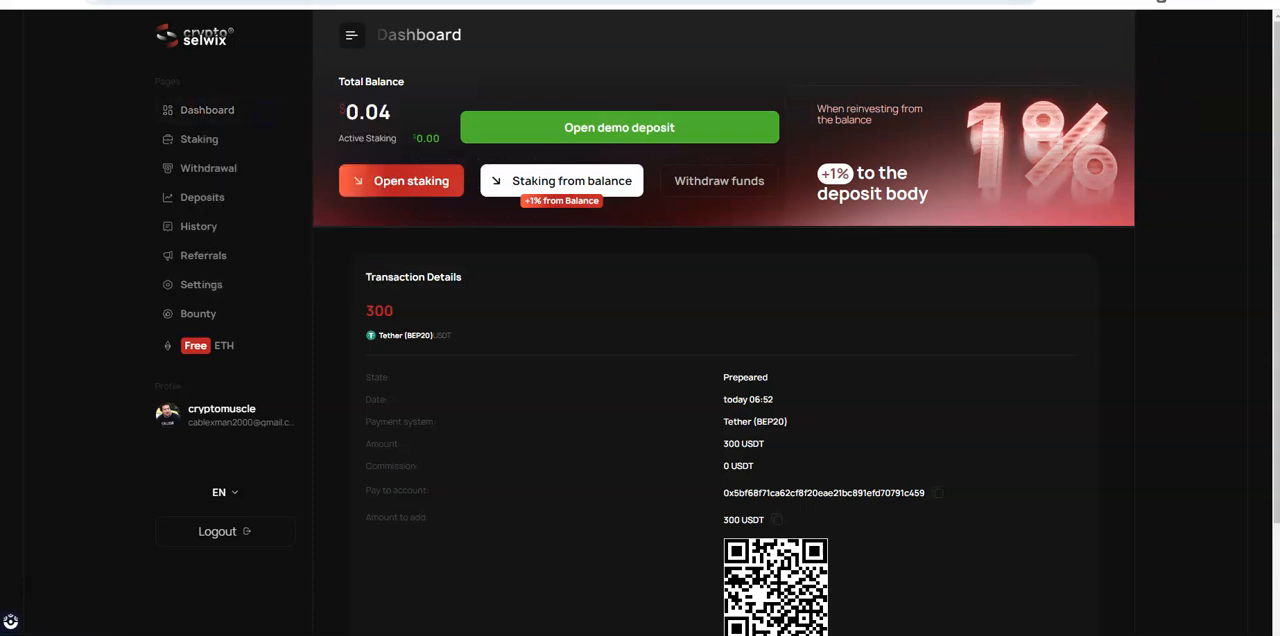
Go to the Selwix Dashboard to check $300.00 active staking on Tether (BEP20)
click(207, 109)
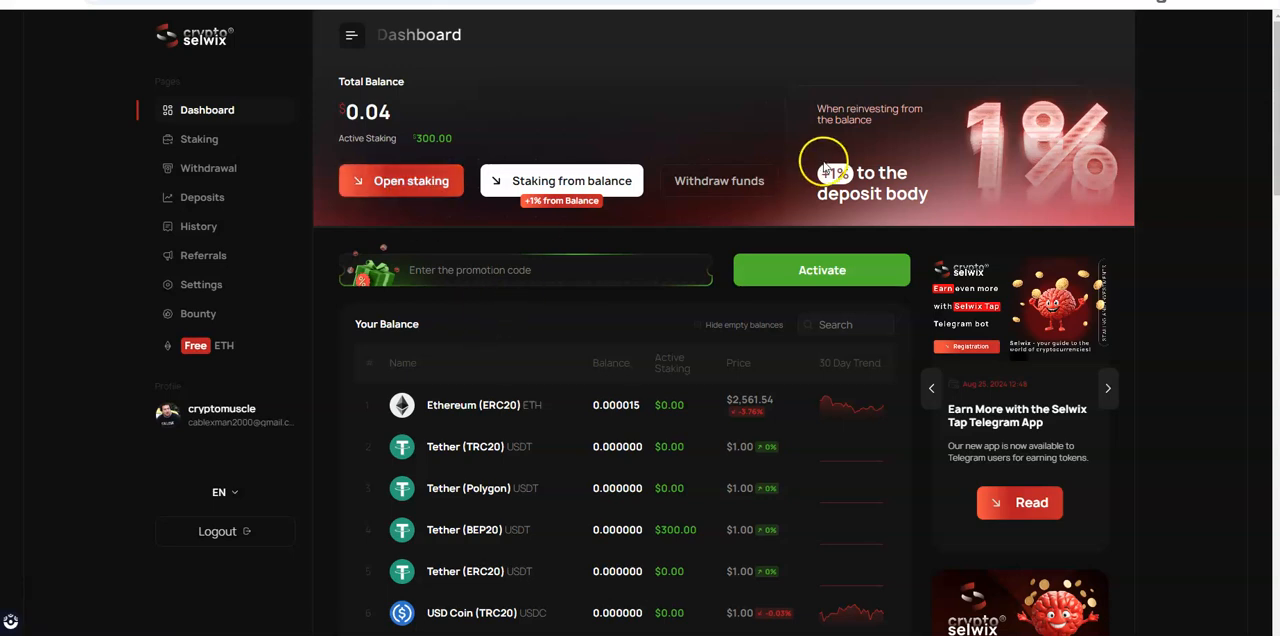
mouse_move(873, 126)
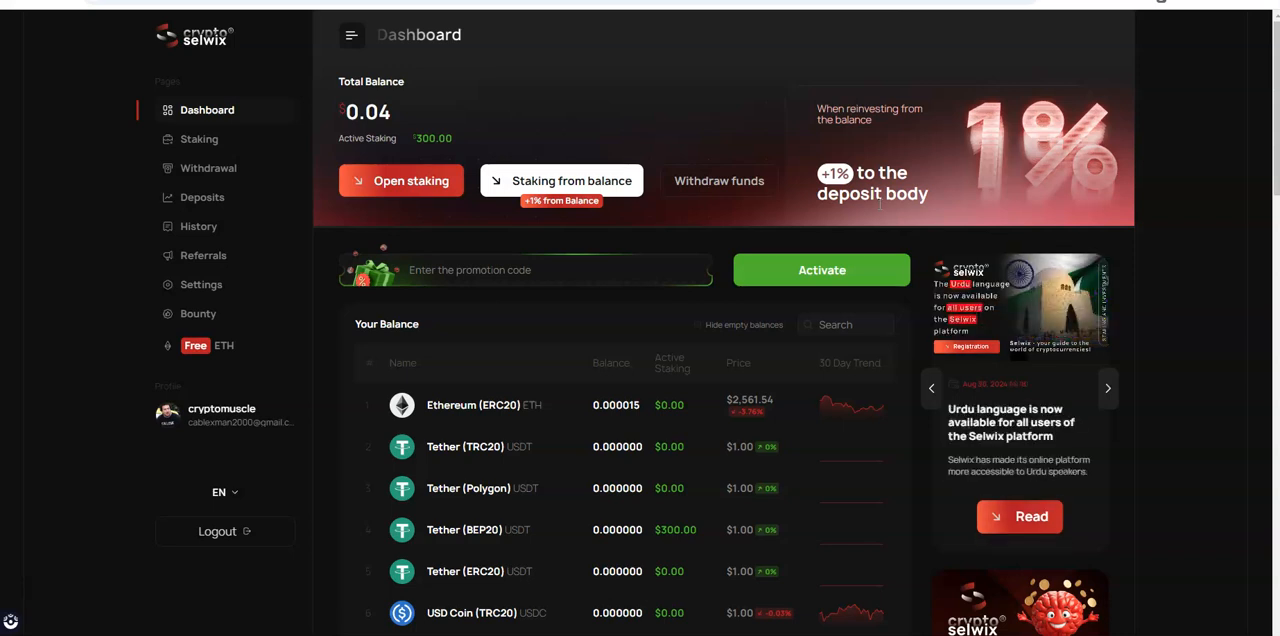
mouse_move(358, 238)
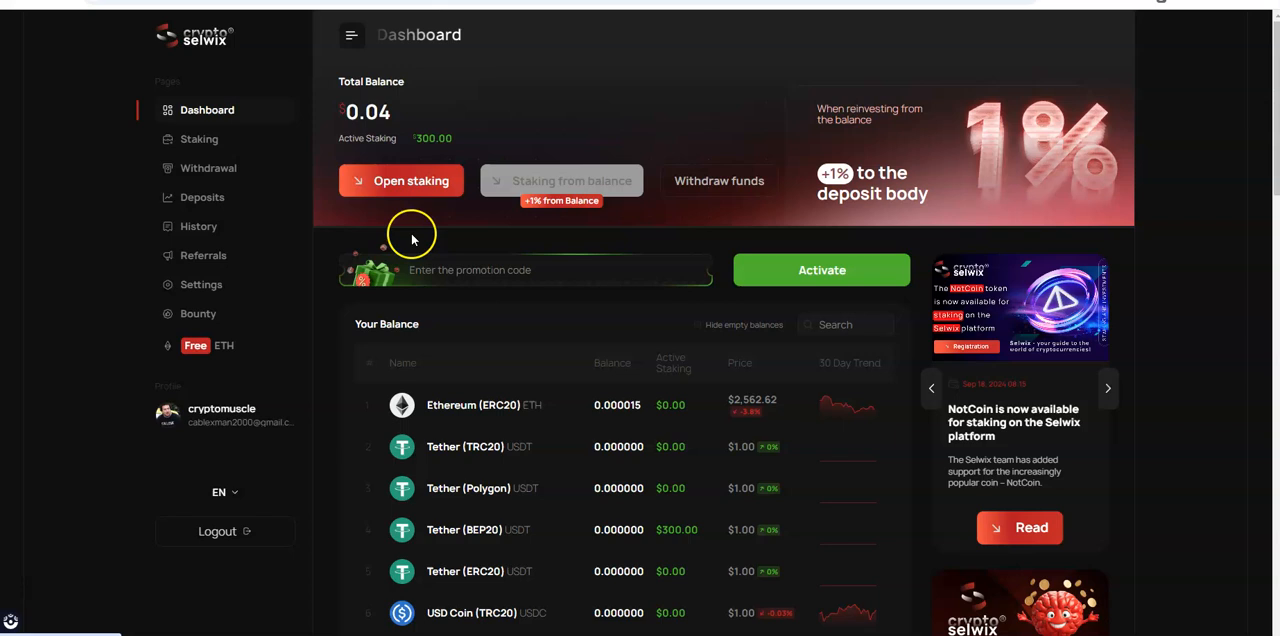
View the active Starter Pro deposit of 300 USDT at 1.5% per working day
click(199, 139)
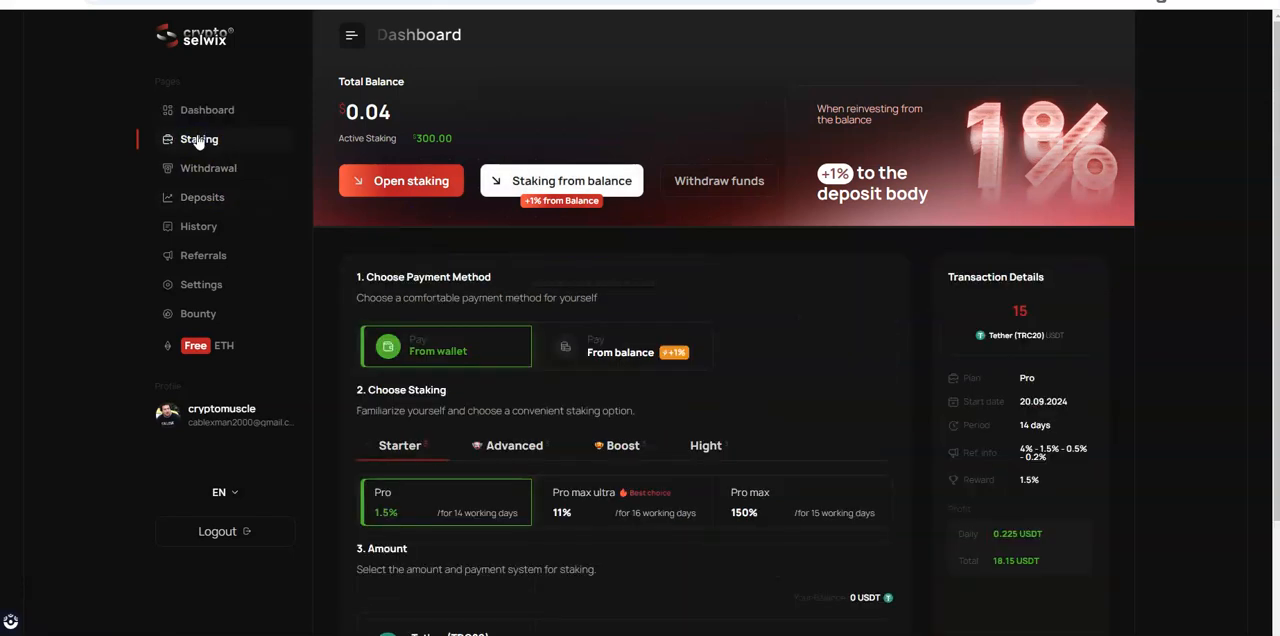
scroll(down, 3)
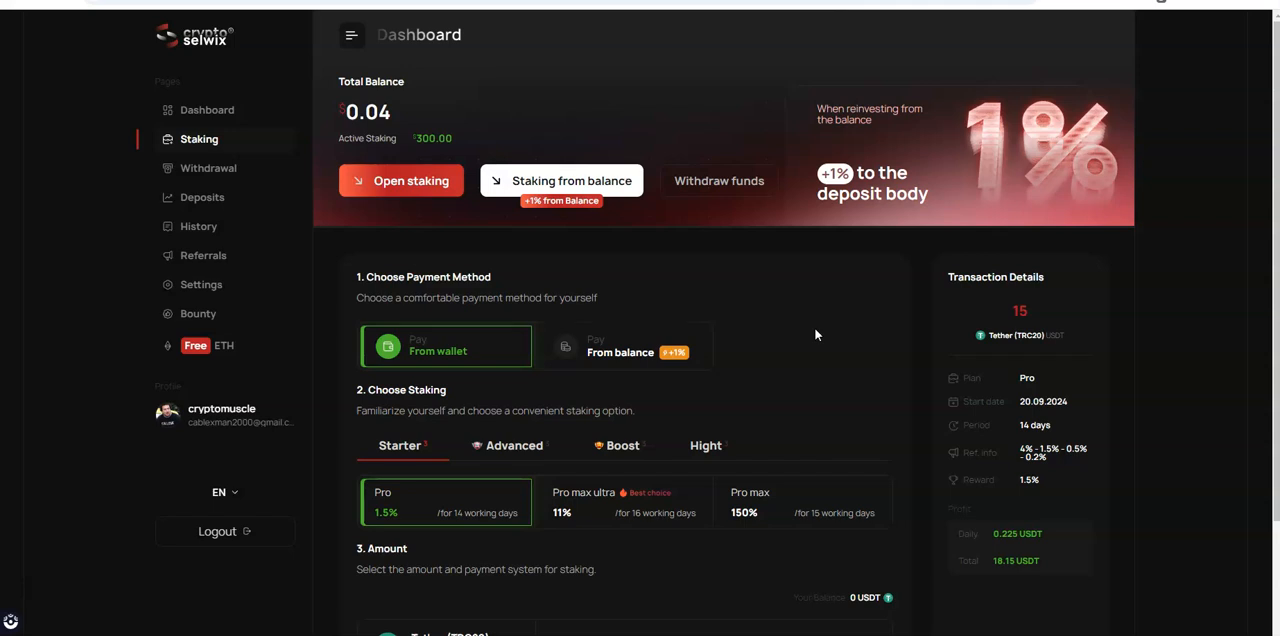
mouse_move(185, 168)
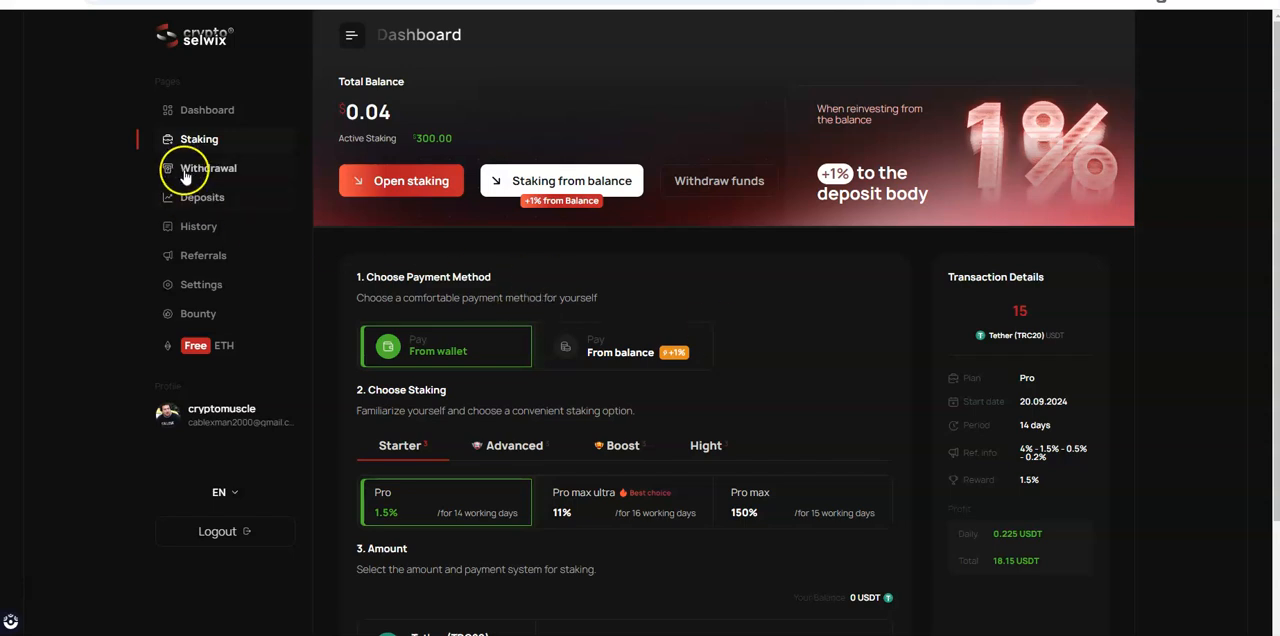
click(208, 197)
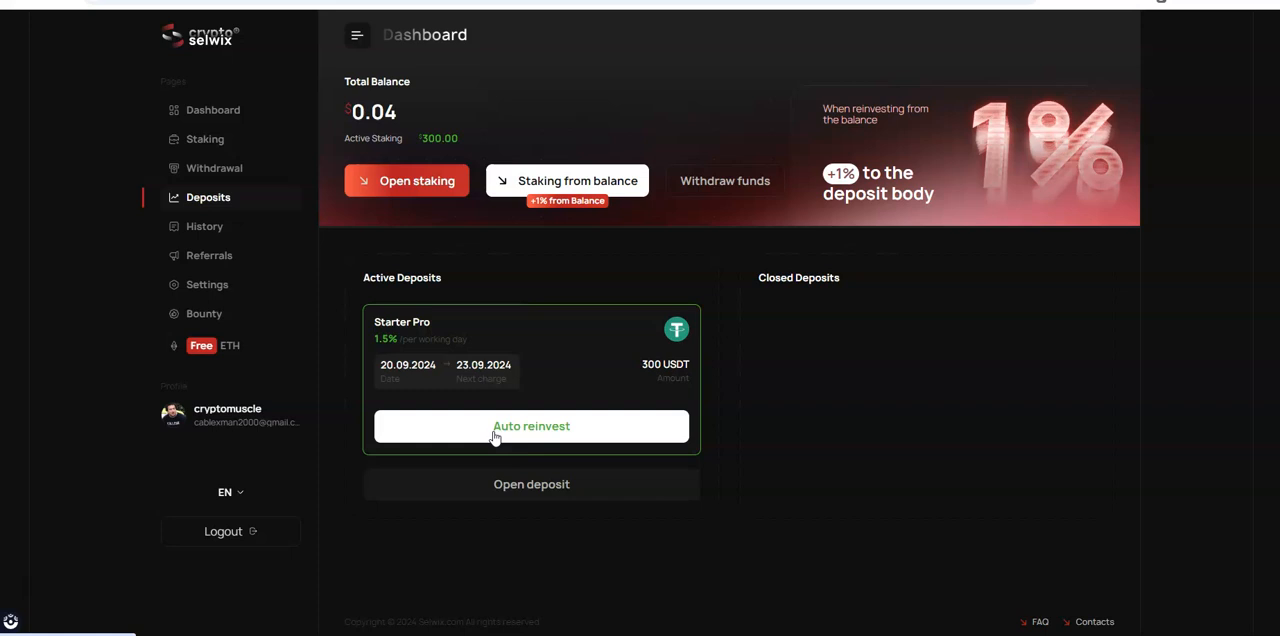
mouse_move(478, 437)
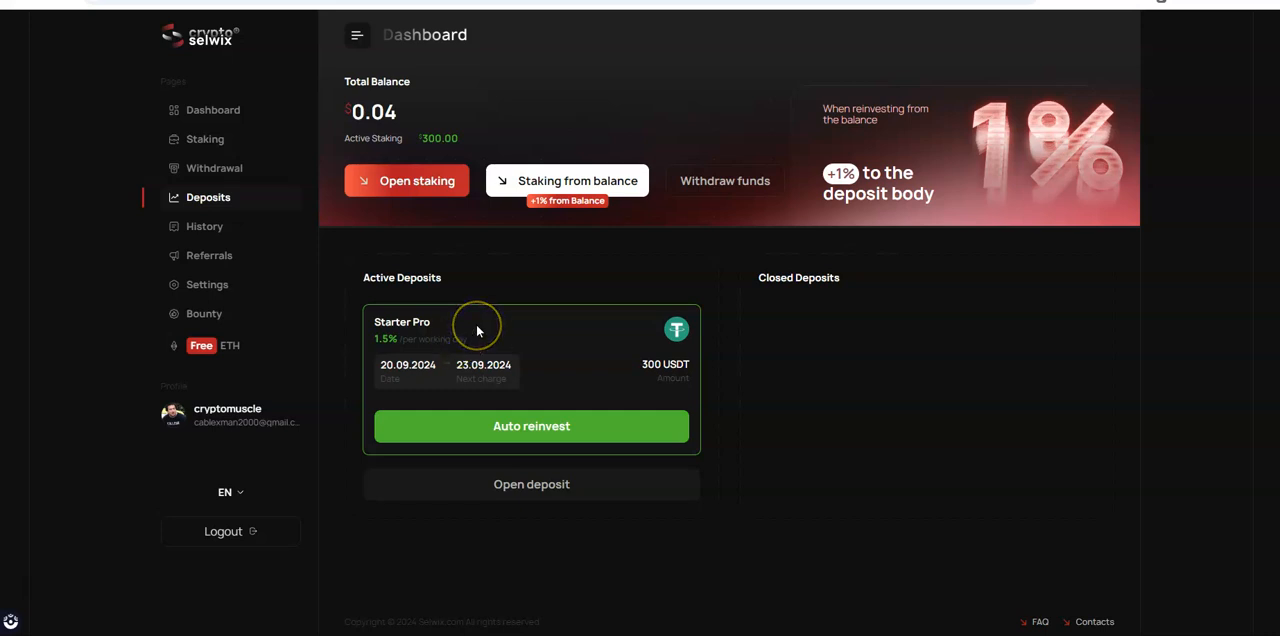
mouse_move(477, 330)
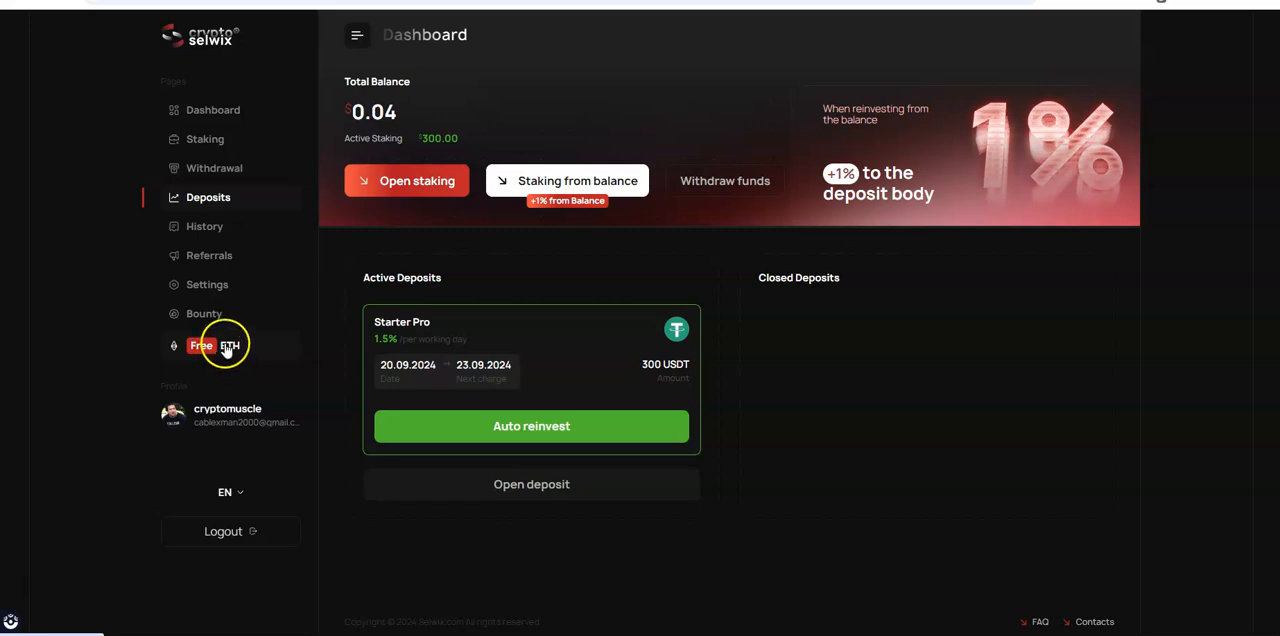
View the Free ETH page: 0.000015 ETH bonus, level 2 and next-request countdown
click(210, 345)
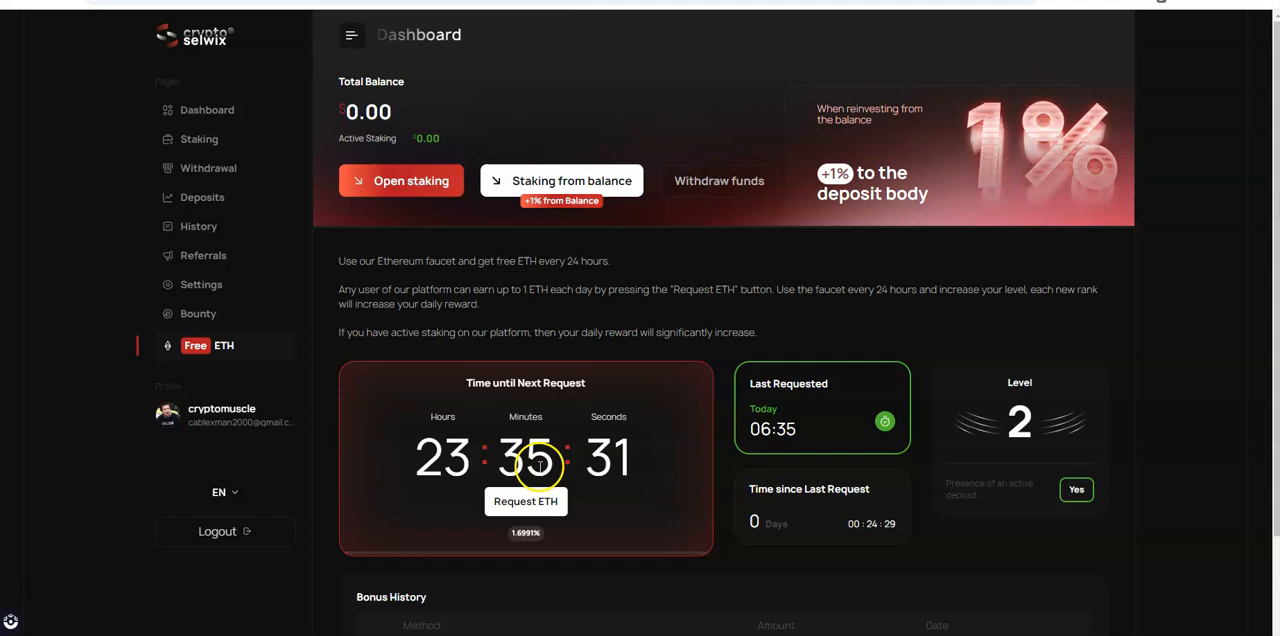
mouse_move(742, 486)
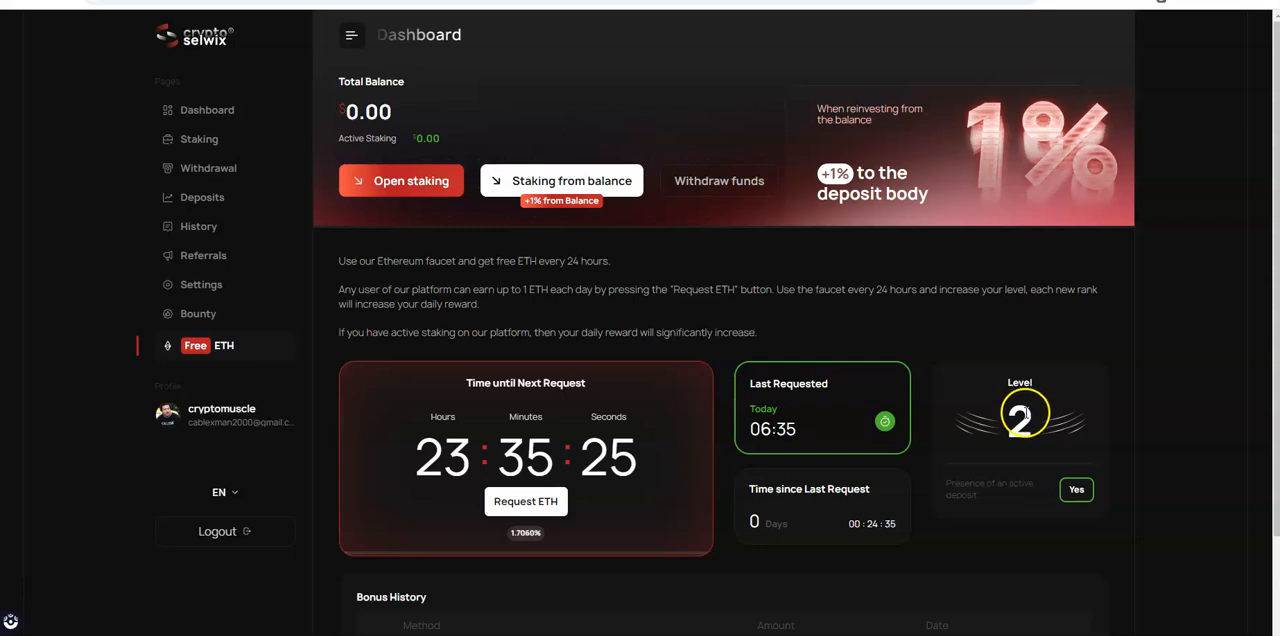
scroll(down, 3)
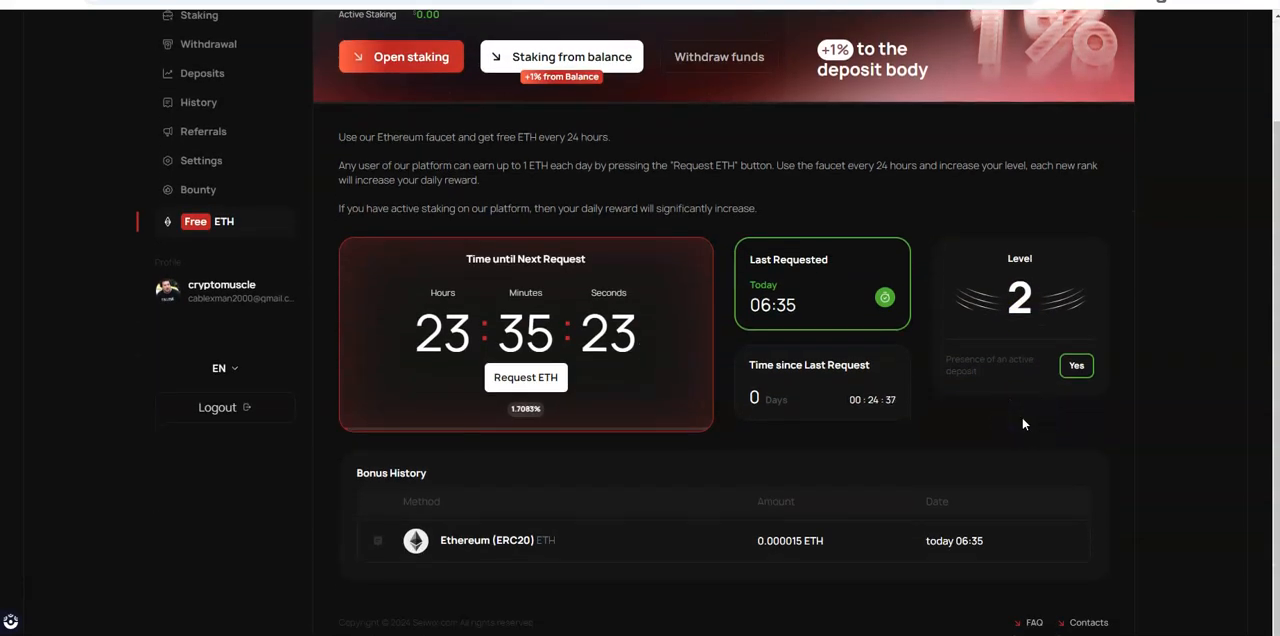
mouse_move(347, 493)
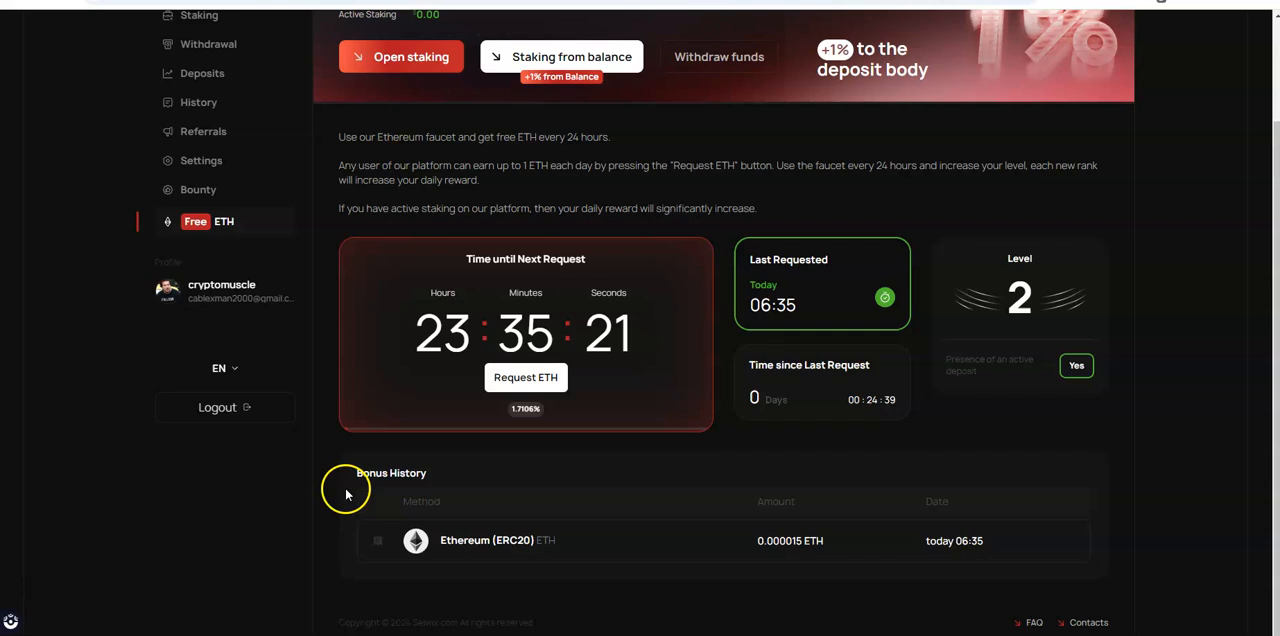
mouse_move(805, 558)
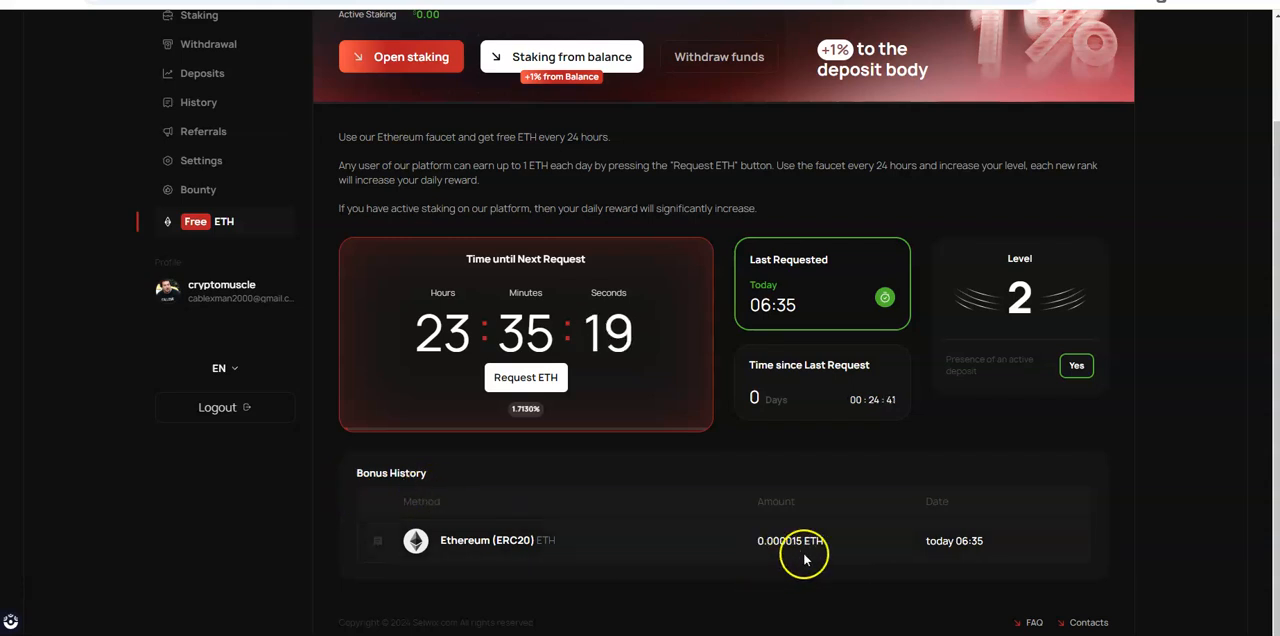
mouse_move(785, 443)
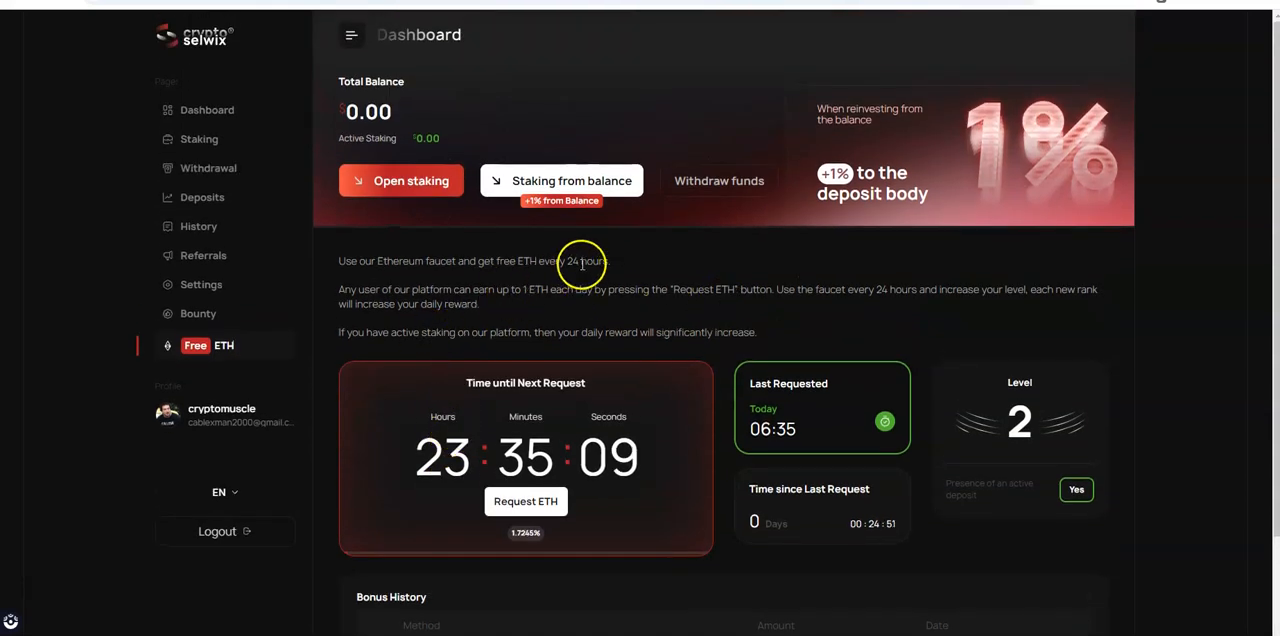
mouse_move(560, 360)
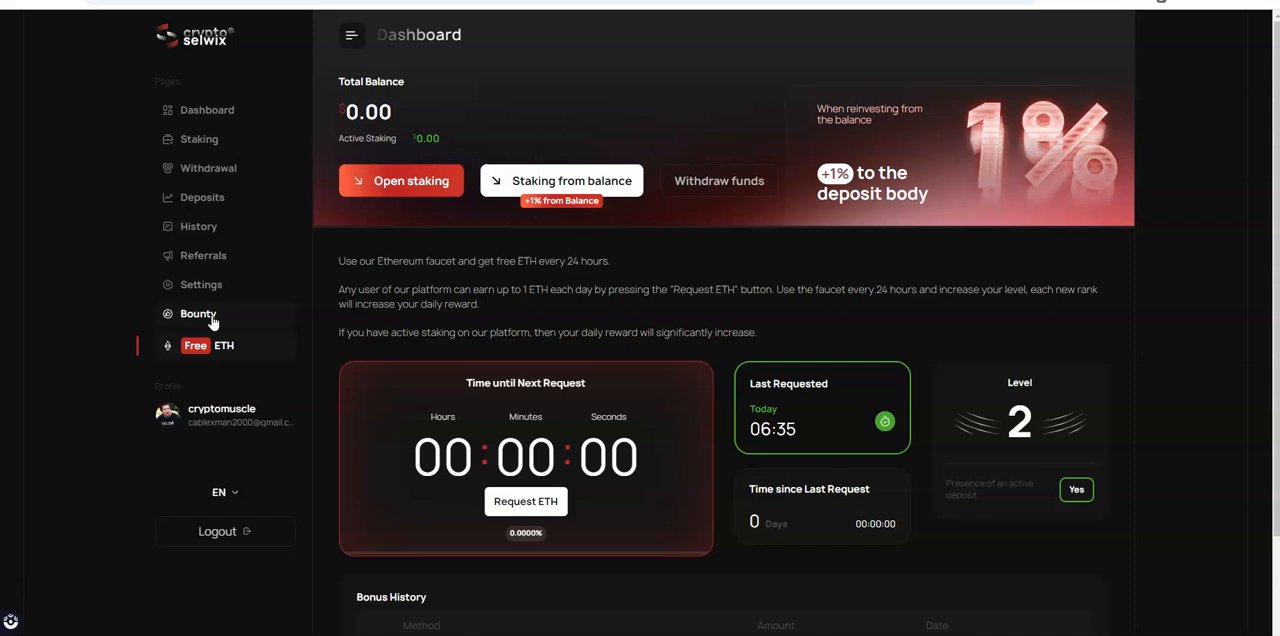
click(525, 501)
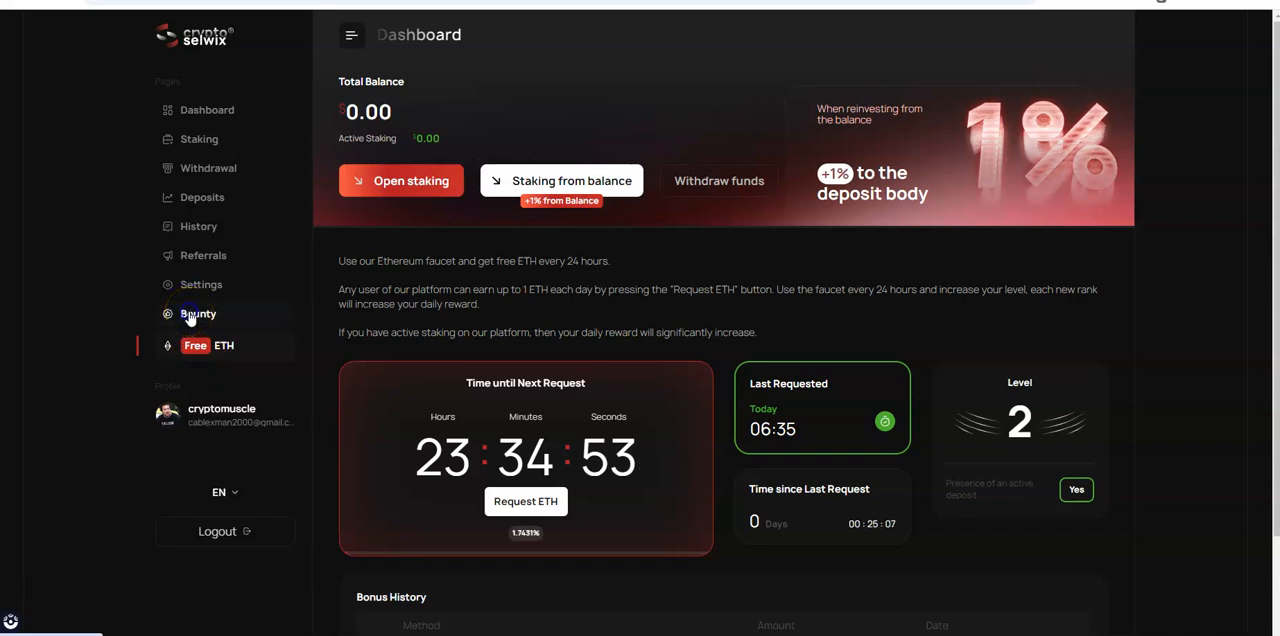
Scroll the Bounty page through Instagram, TikTok, Telegram and YouTube tasks to the rules
click(198, 313)
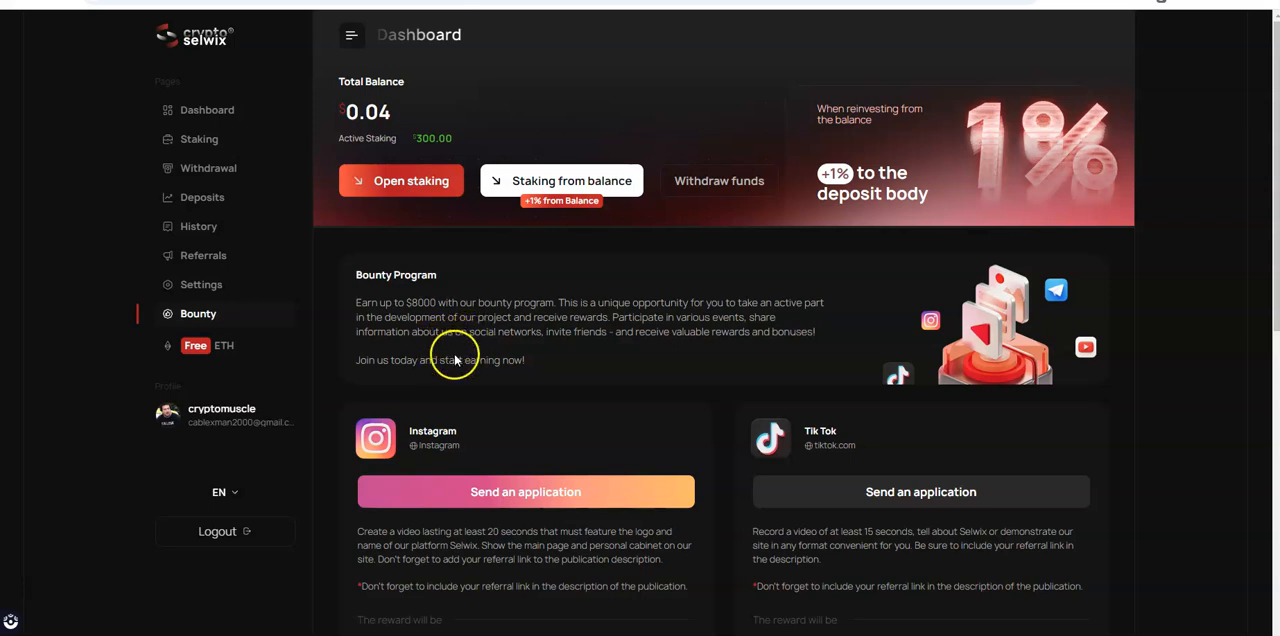
mouse_move(385, 399)
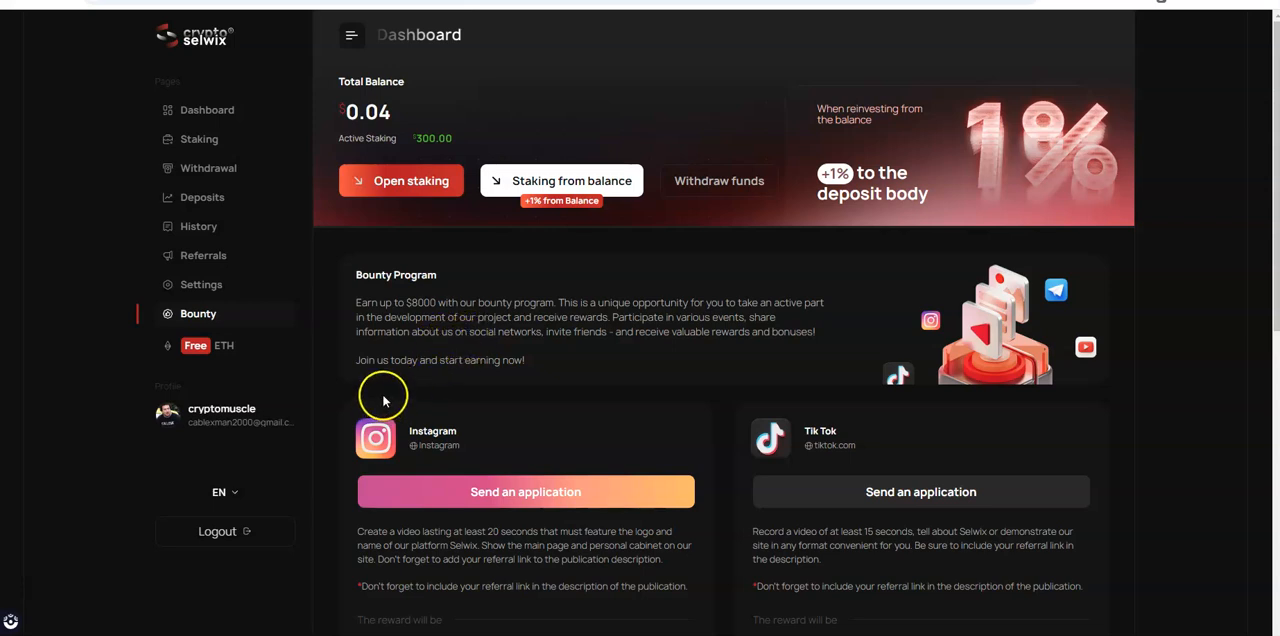
scroll(down, 3)
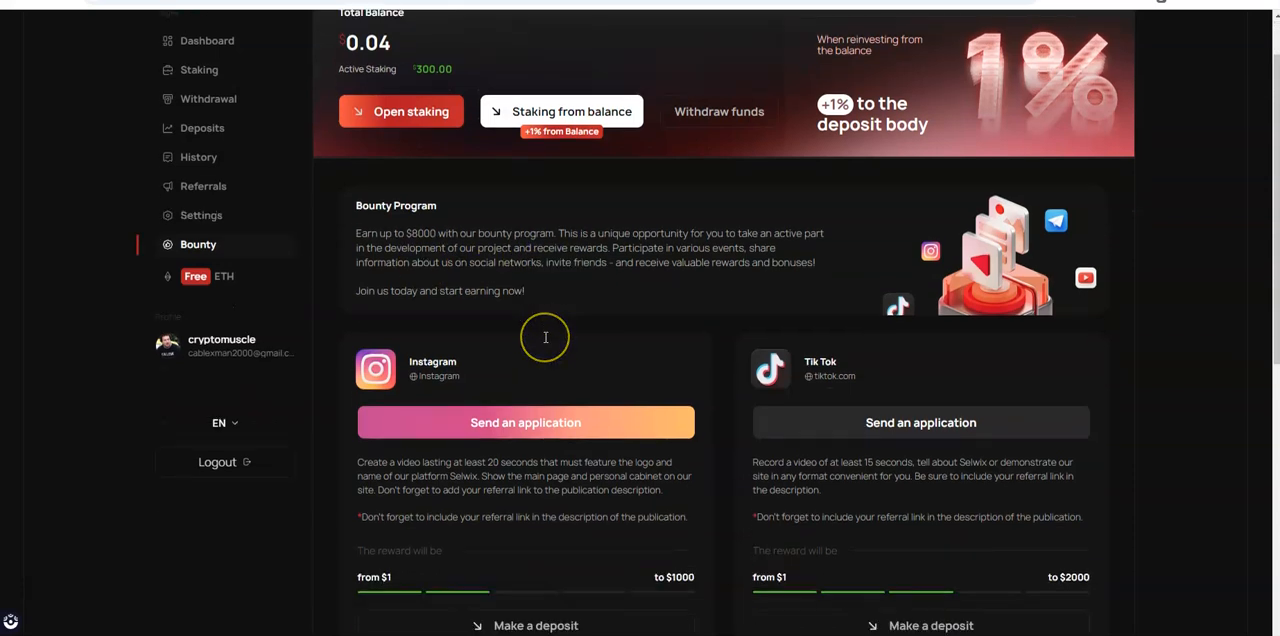
scroll(down, 3)
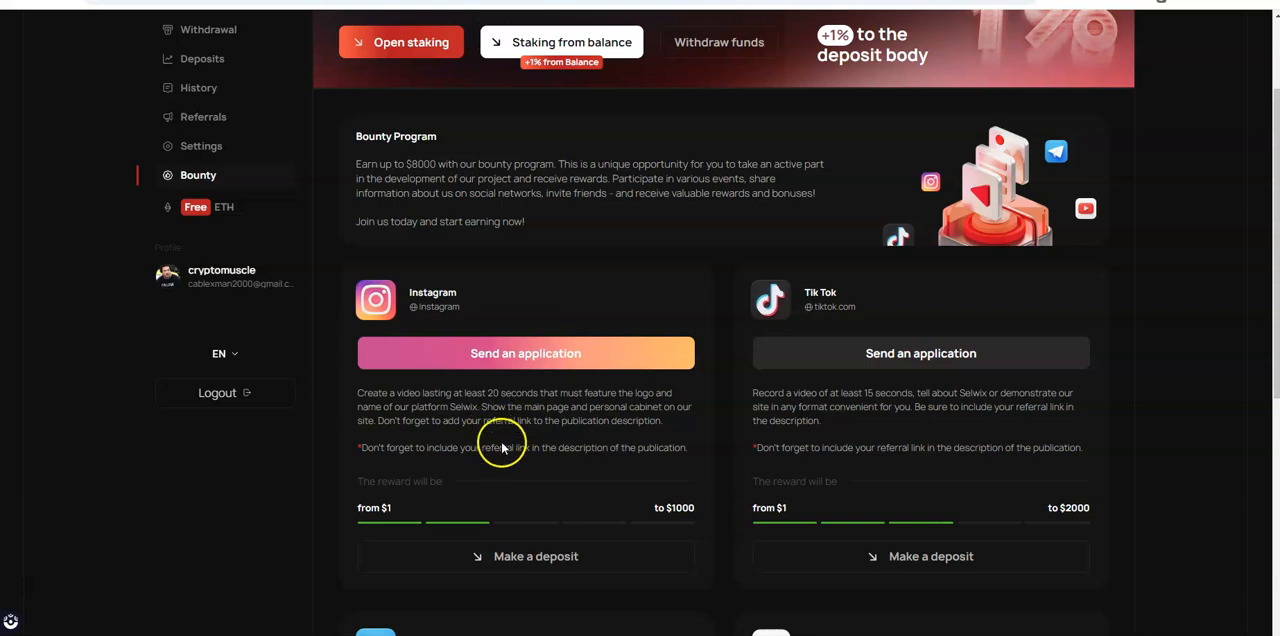
mouse_move(538, 526)
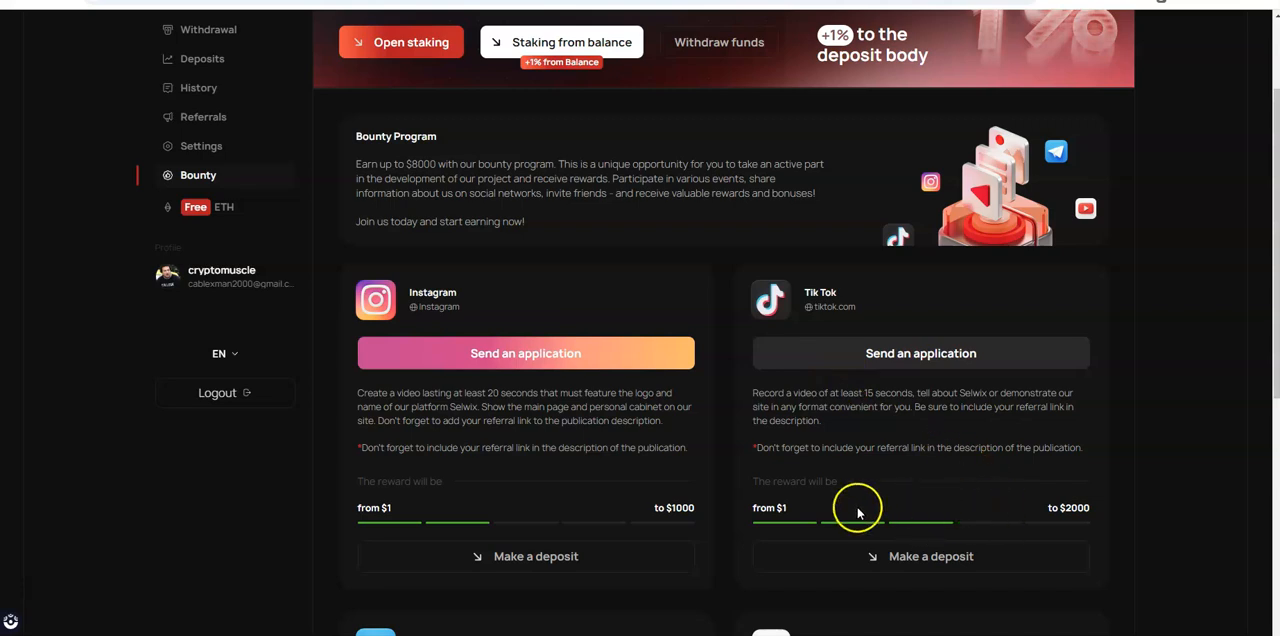
scroll(down, 3)
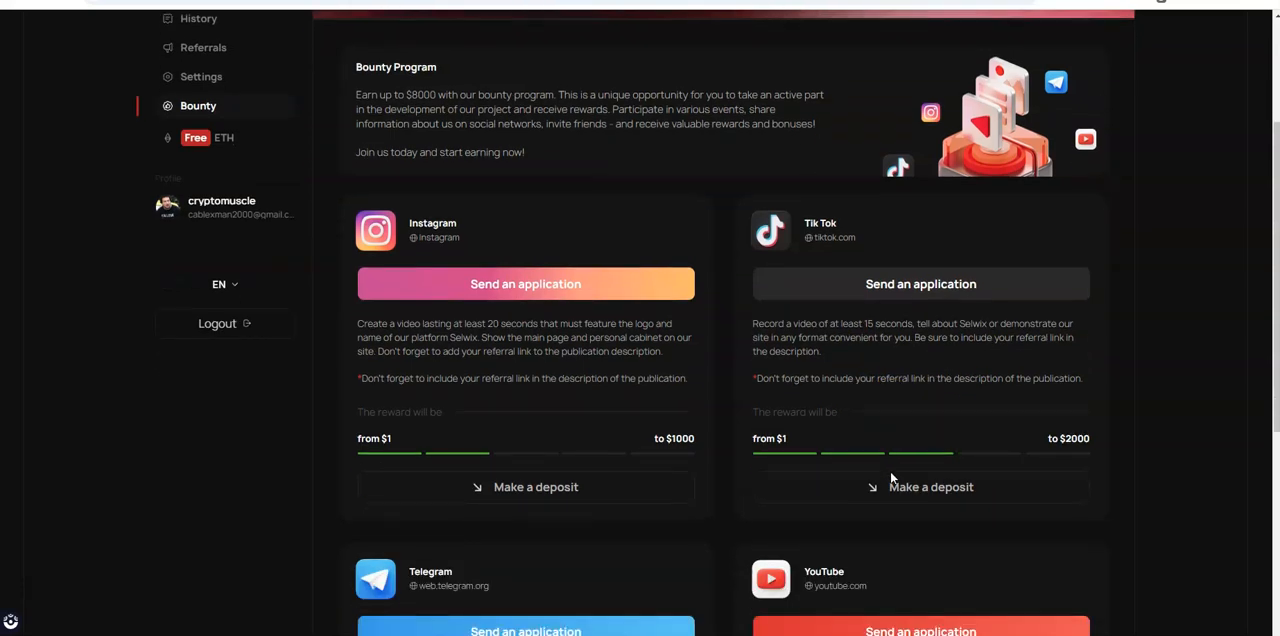
scroll(down, 3)
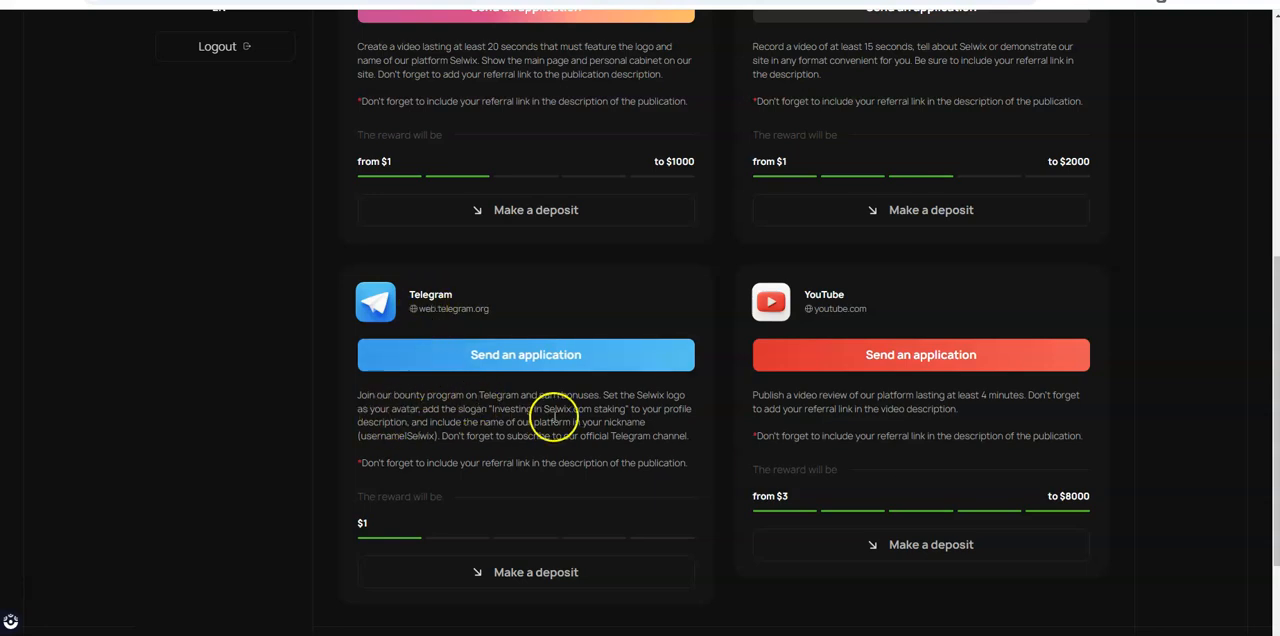
scroll(down, 3)
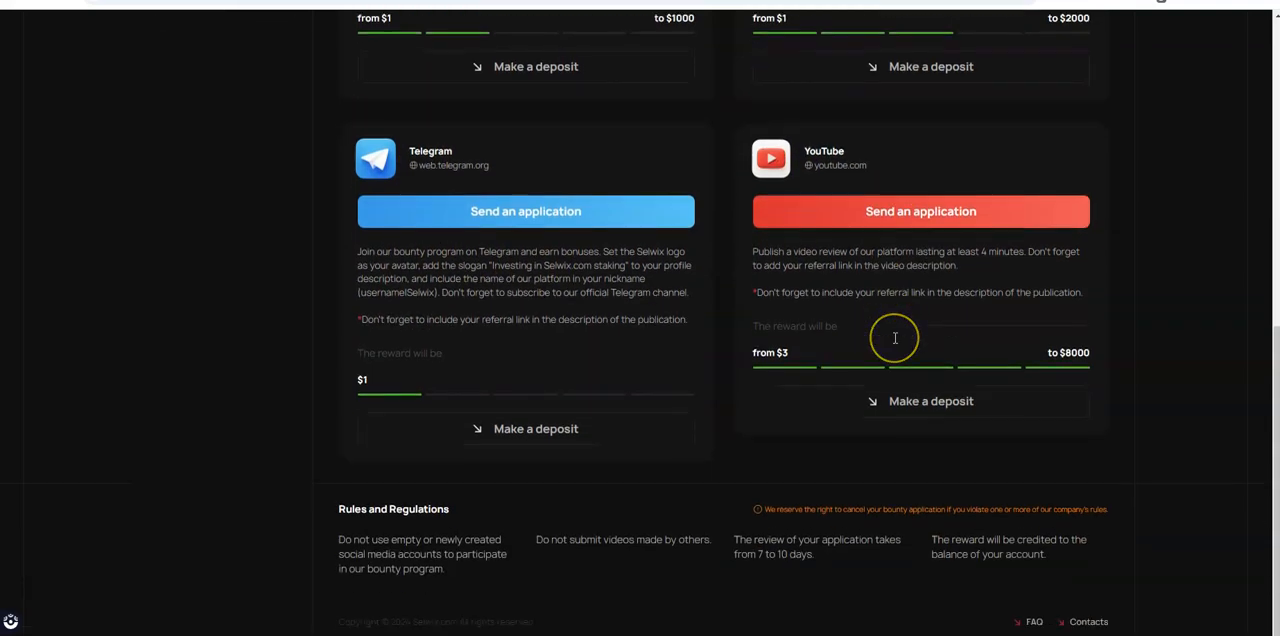
mouse_move(675, 383)
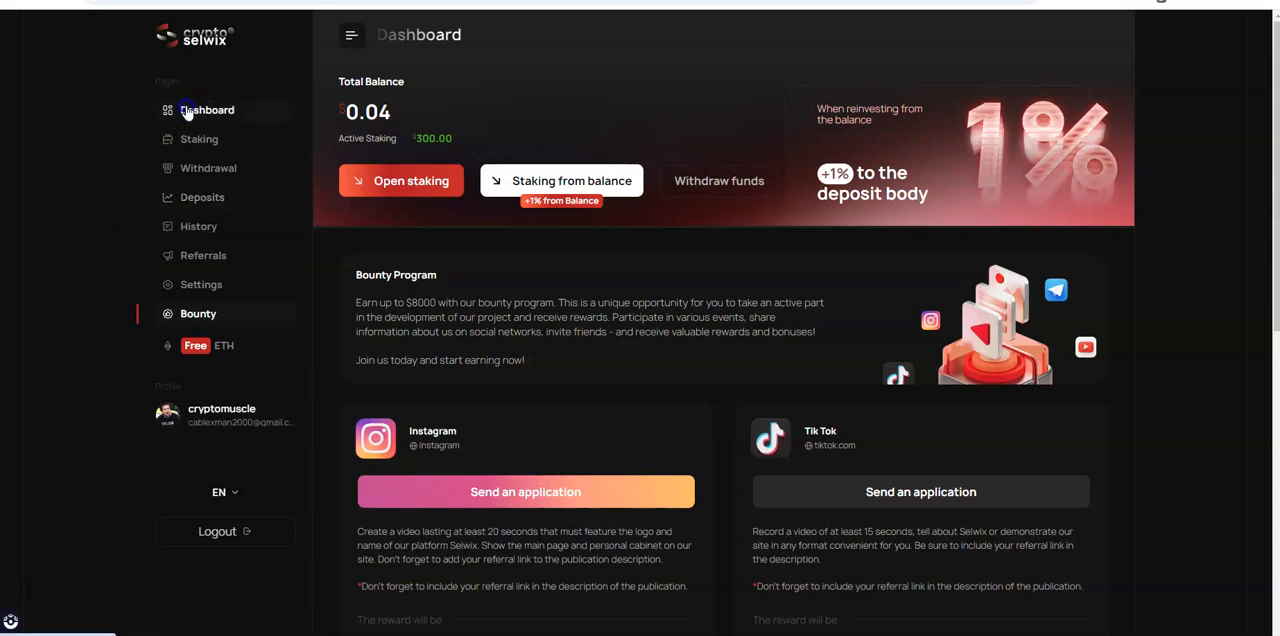
click(207, 110)
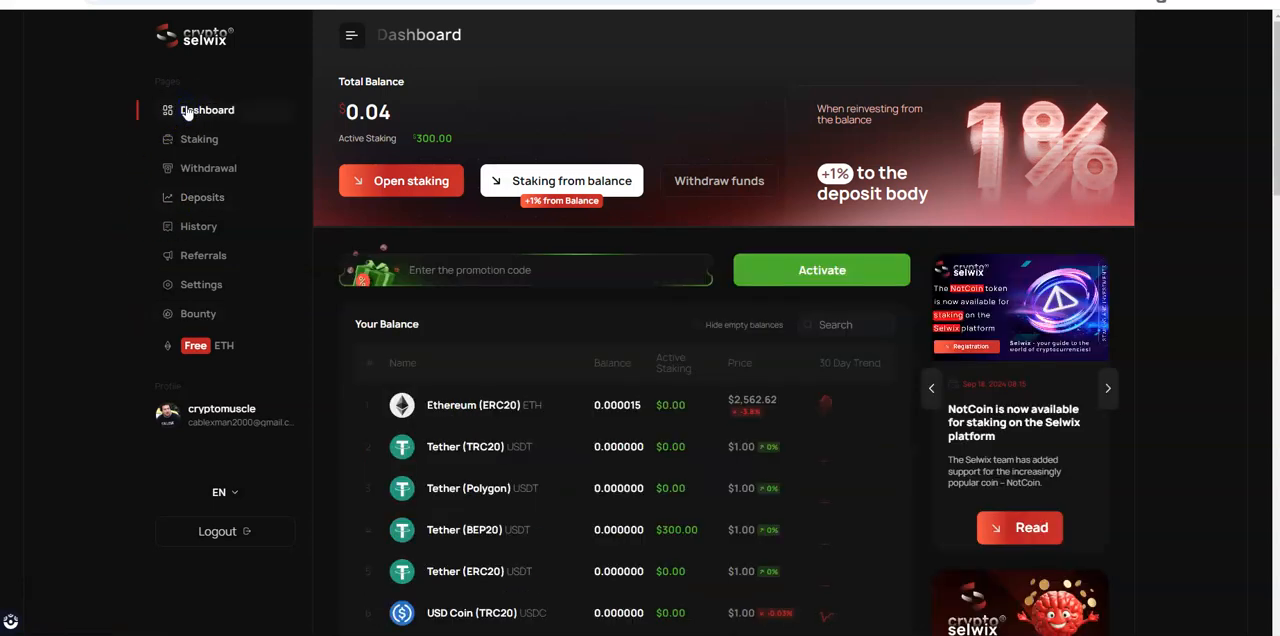
scroll(down, 3)
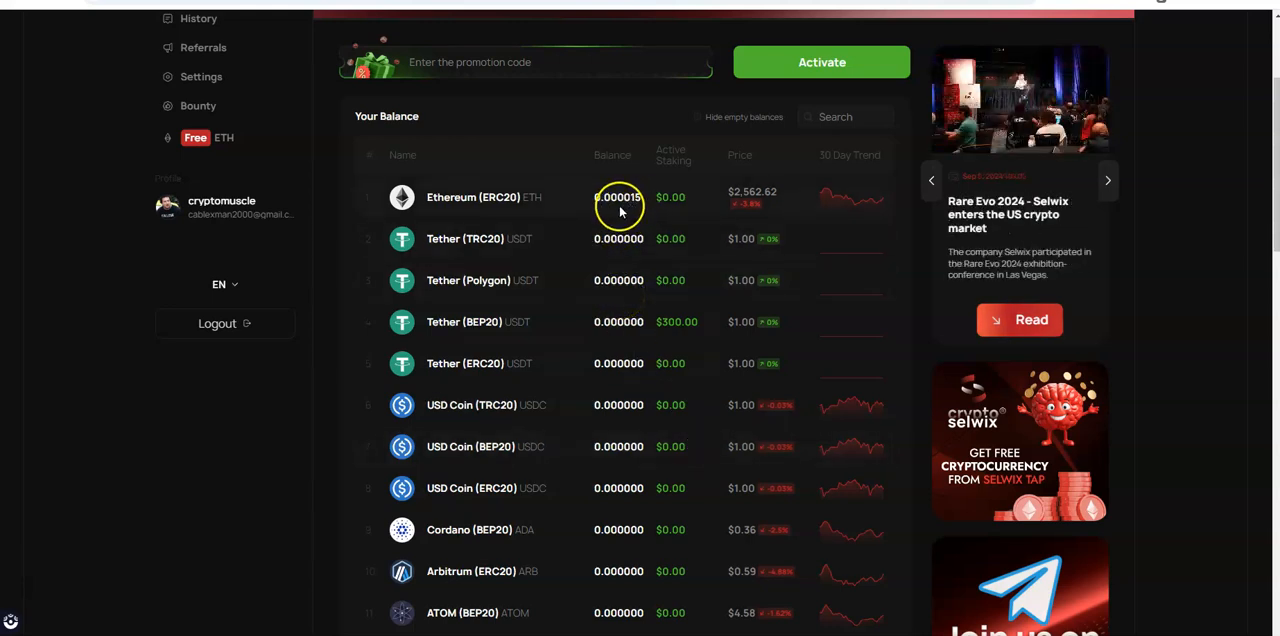
scroll(down, 3)
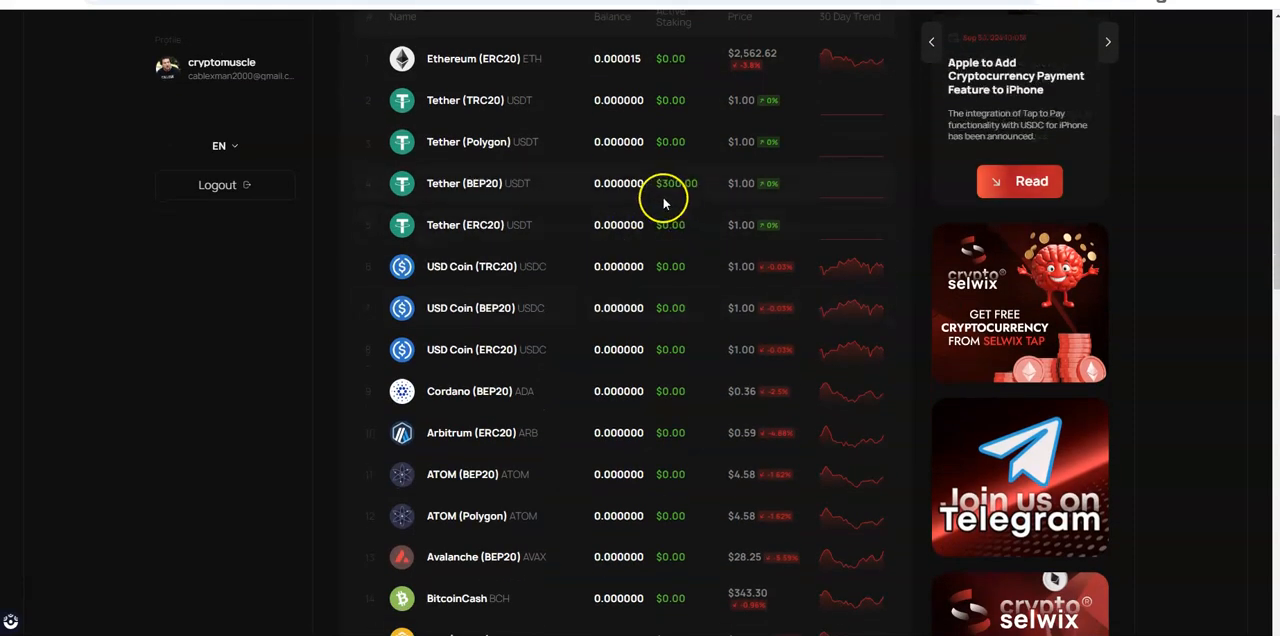
scroll(down, 3)
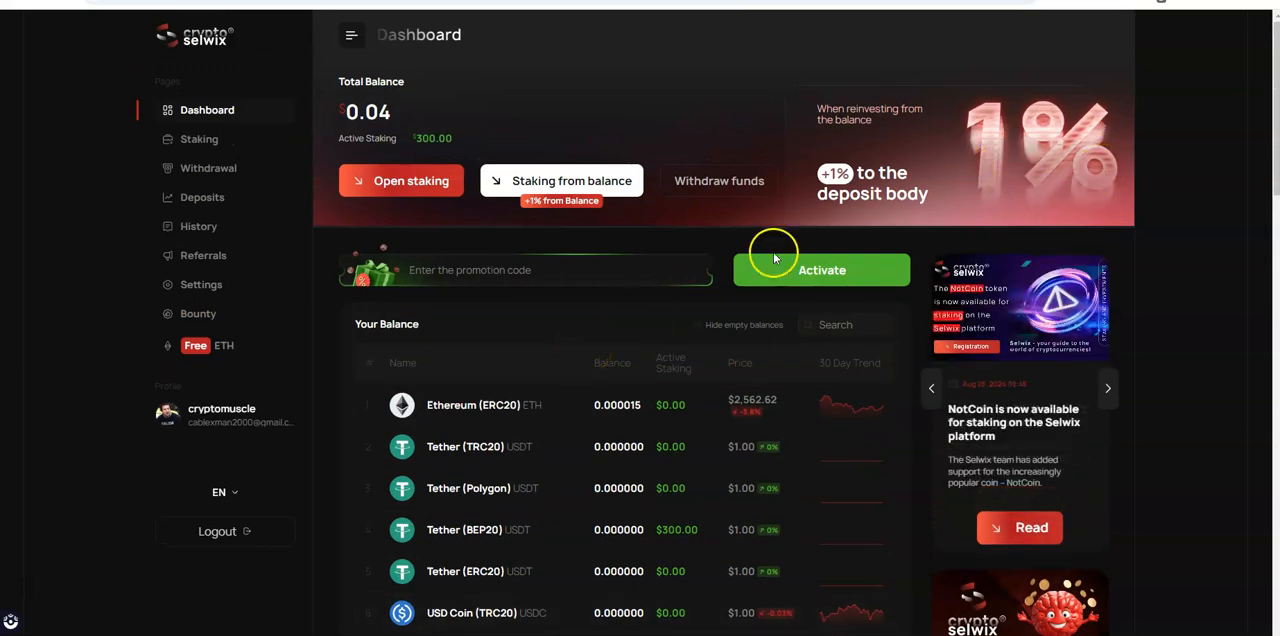
scroll(down, 3)
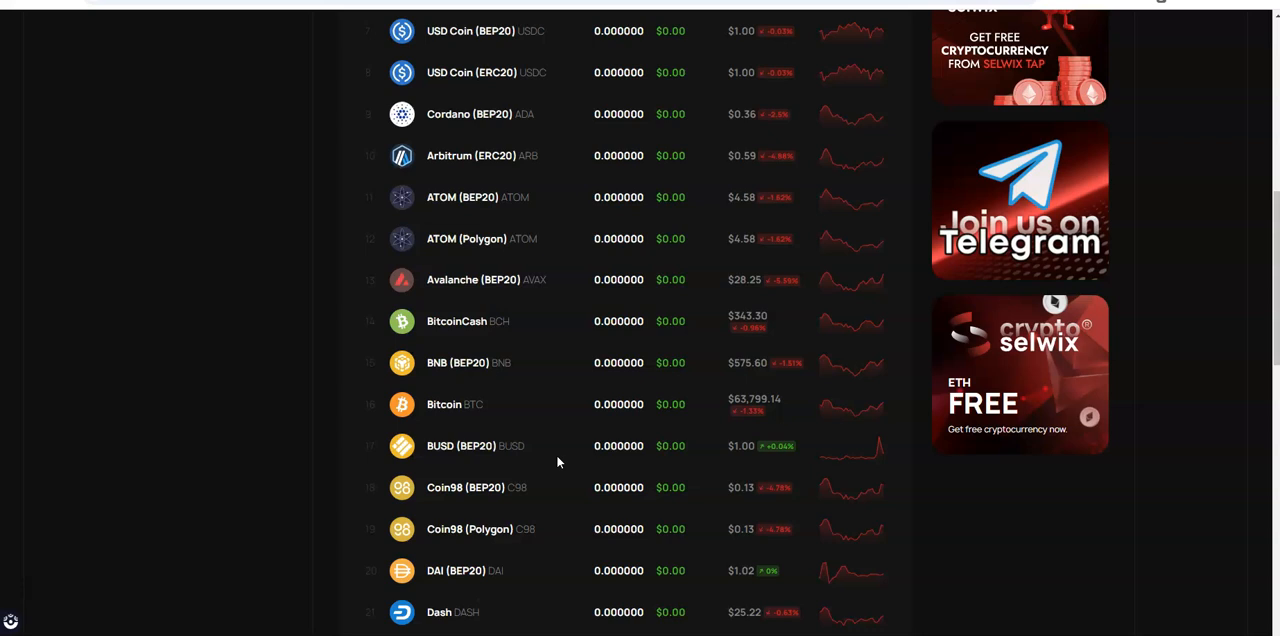
scroll(down, 3)
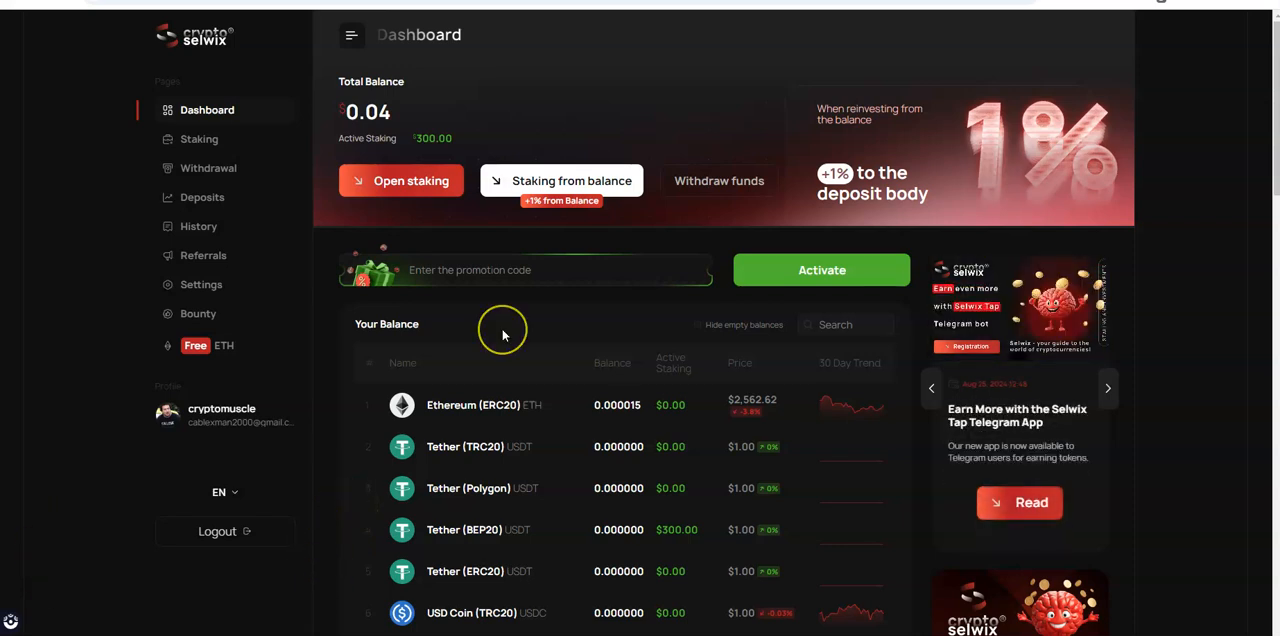
mouse_move(505, 333)
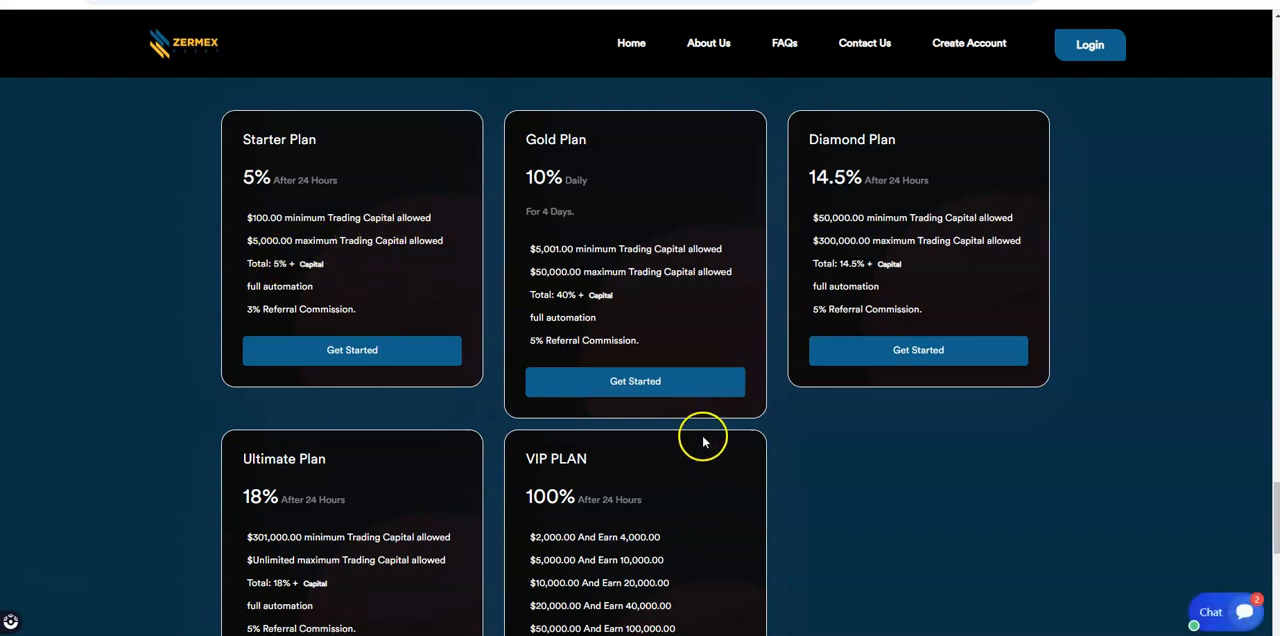
mouse_move(584, 381)
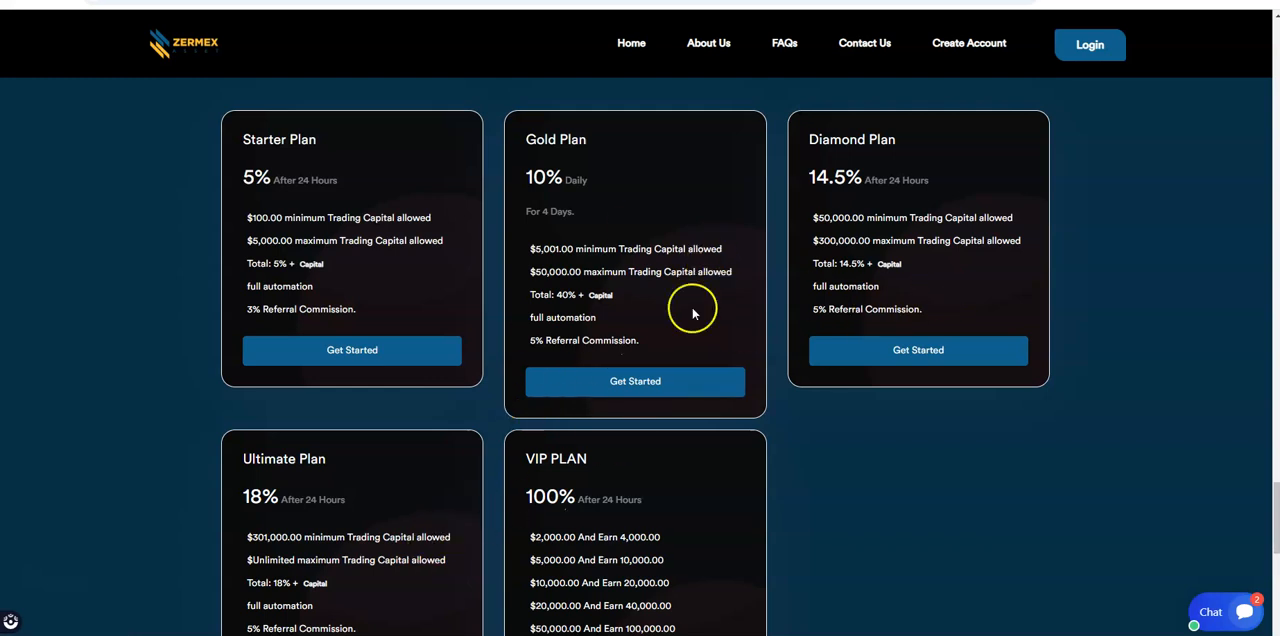
mouse_move(357, 161)
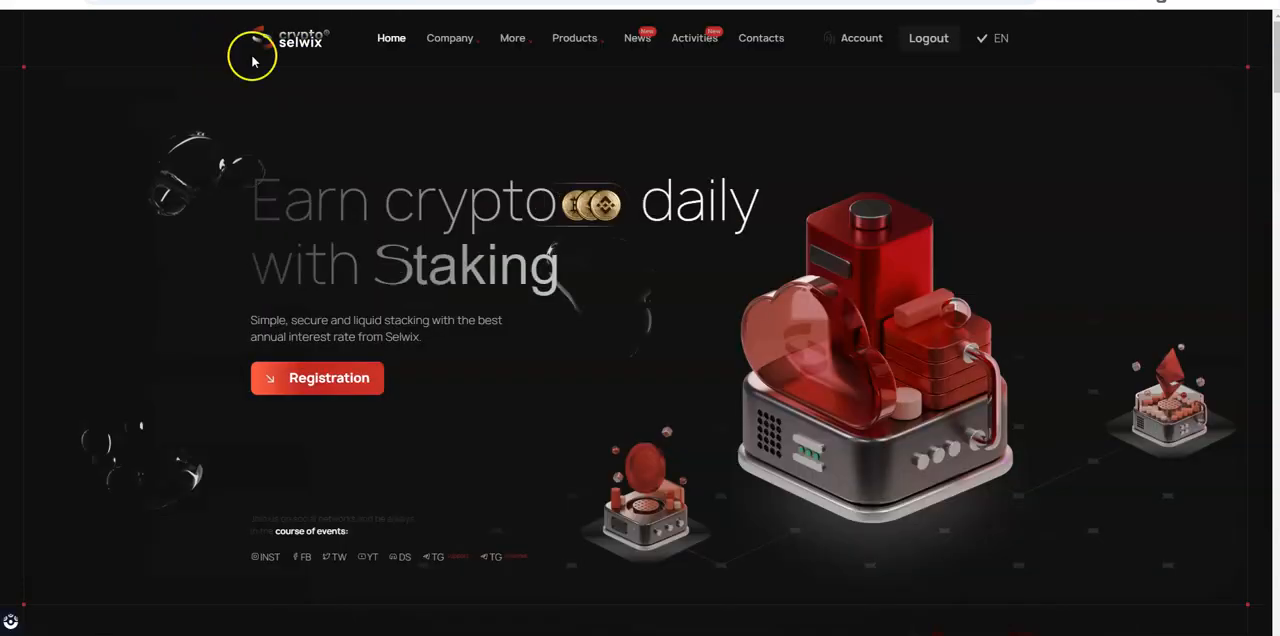
Show the Advanced plans (Pro 3.3%, Pro max ultra 17%, Pro max 477%) under 'Choose your ideal stake'
scroll(down, 3)
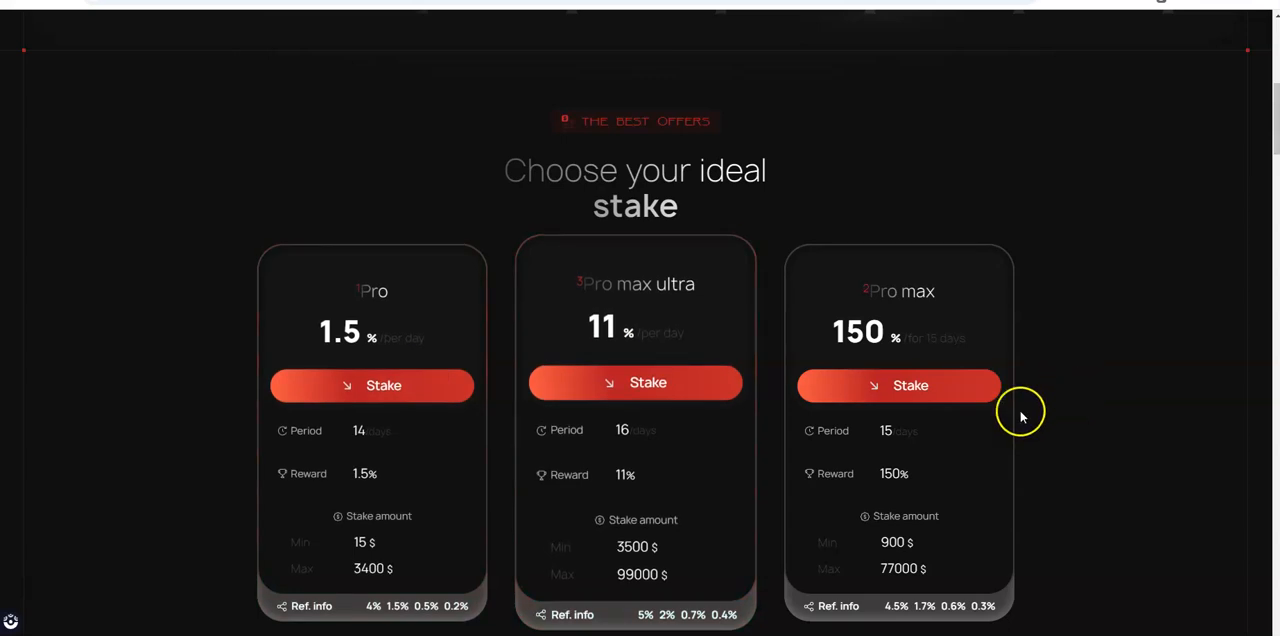
scroll(down, 3)
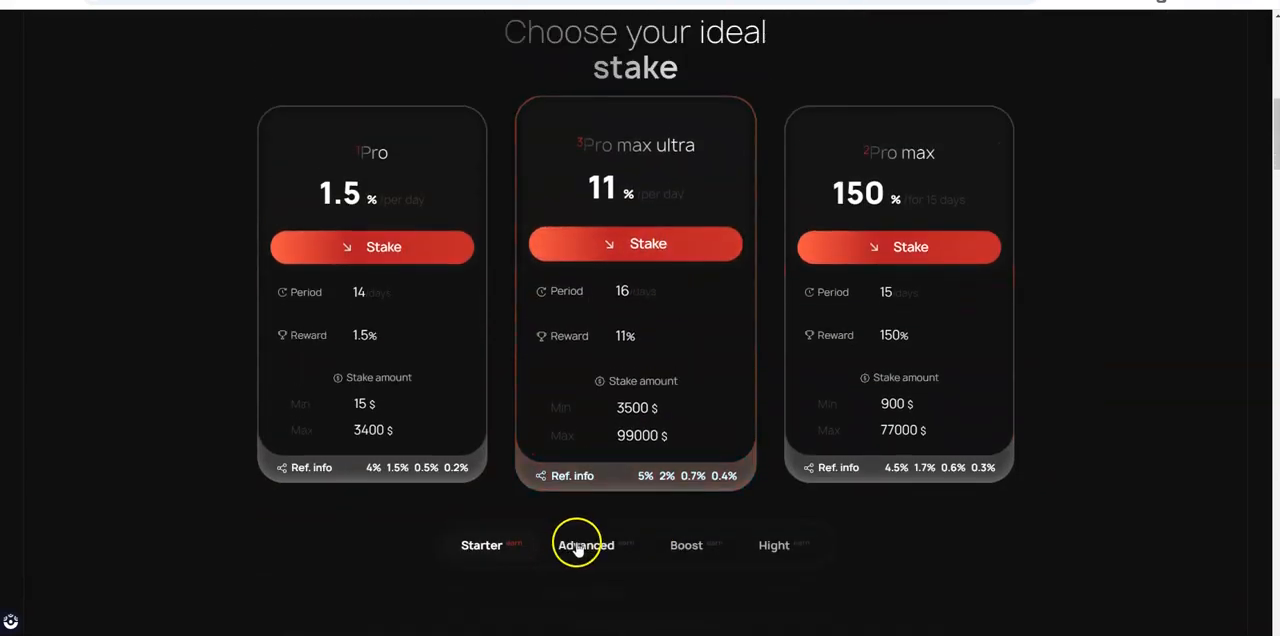
click(774, 545)
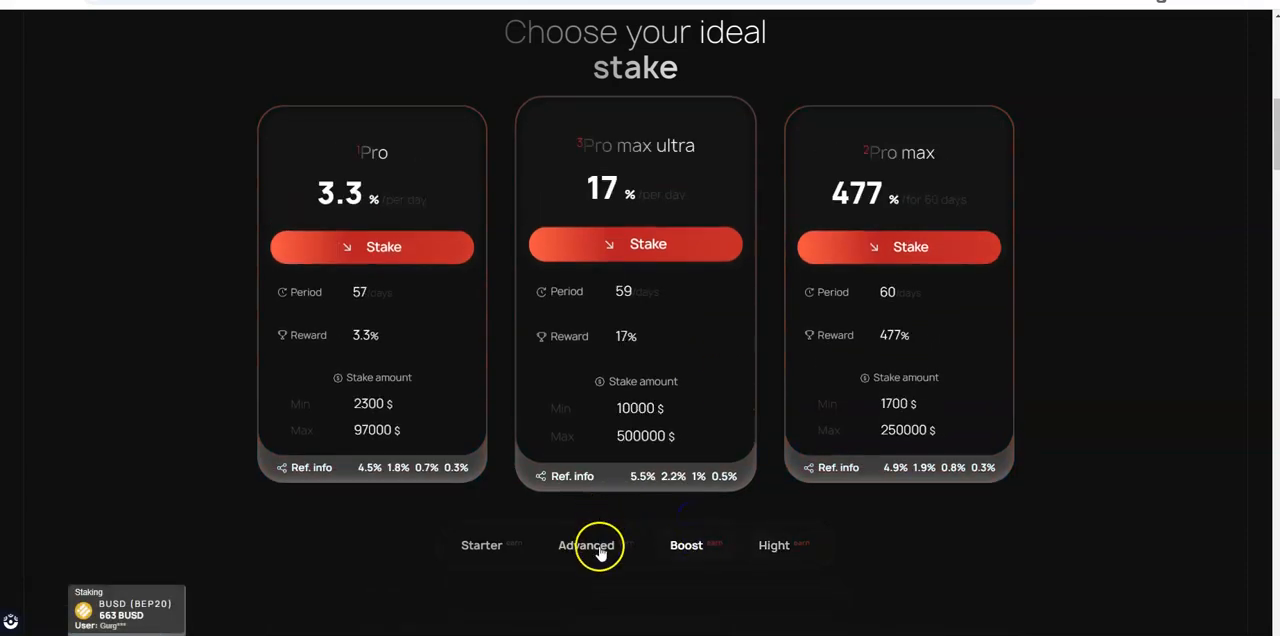
click(481, 545)
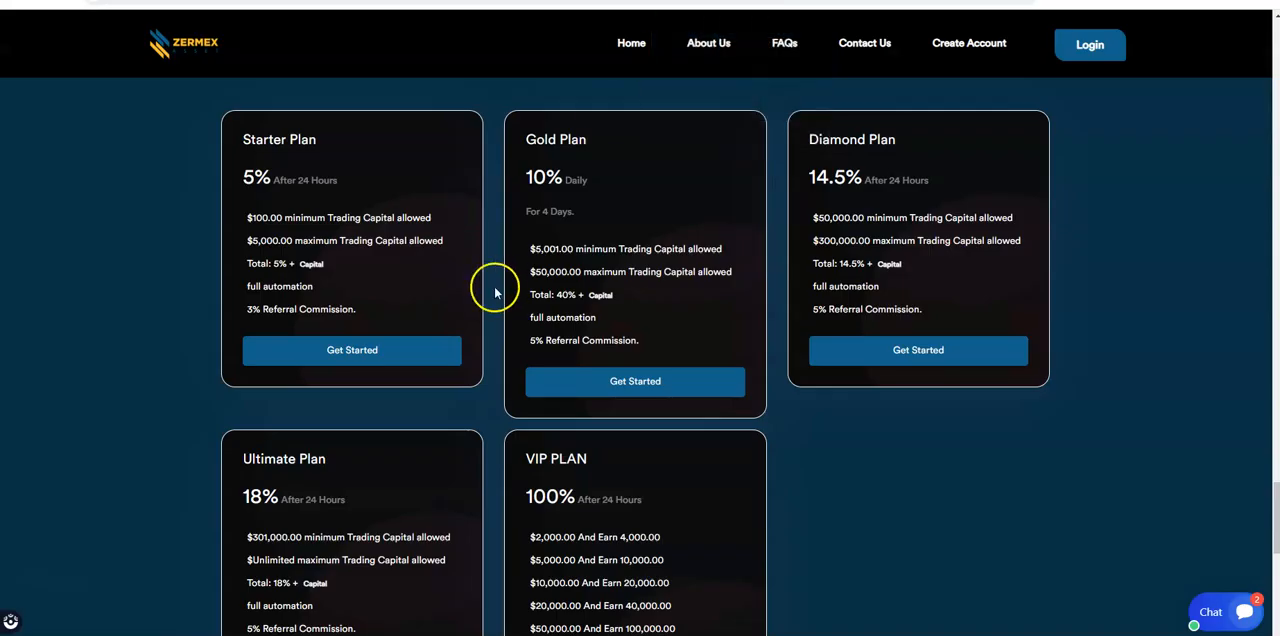
scroll(down, 3)
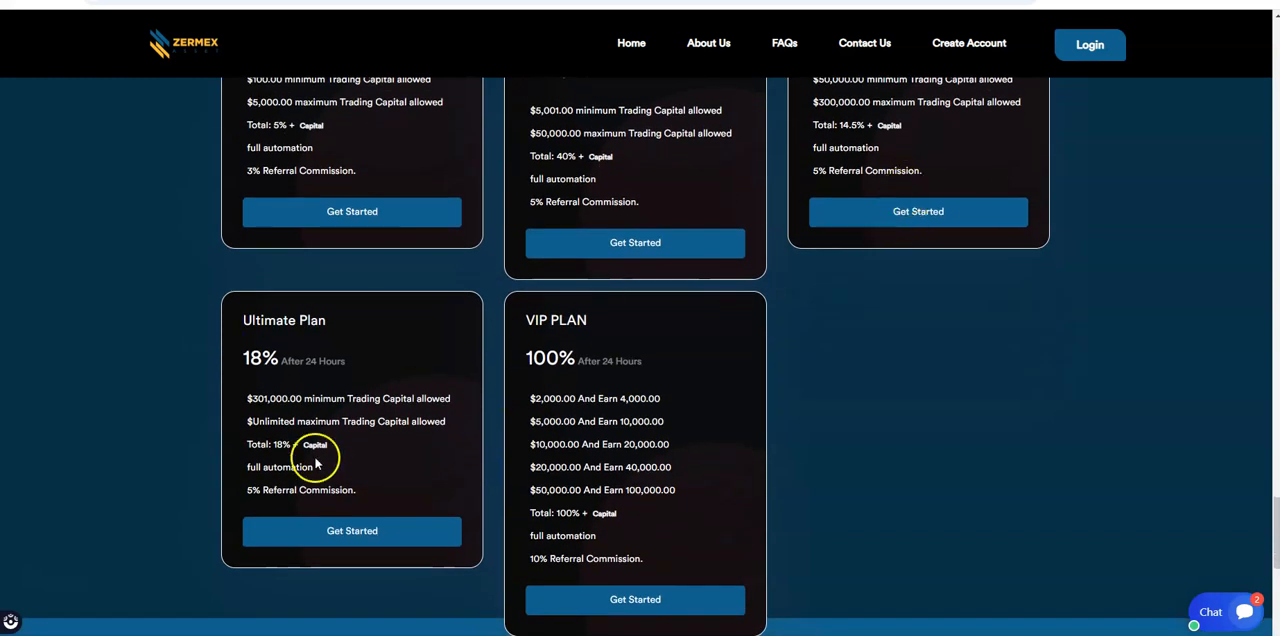
scroll(up, 3)
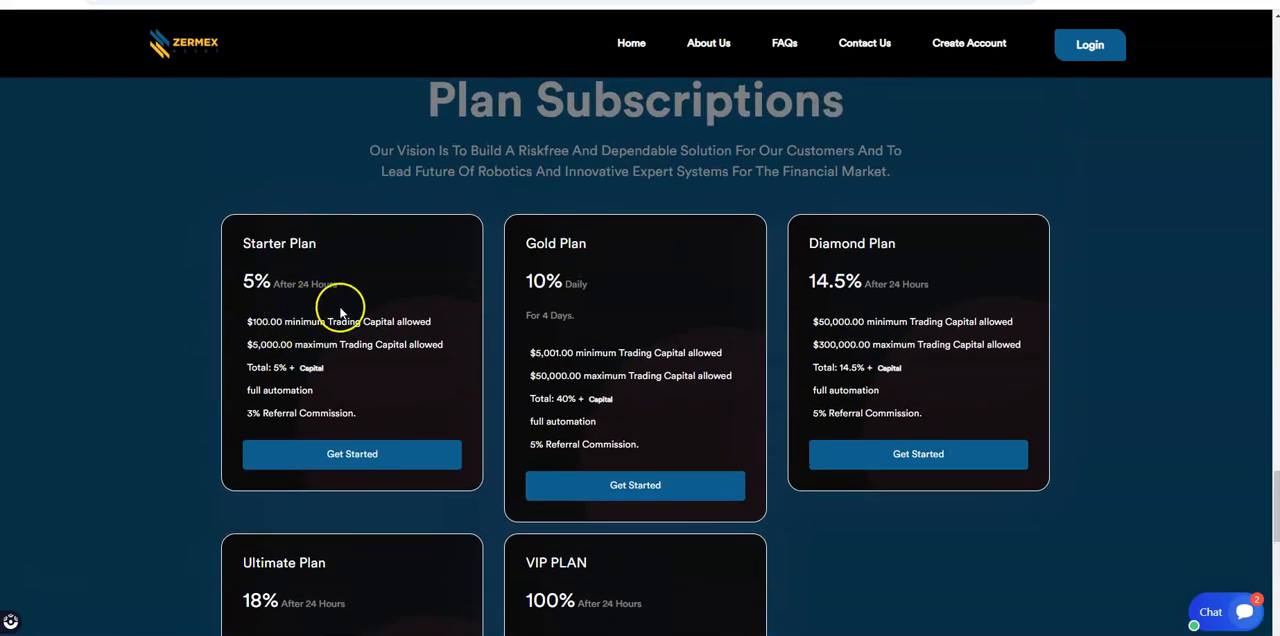
mouse_move(920, 99)
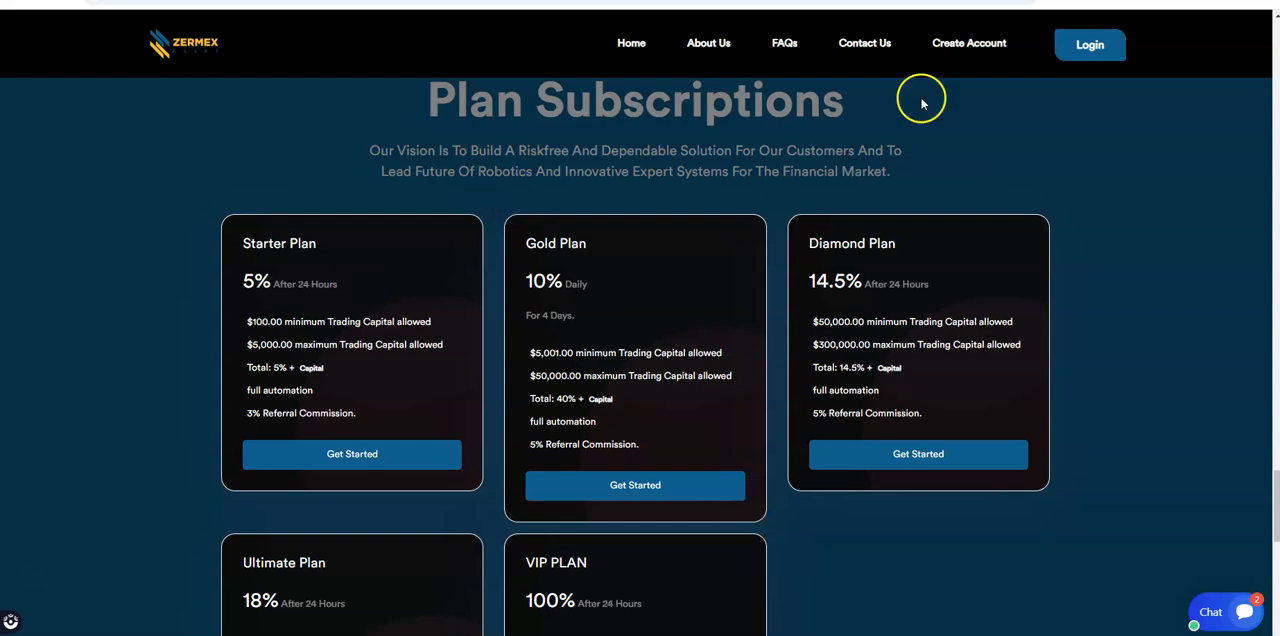
mouse_move(443, 279)
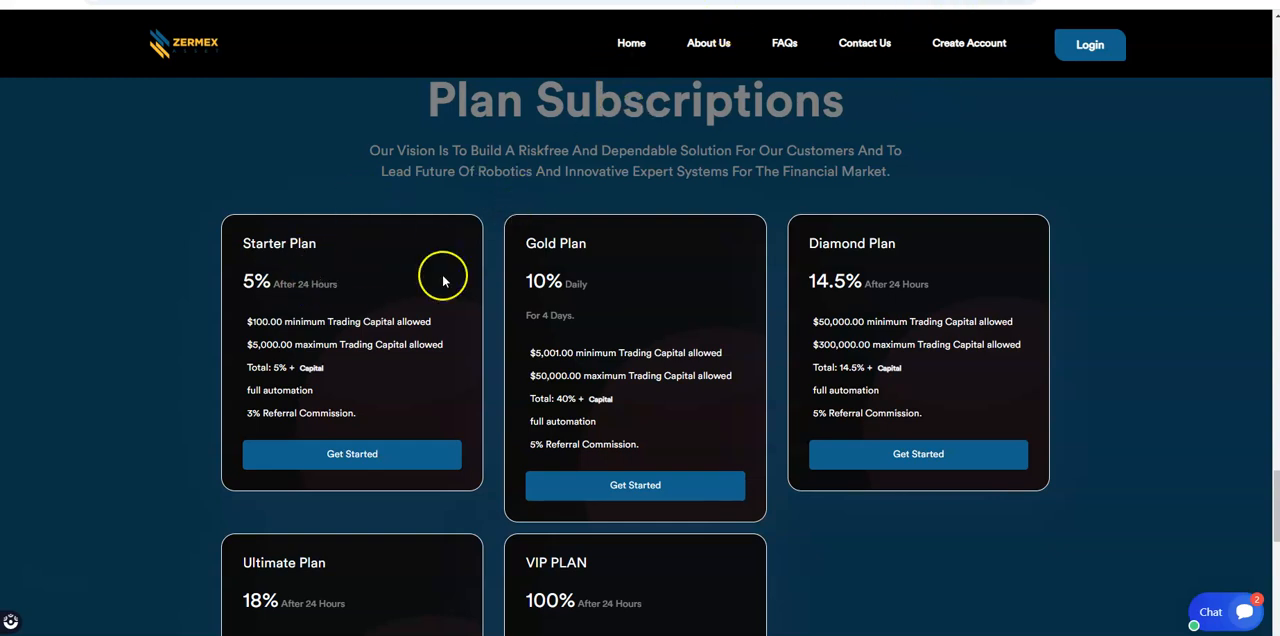
mouse_move(315, 320)
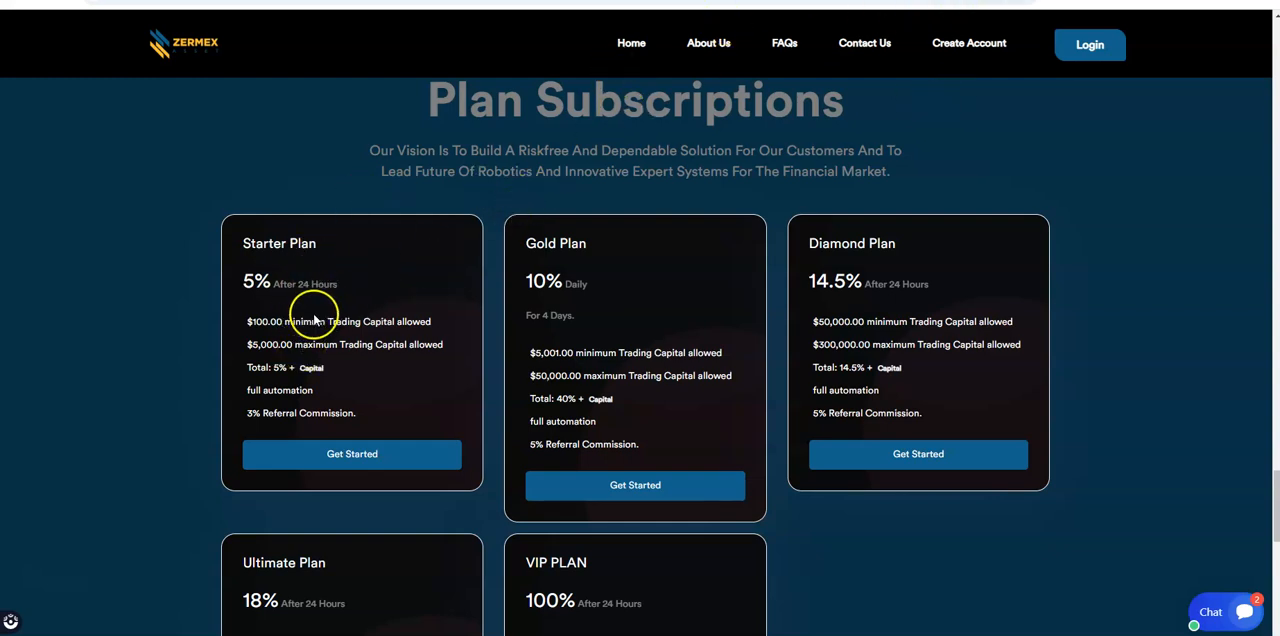
mouse_move(262, 318)
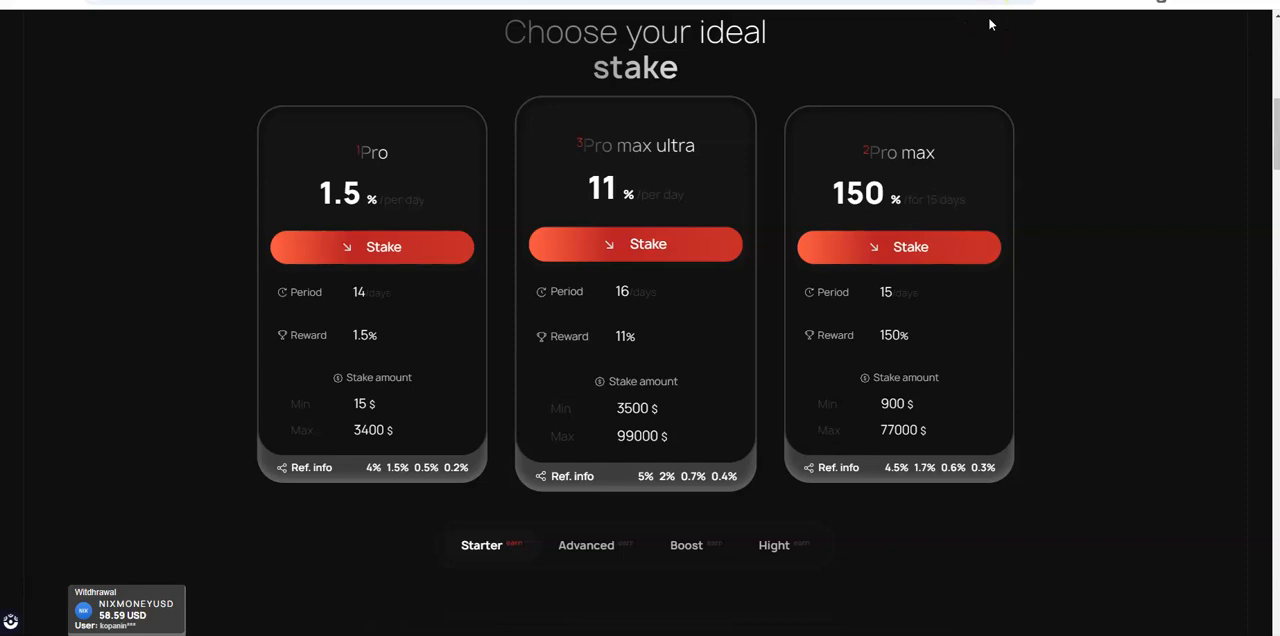
mouse_move(427, 207)
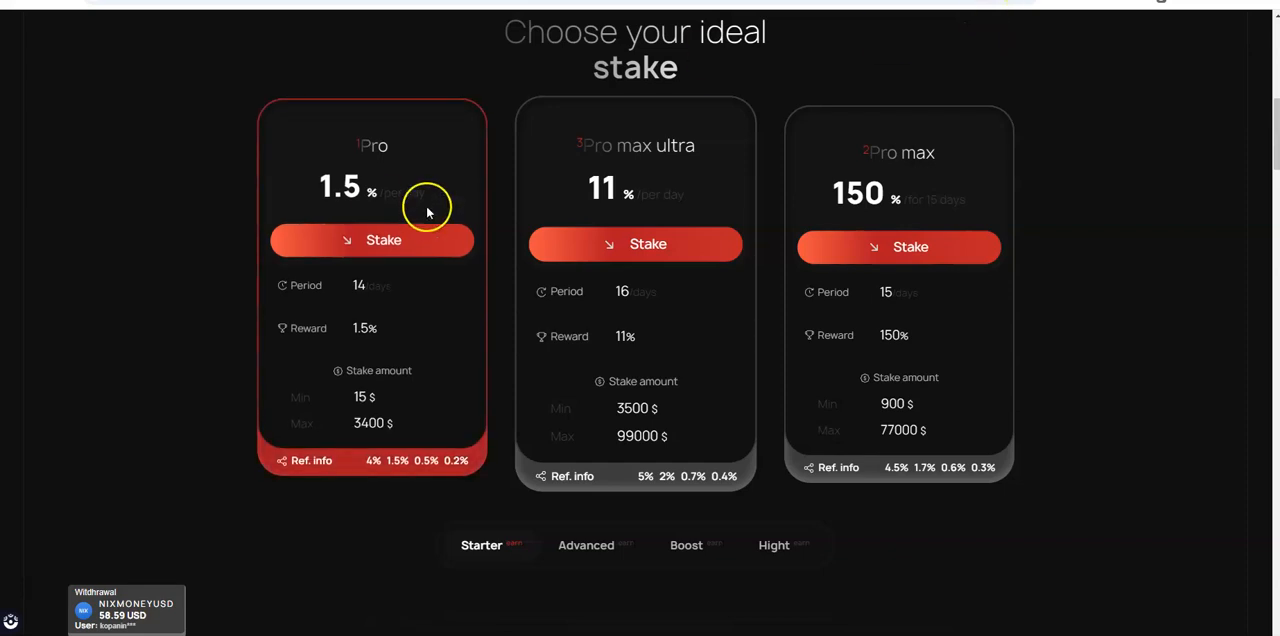
scroll(up, 3)
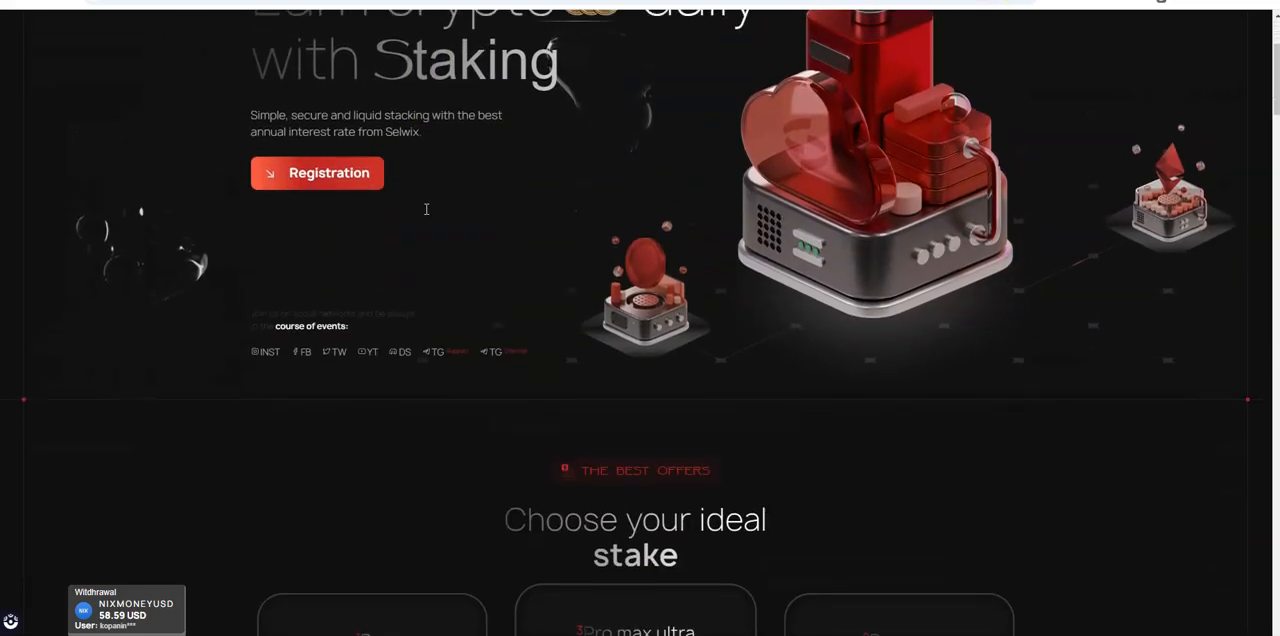
scroll(down, 3)
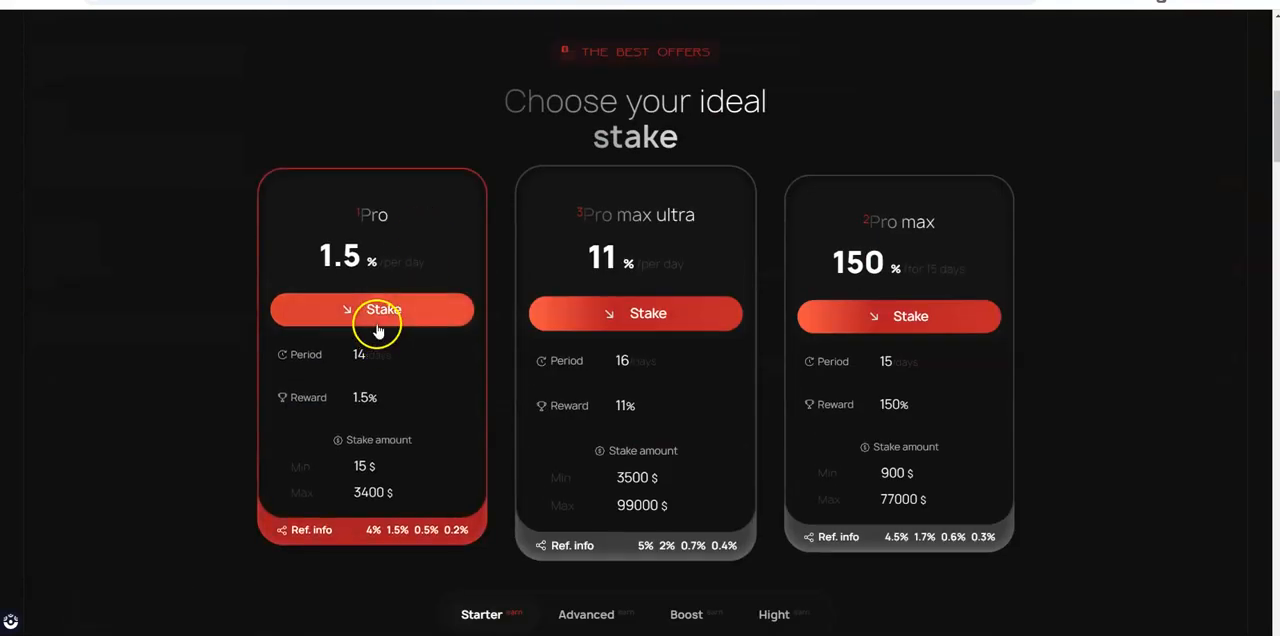
mouse_move(307, 294)
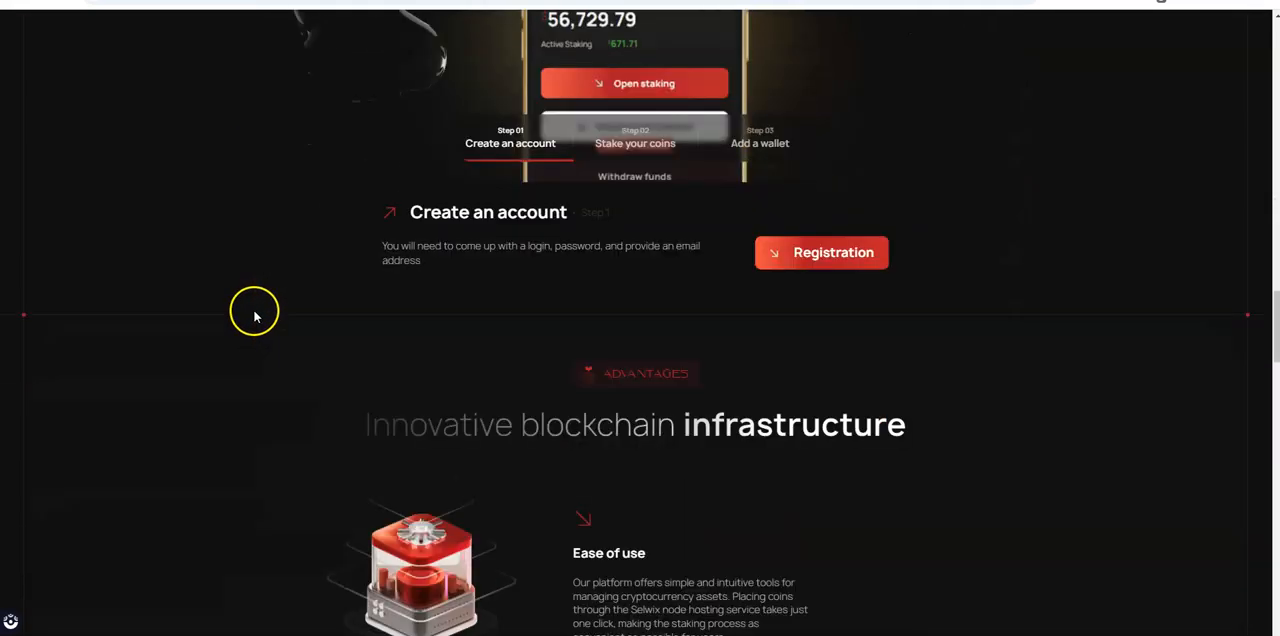
scroll(down, 3)
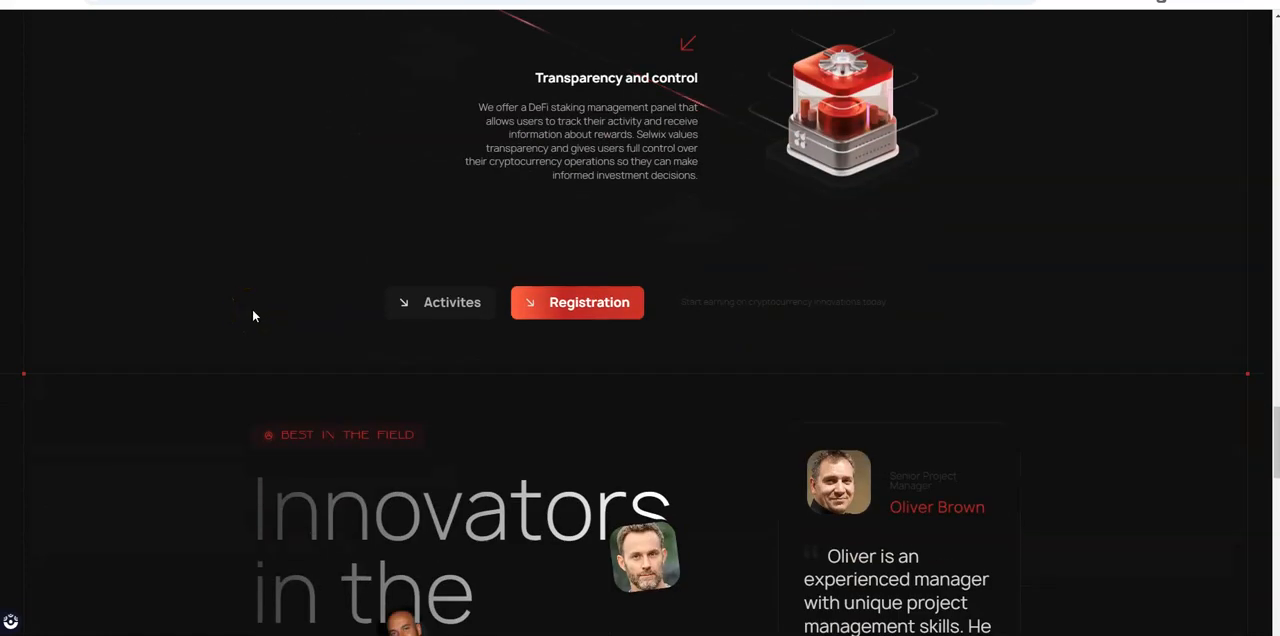
scroll(down, 3)
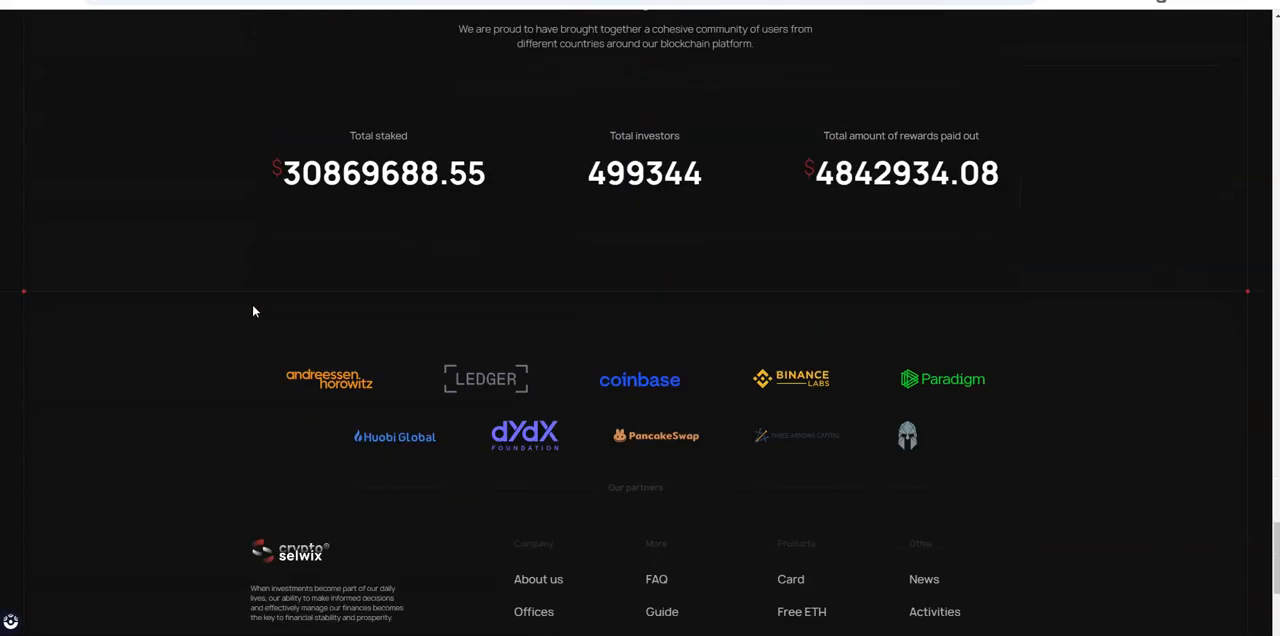
scroll(down, 3)
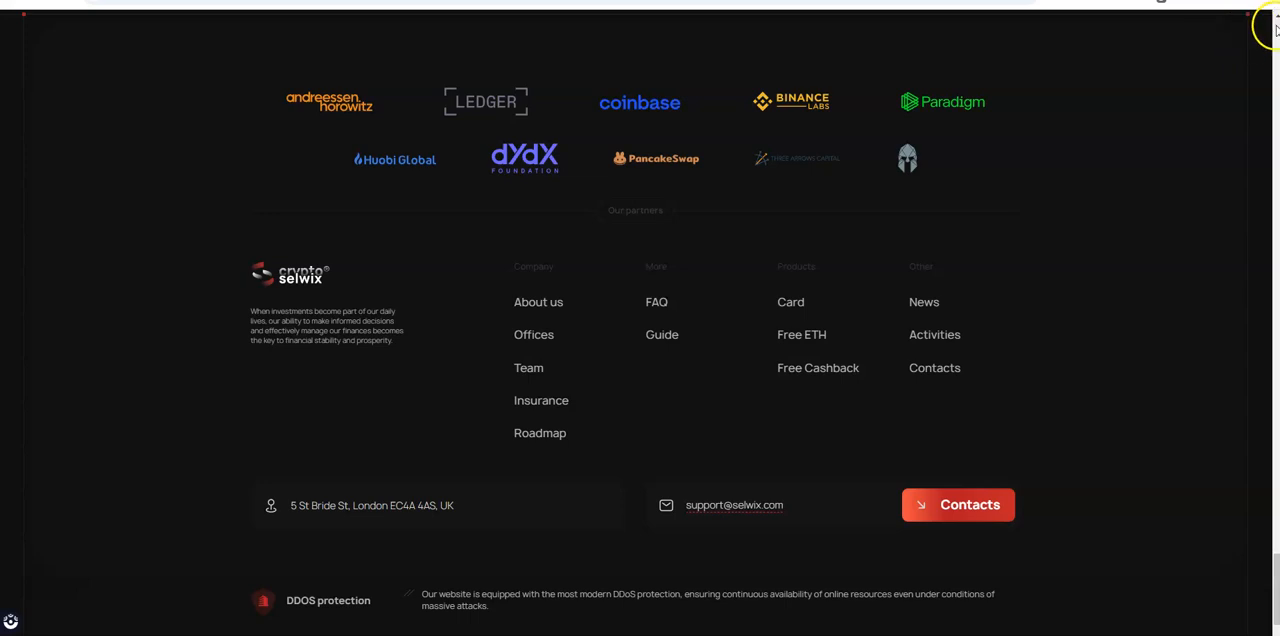
scroll(up, 3)
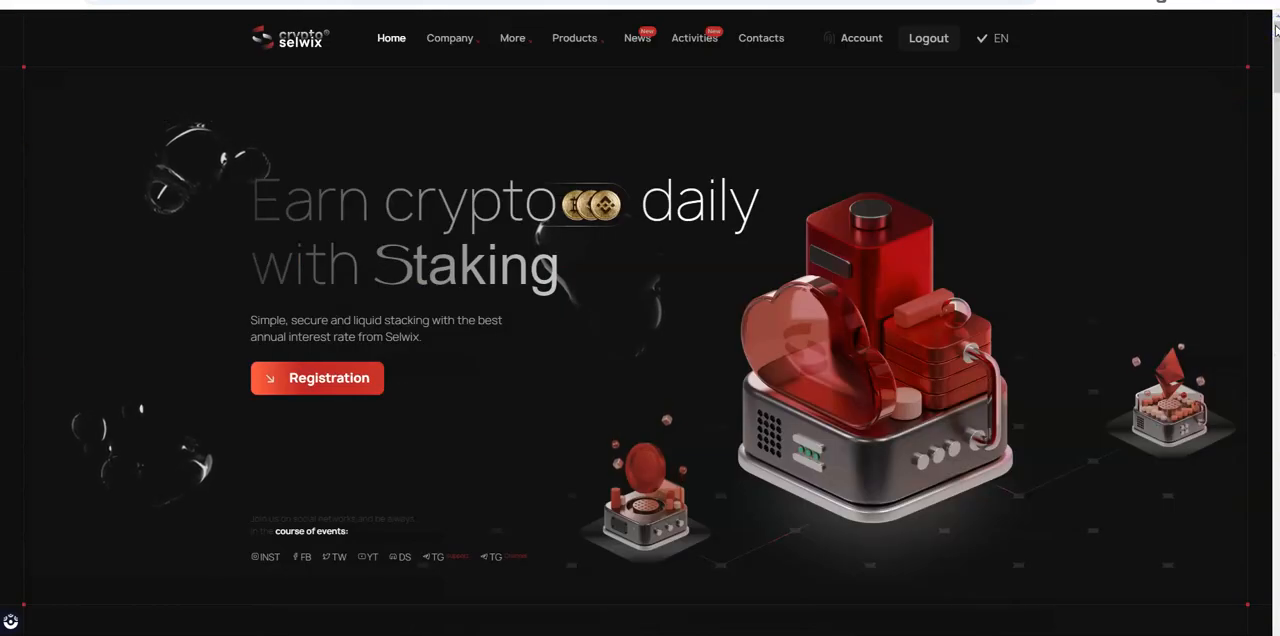